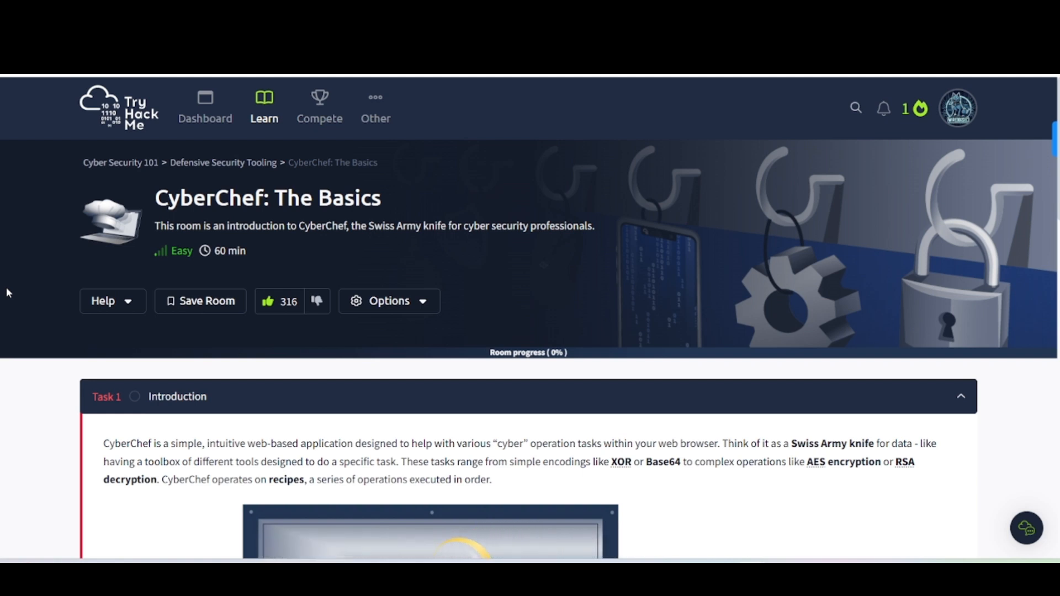
mouse_move(140, 125)
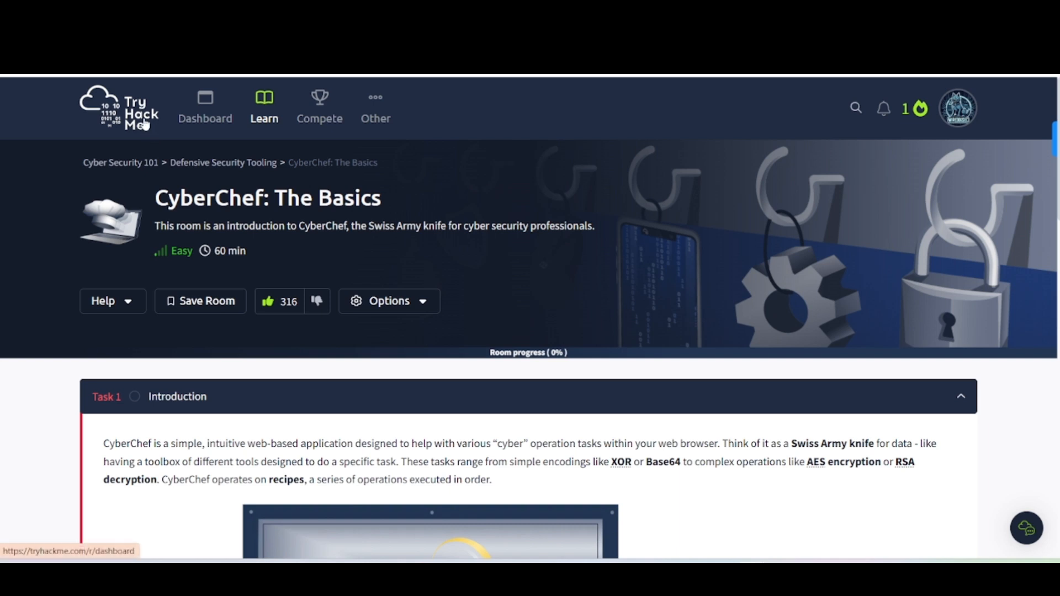
mouse_move(134, 183)
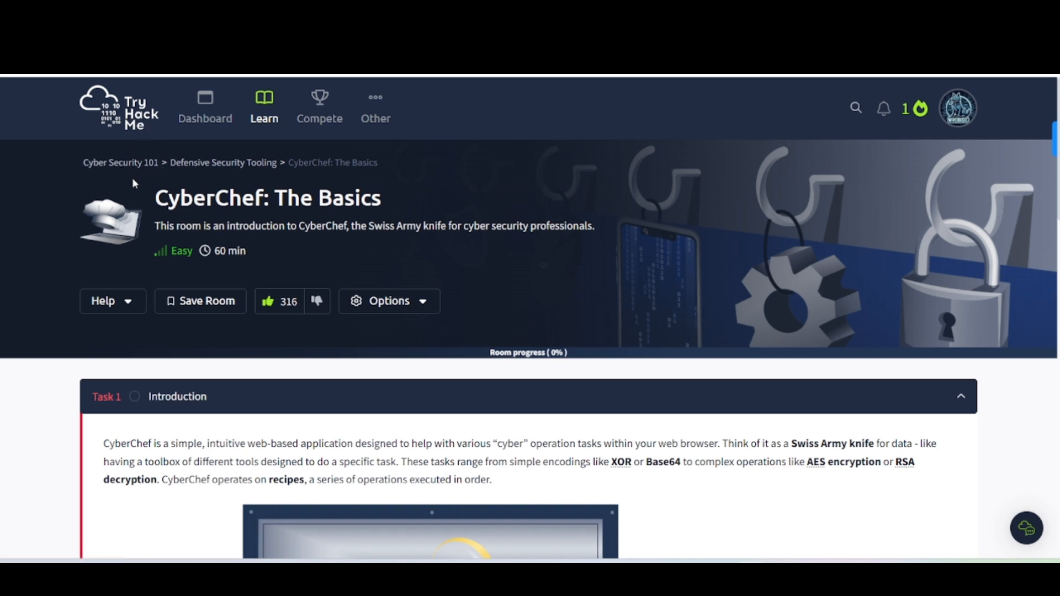
mouse_move(213, 177)
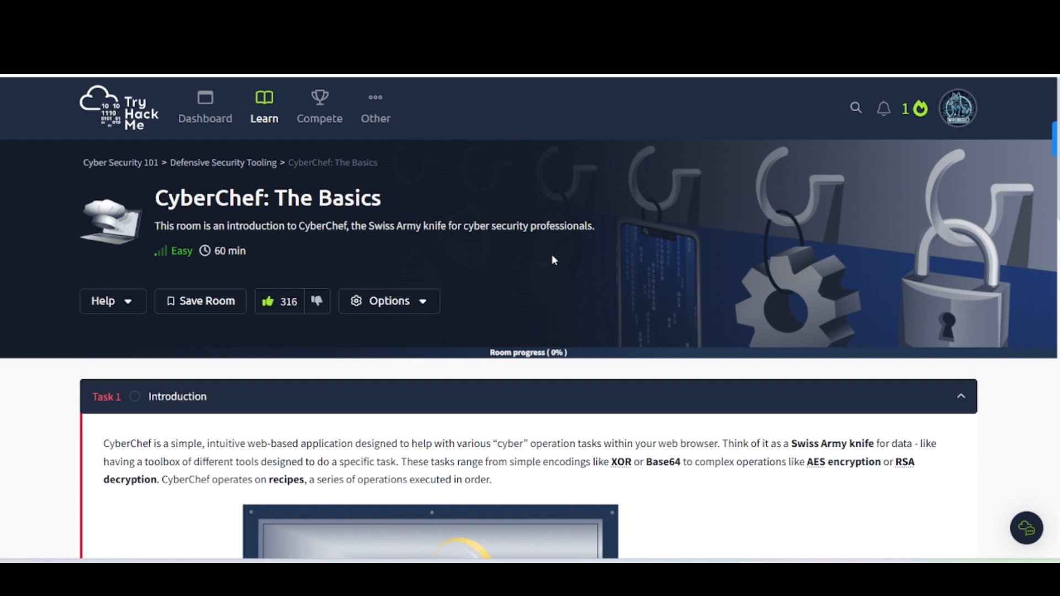
Mark the Task 1 introduction complete (progress 6%) and continue into Task 2, Accessing the Tool.
scroll(down, 3)
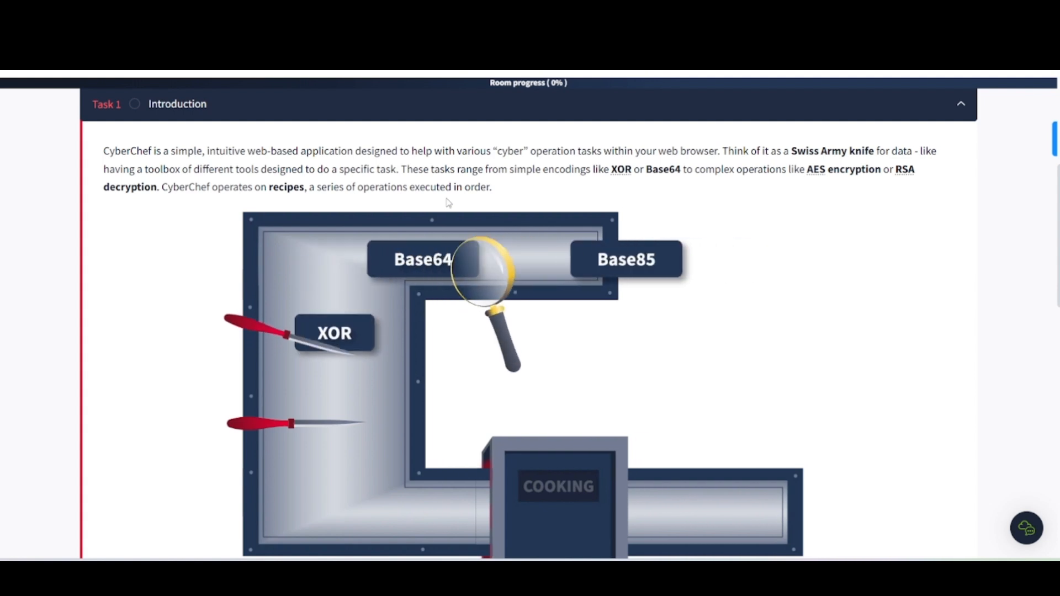
scroll(down, 3)
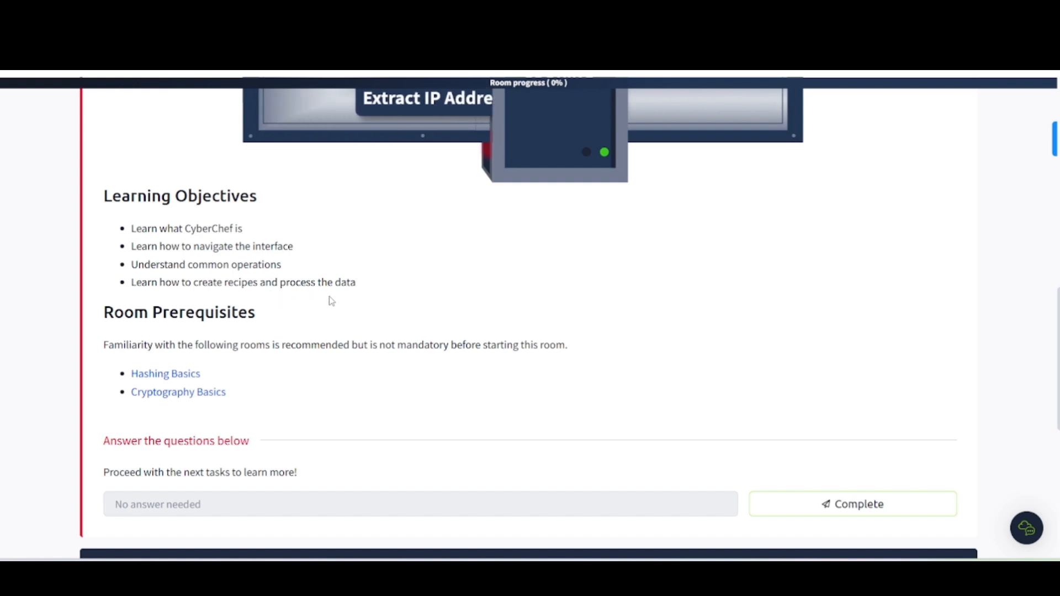
scroll(down, 3)
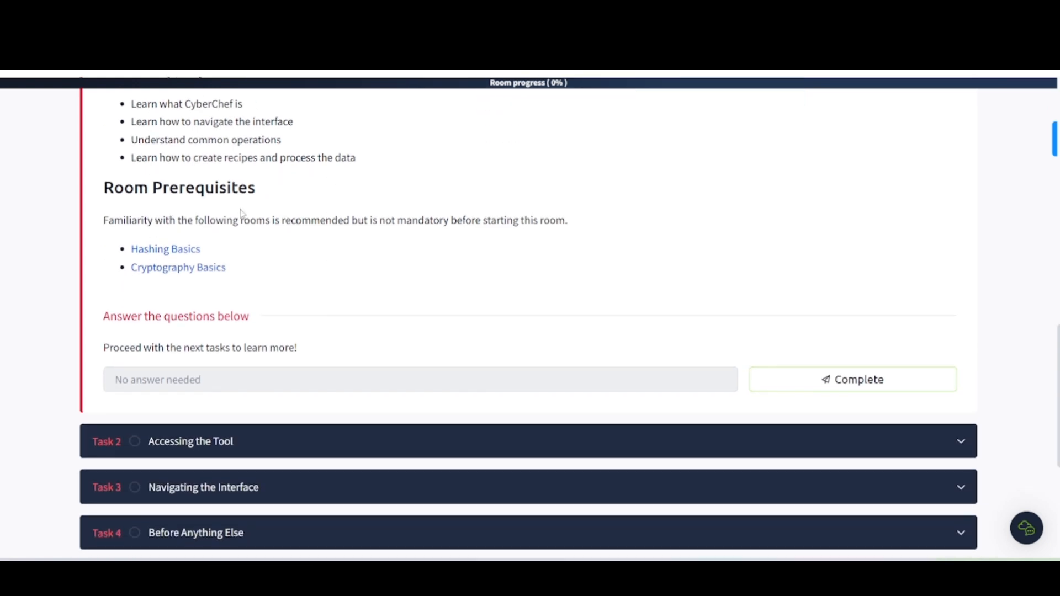
scroll(down, 3)
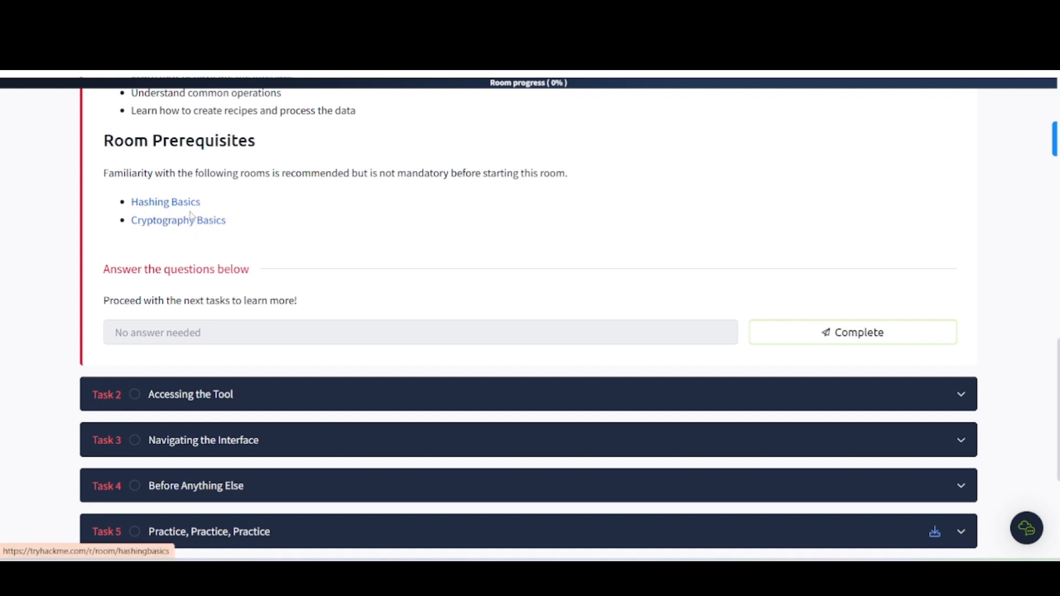
mouse_move(150, 191)
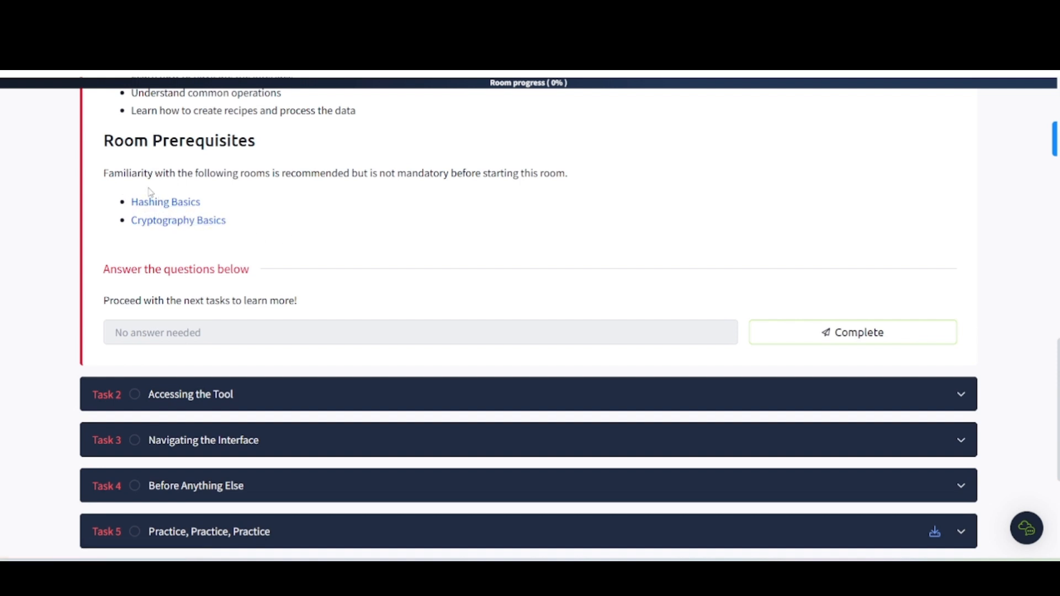
mouse_move(178, 220)
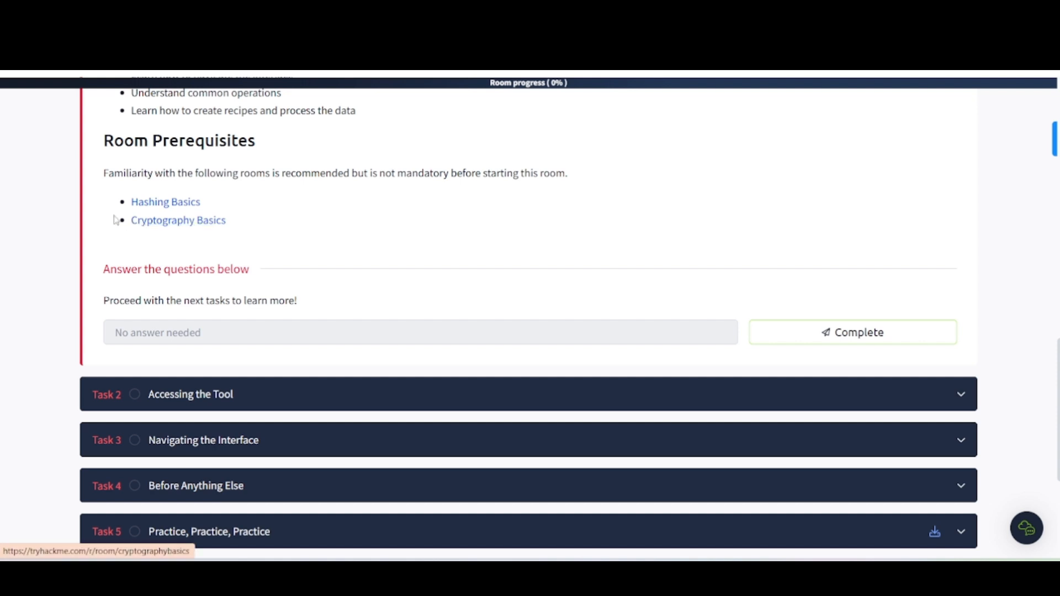
mouse_move(420, 342)
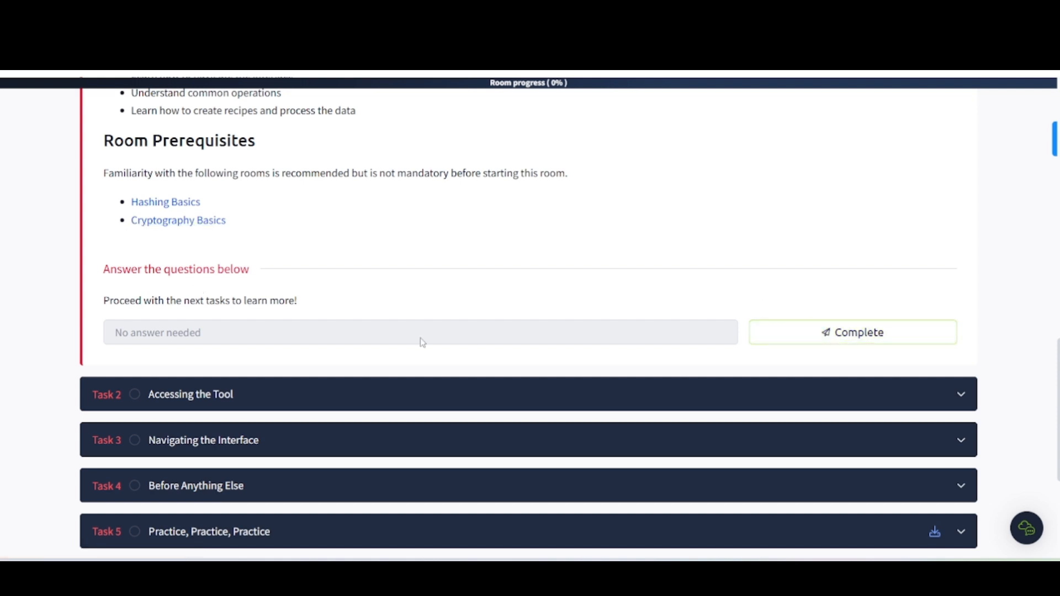
click(852, 333)
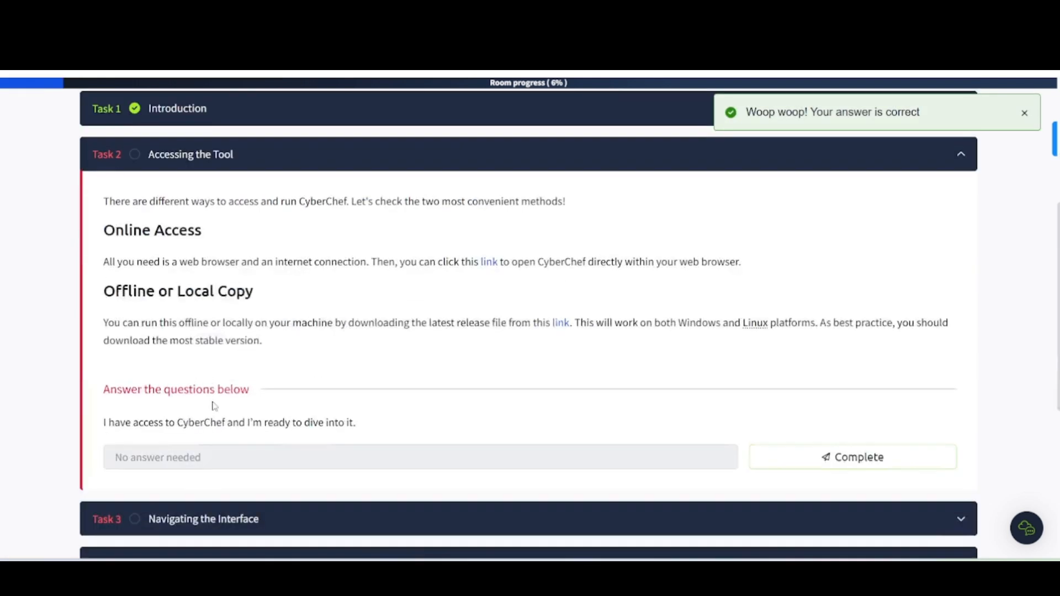
scroll(down, 3)
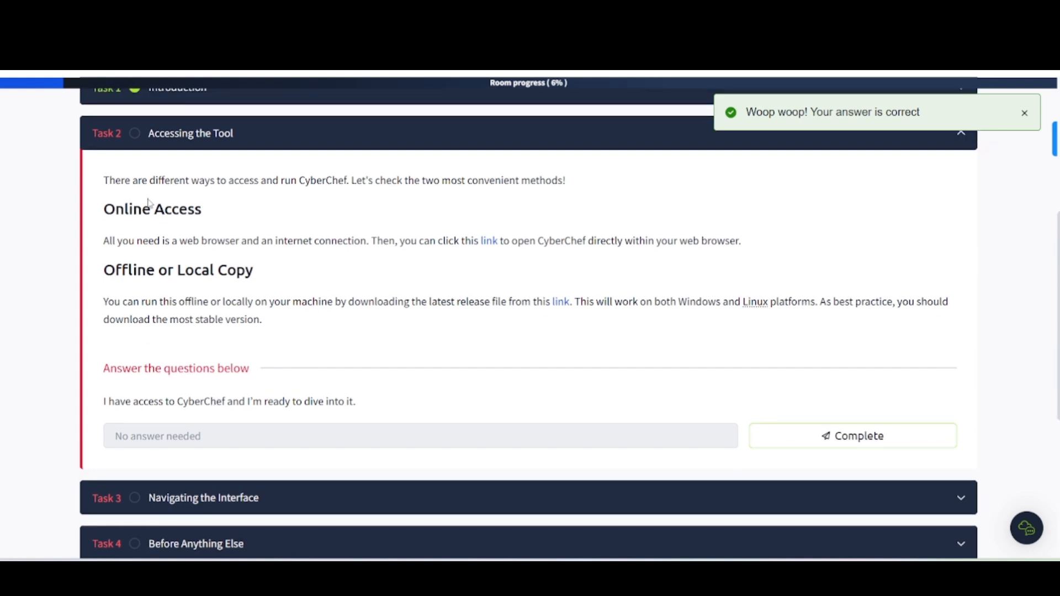
mouse_move(313, 198)
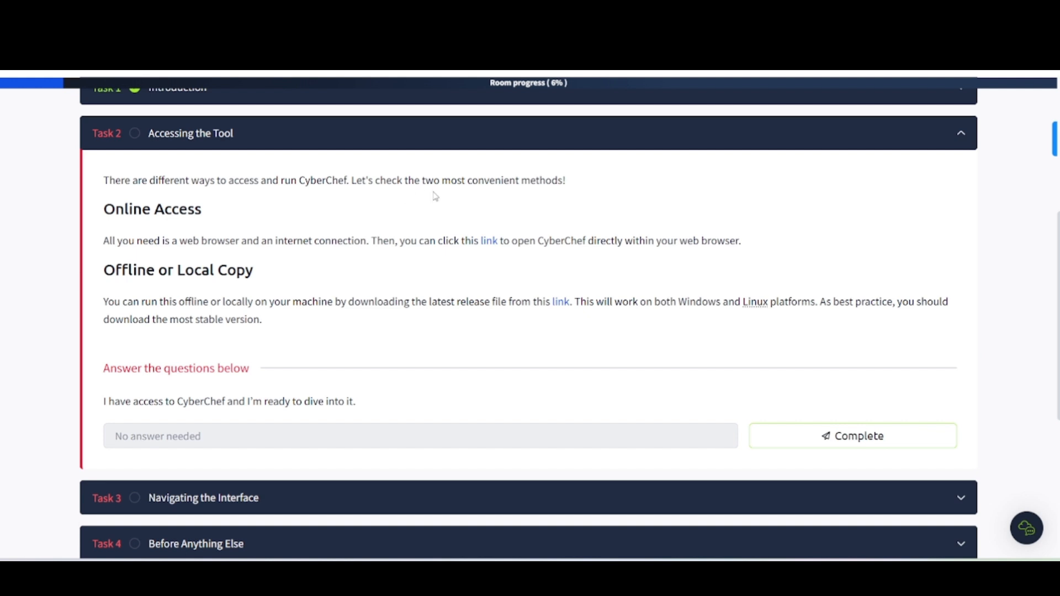
mouse_move(196, 230)
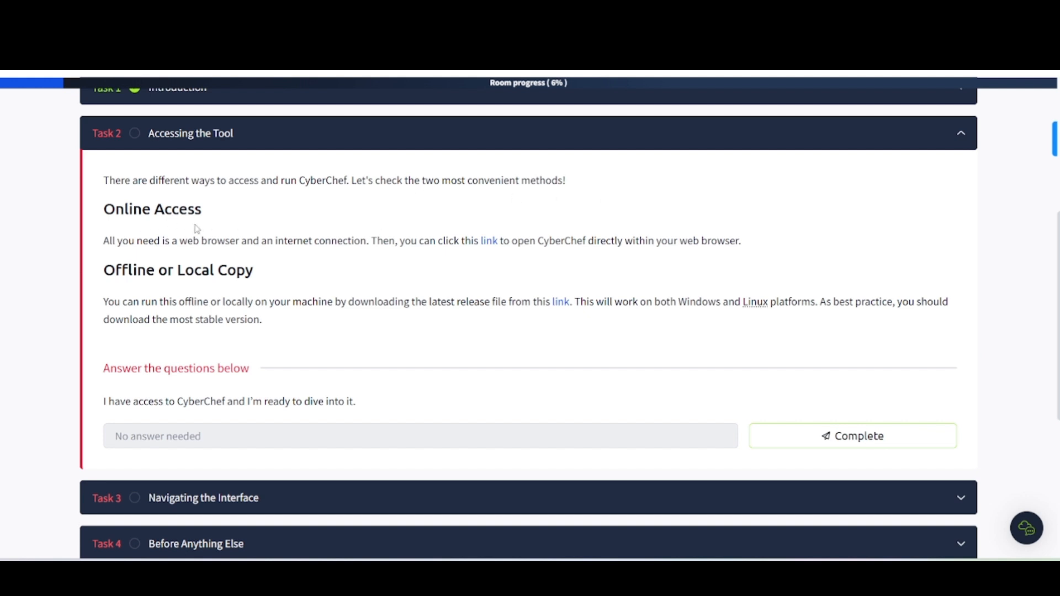
mouse_move(447, 258)
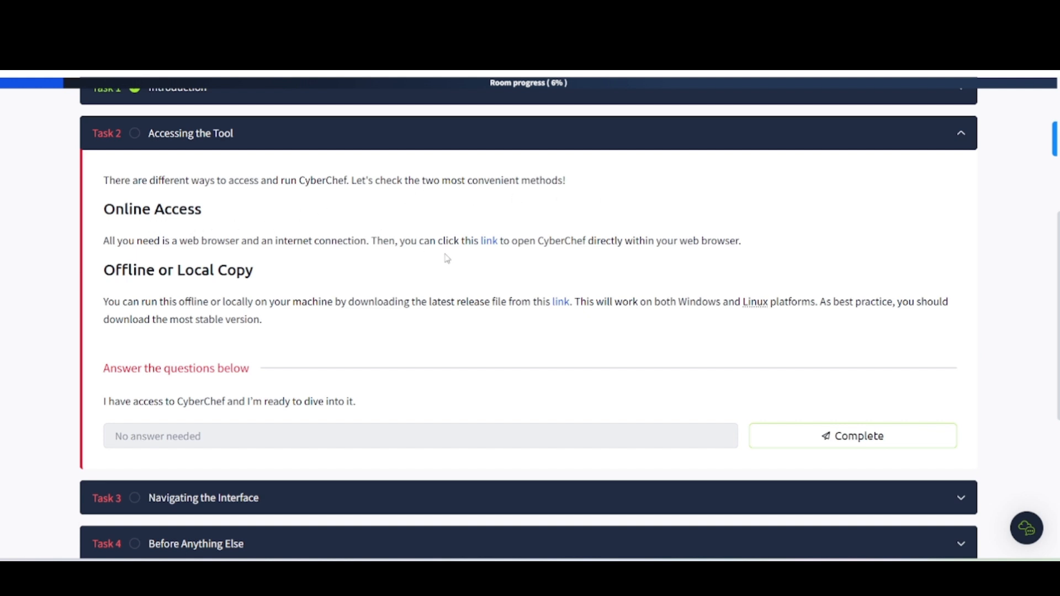
mouse_move(468, 257)
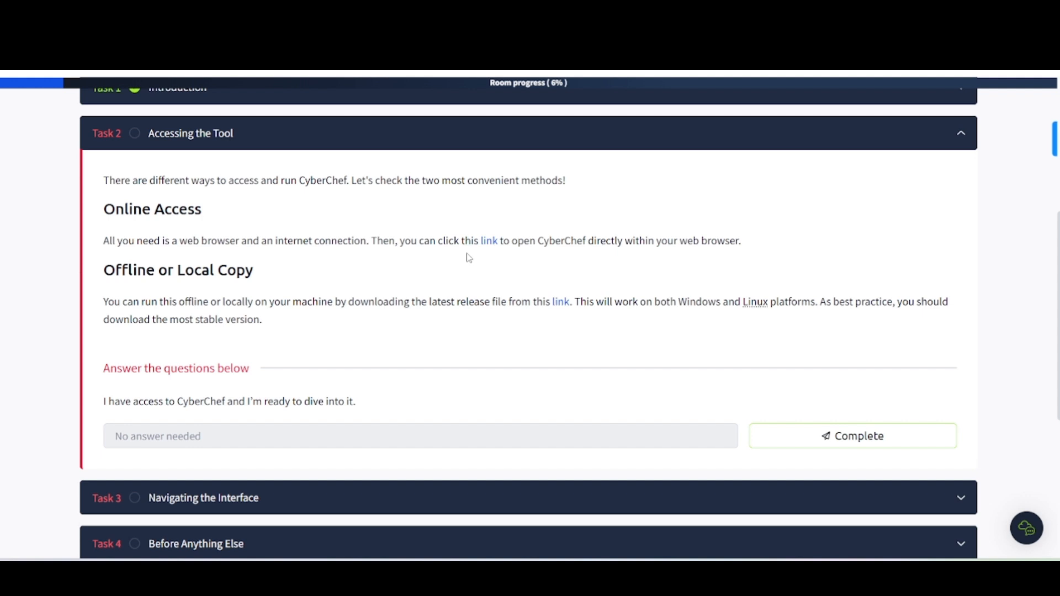
Launch CyberChef and add the From Base operation (radix 36) to the recipe, leaving the input empty.
click(489, 240)
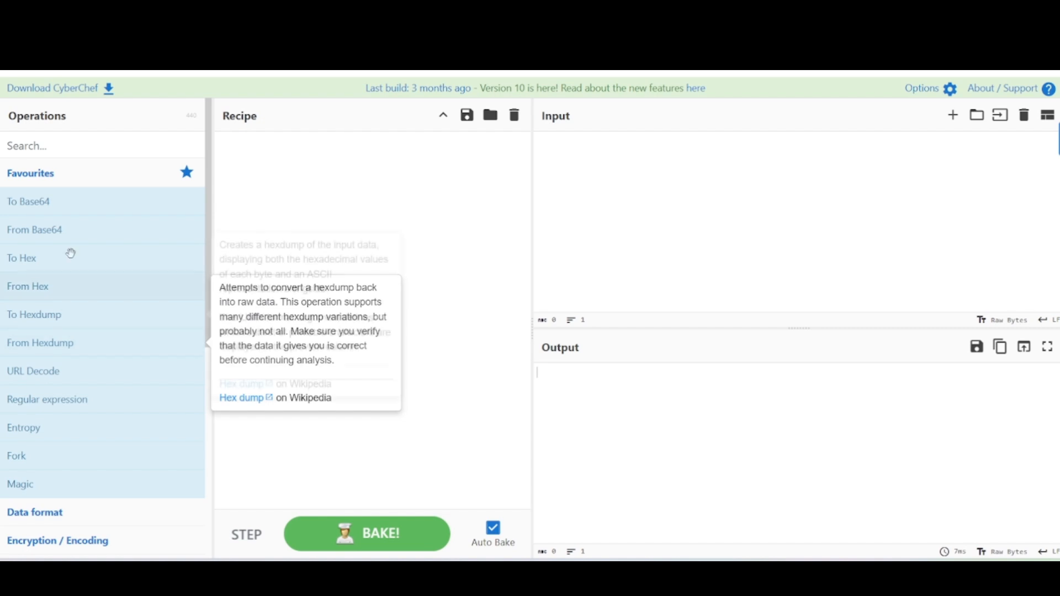
mouse_move(74, 314)
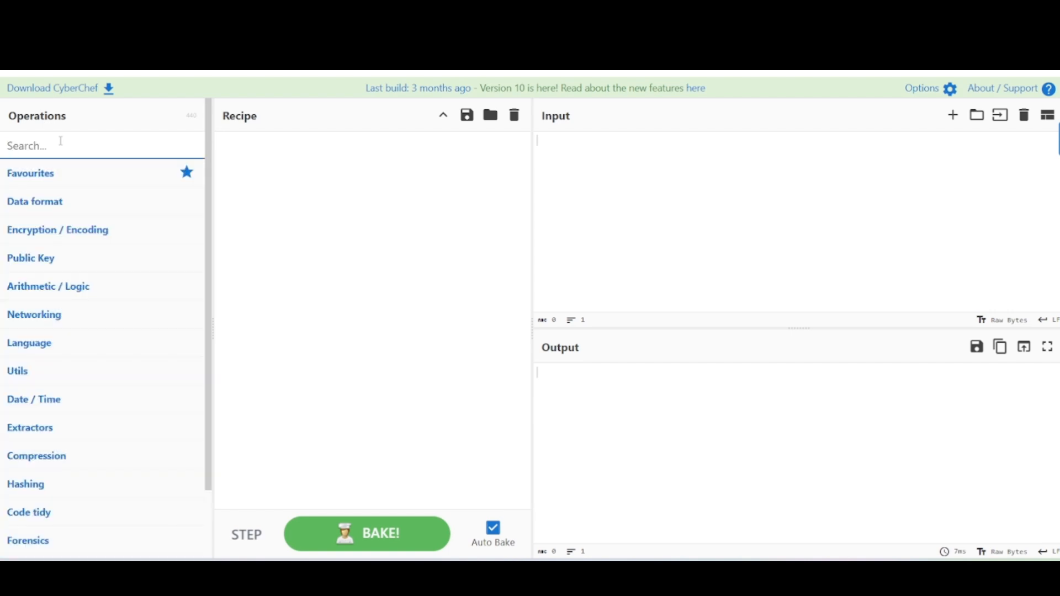
text(extr)
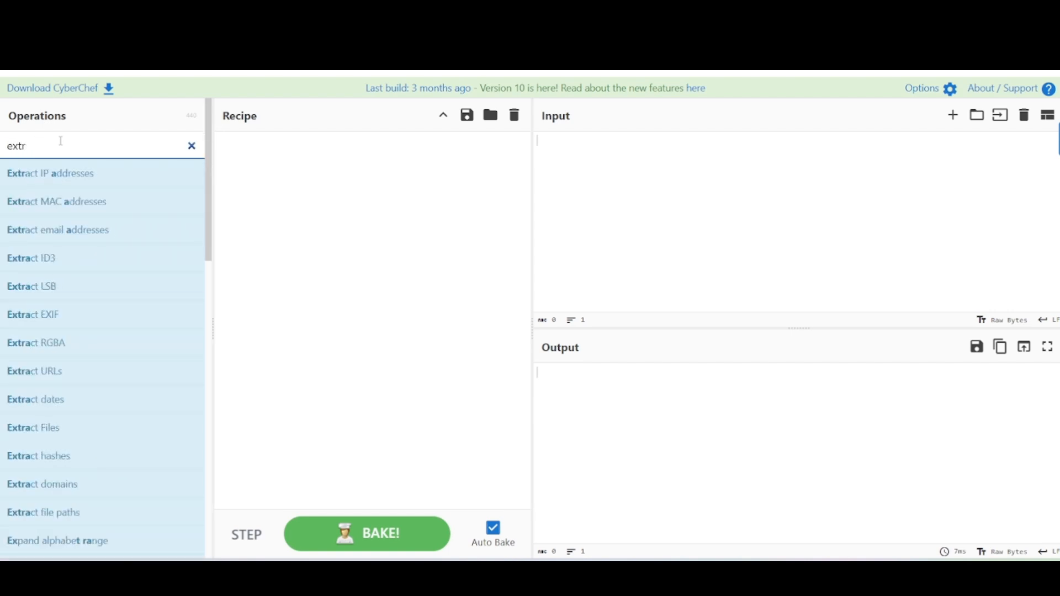
click(191, 146)
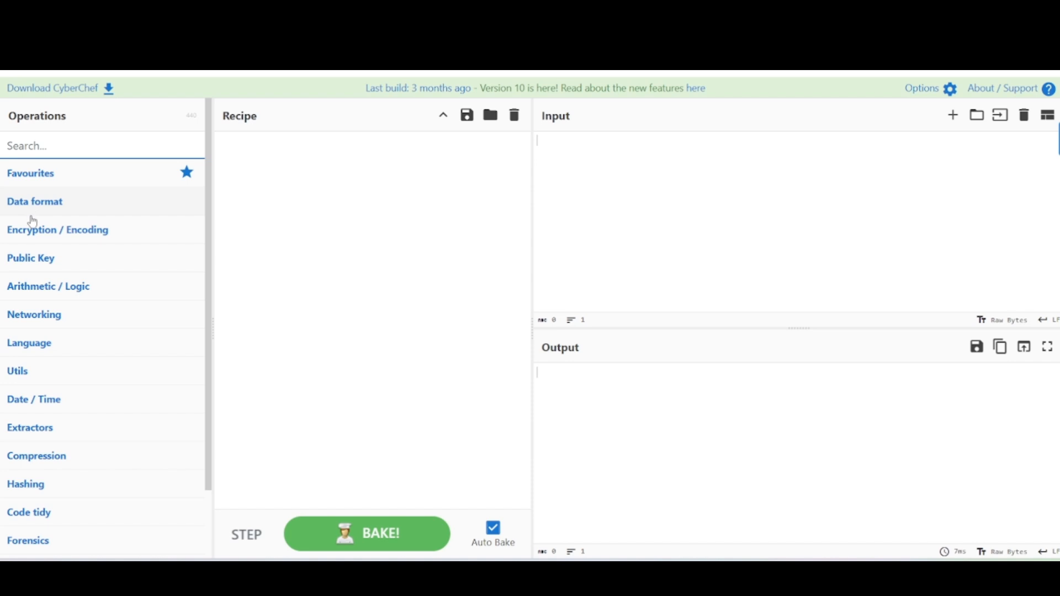
mouse_move(50, 152)
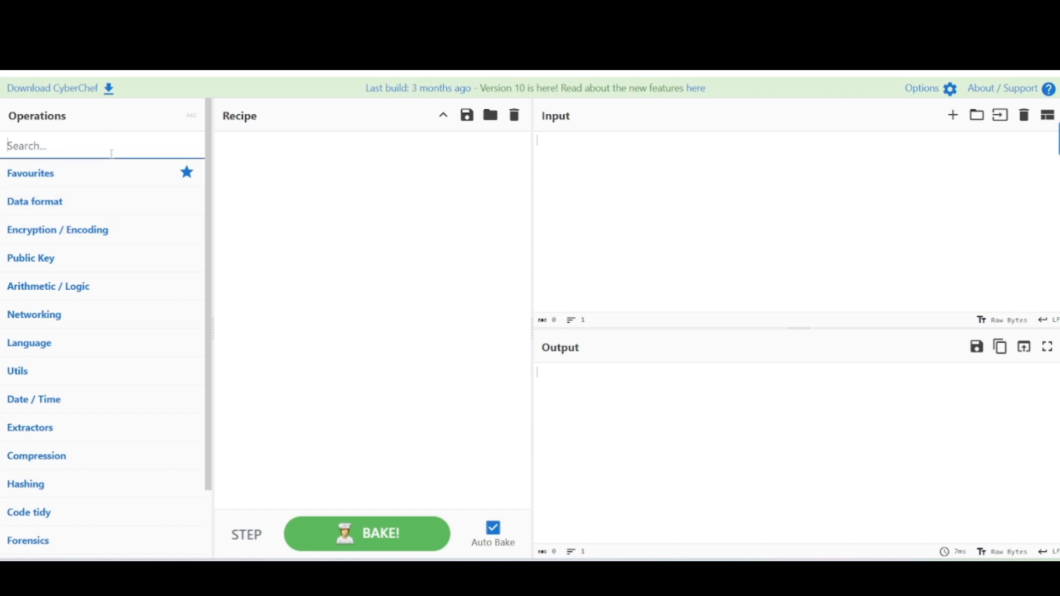
text(base)
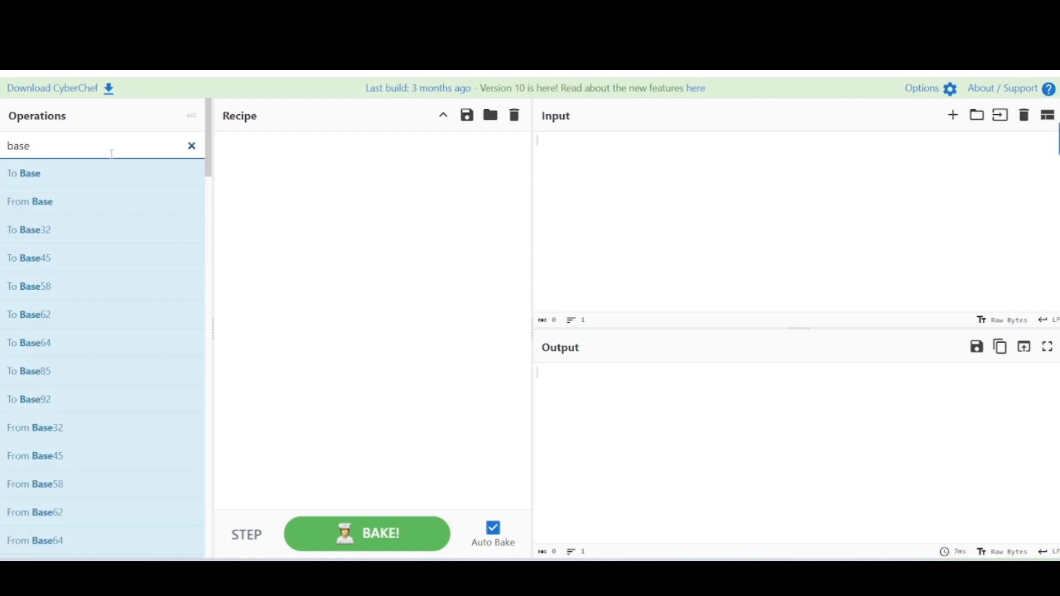
double_click(30, 201)
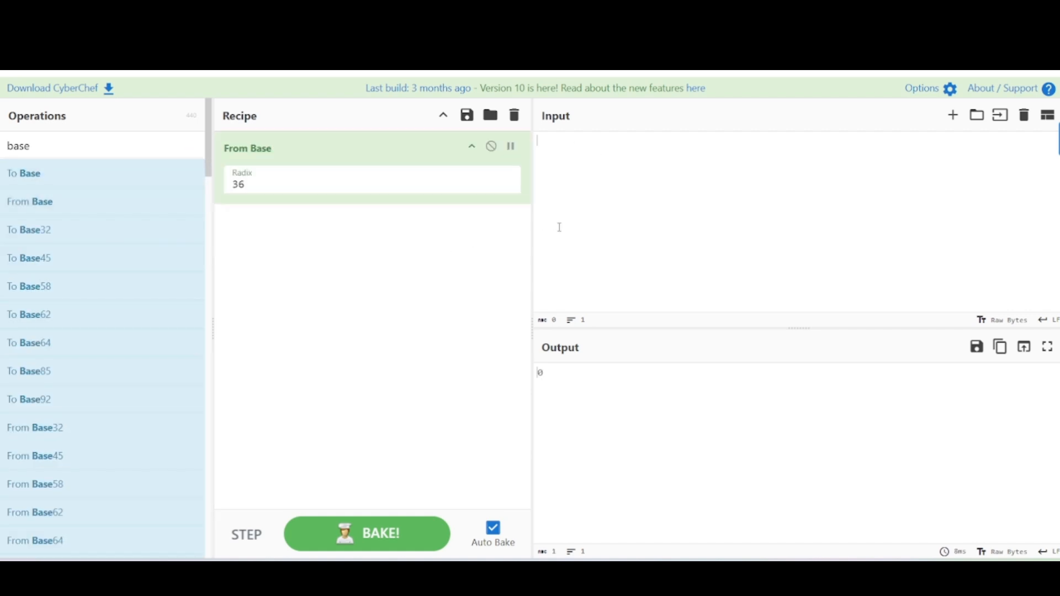
text(k)
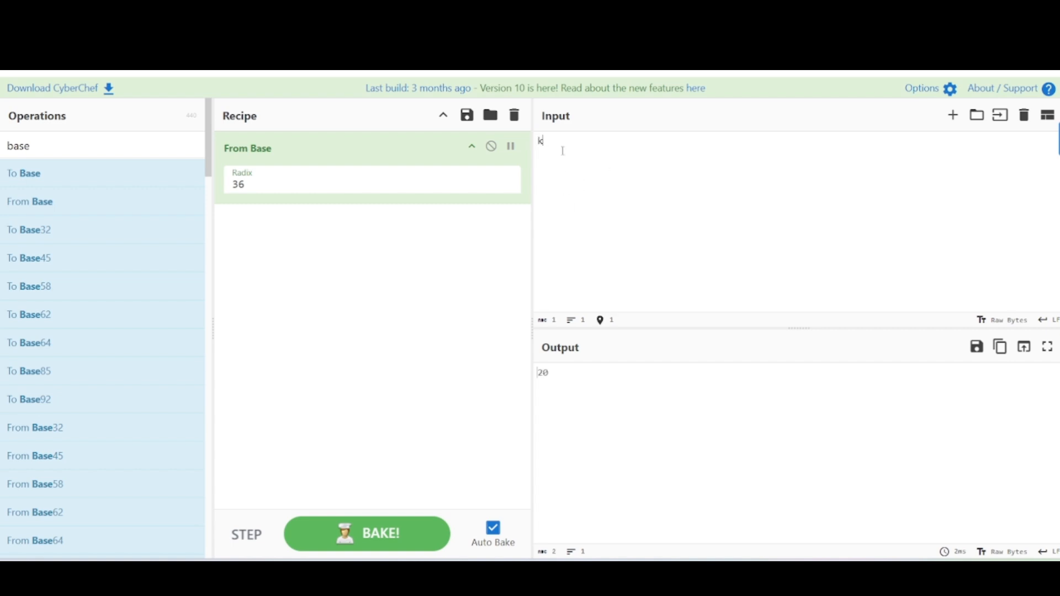
key(Backspace)
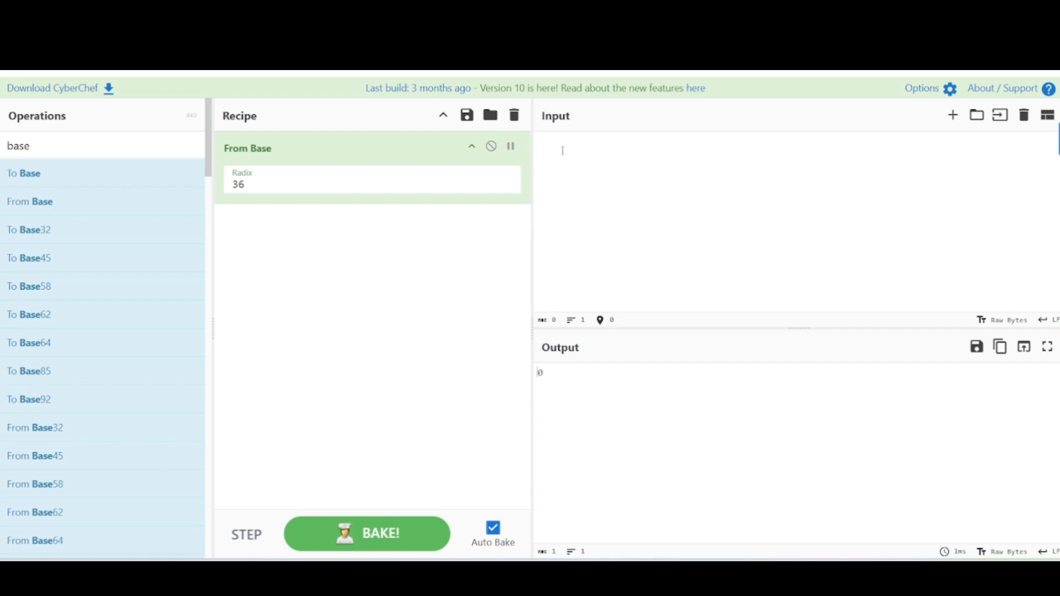
mouse_move(566, 384)
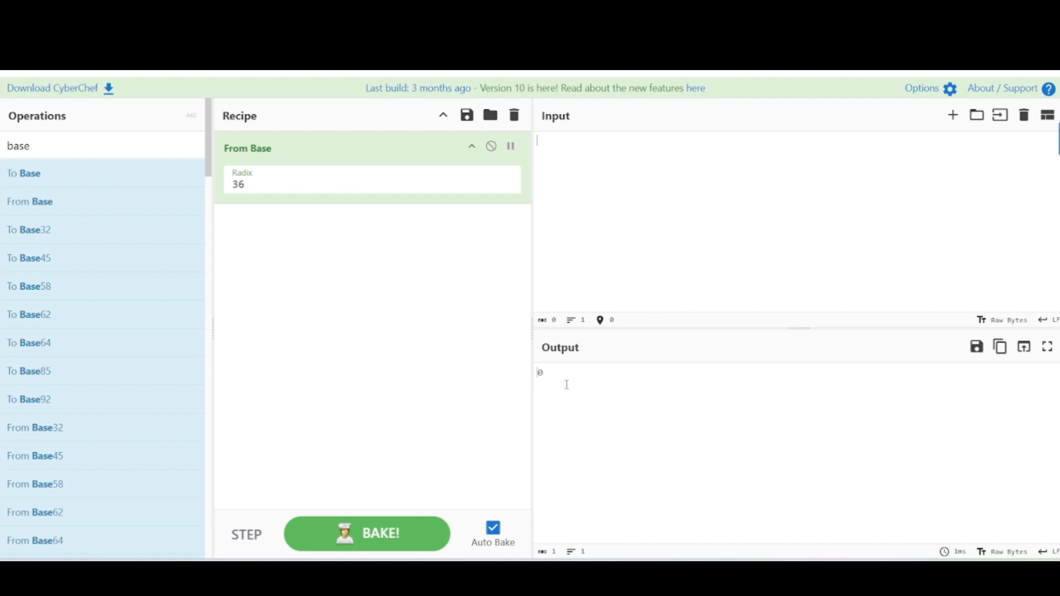
mouse_move(745, 178)
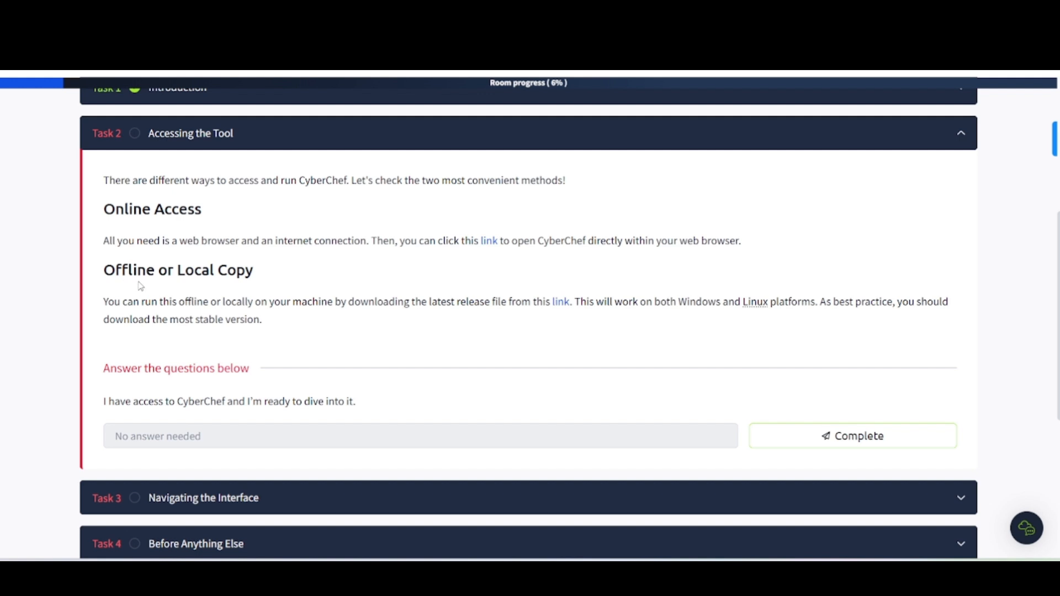
mouse_move(481, 320)
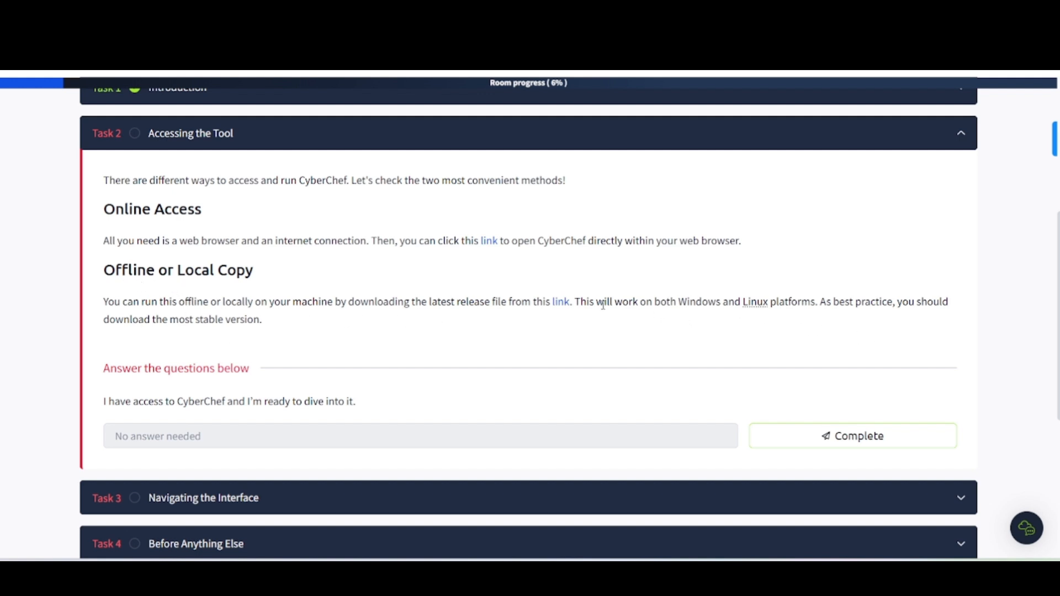
mouse_move(824, 321)
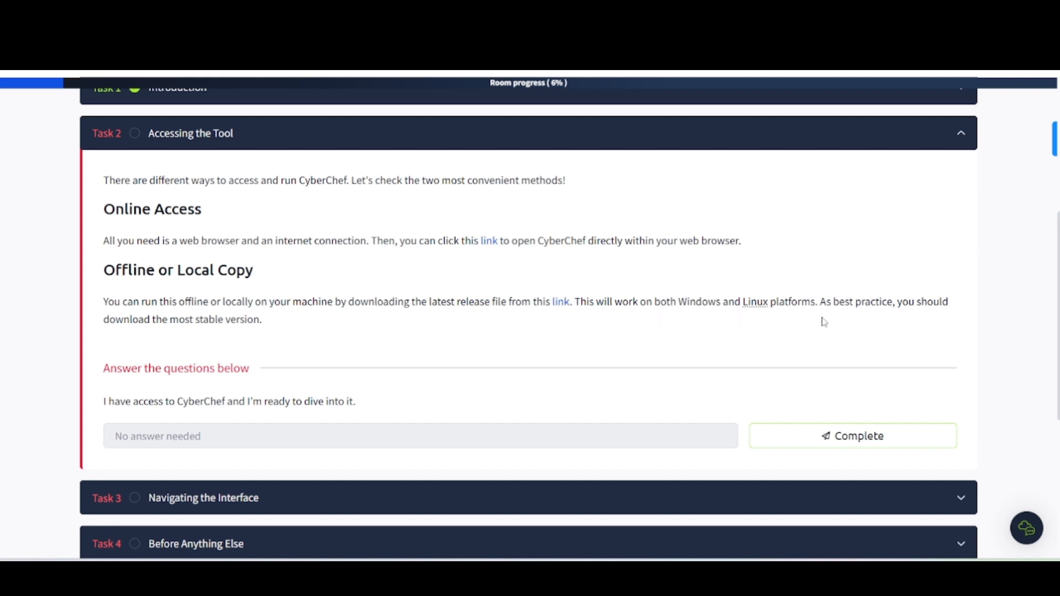
mouse_move(259, 336)
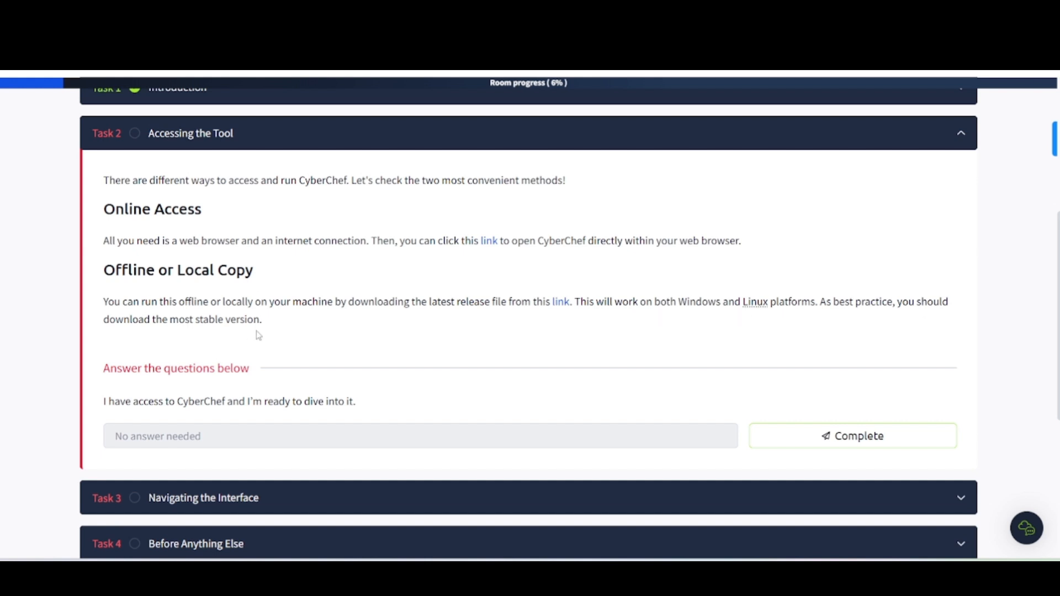
mouse_move(213, 420)
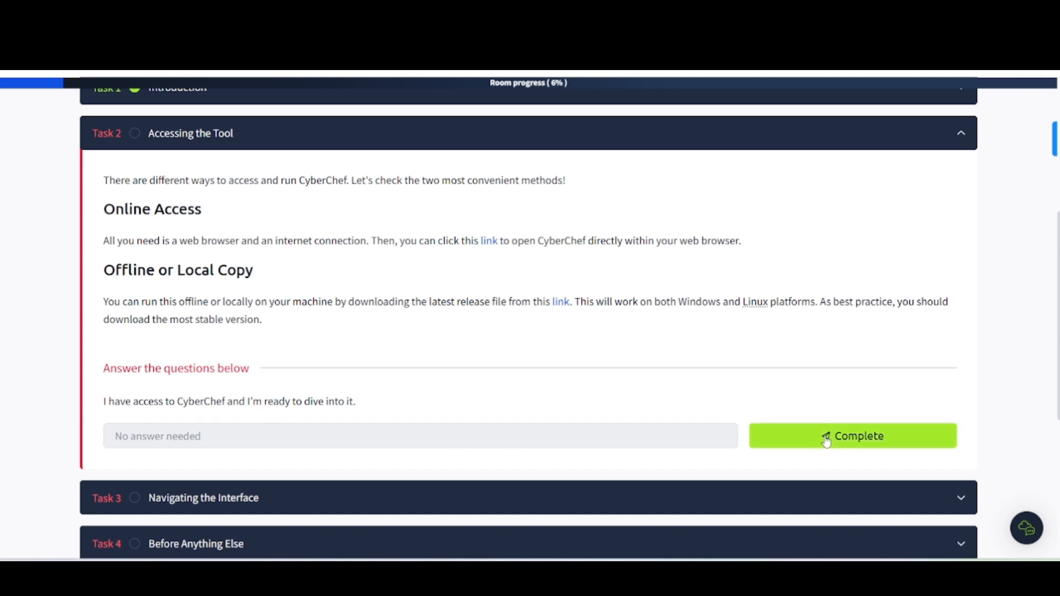
Mark Task 2 complete (progress 12%) and read Task 3's four-area diagram down to the Operations Area table.
click(851, 435)
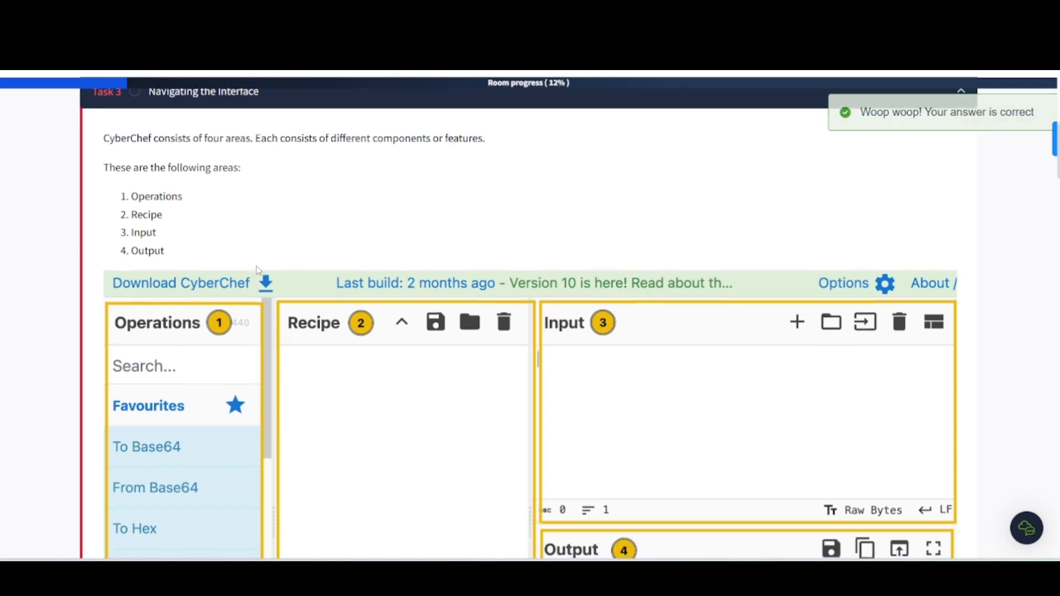
scroll(down, 3)
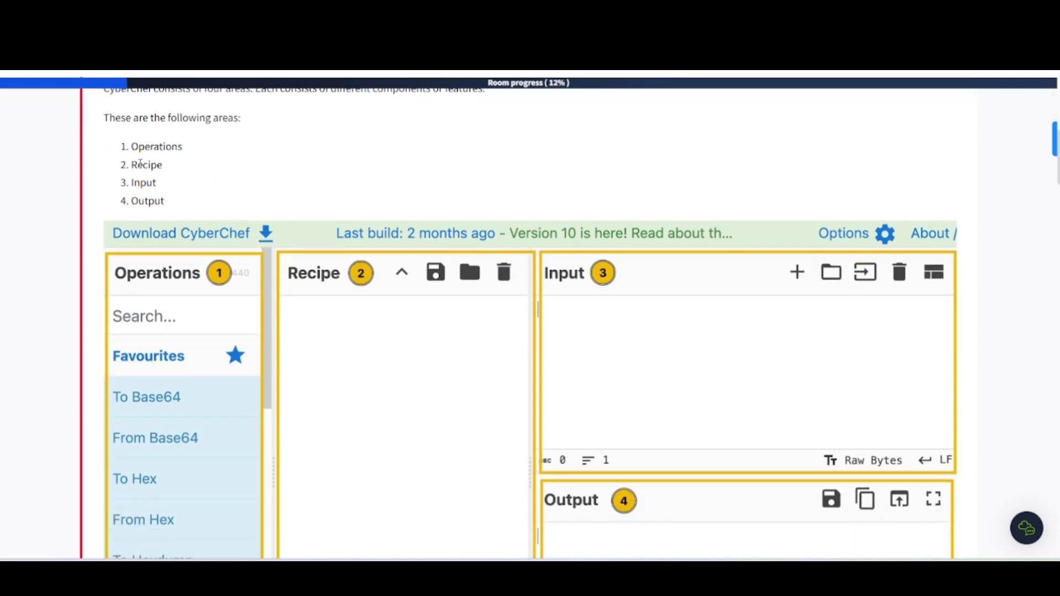
scroll(down, 3)
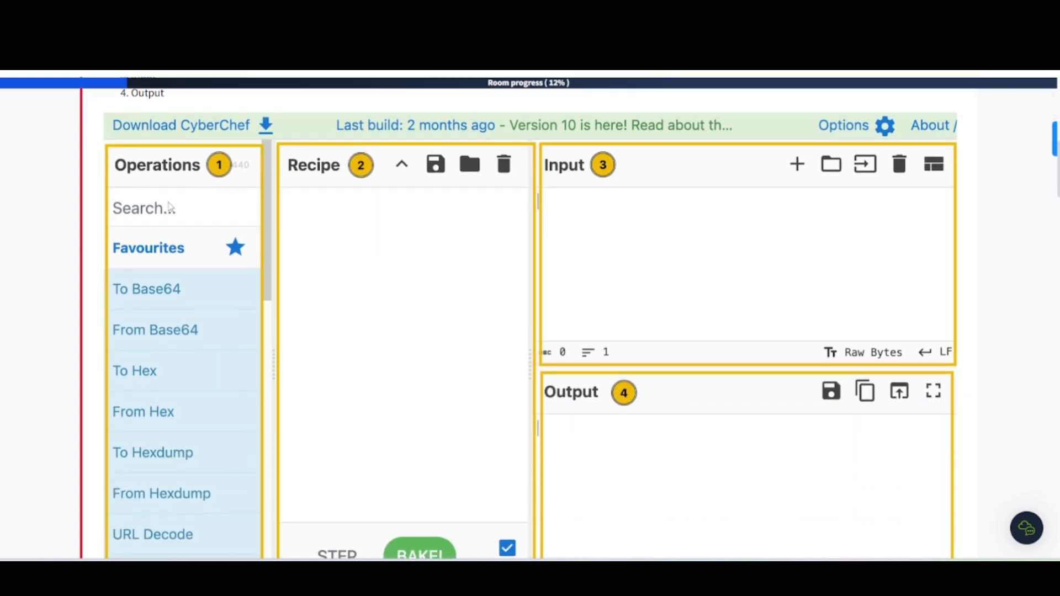
mouse_move(149, 341)
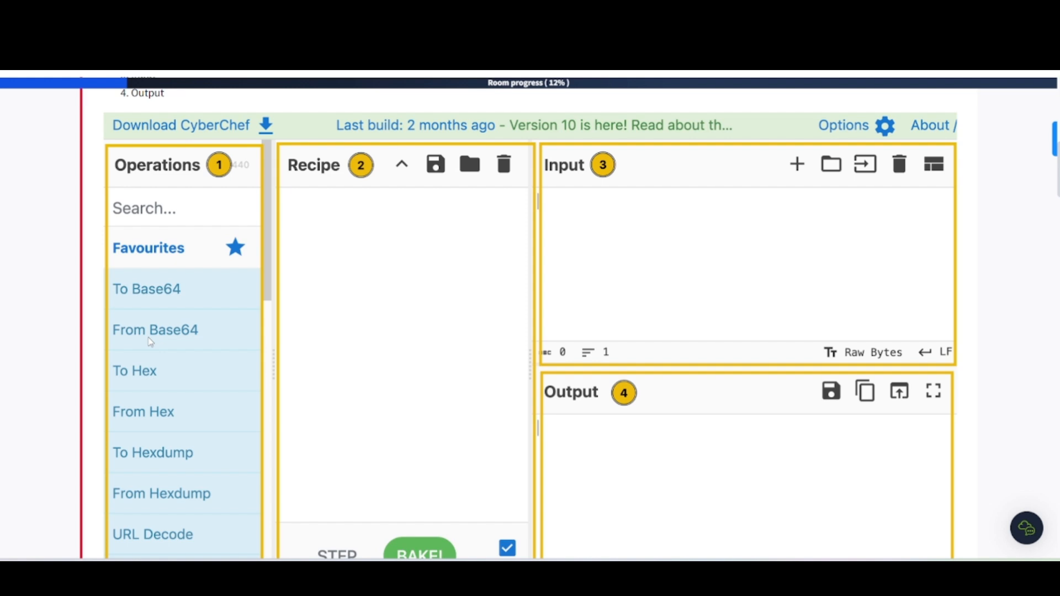
scroll(up, 3)
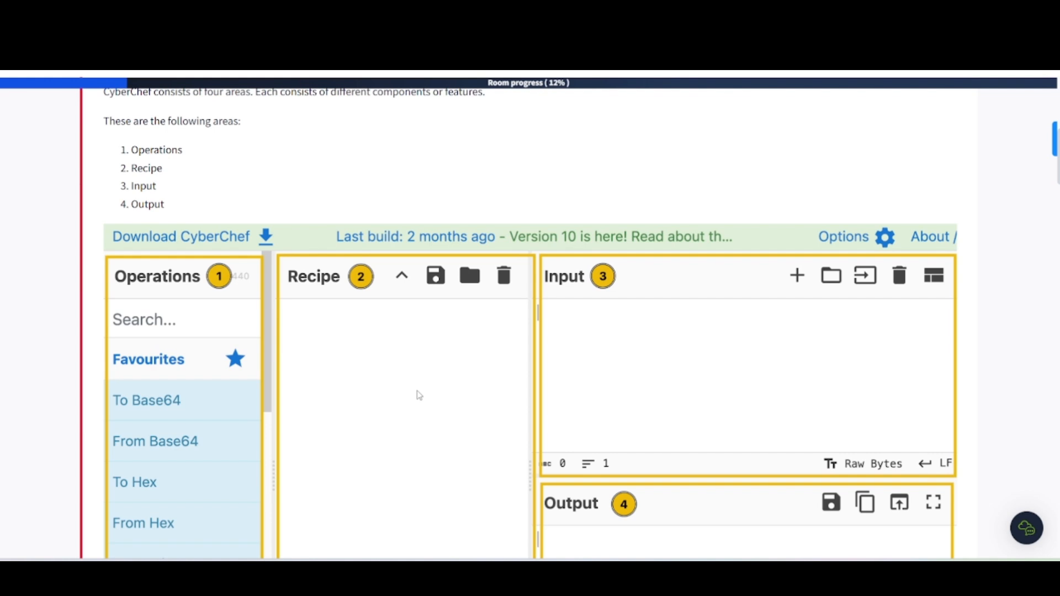
scroll(down, 3)
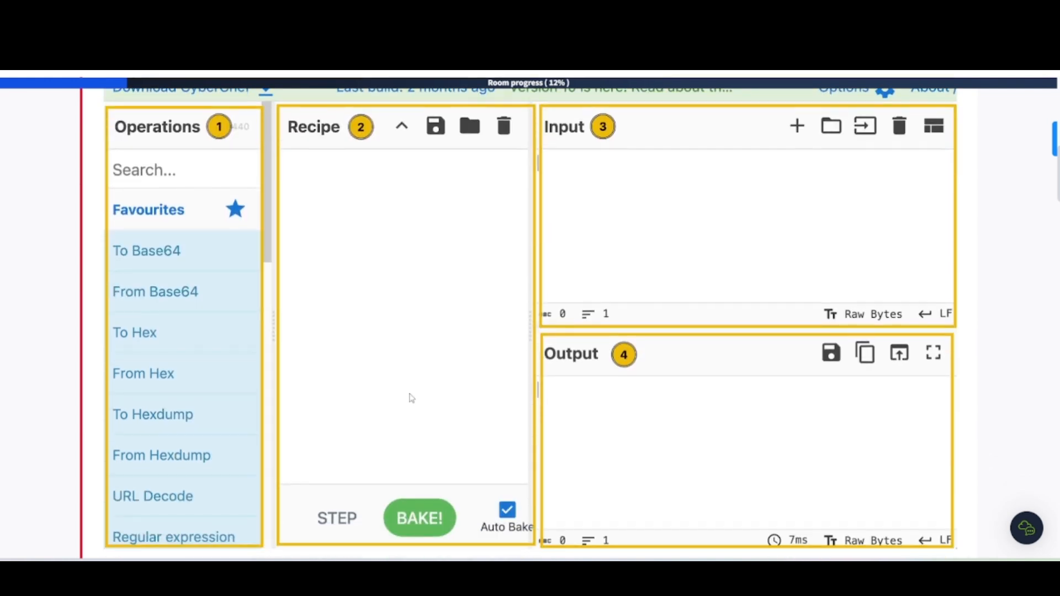
mouse_move(635, 299)
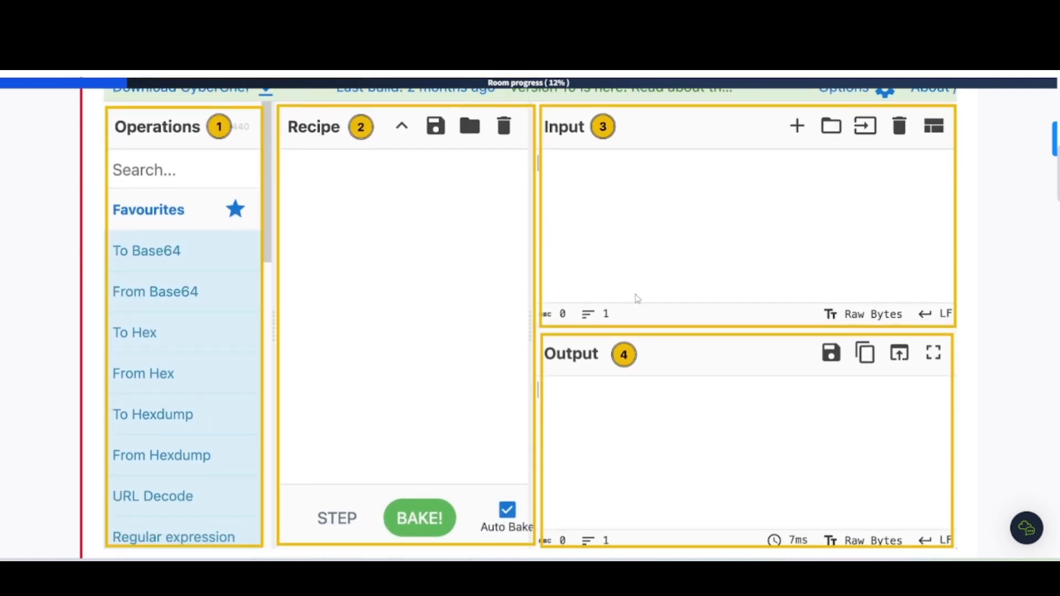
mouse_move(659, 421)
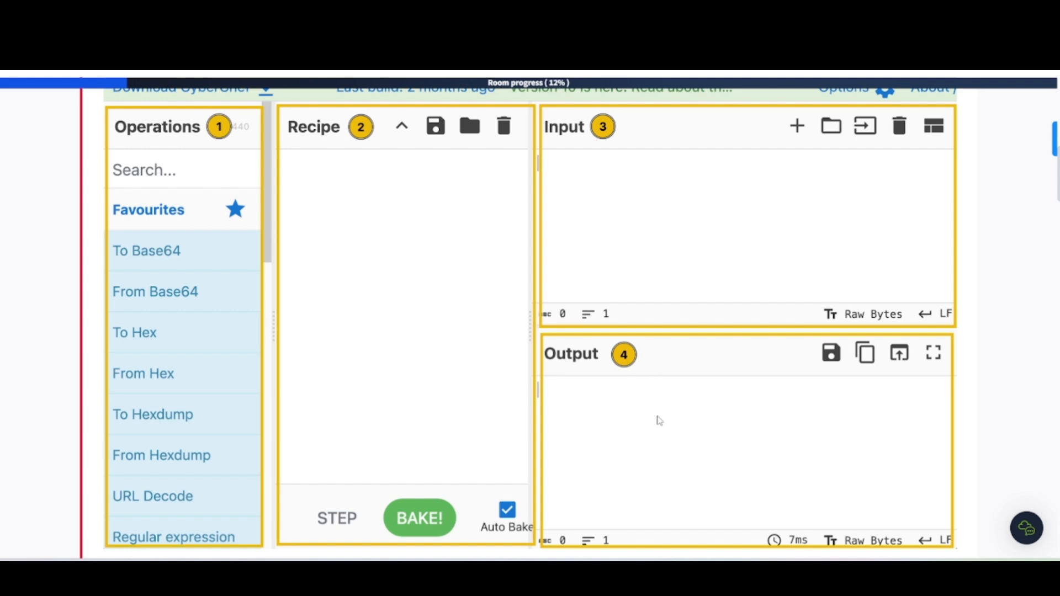
mouse_move(255, 338)
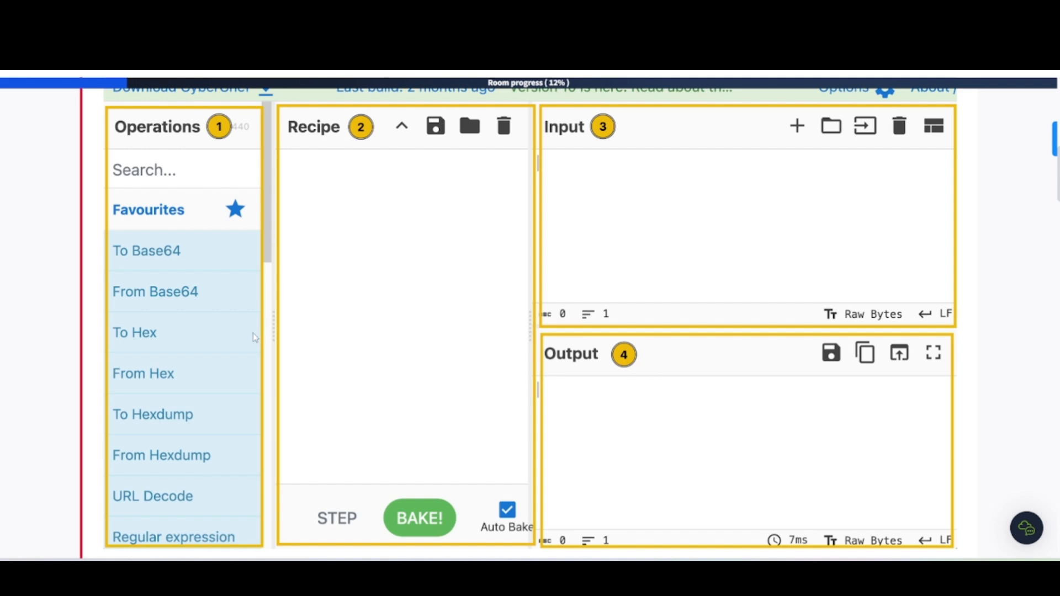
scroll(up, 3)
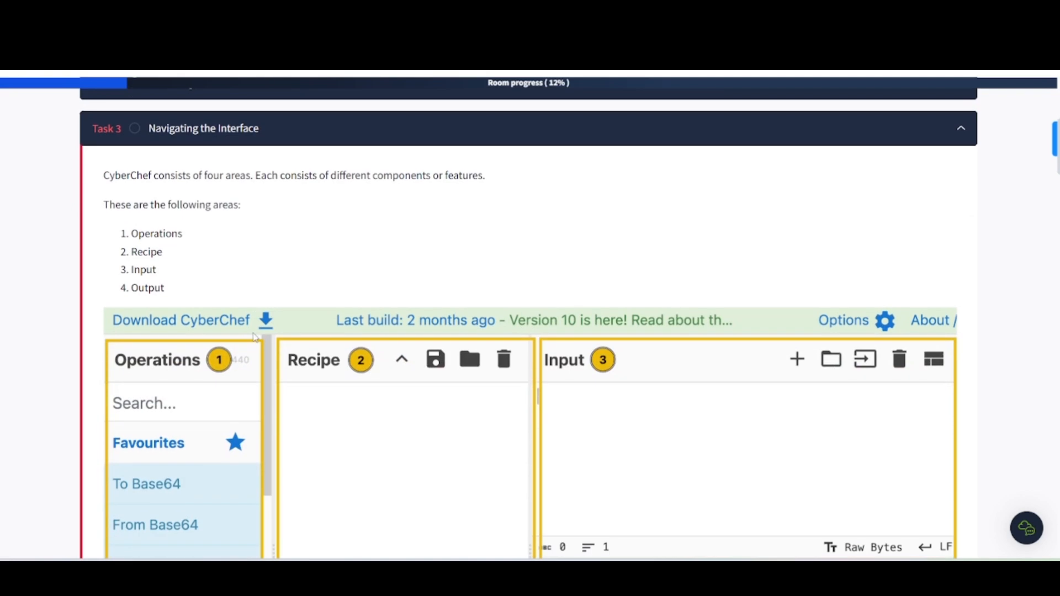
scroll(down, 3)
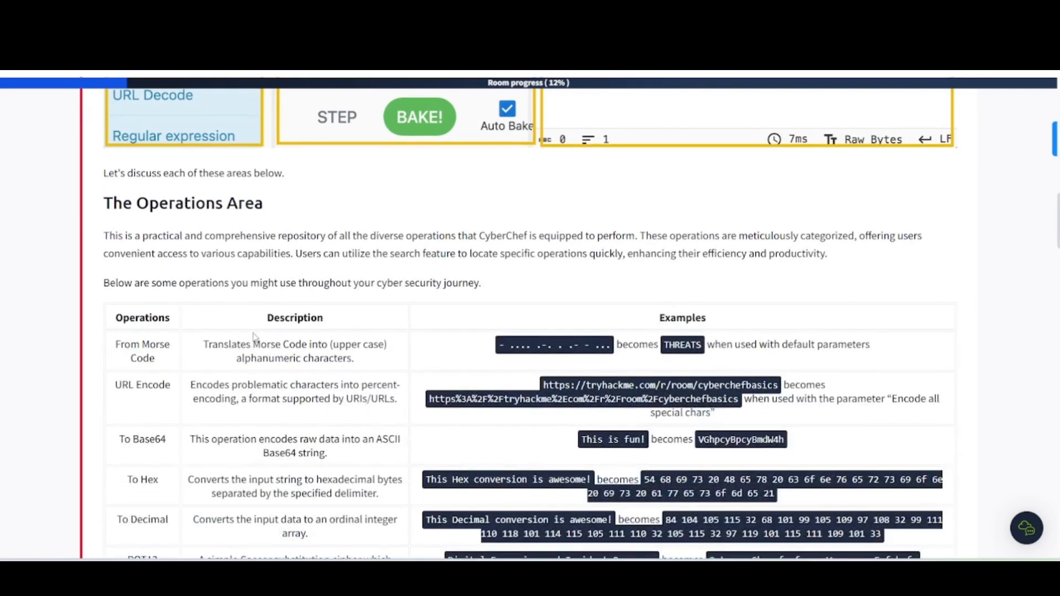
scroll(down, 3)
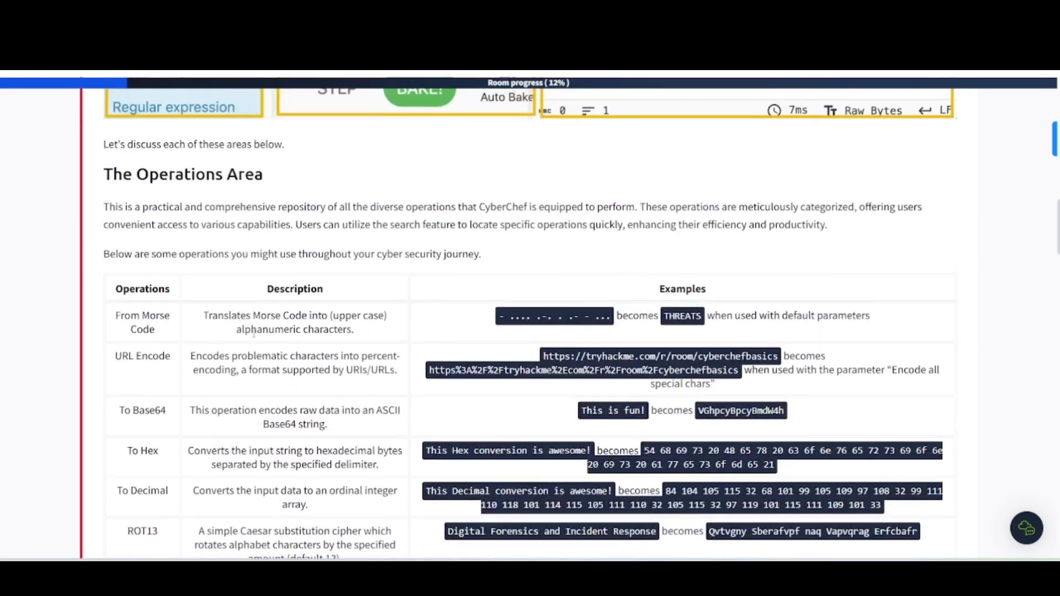
scroll(up, 3)
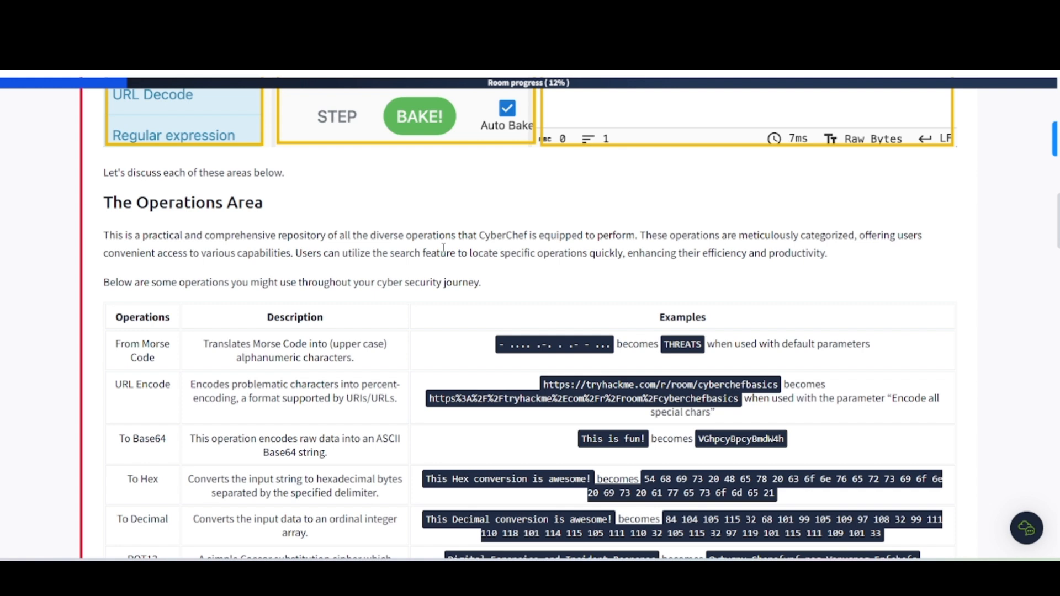
mouse_move(570, 241)
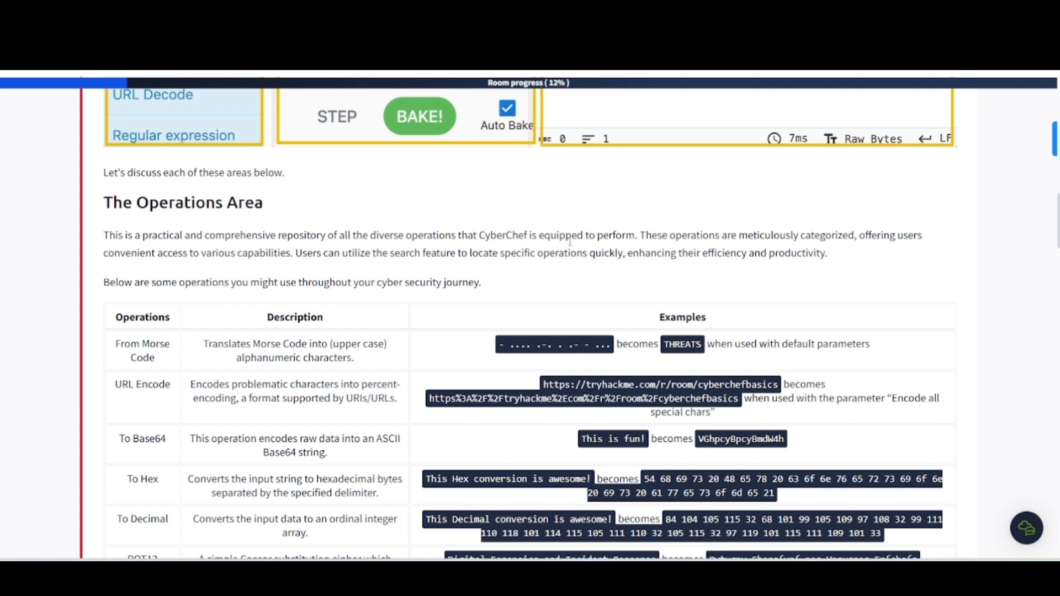
mouse_move(780, 236)
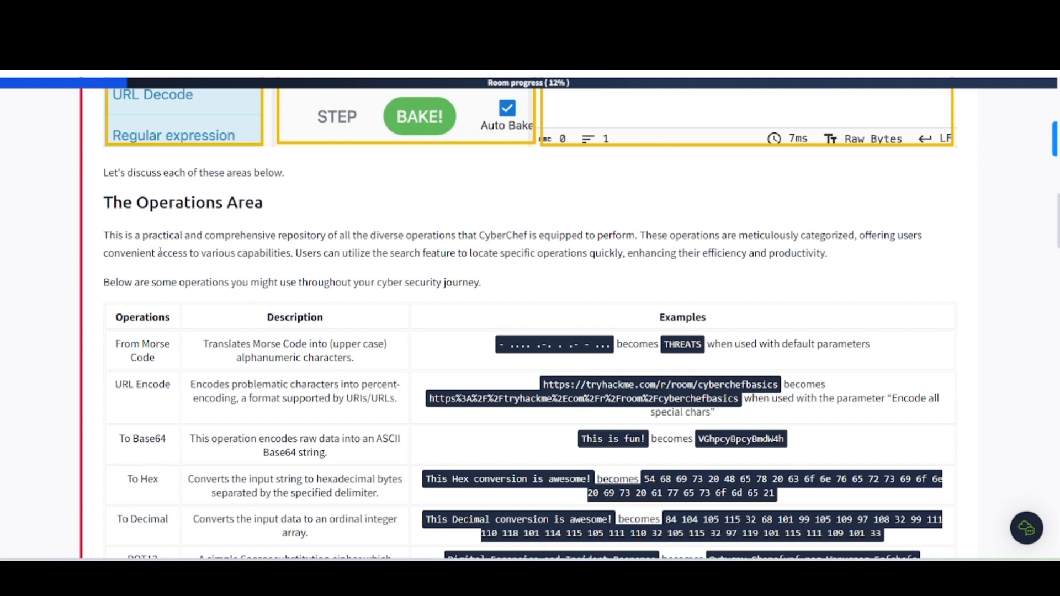
mouse_move(324, 253)
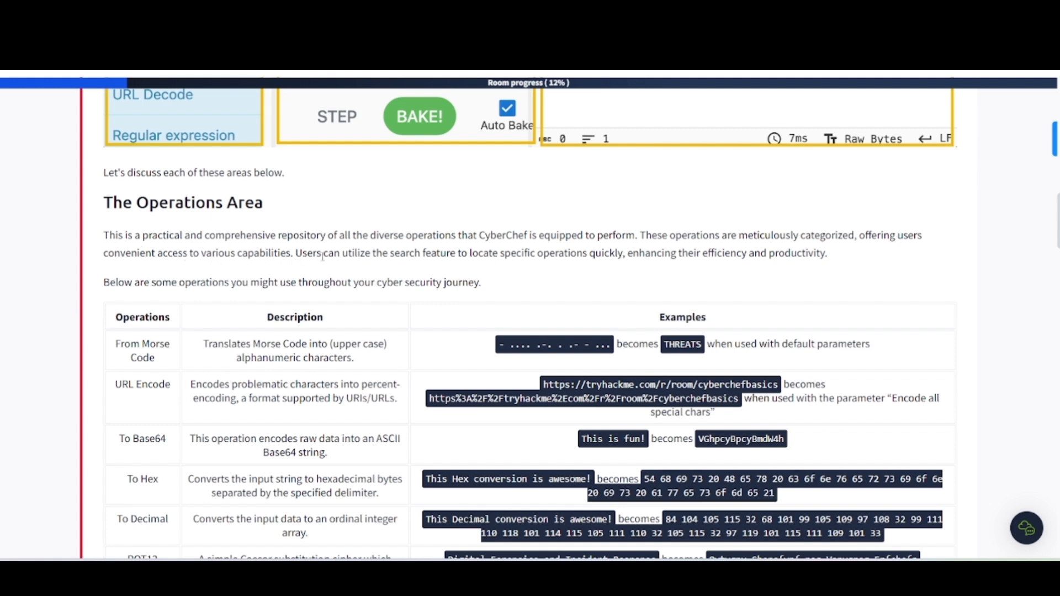
mouse_move(470, 266)
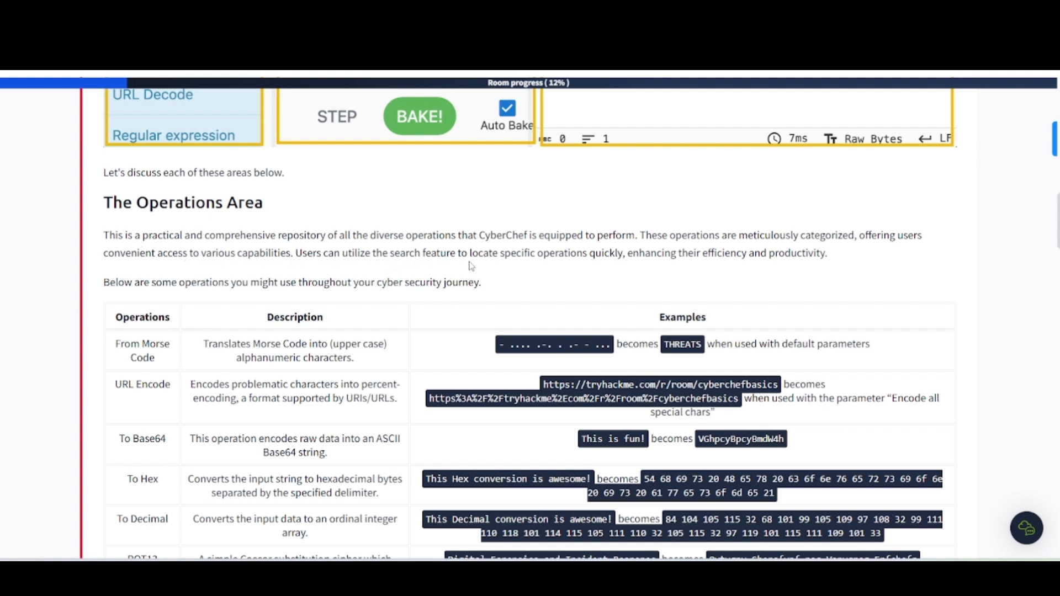
mouse_move(735, 258)
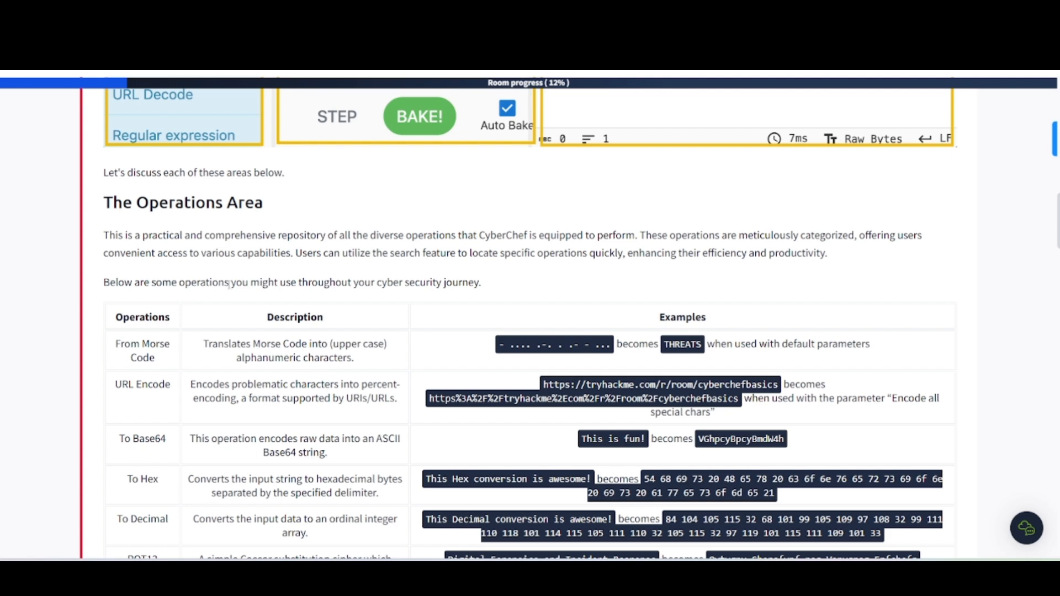
mouse_move(379, 294)
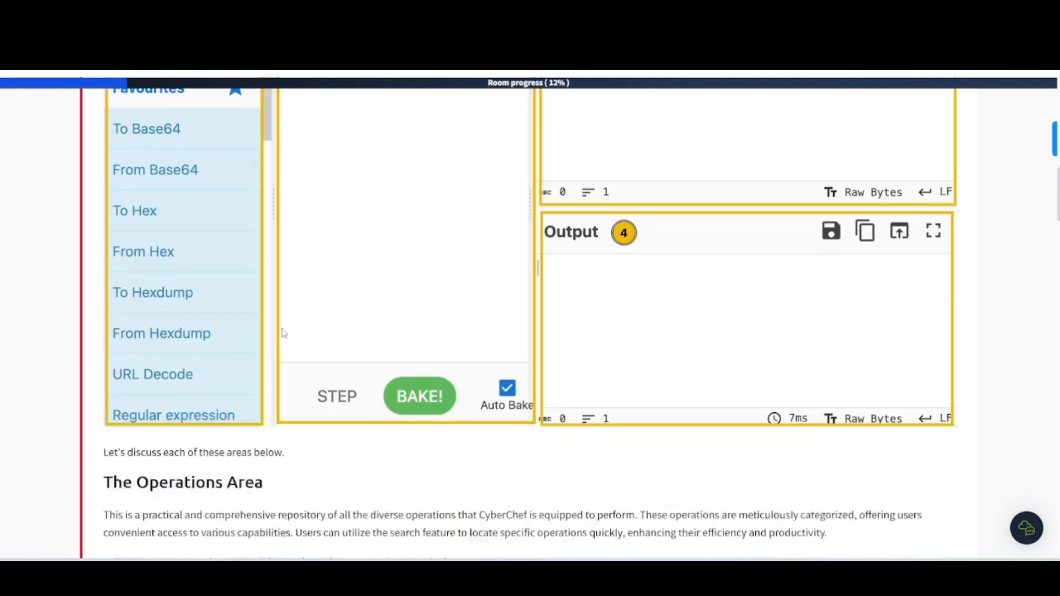
scroll(up, 3)
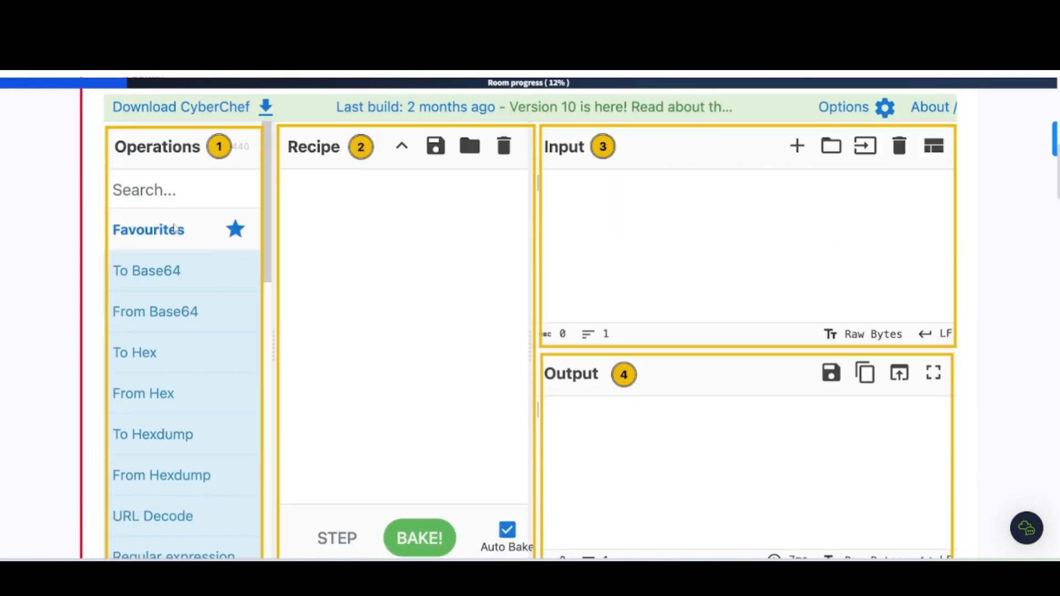
mouse_move(344, 382)
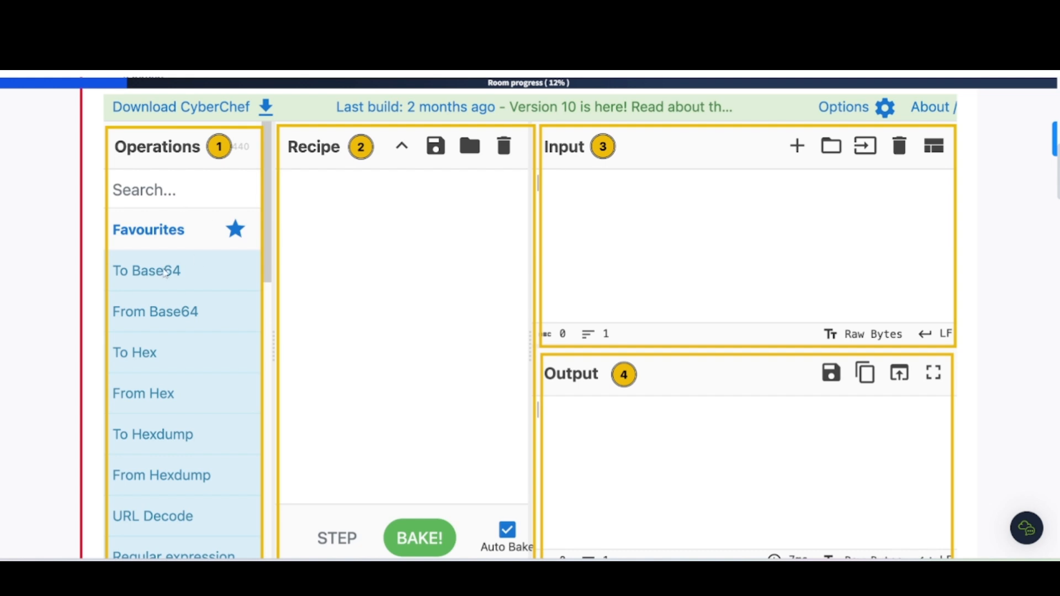
scroll(down, 3)
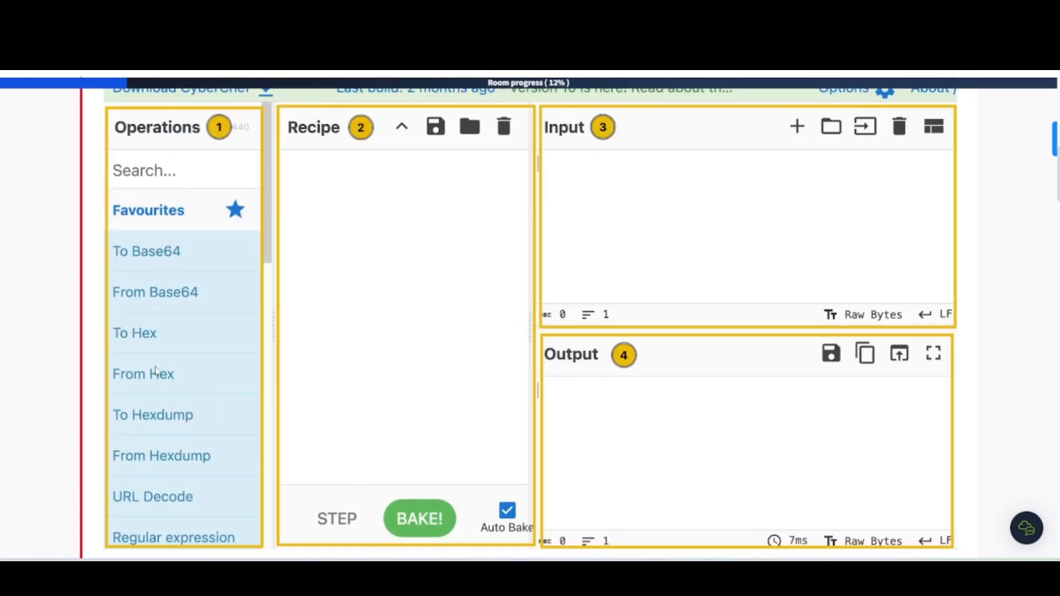
scroll(down, 3)
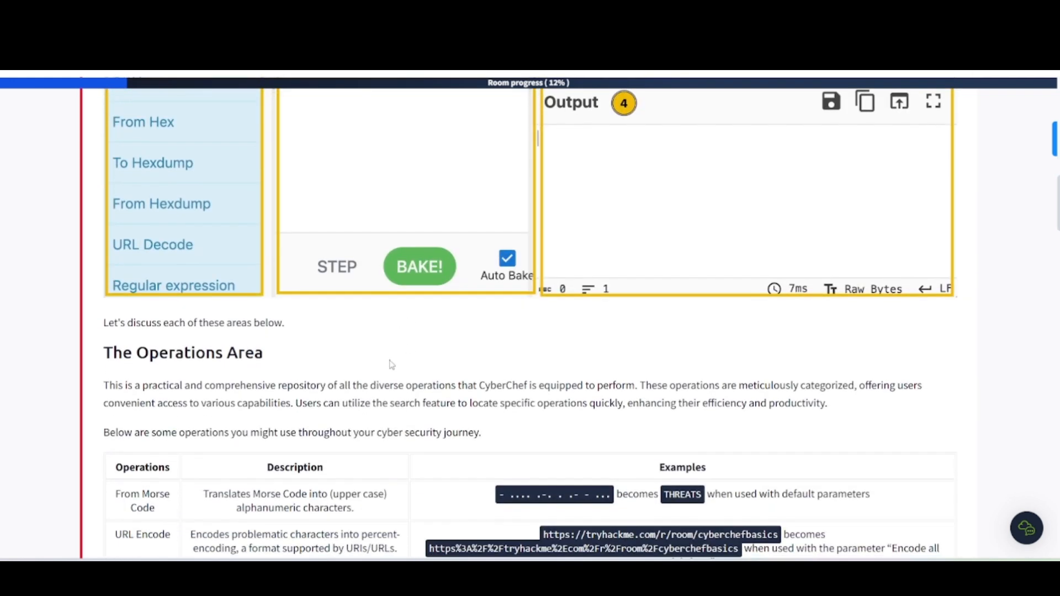
scroll(up, 3)
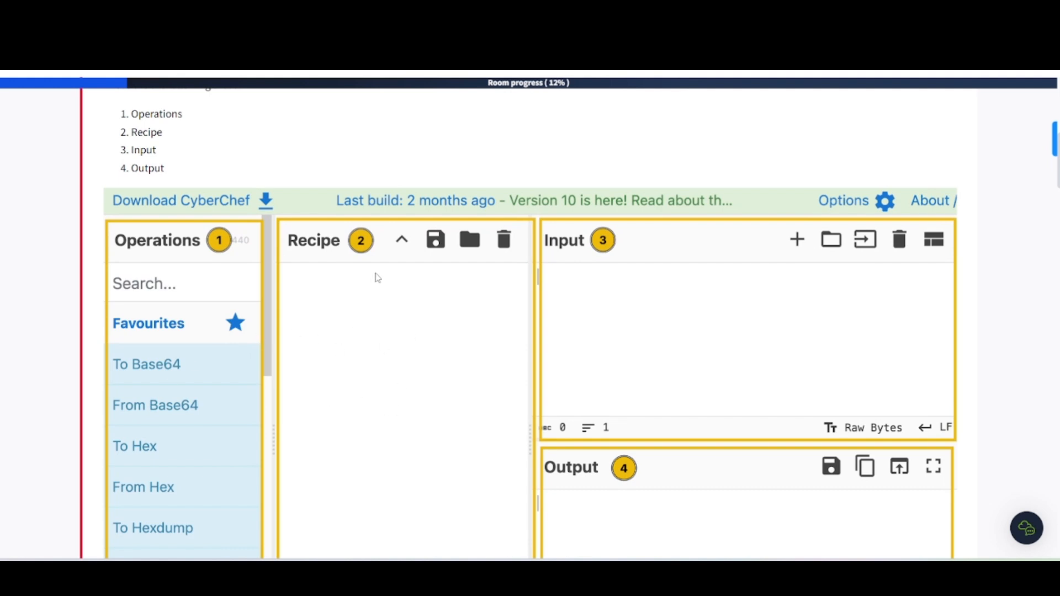
scroll(down, 3)
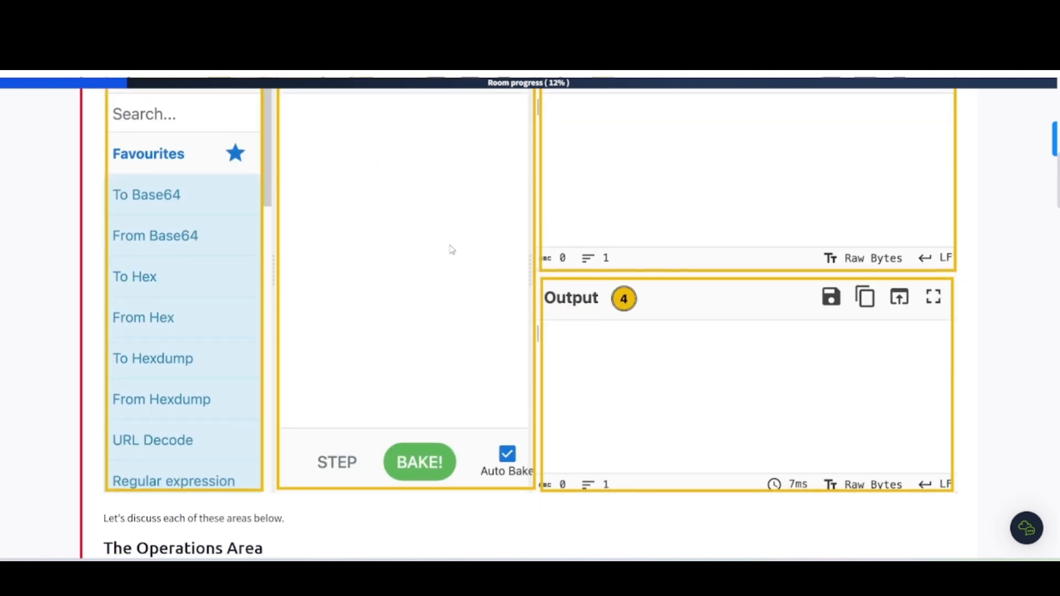
scroll(down, 3)
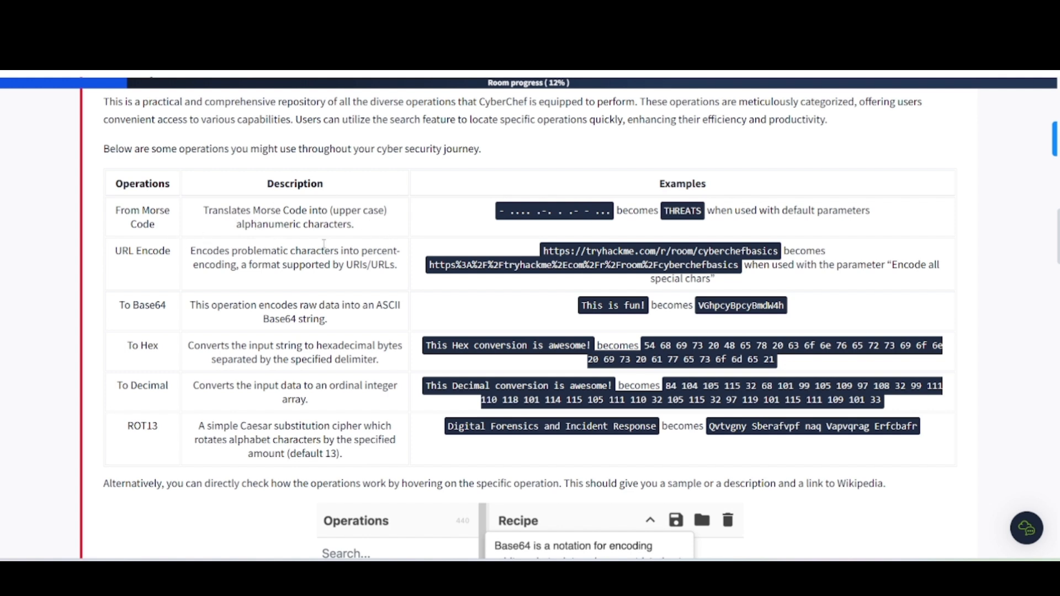
mouse_move(139, 275)
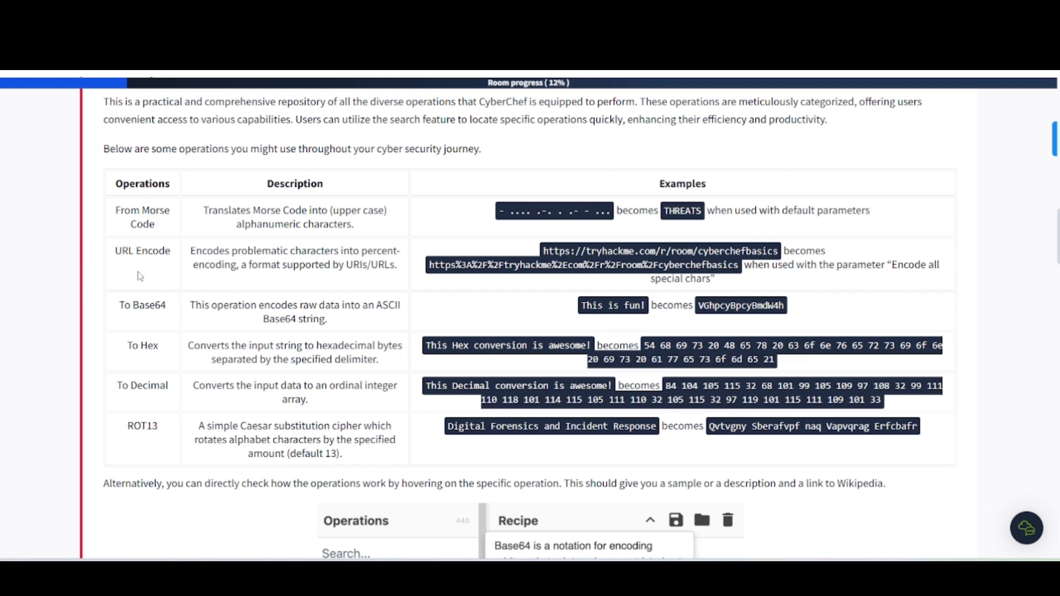
mouse_move(203, 376)
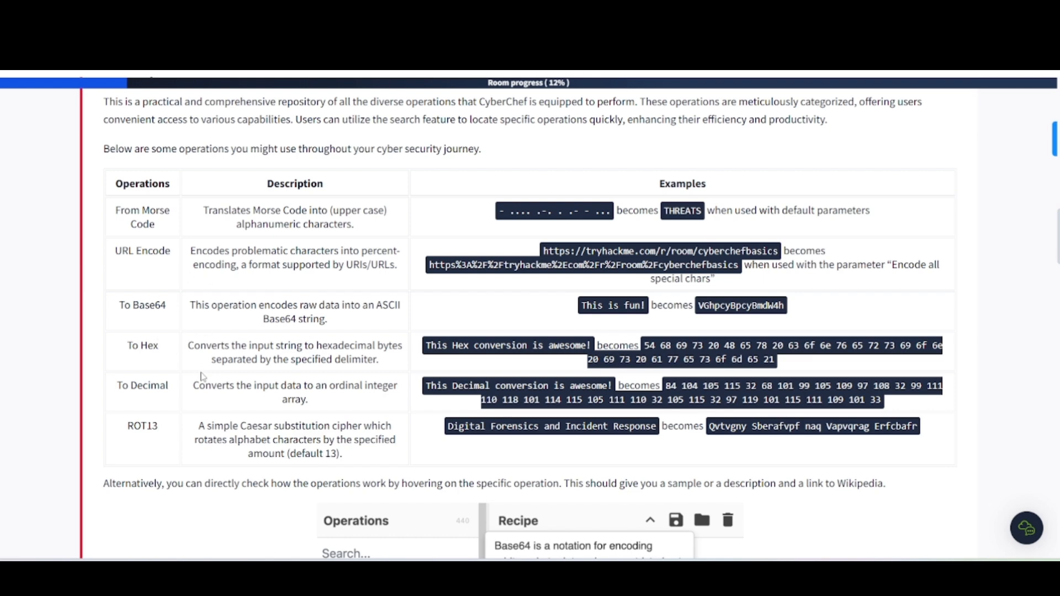
Scroll past the From Base64 tooltip example to the Recipe Area section on saving, loading and clearing recipes.
scroll(down, 3)
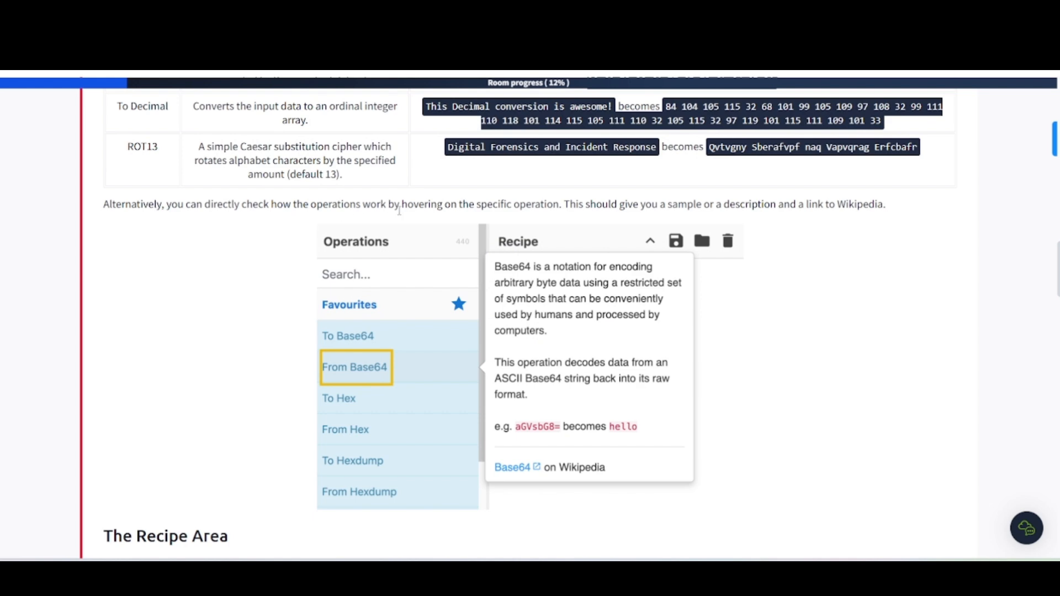
mouse_move(579, 301)
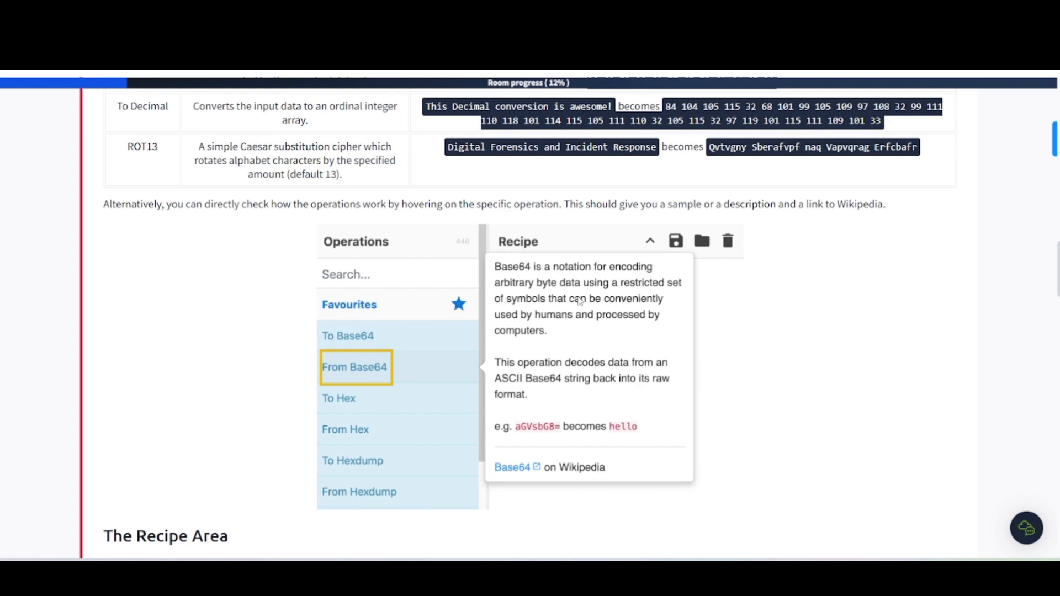
scroll(down, 3)
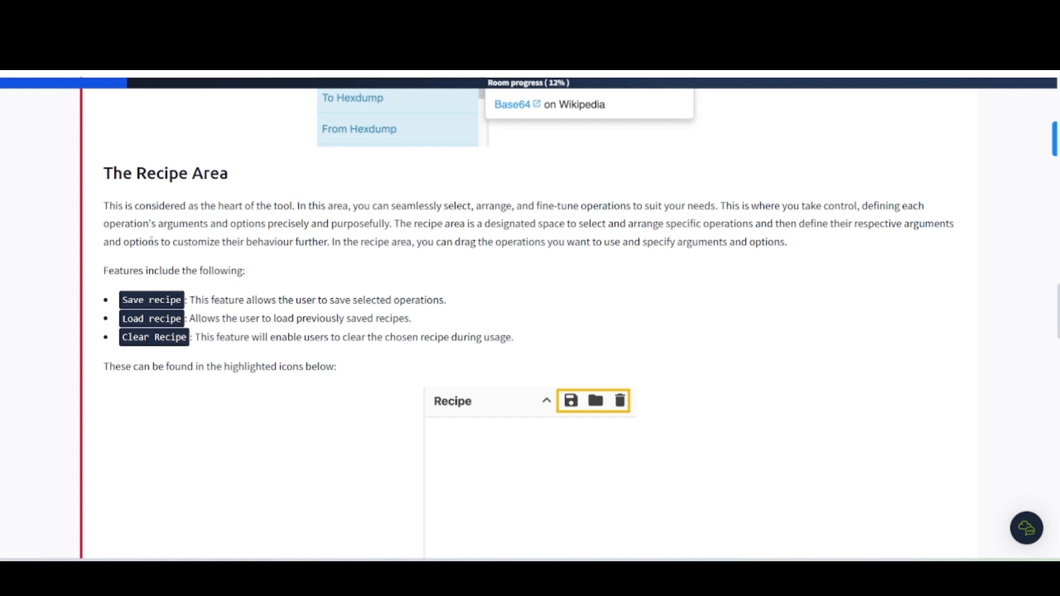
mouse_move(338, 236)
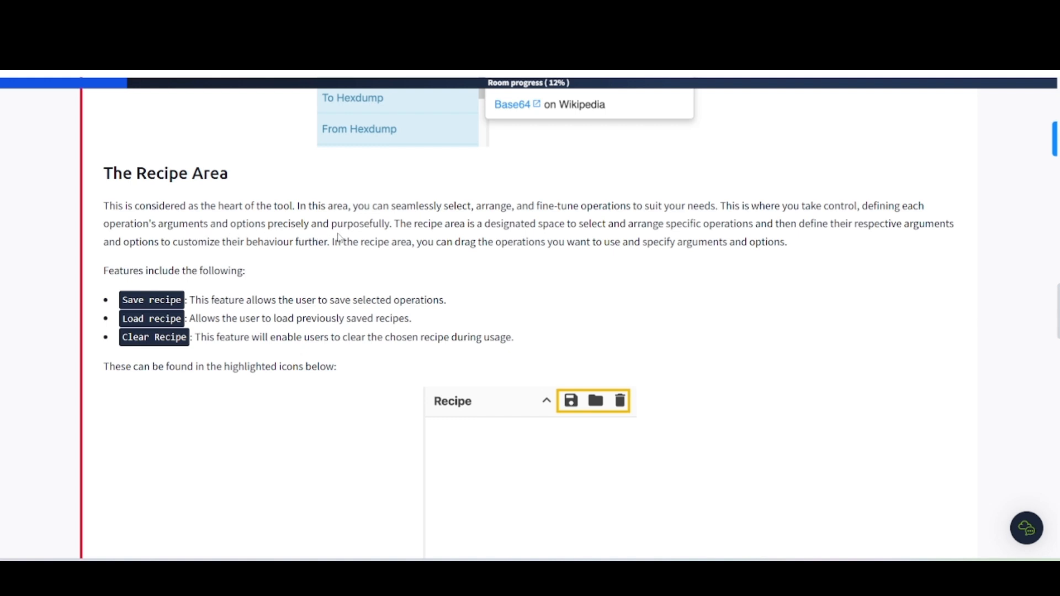
mouse_move(483, 237)
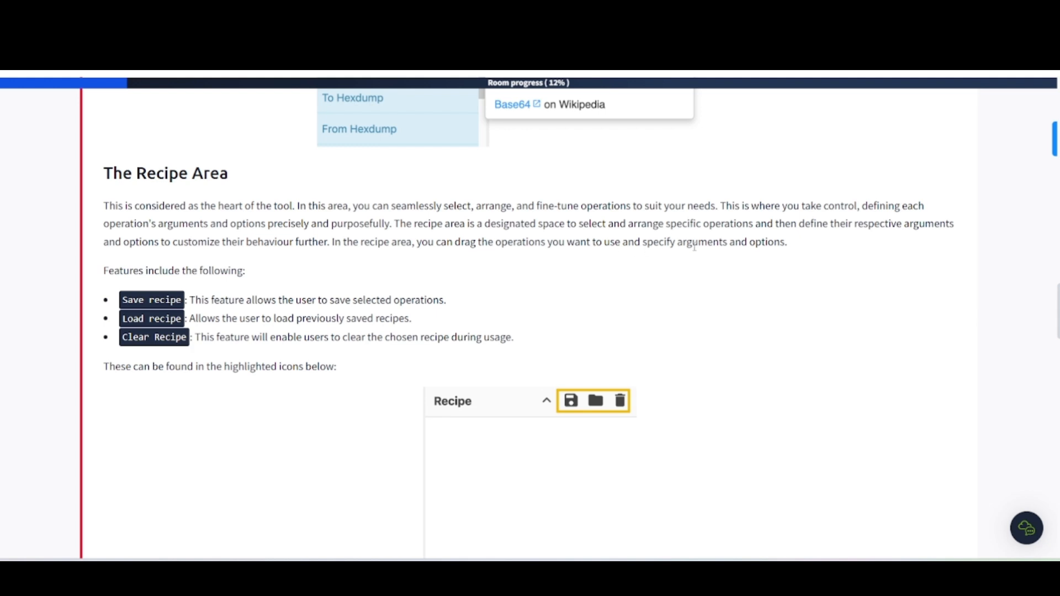
Scroll through the Bake and Auto Bake description to the Input Area section.
scroll(down, 3)
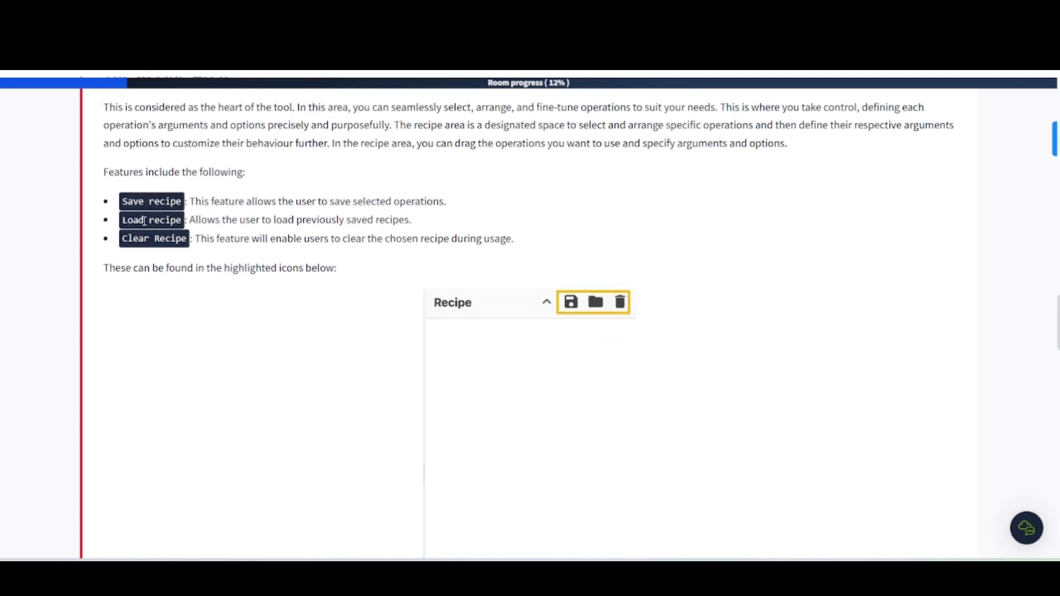
mouse_move(113, 290)
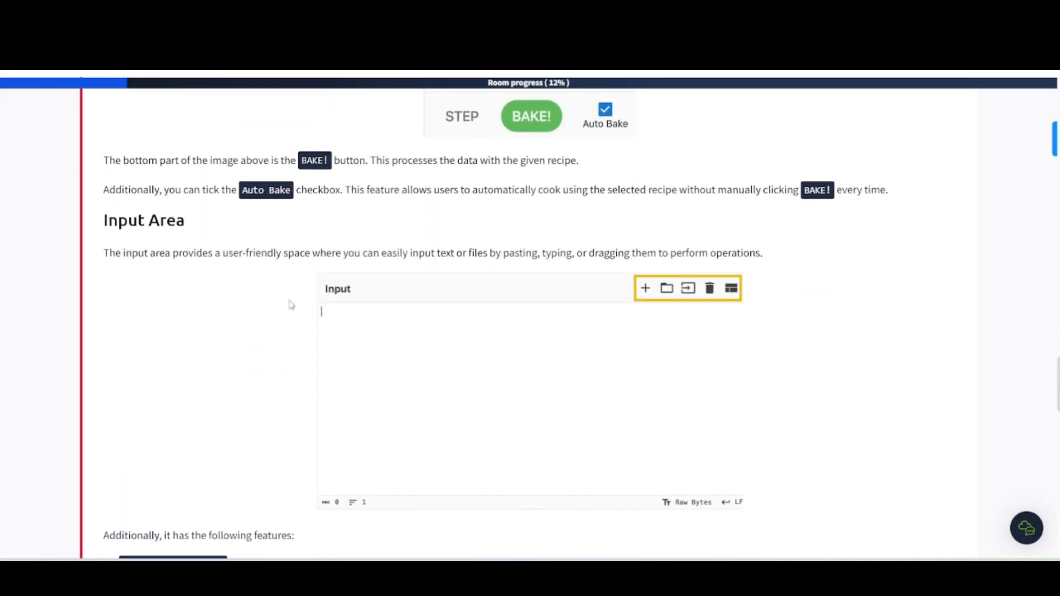
mouse_move(210, 166)
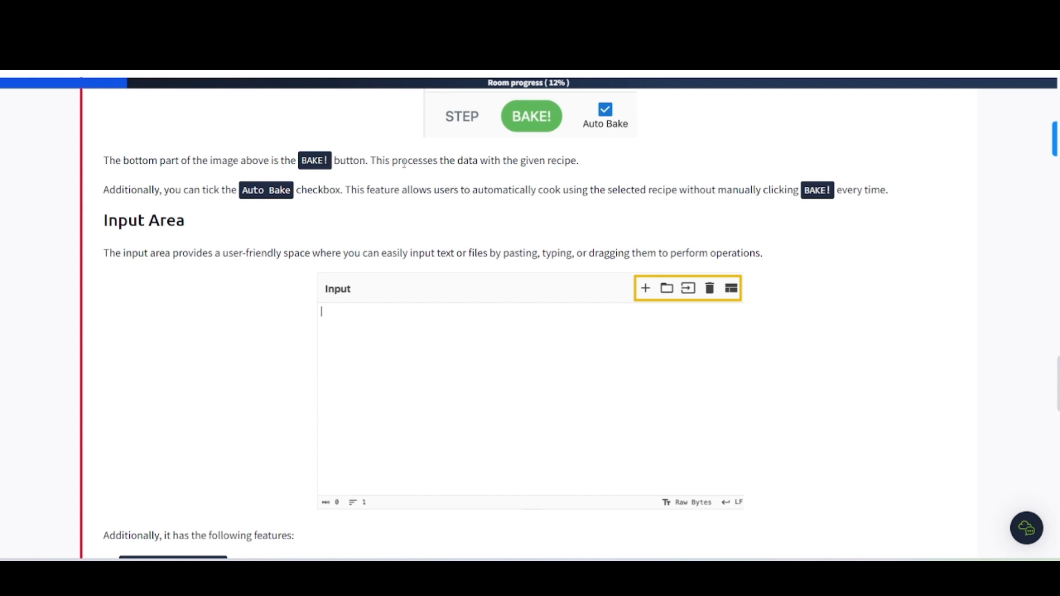
mouse_move(573, 179)
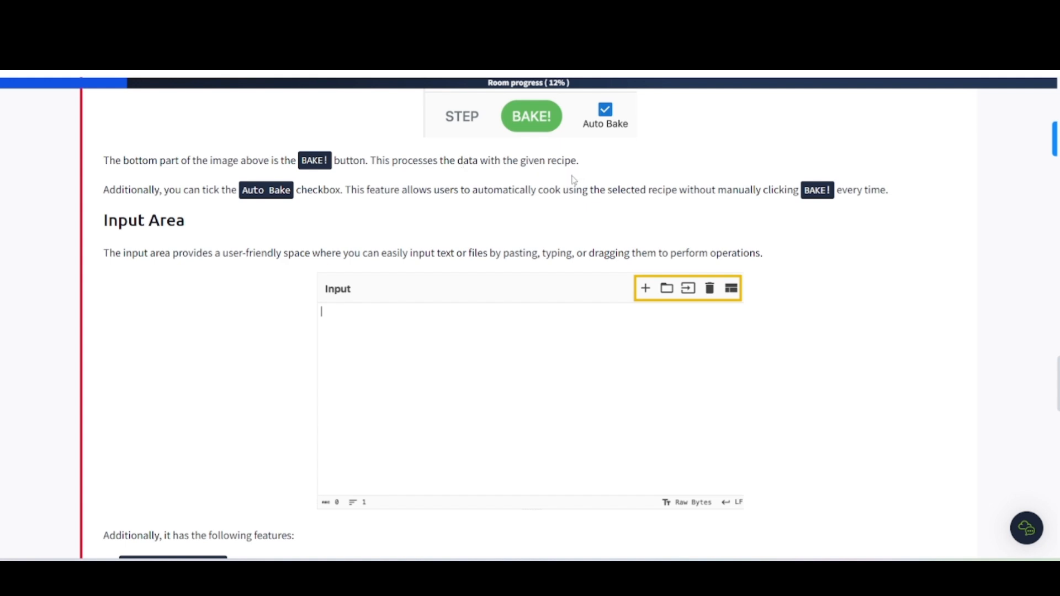
mouse_move(206, 205)
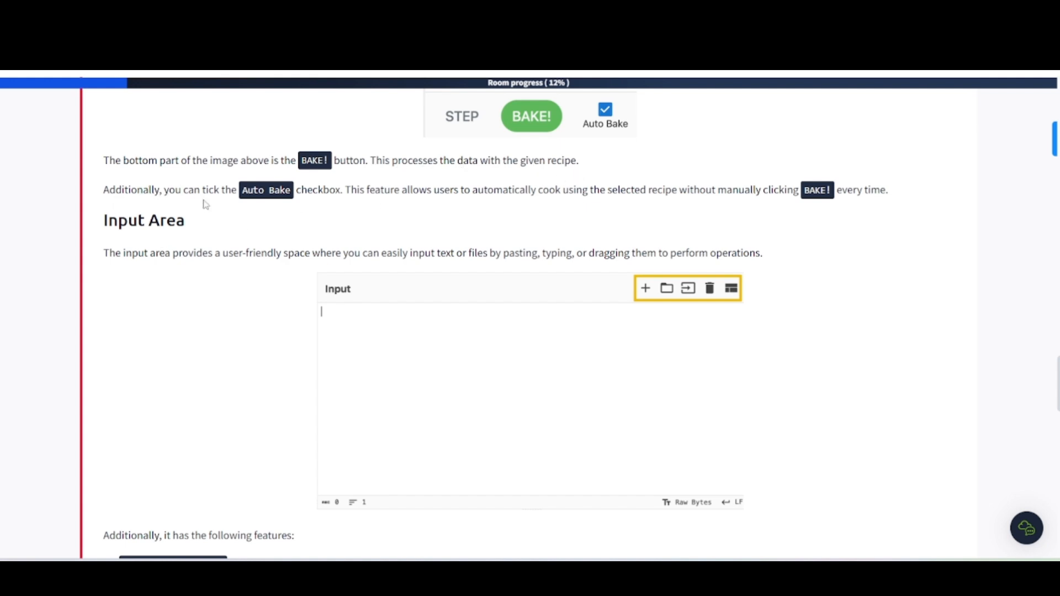
mouse_move(620, 203)
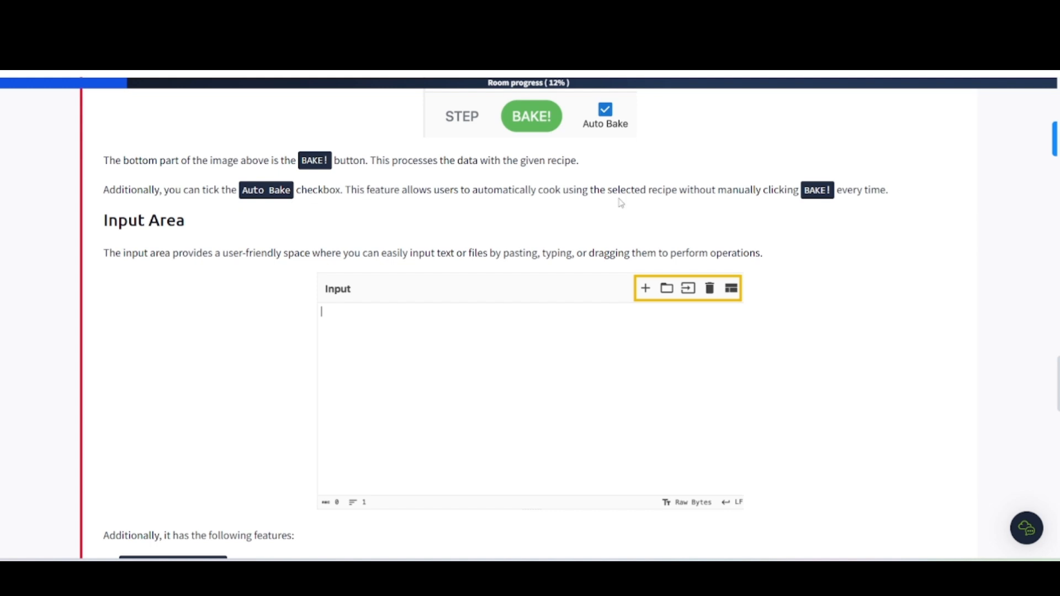
scroll(down, 3)
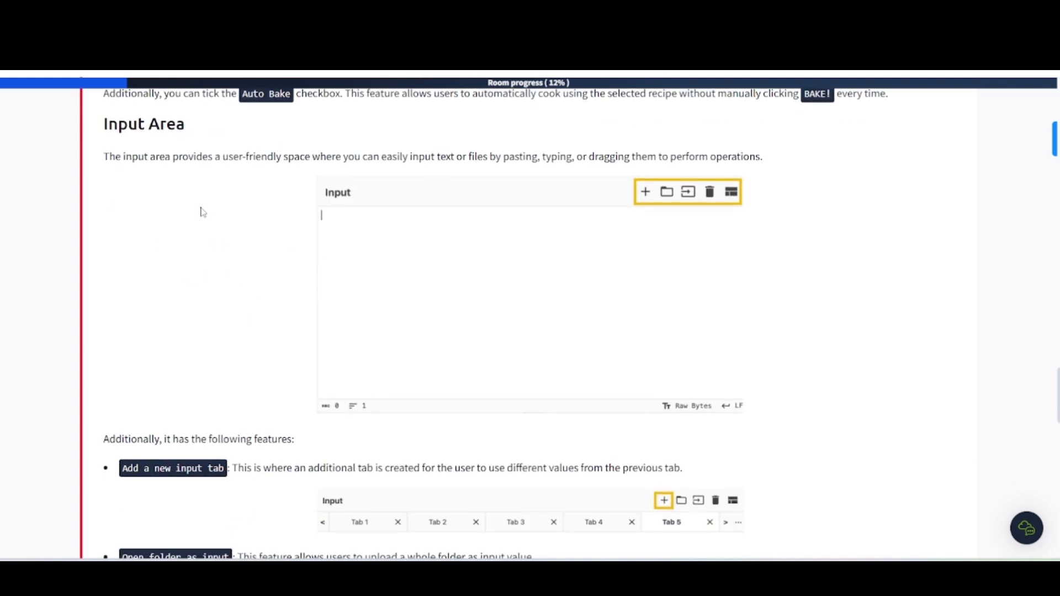
mouse_move(266, 324)
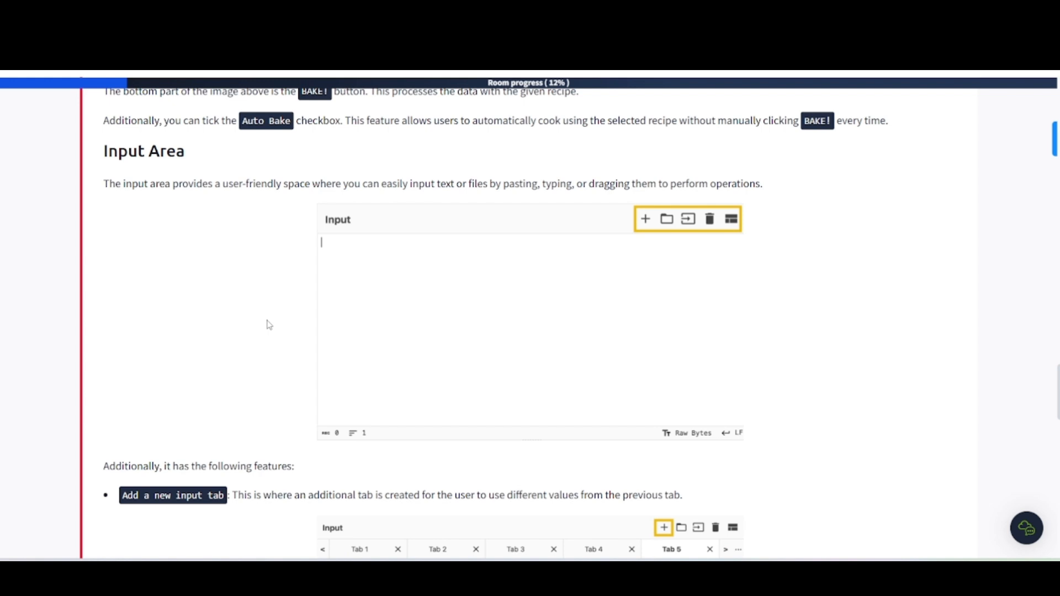
mouse_move(569, 203)
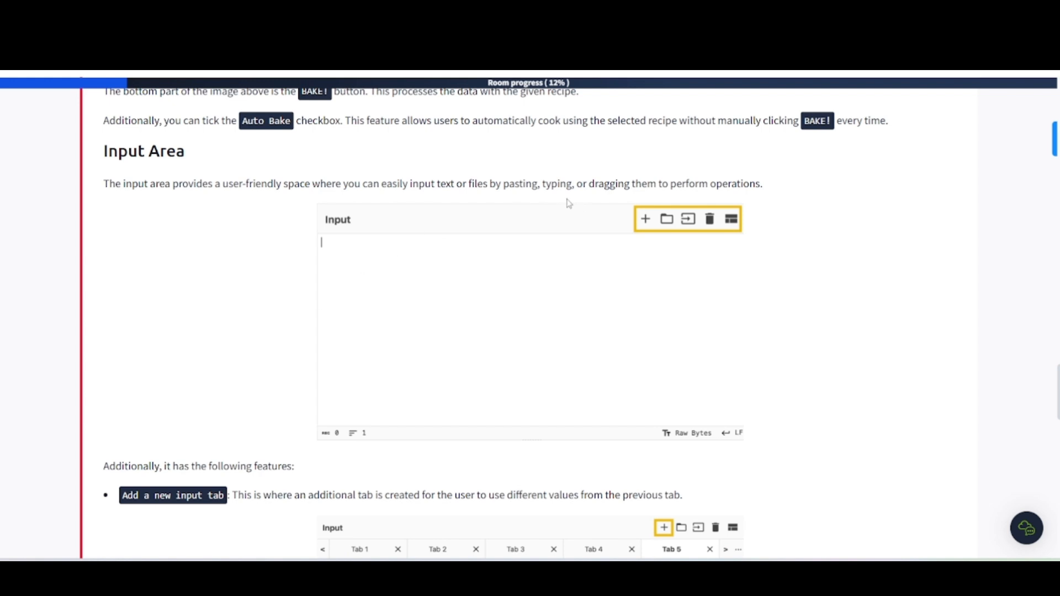
mouse_move(387, 357)
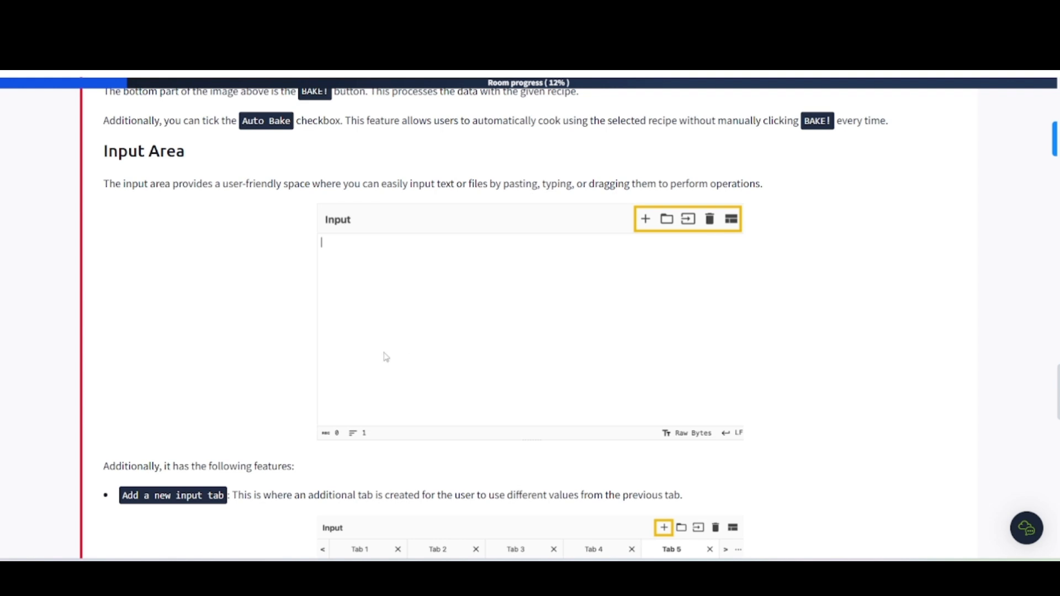
Scroll past the Input Area feature list to the Output Area's save and copy features.
scroll(down, 3)
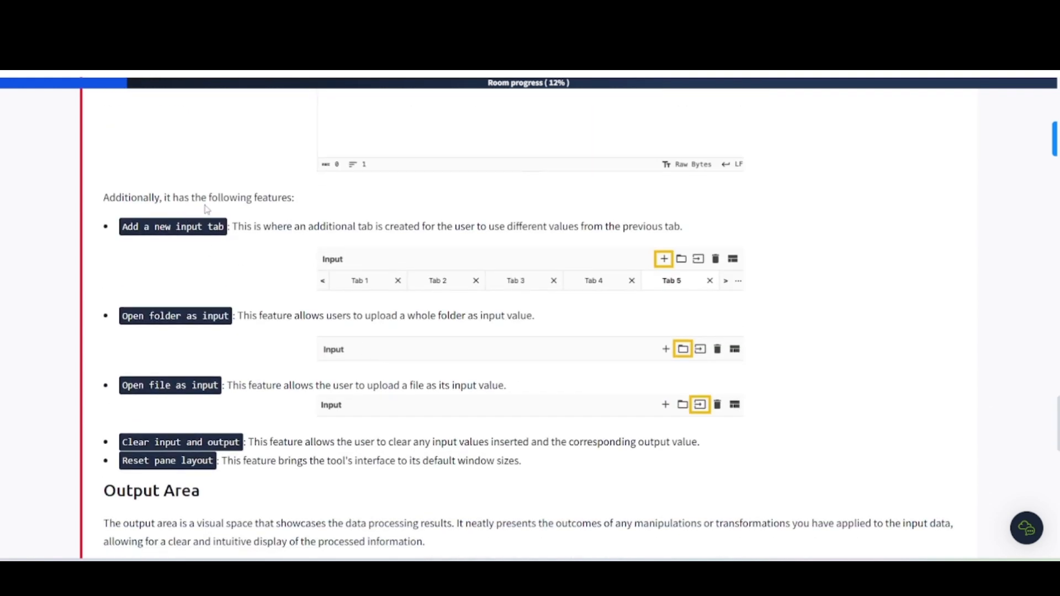
mouse_move(199, 239)
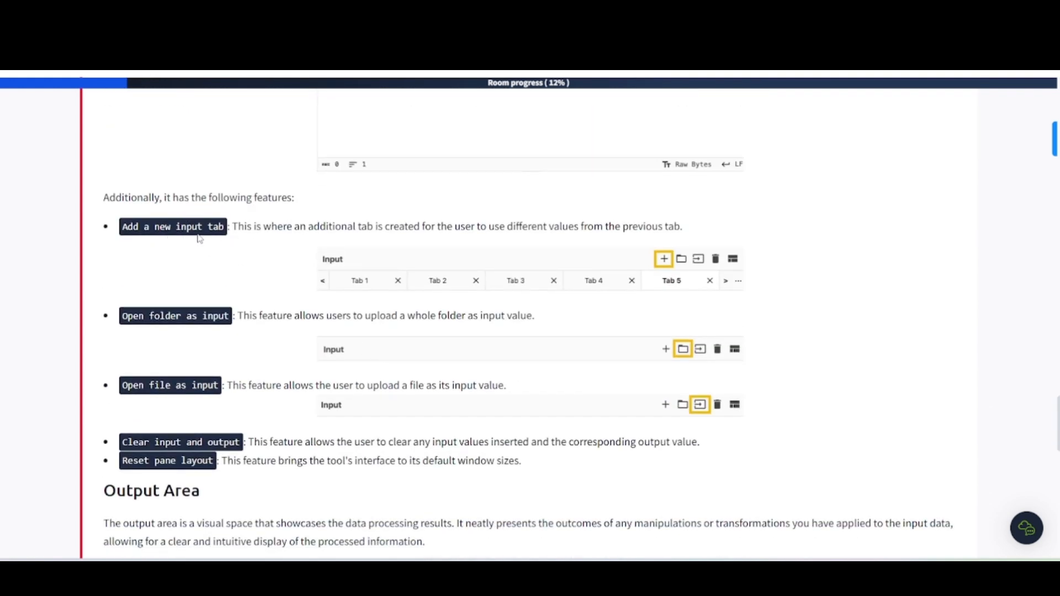
mouse_move(248, 335)
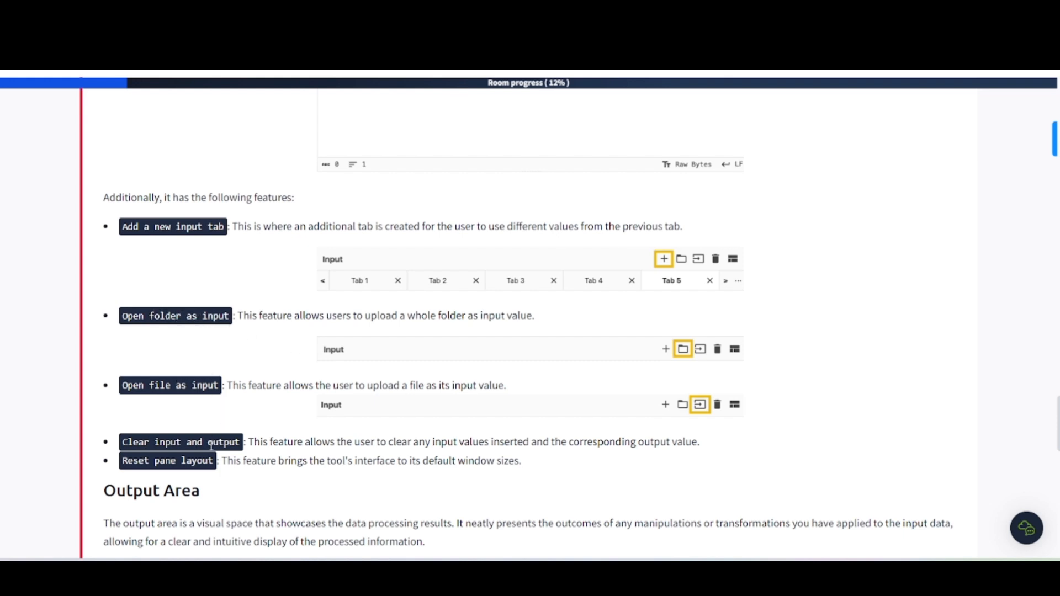
scroll(down, 3)
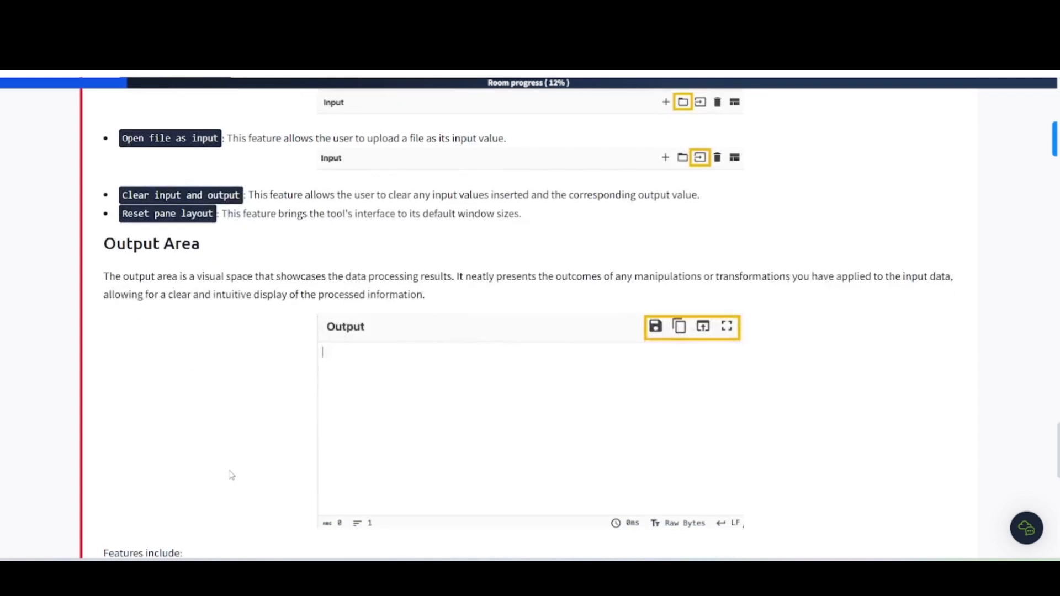
scroll(down, 3)
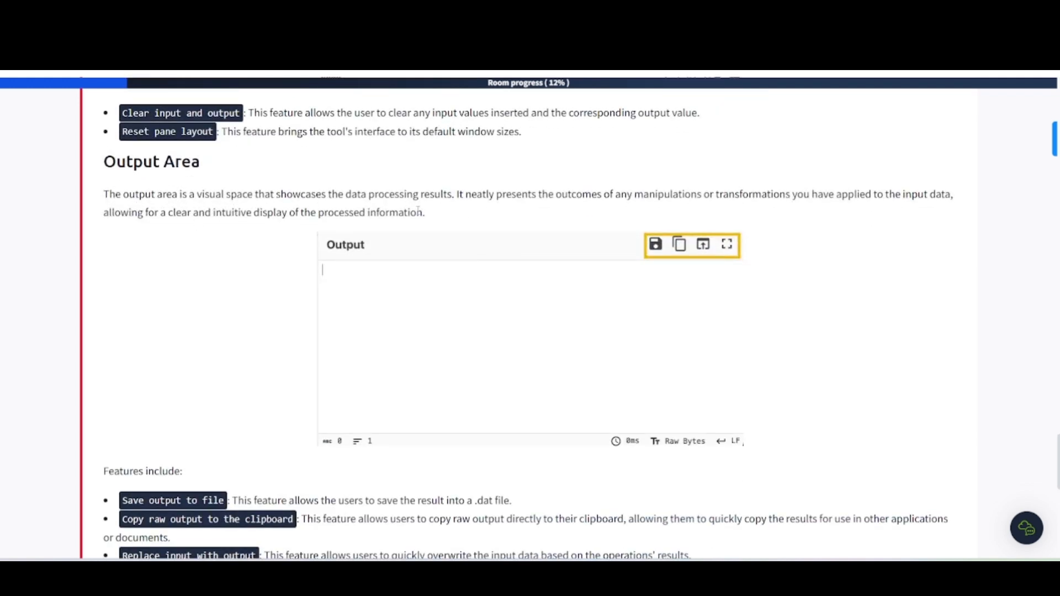
Reach the Task 3 questions and enter 'operations' for the first answer.
scroll(down, 3)
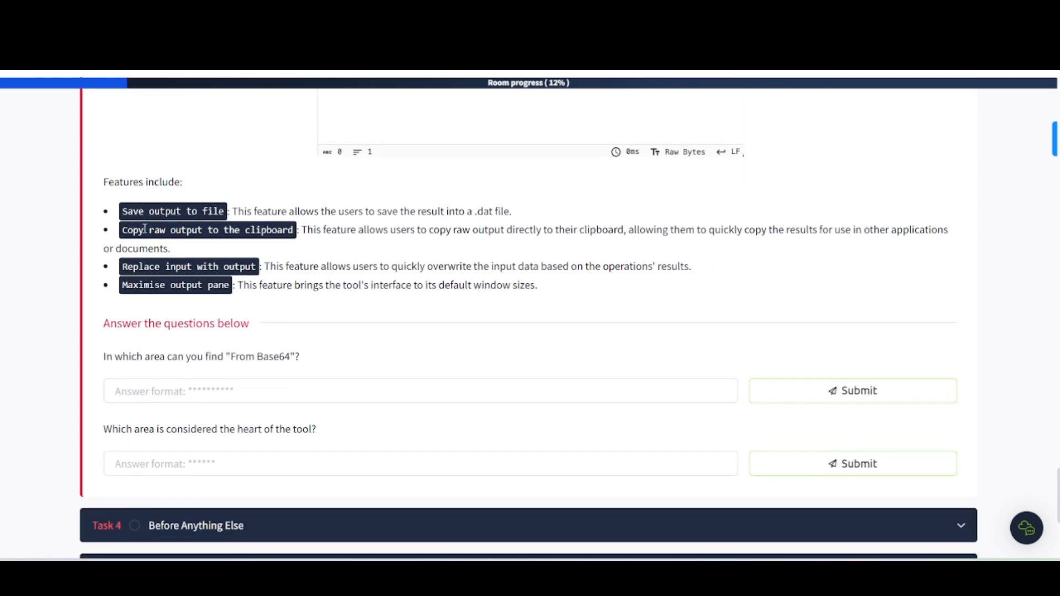
mouse_move(177, 271)
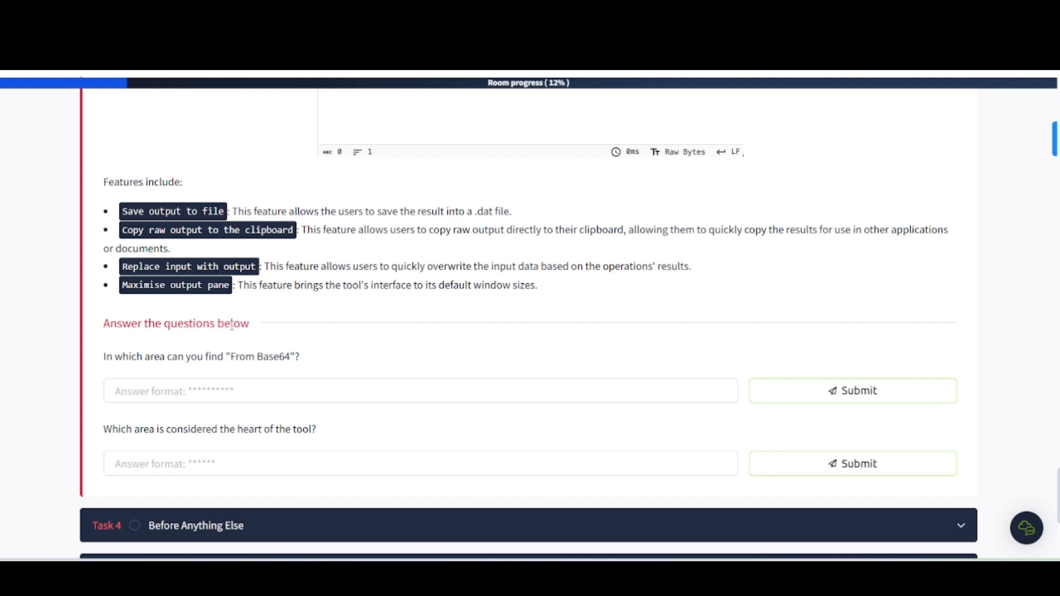
scroll(up, 3)
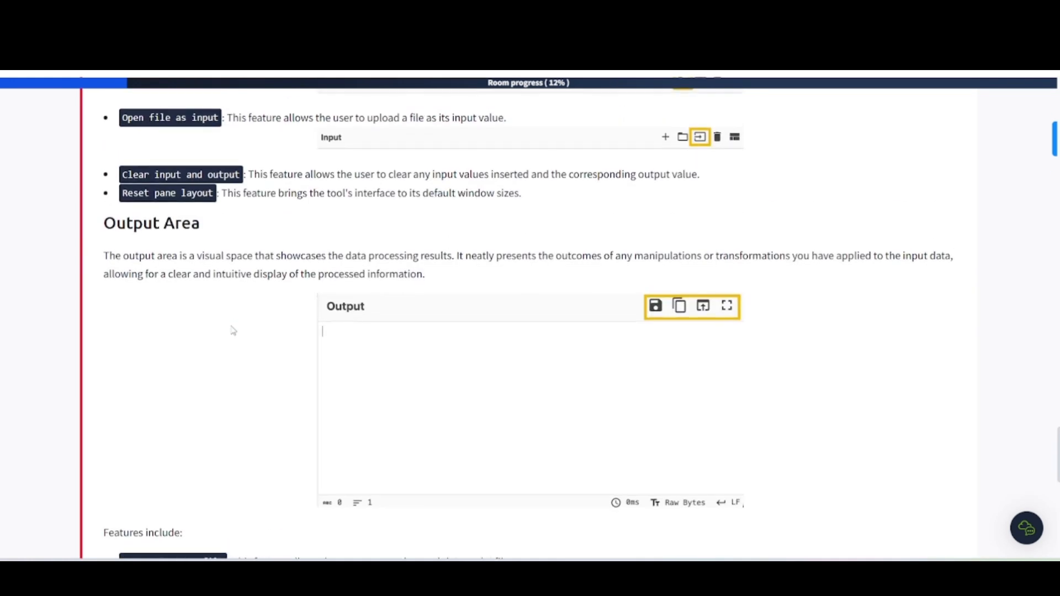
scroll(down, 3)
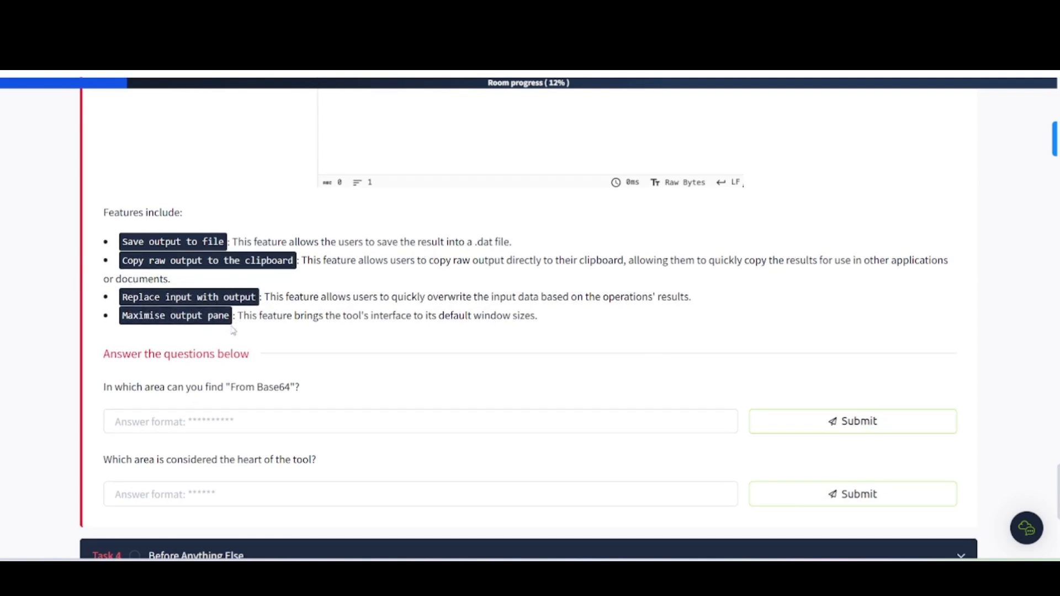
mouse_move(149, 400)
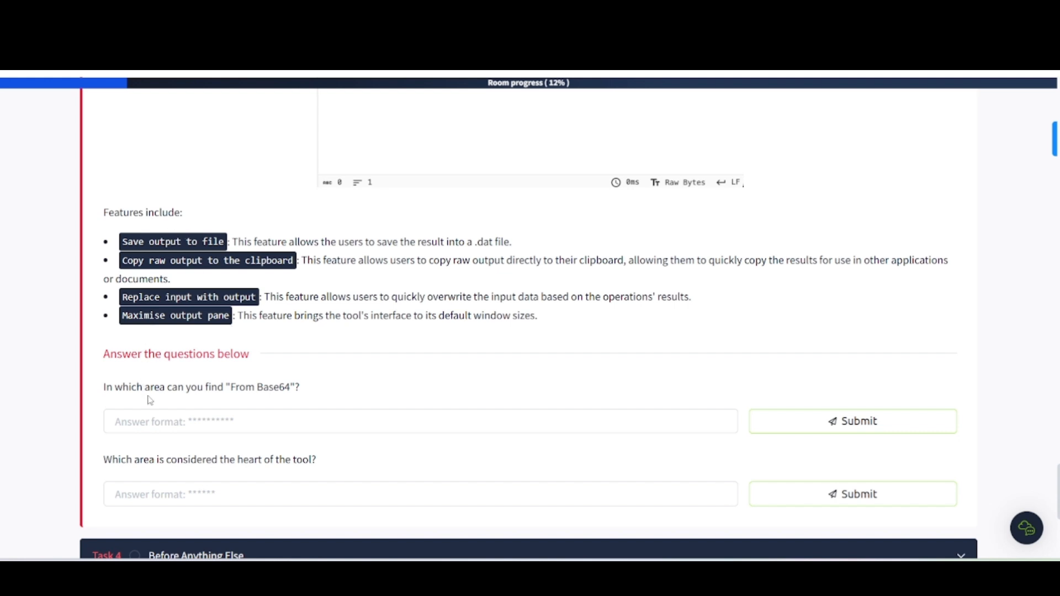
scroll(down, 3)
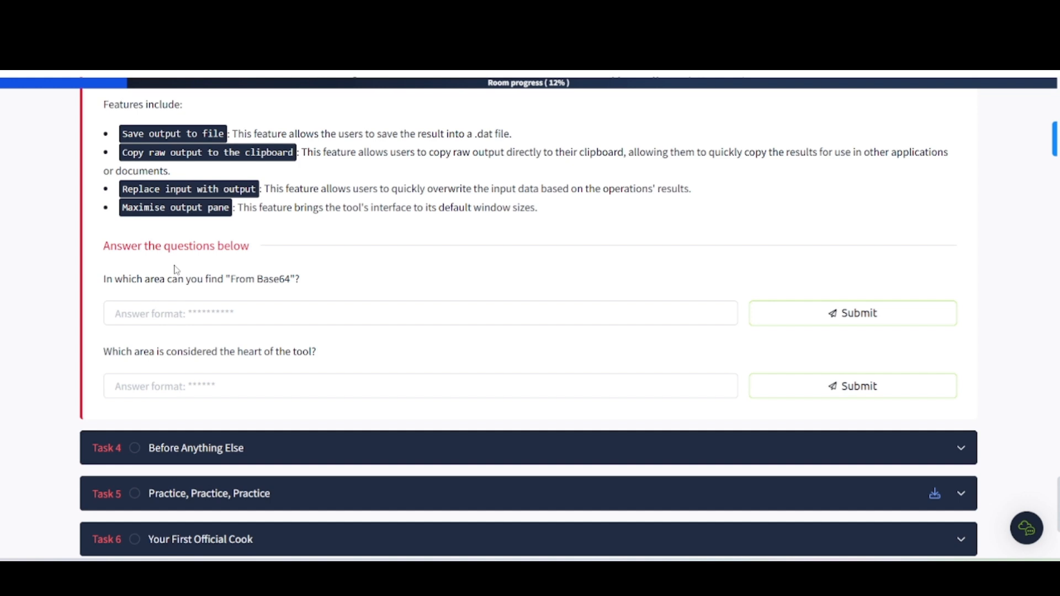
mouse_move(118, 301)
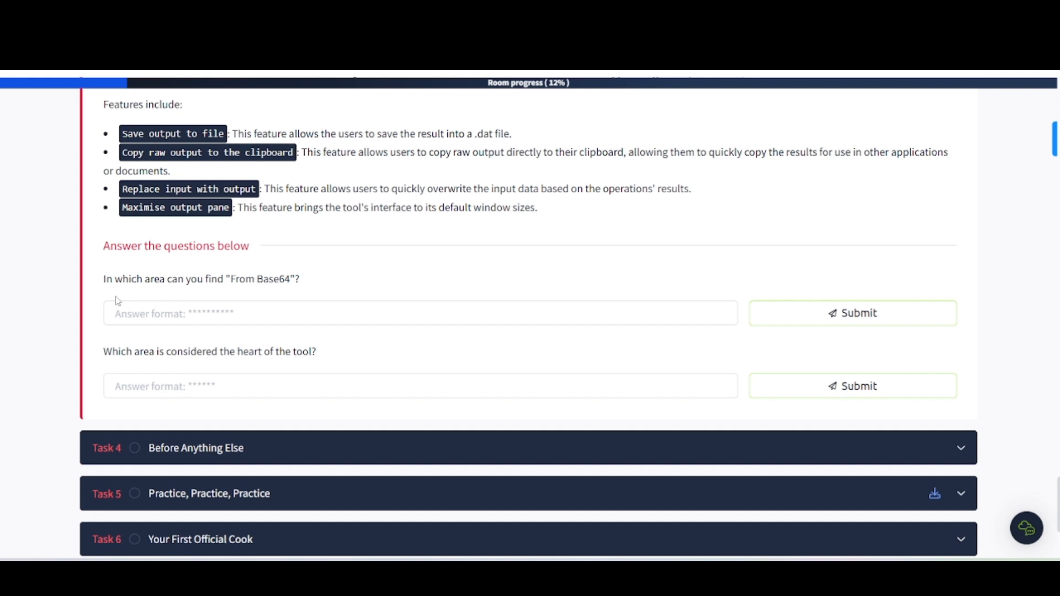
mouse_move(240, 285)
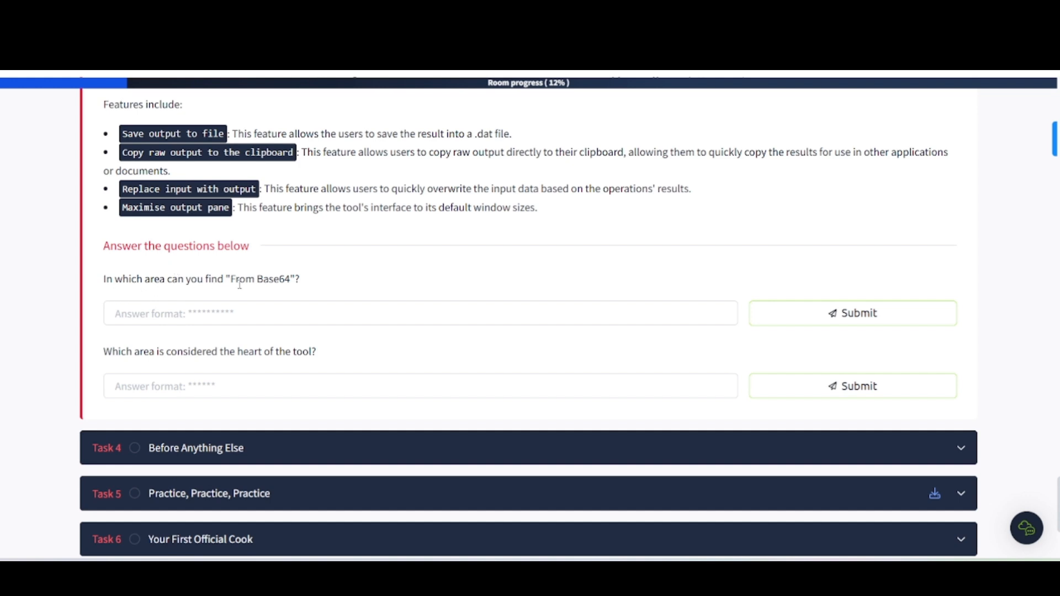
text(o)
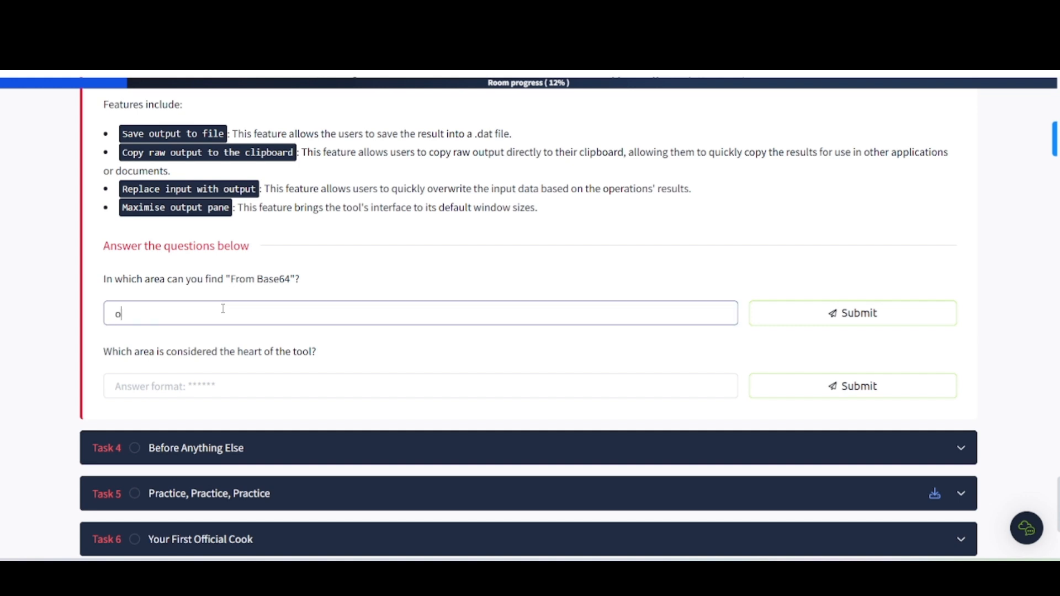
text(perations)
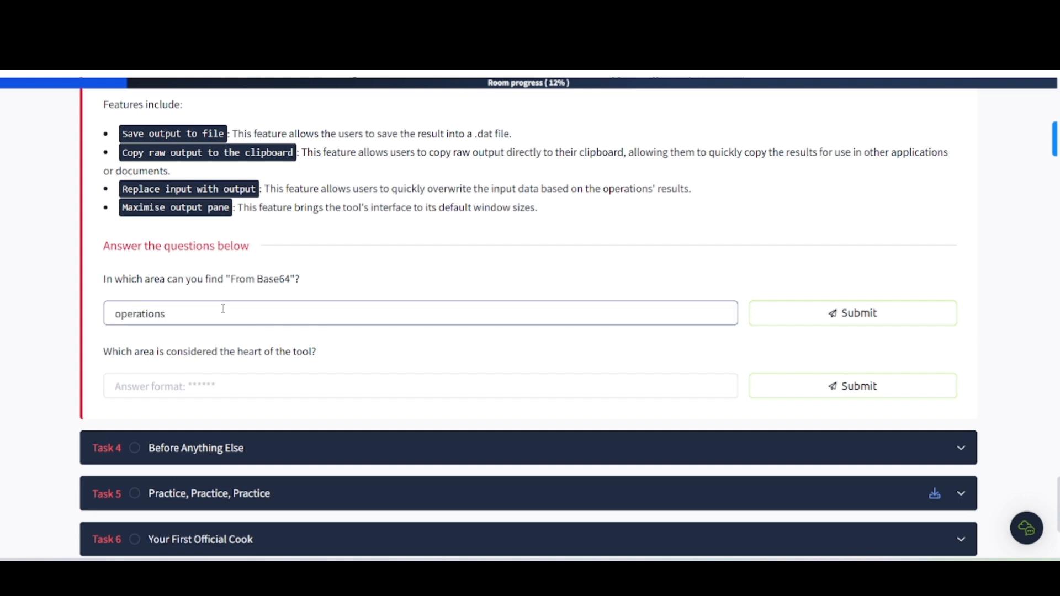
Answer the heart-of-the-tool question with 'recipe' and submit it, raising progress to 25%.
click(852, 312)
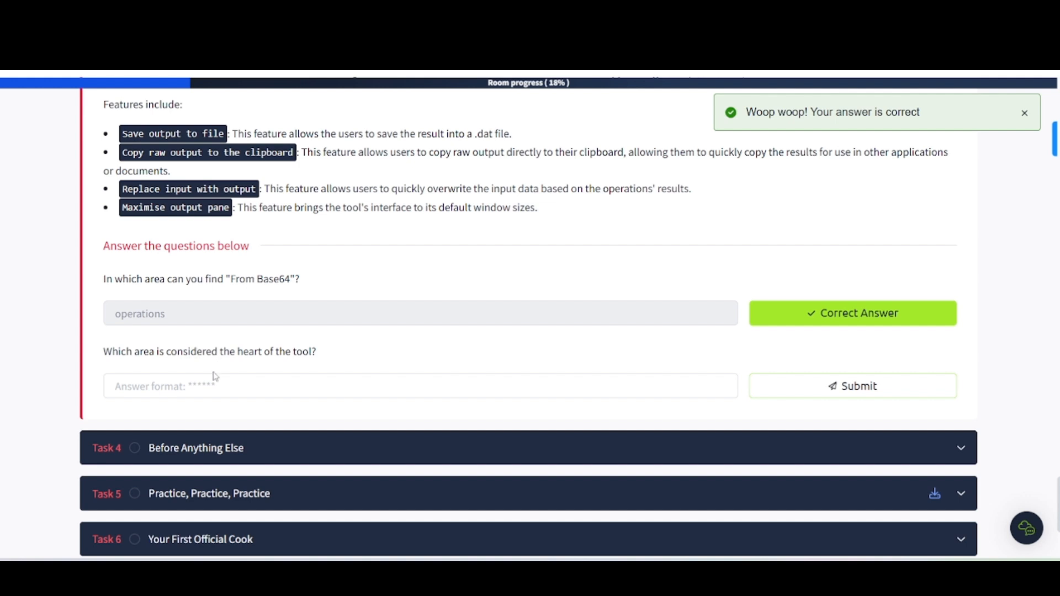
text(reci)
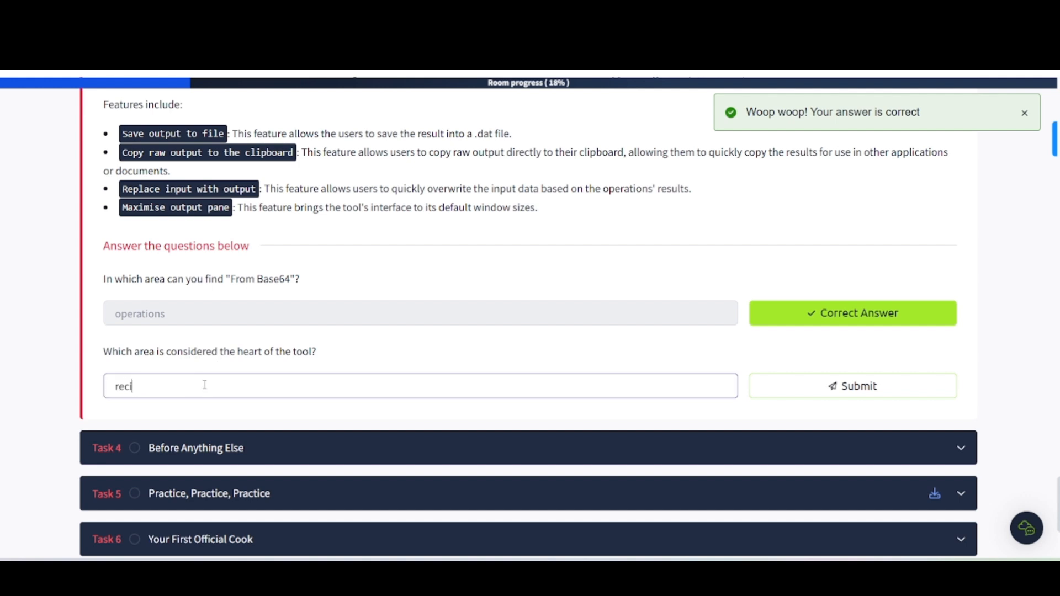
text(pe)
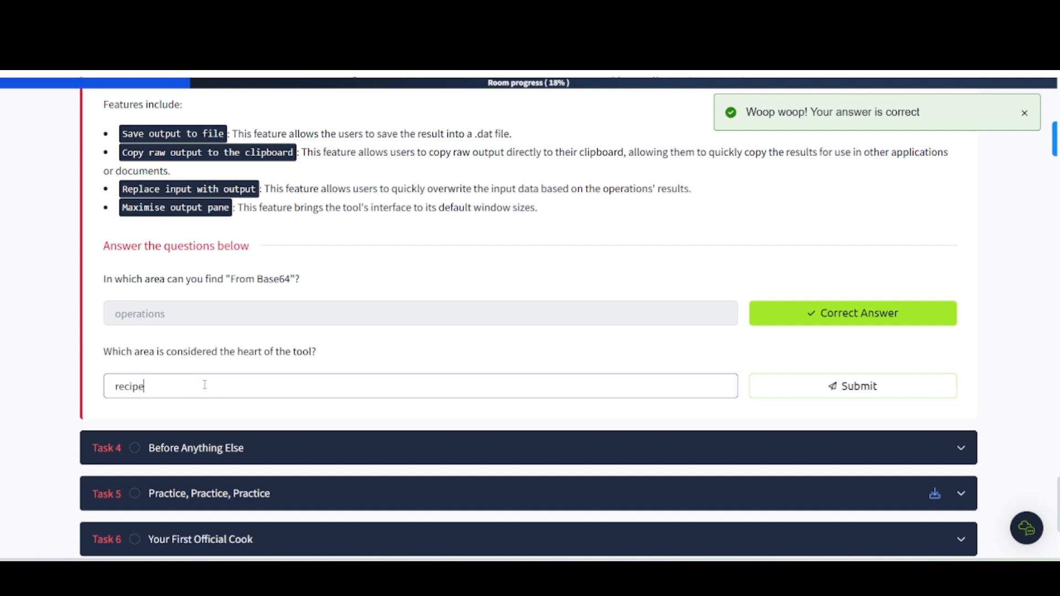
click(851, 387)
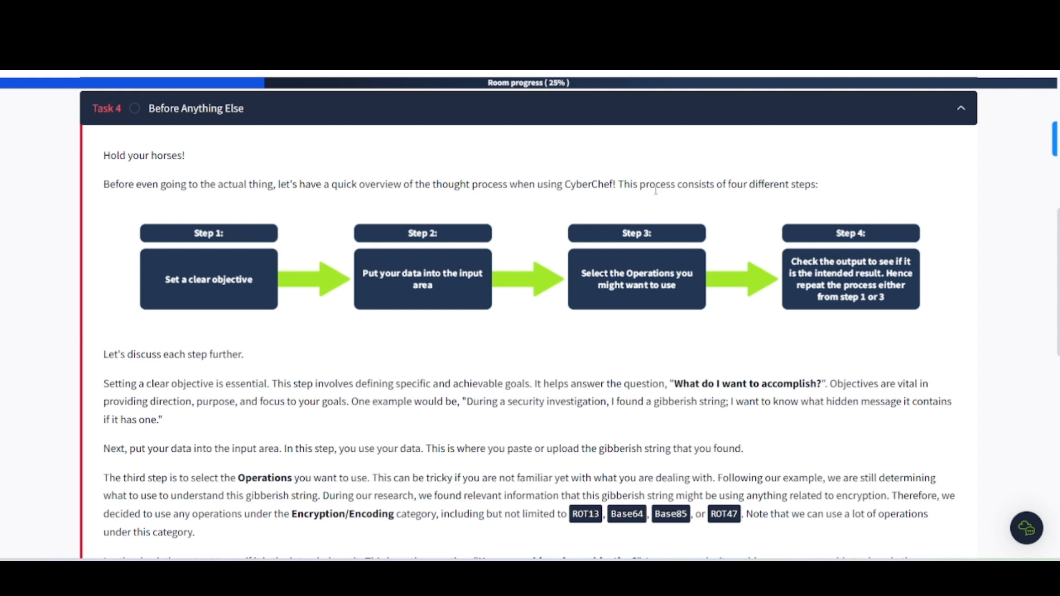
mouse_move(376, 246)
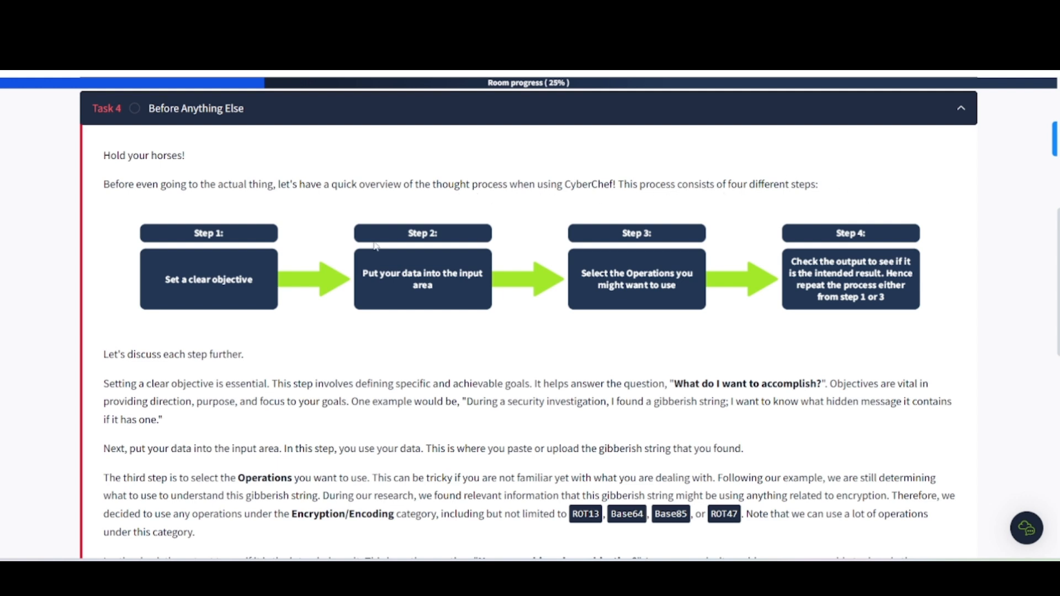
mouse_move(302, 266)
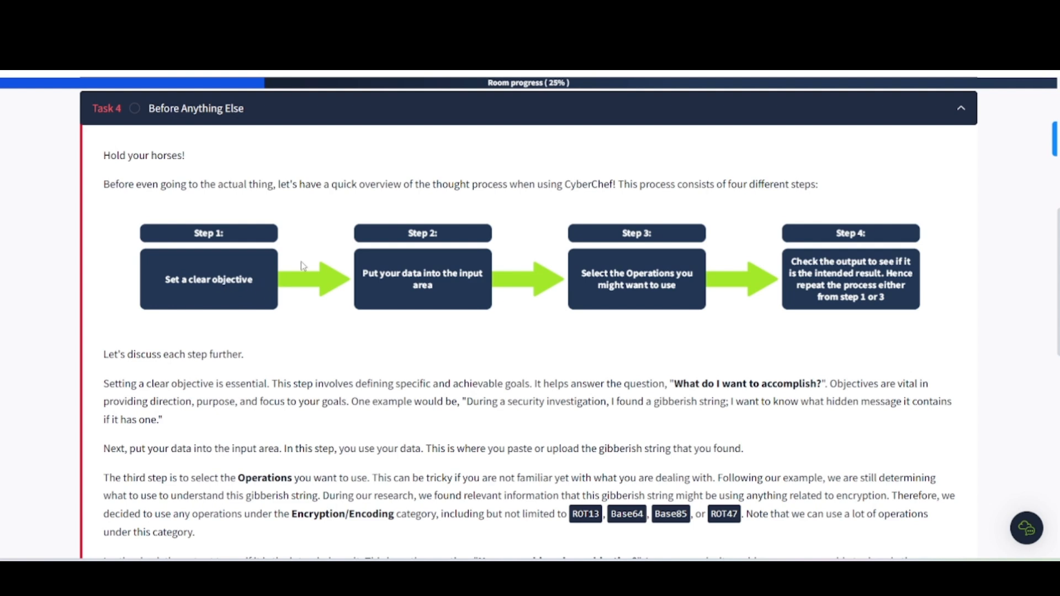
mouse_move(534, 283)
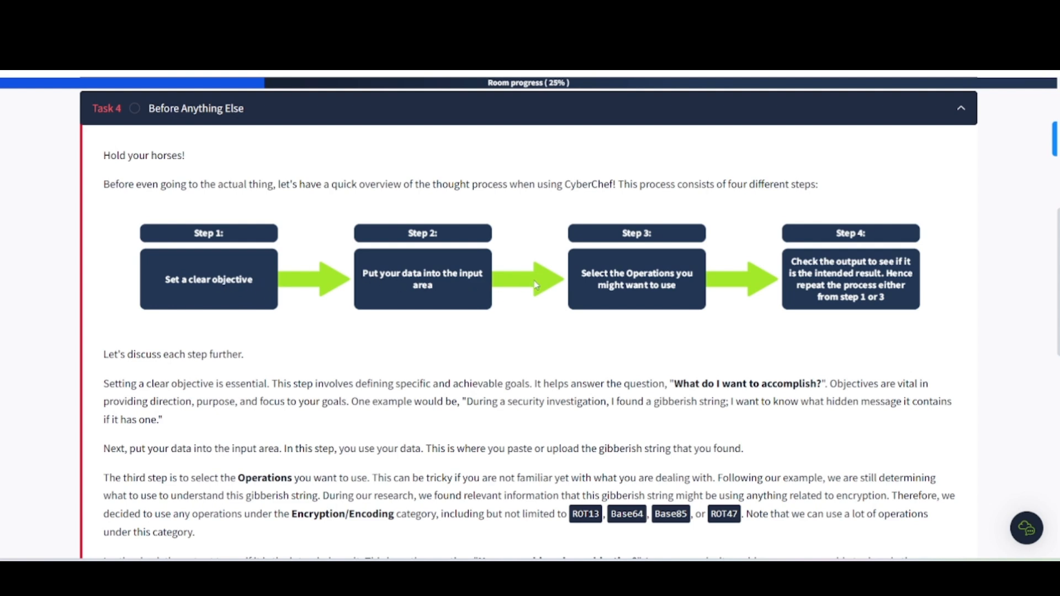
mouse_move(679, 295)
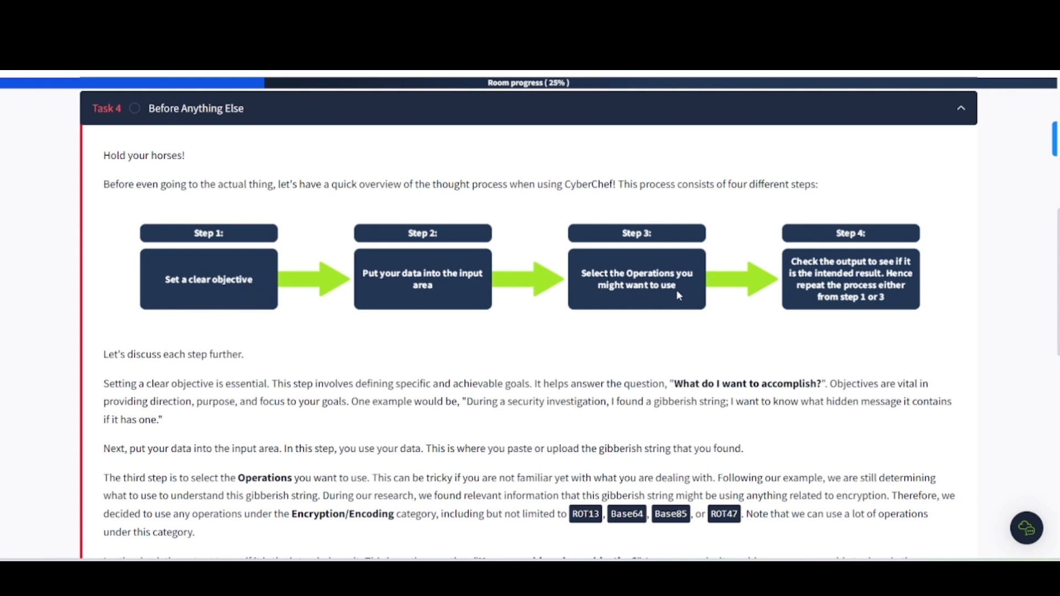
mouse_move(843, 277)
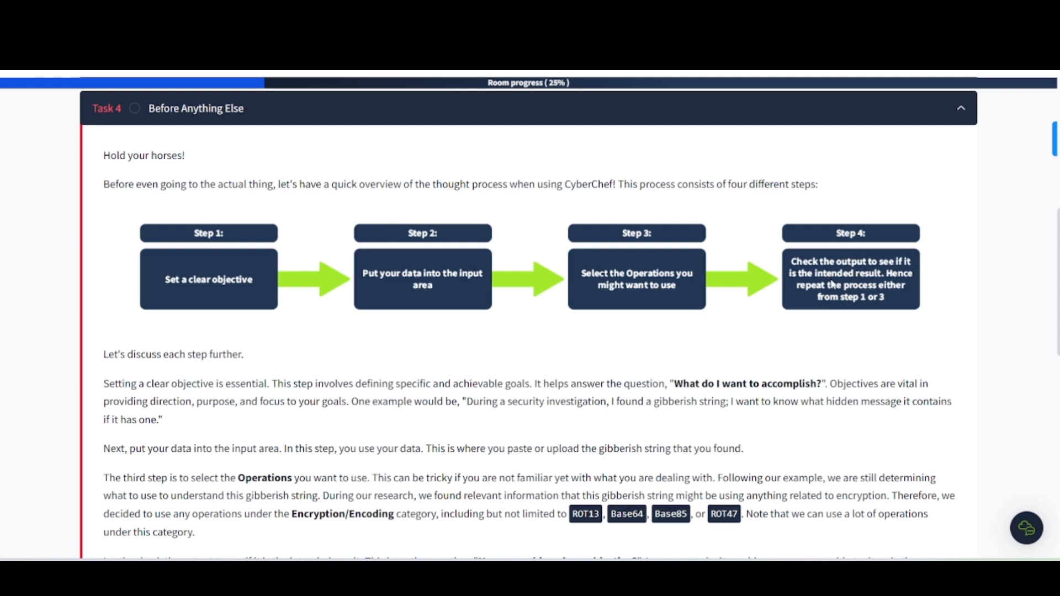
mouse_move(900, 300)
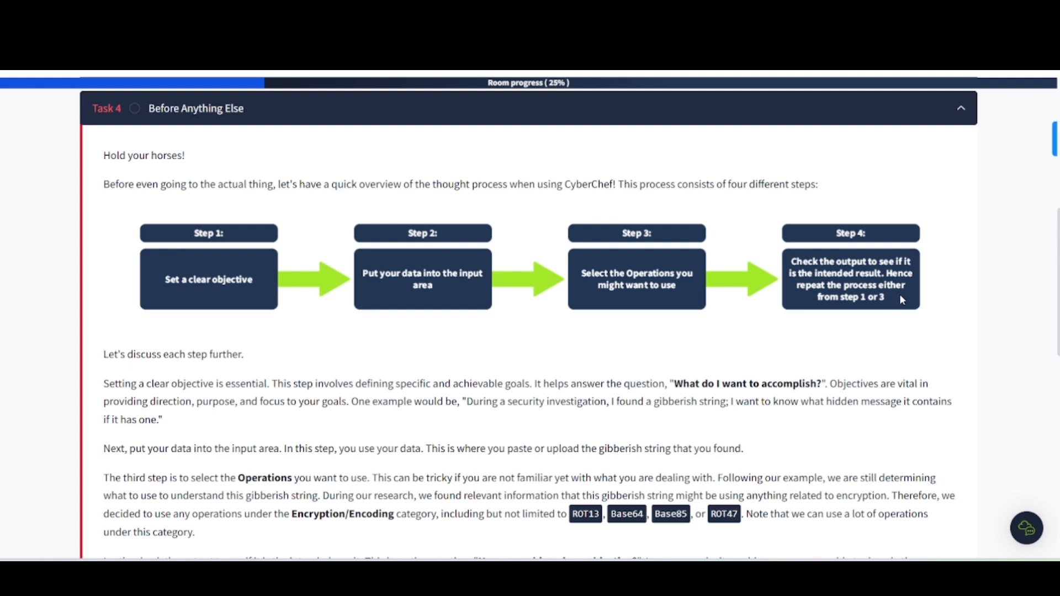
mouse_move(735, 306)
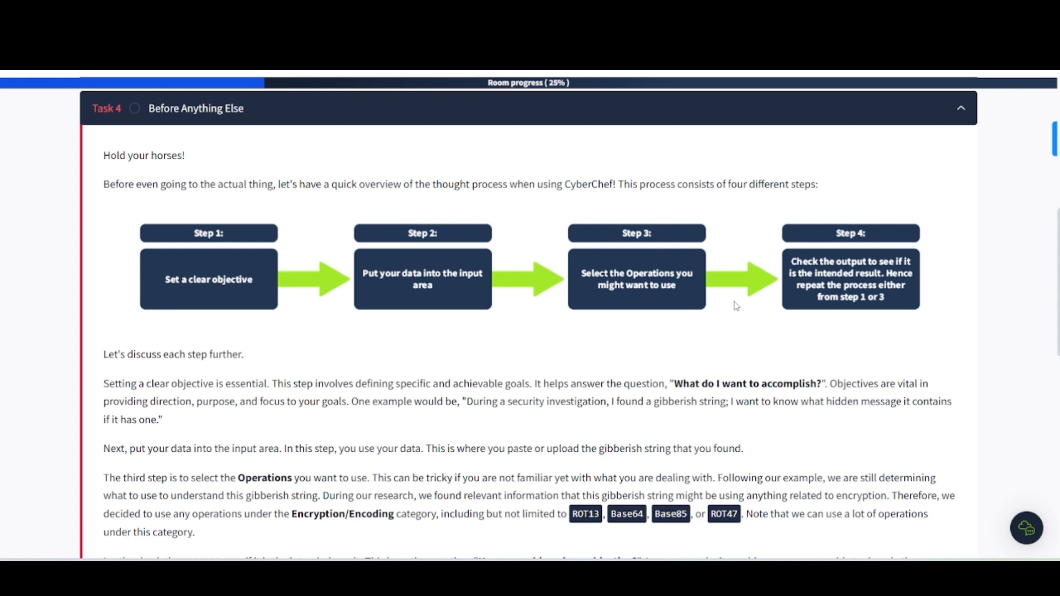
mouse_move(556, 340)
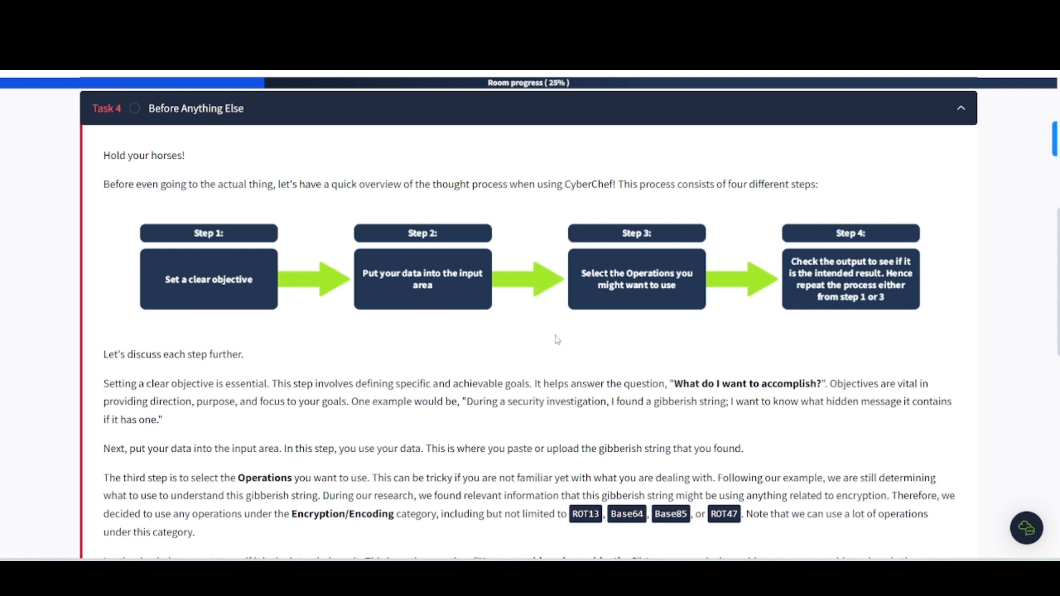
mouse_move(662, 304)
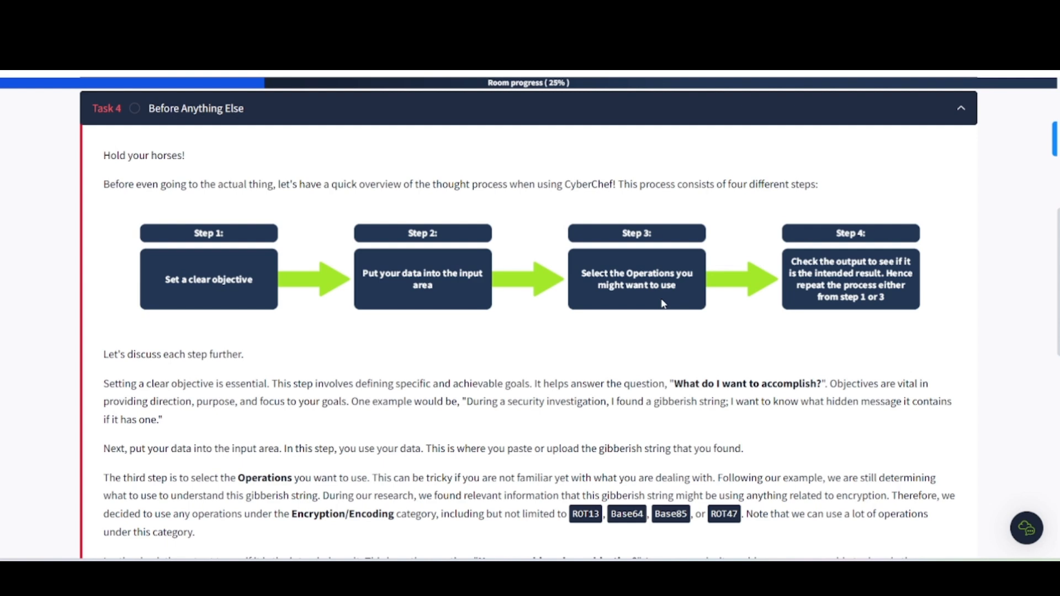
mouse_move(387, 358)
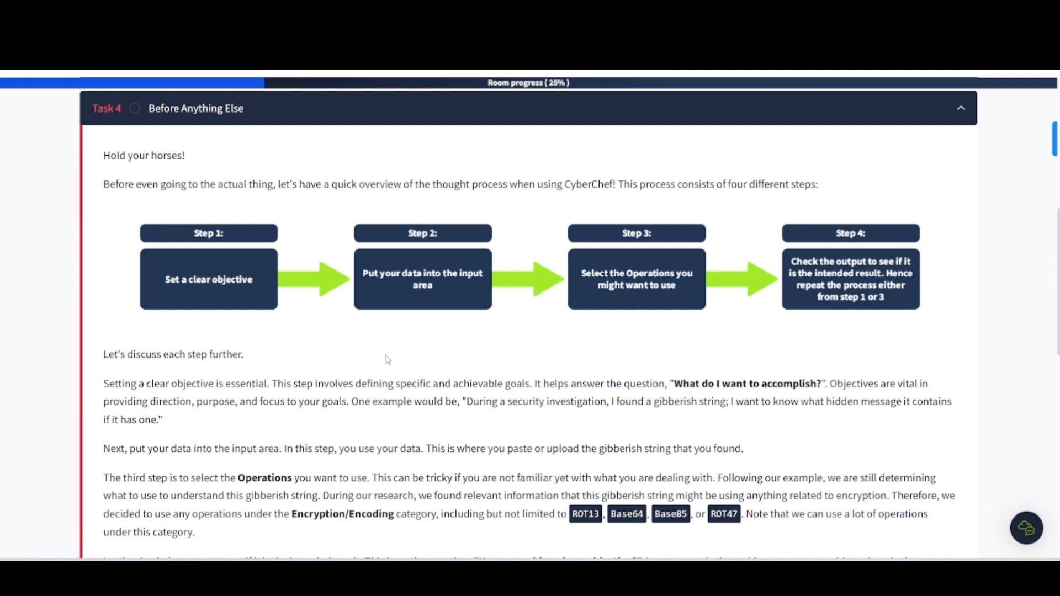
Read through Task 4's explanation and example figure down to its question section.
scroll(down, 3)
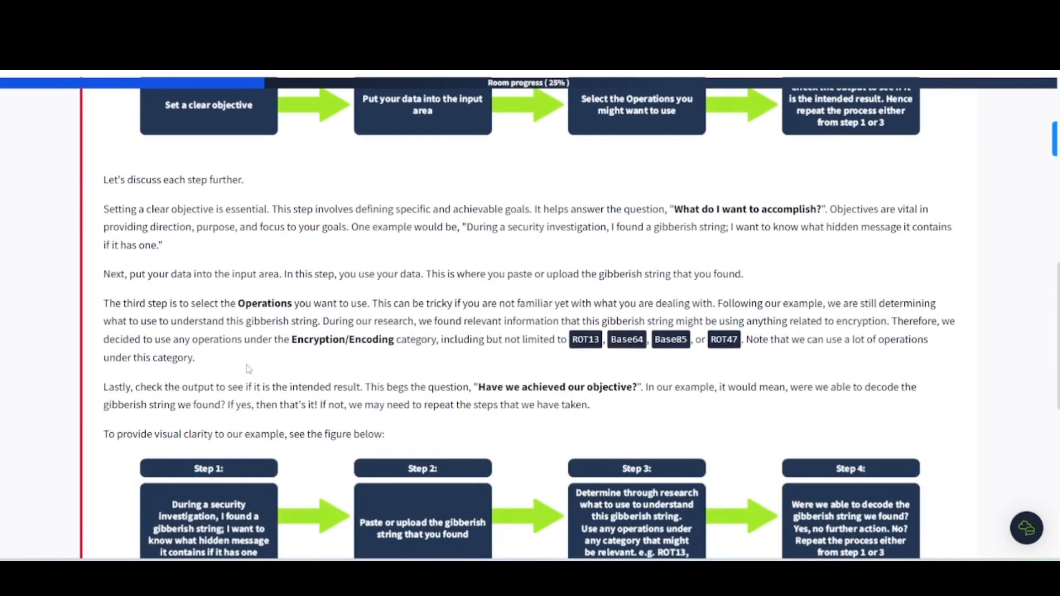
mouse_move(321, 224)
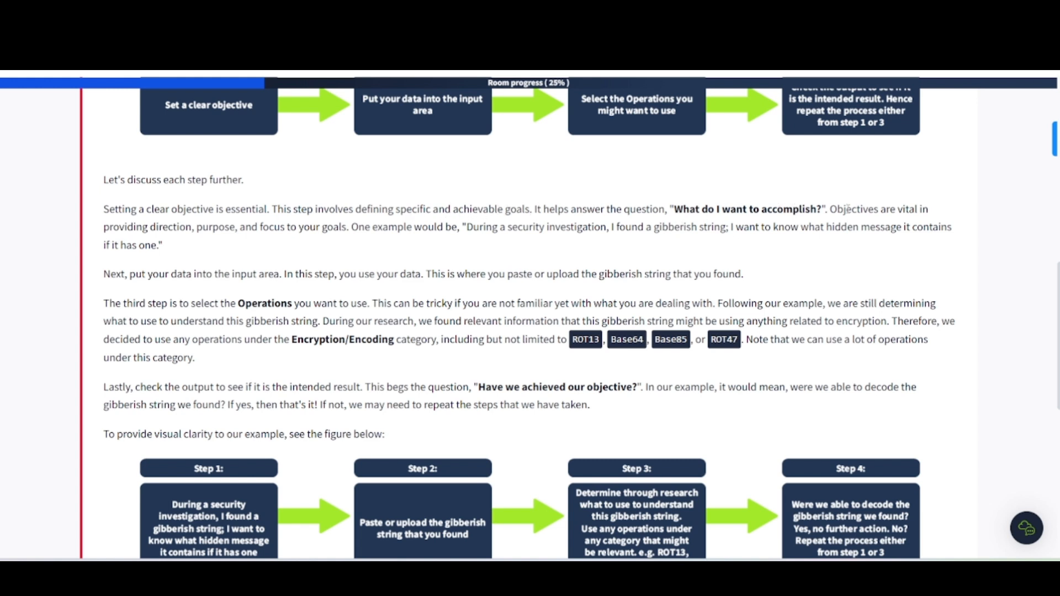
mouse_move(304, 285)
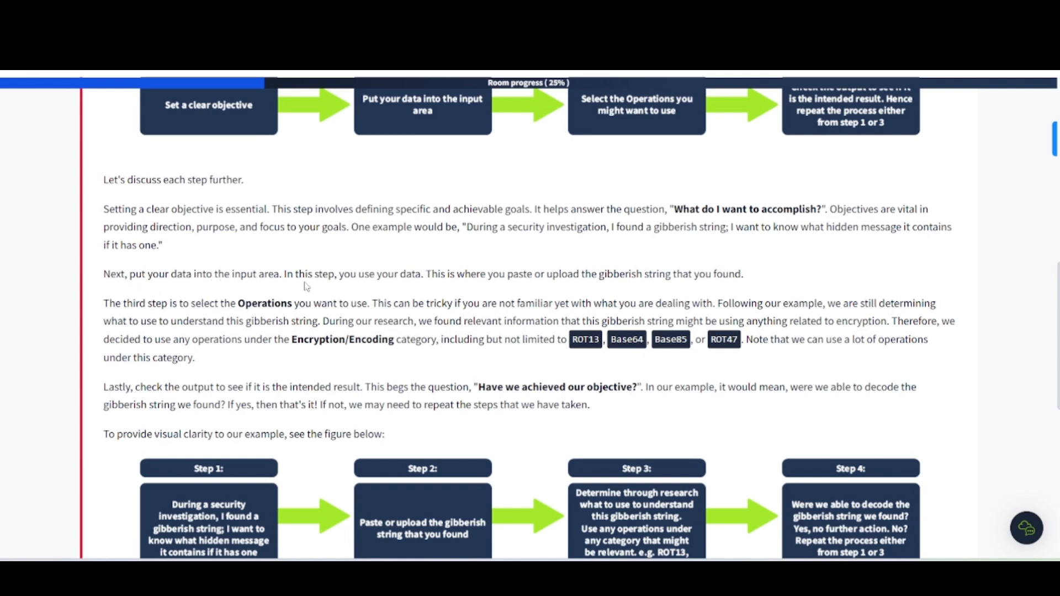
mouse_move(400, 278)
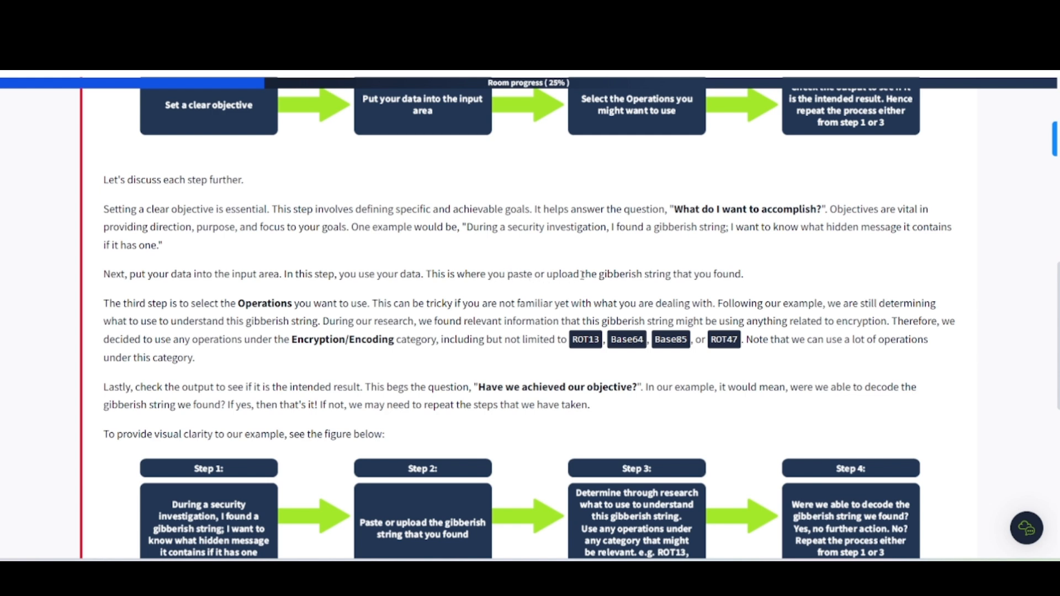
mouse_move(281, 264)
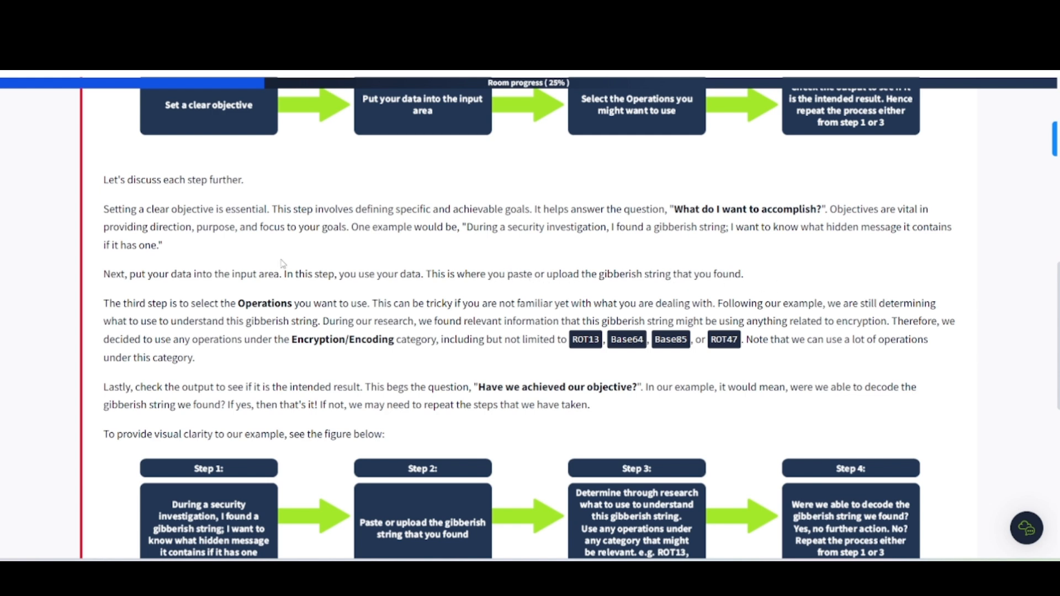
mouse_move(234, 383)
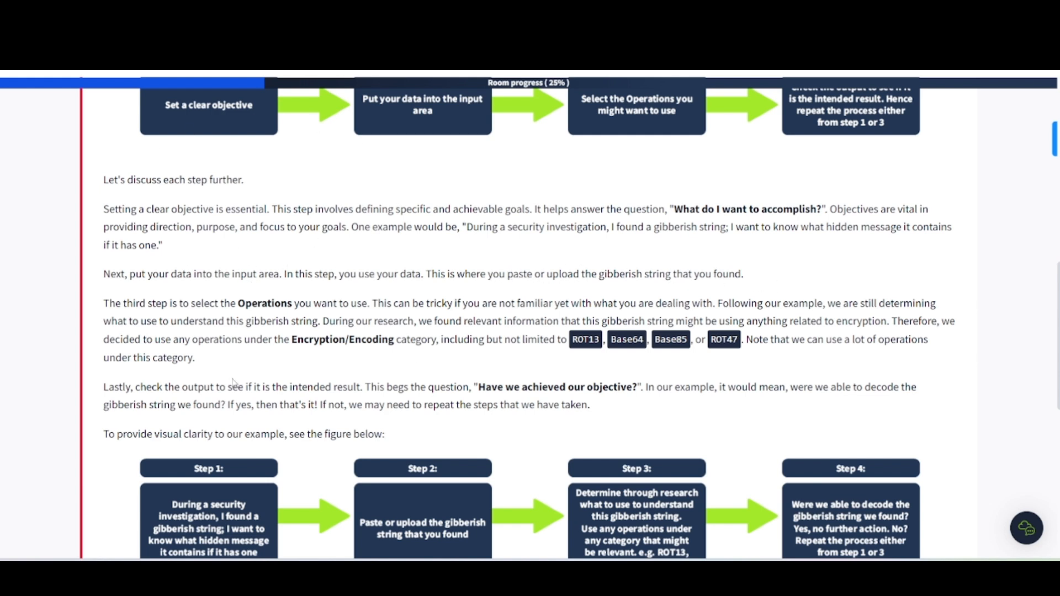
scroll(down, 3)
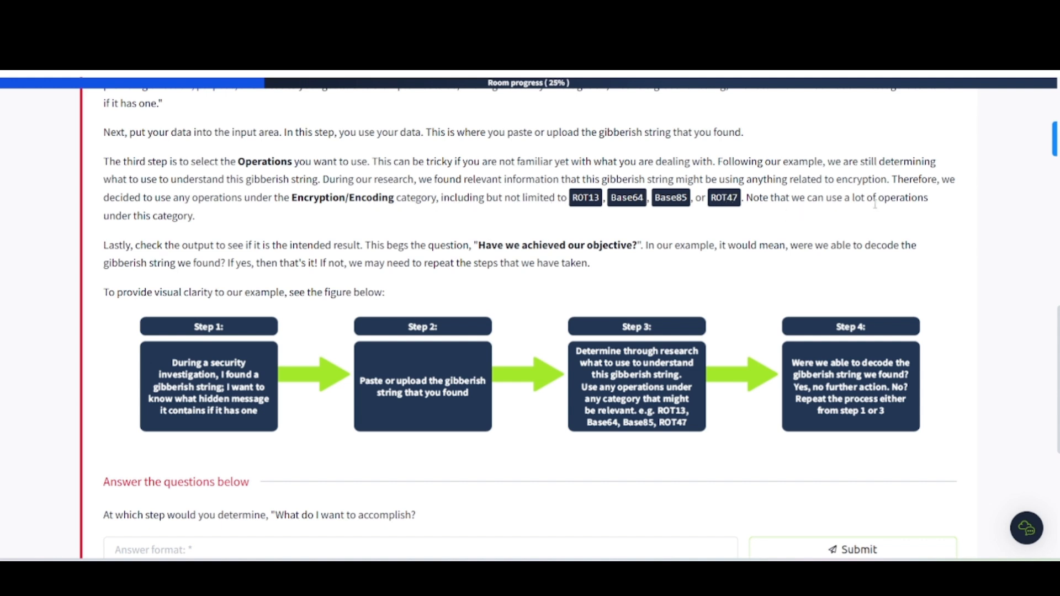
scroll(down, 3)
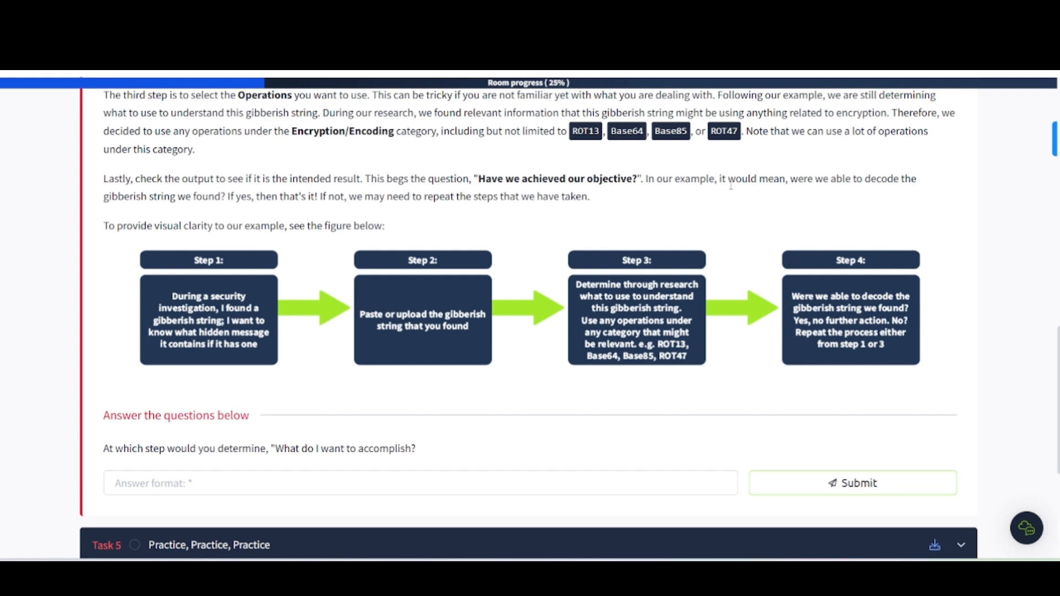
scroll(down, 3)
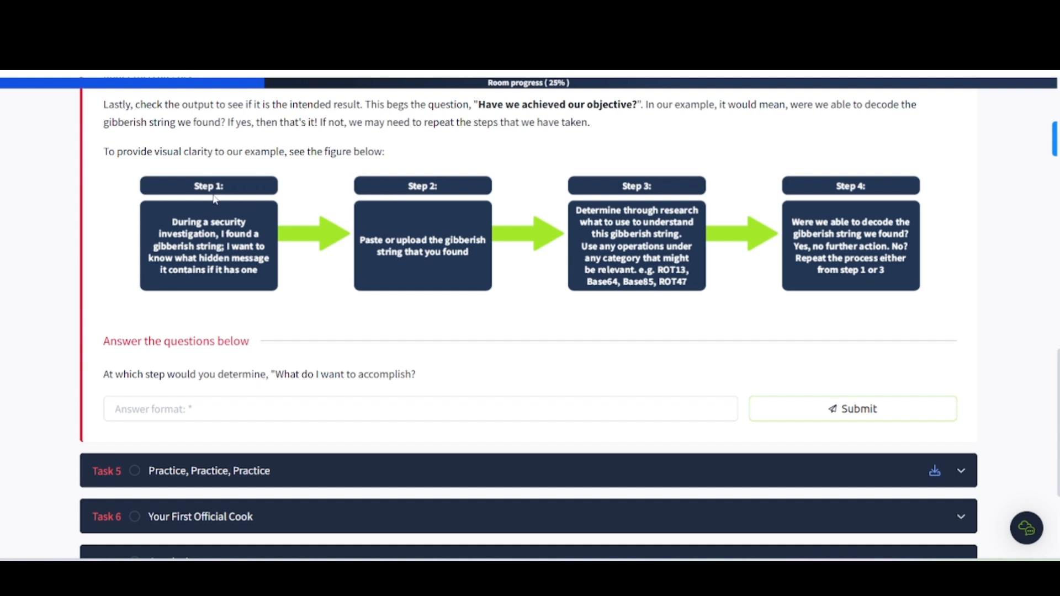
mouse_move(194, 262)
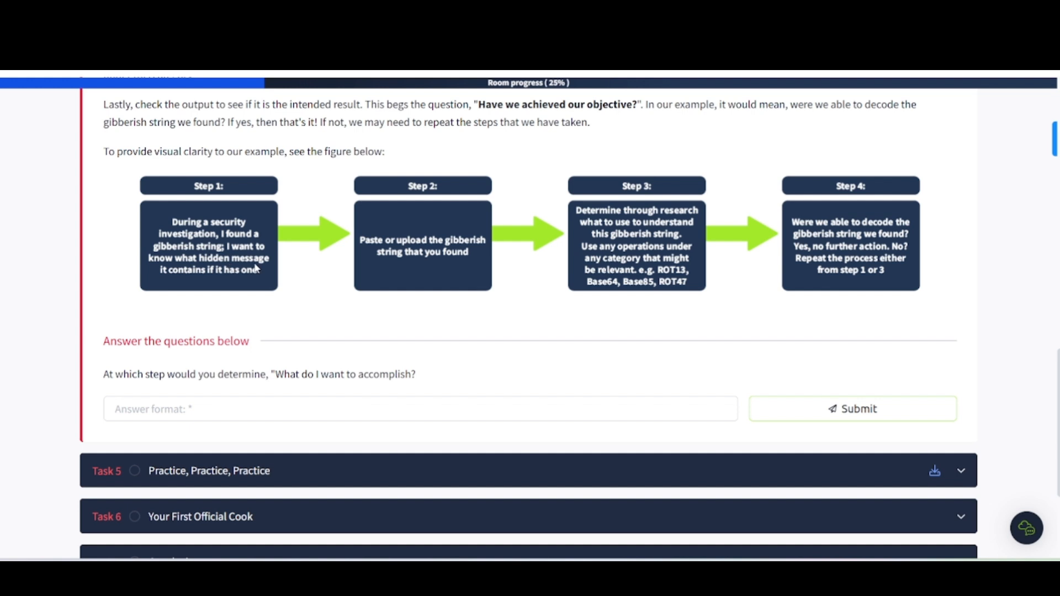
mouse_move(377, 259)
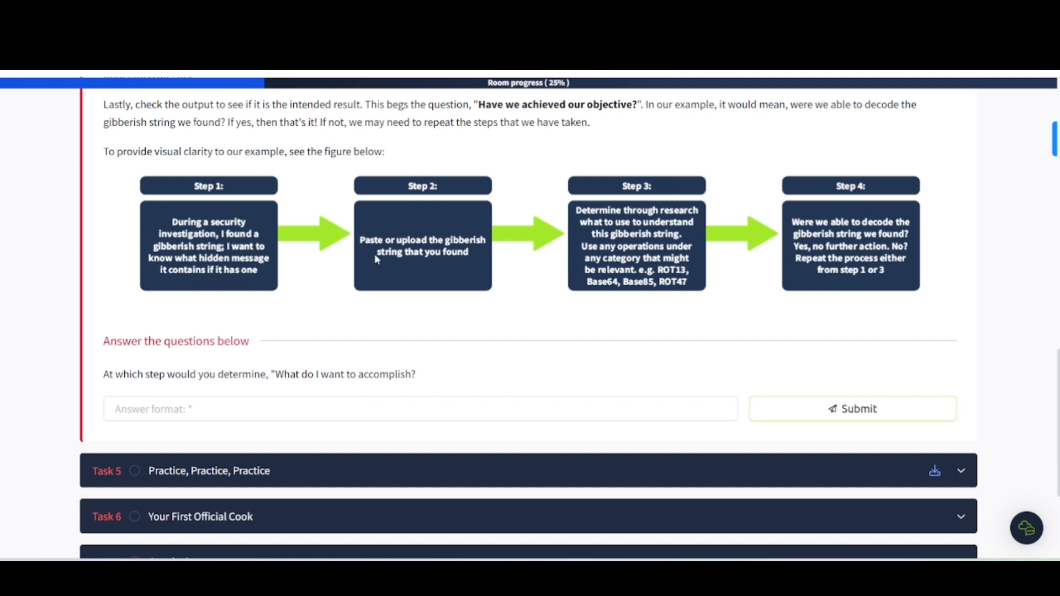
mouse_move(568, 239)
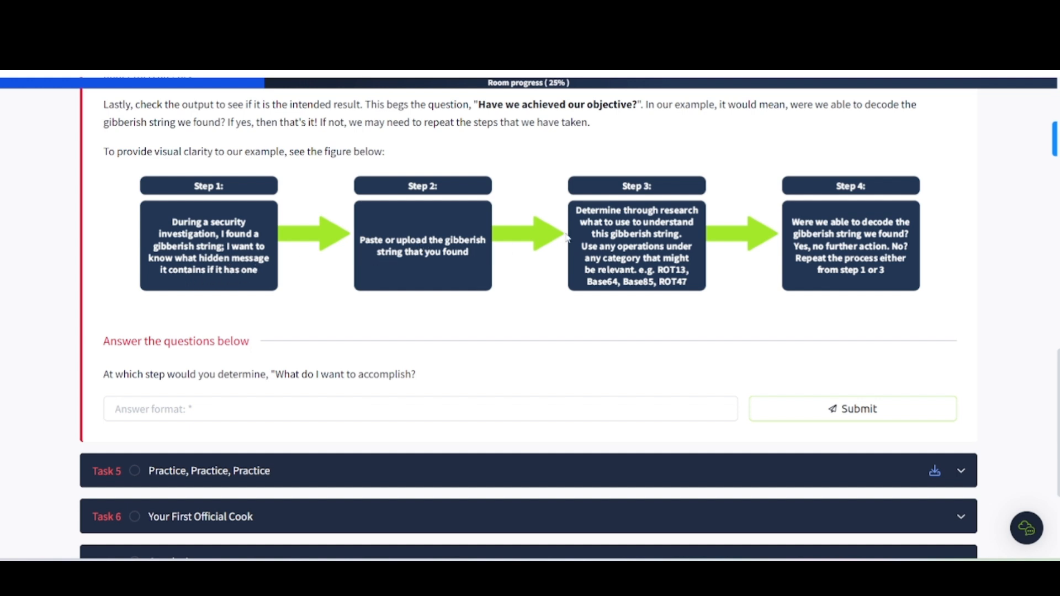
mouse_move(437, 211)
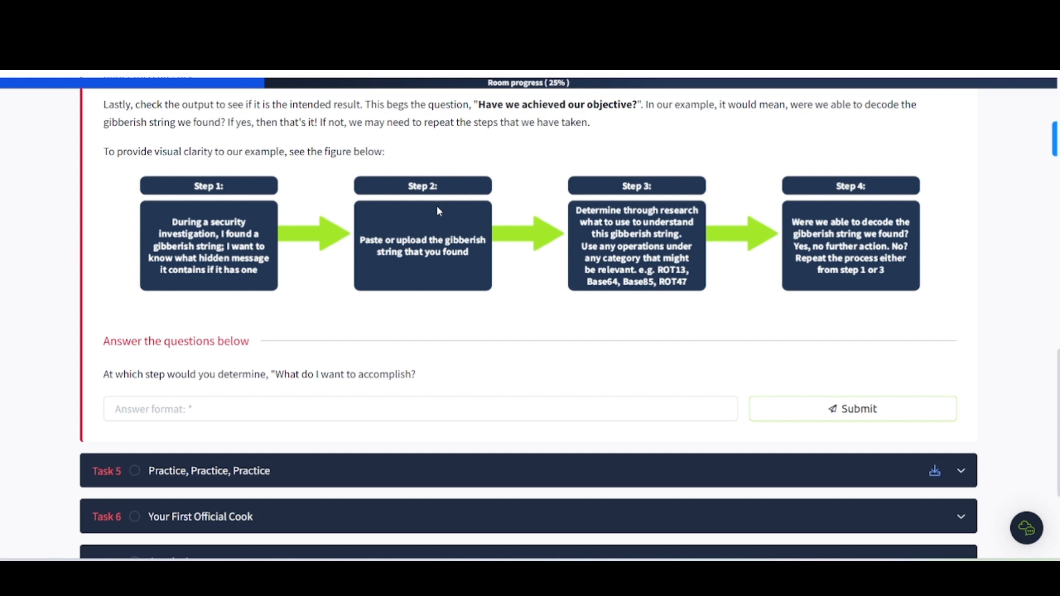
mouse_move(169, 393)
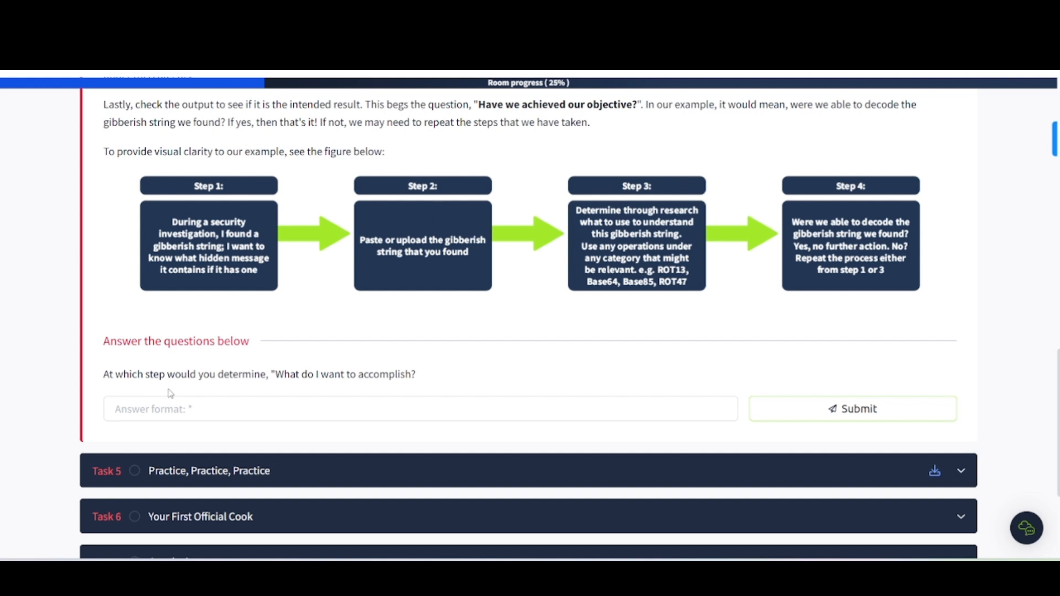
mouse_move(376, 364)
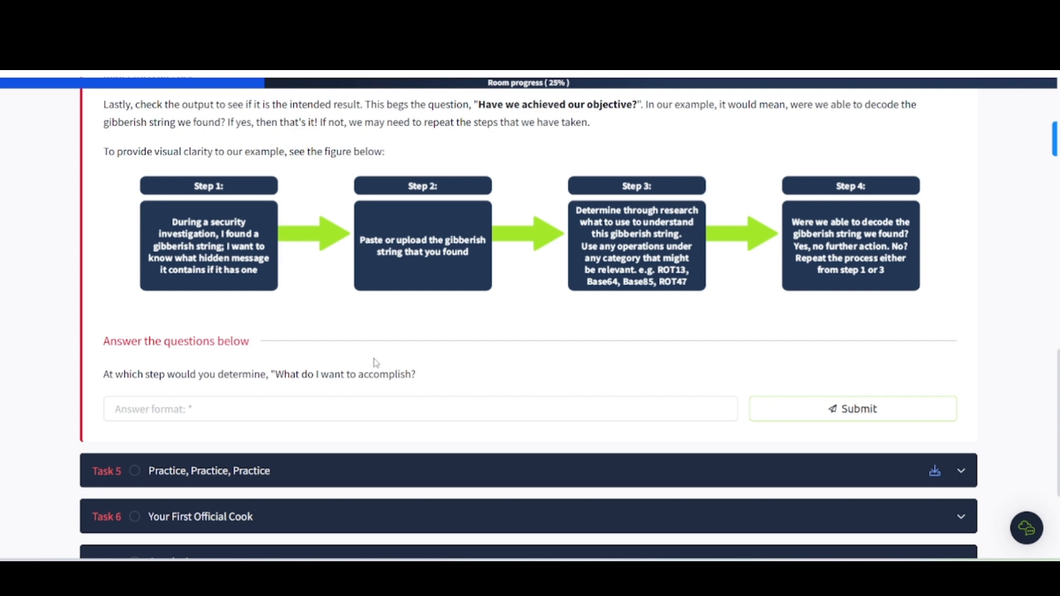
mouse_move(269, 324)
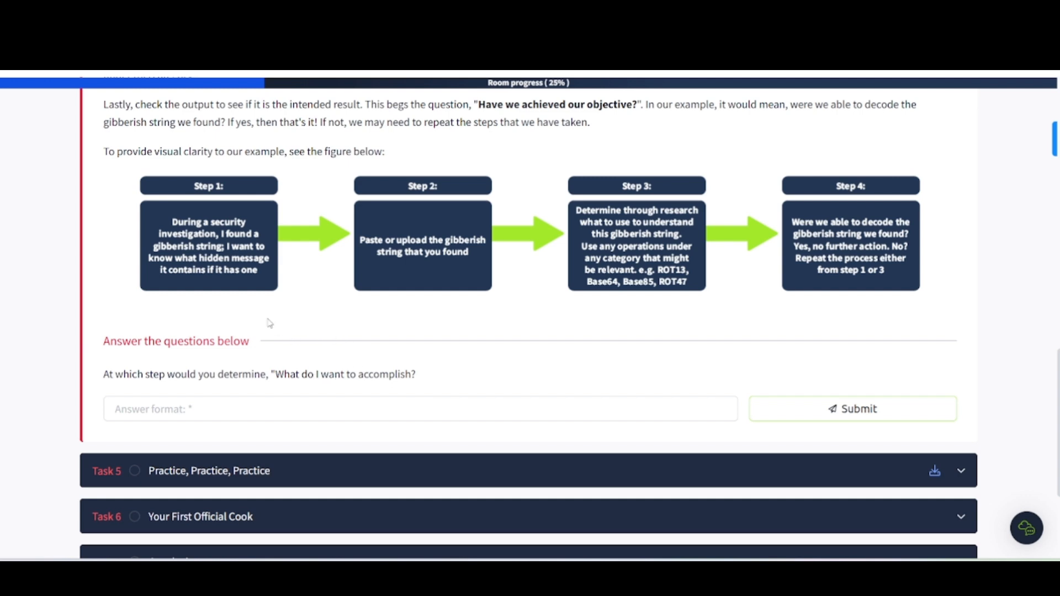
Answer the Task 4 question with step 1 and submit it, completing Task 4 at 31% progress.
scroll(up, 3)
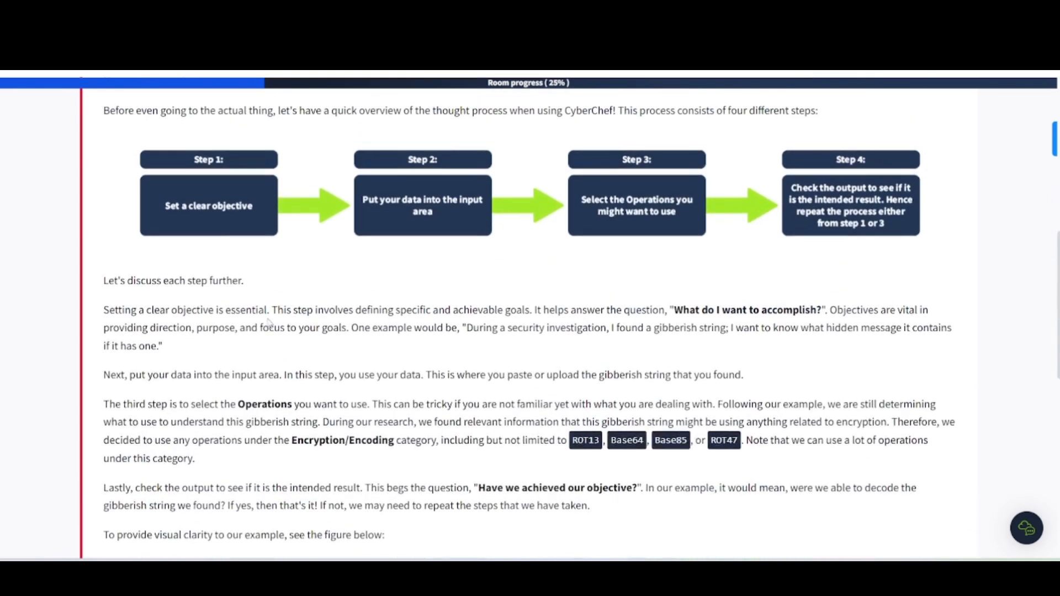
scroll(up, 3)
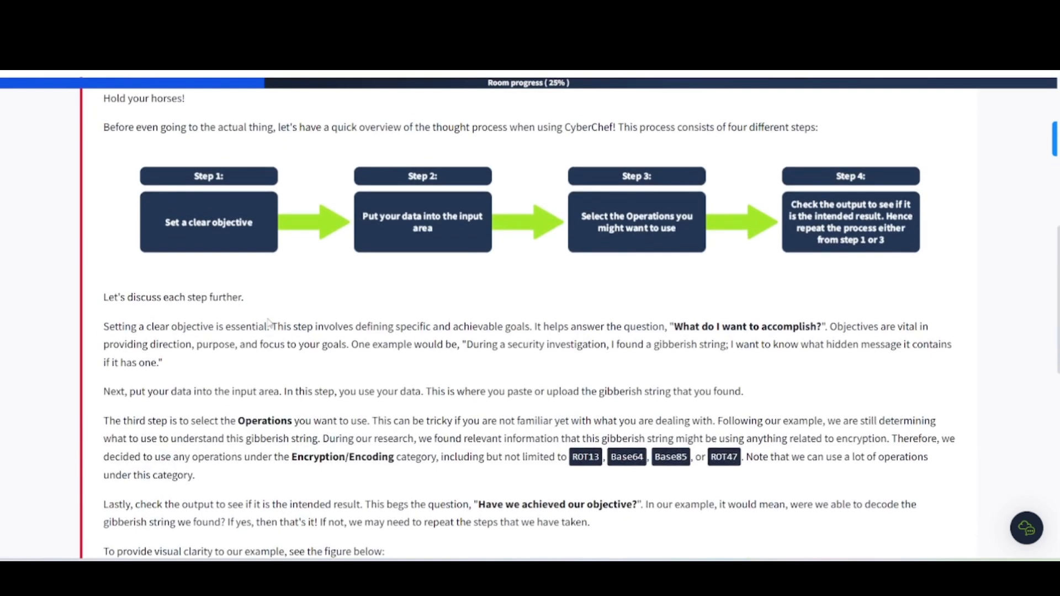
mouse_move(168, 339)
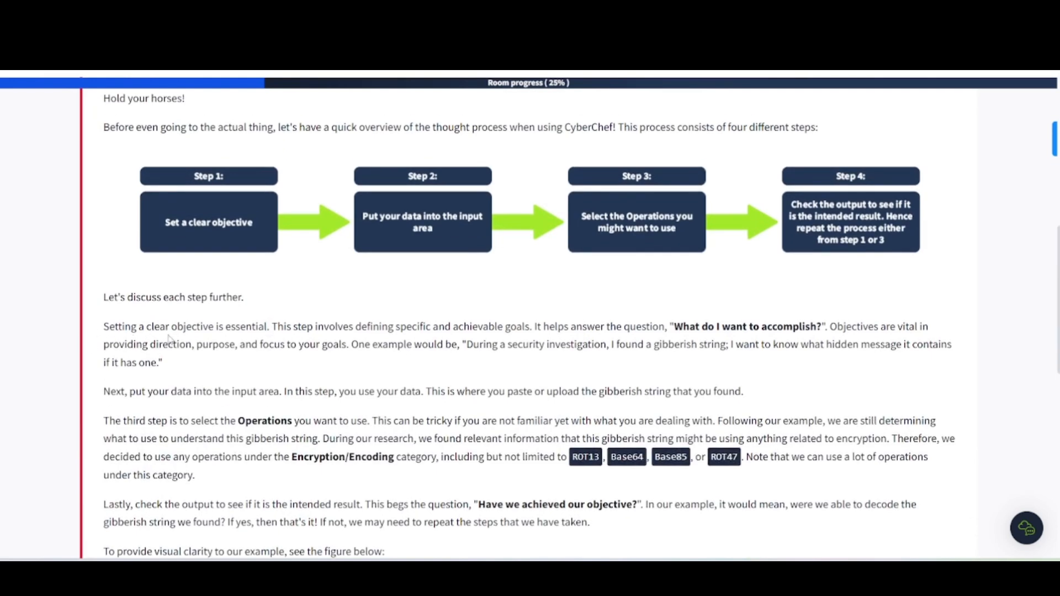
scroll(down, 3)
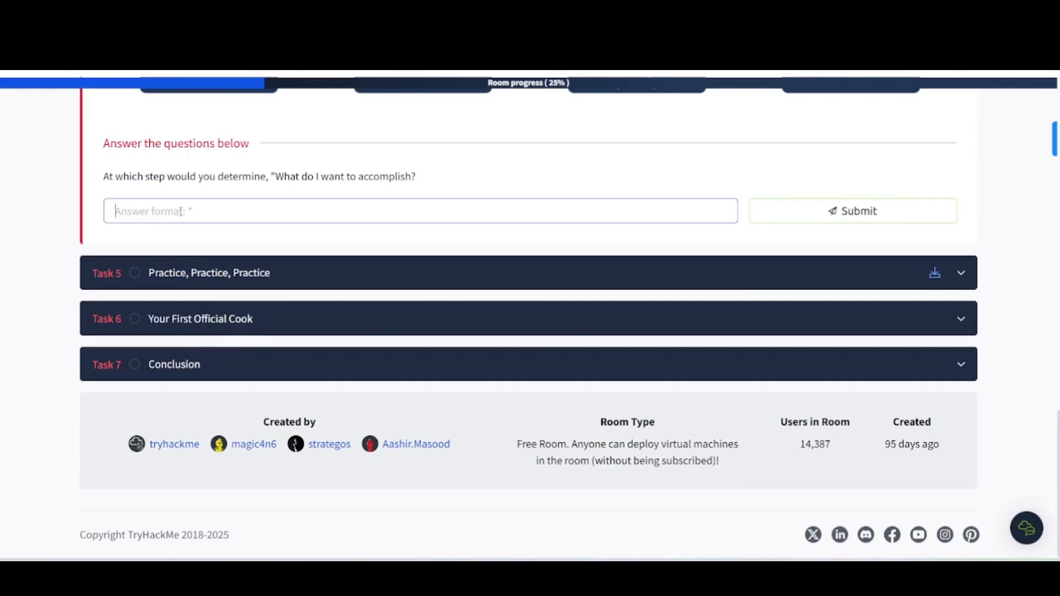
text(1)
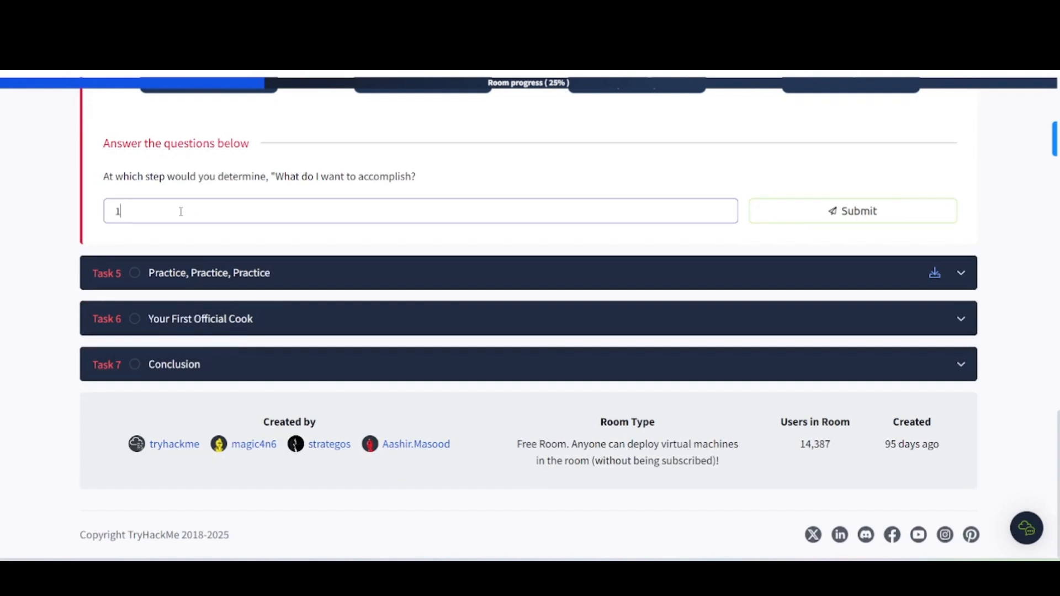
click(851, 210)
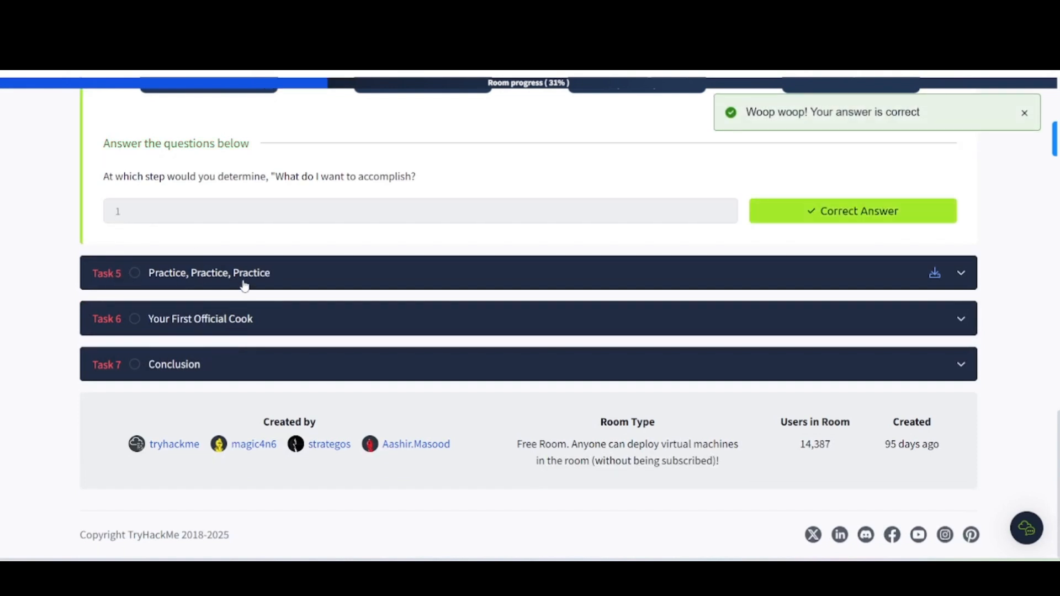
scroll(up, 3)
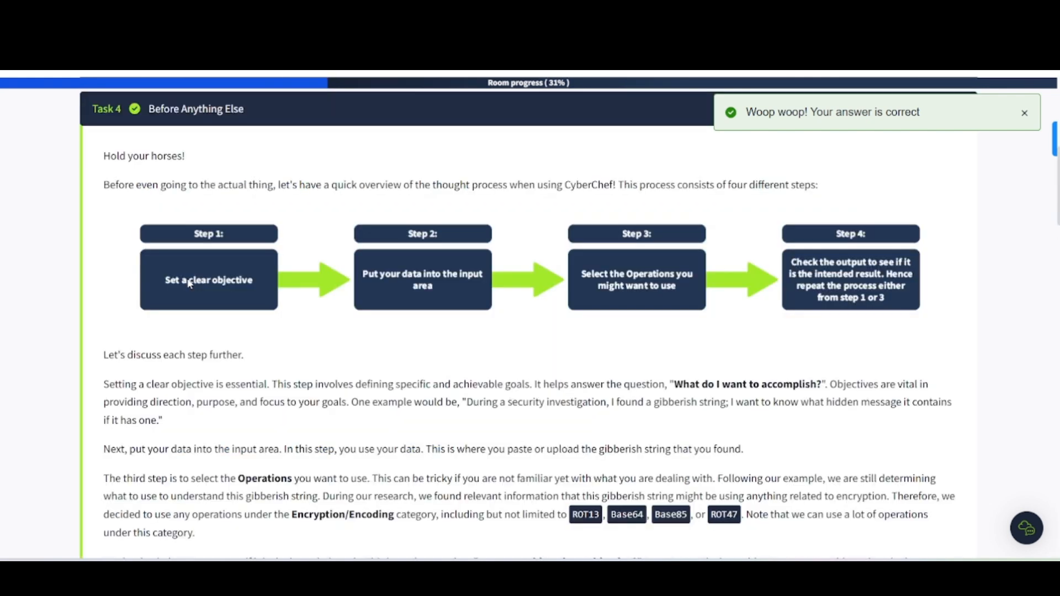
Expand Task 5, Practice, Practice, Practice, and read its Extractors table into the Date and Time section.
scroll(down, 3)
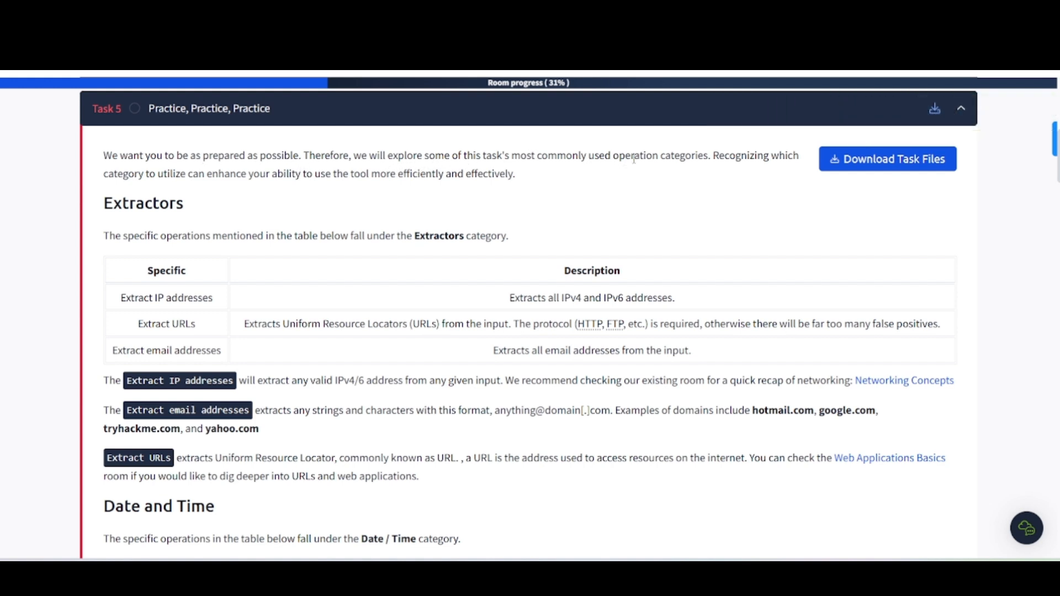
mouse_move(778, 169)
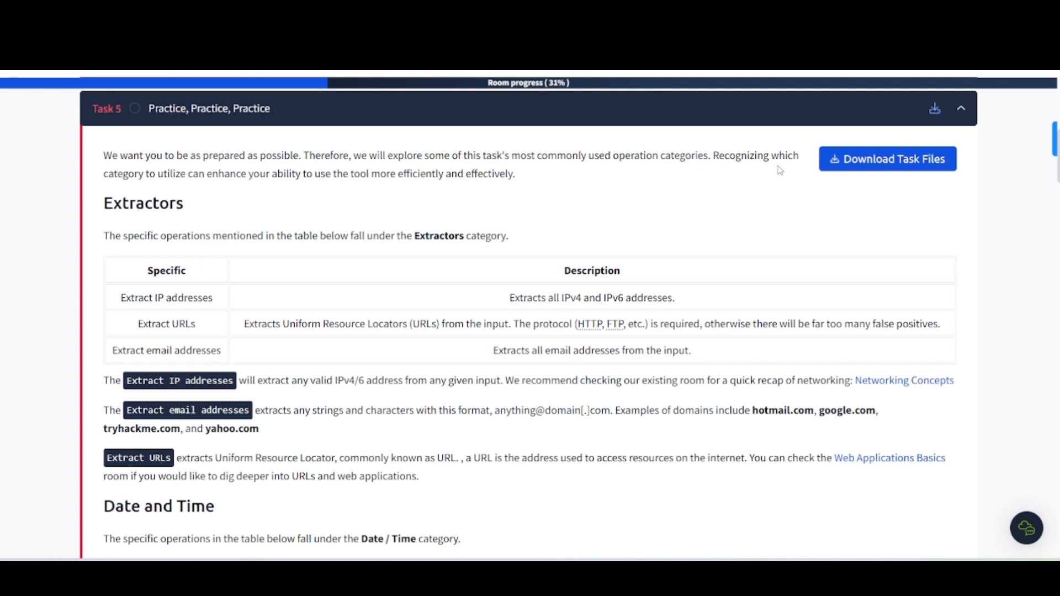
mouse_move(169, 188)
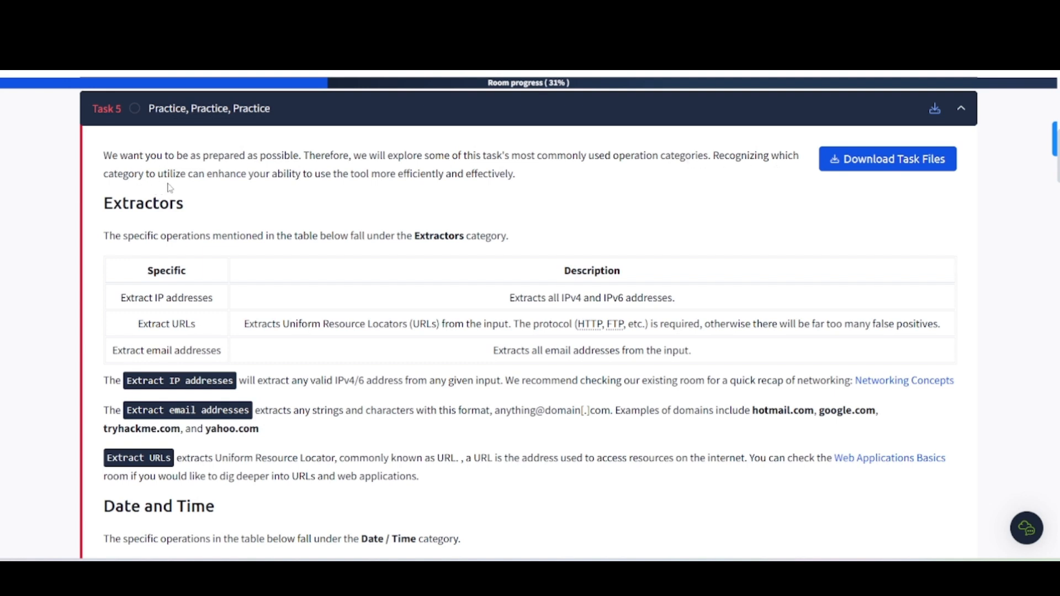
mouse_move(330, 176)
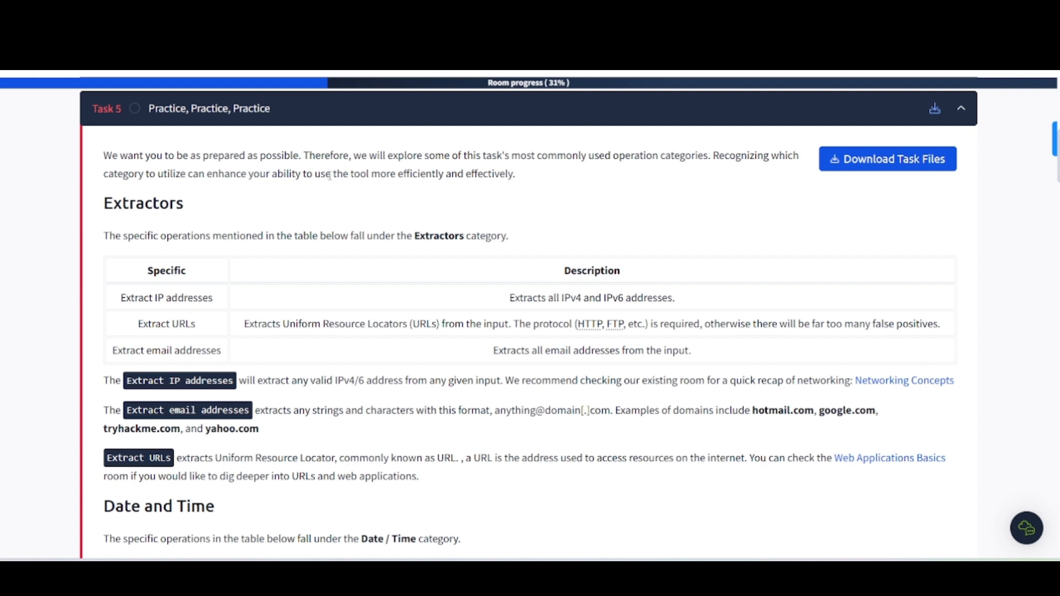
mouse_move(447, 189)
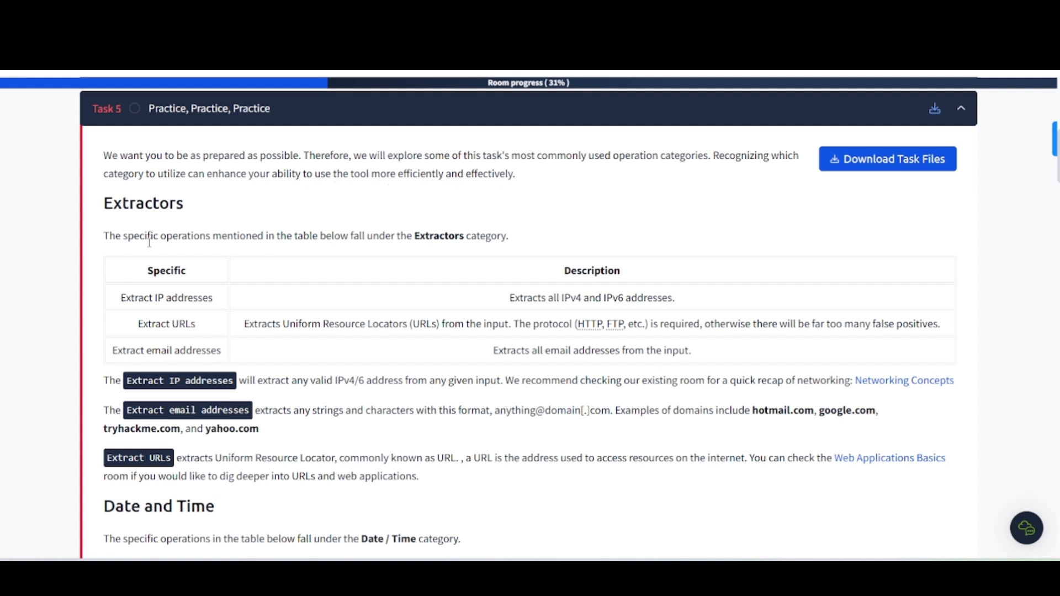
mouse_move(393, 254)
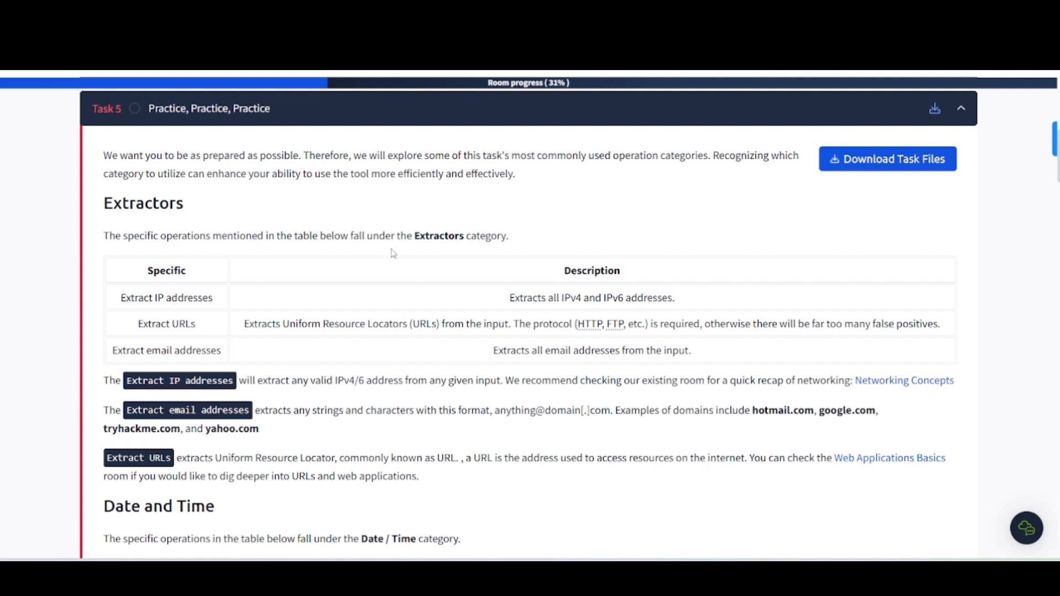
scroll(down, 3)
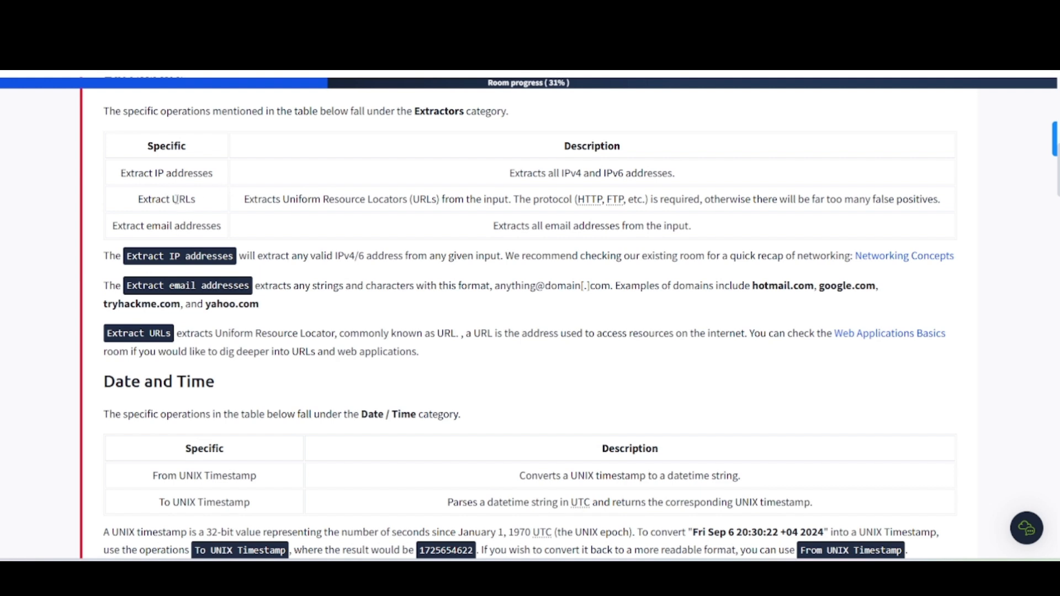
mouse_move(176, 278)
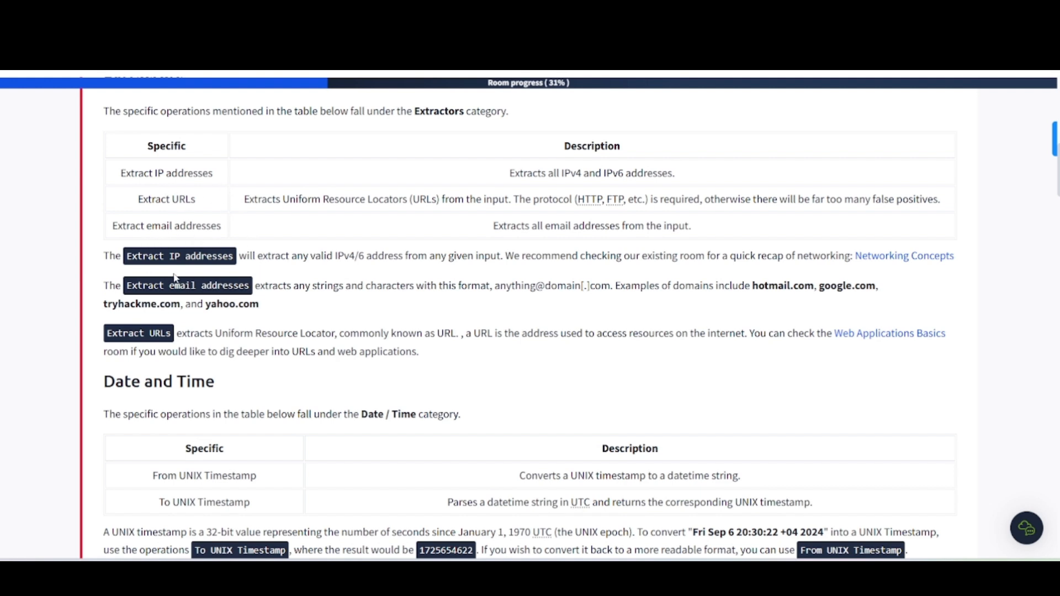
mouse_move(260, 237)
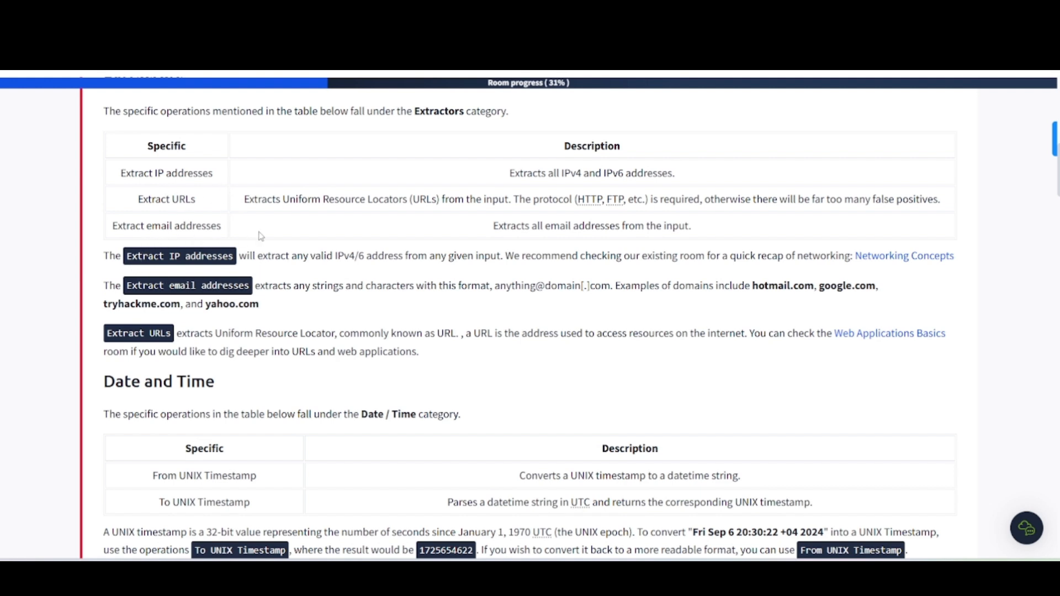
mouse_move(227, 284)
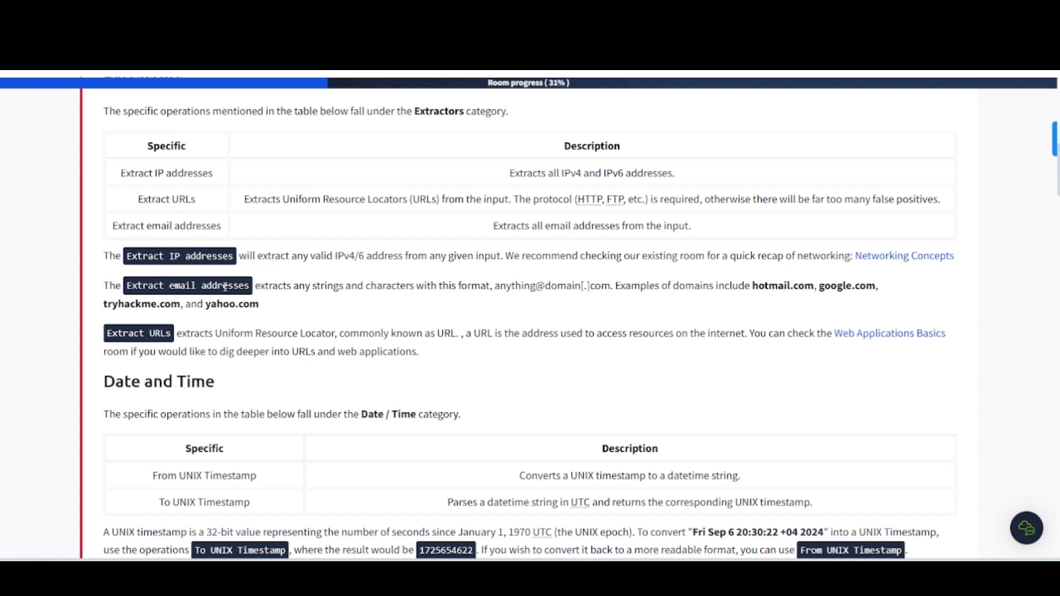
mouse_move(314, 279)
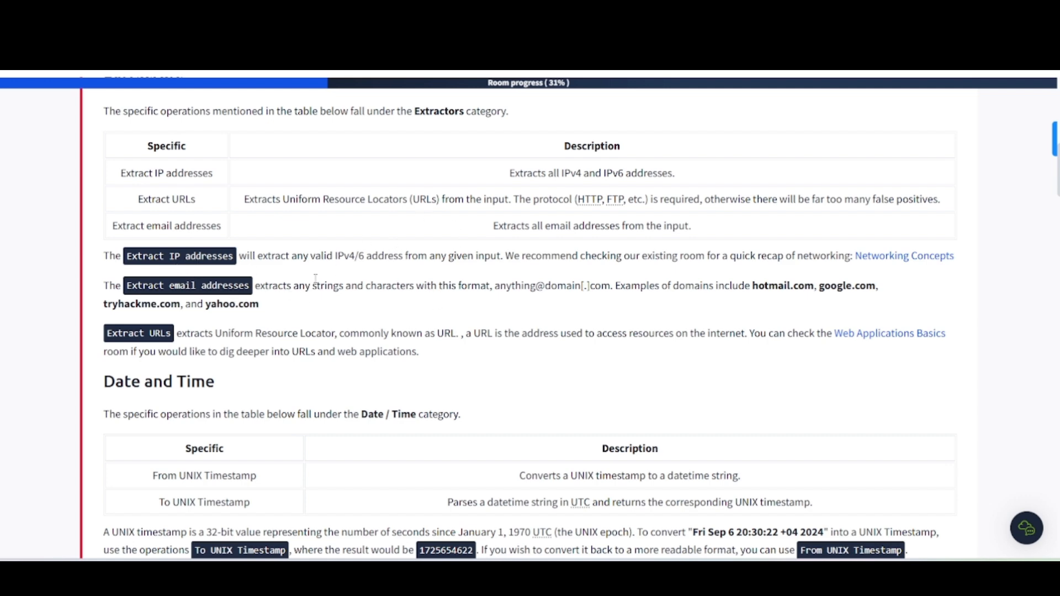
scroll(up, 3)
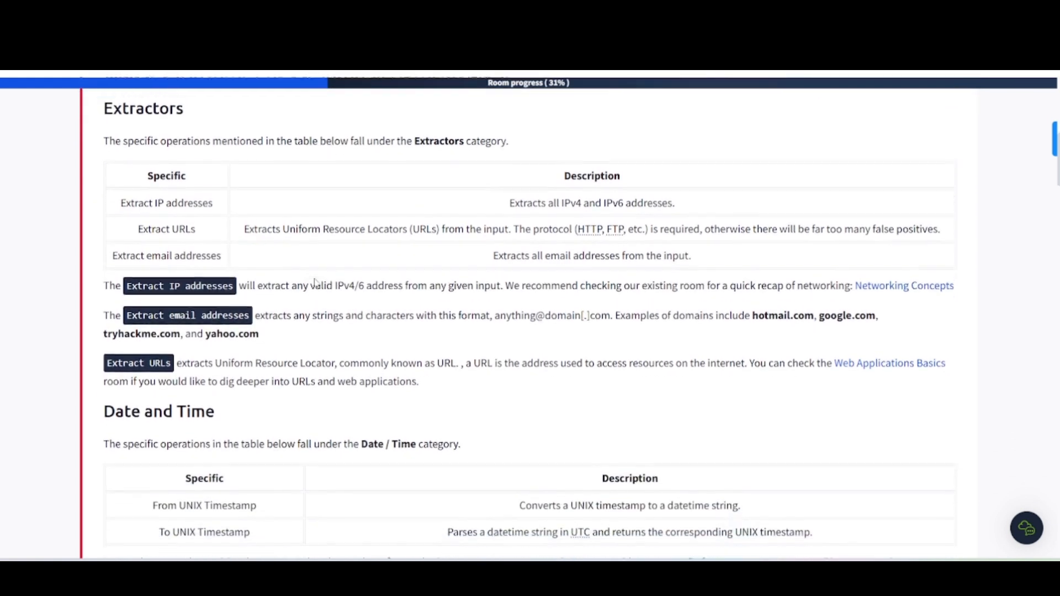
scroll(down, 3)
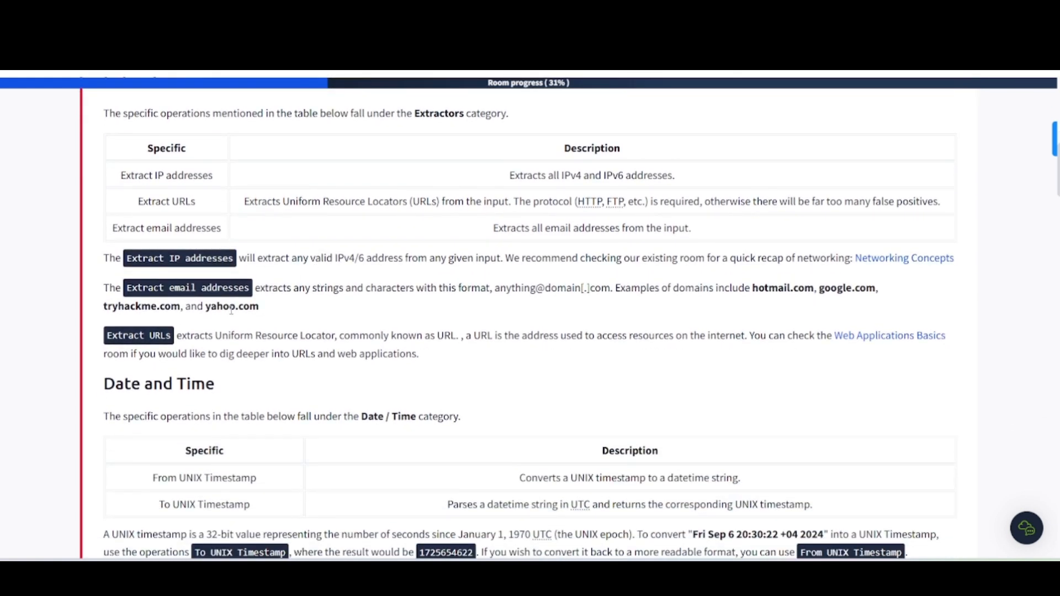
mouse_move(124, 329)
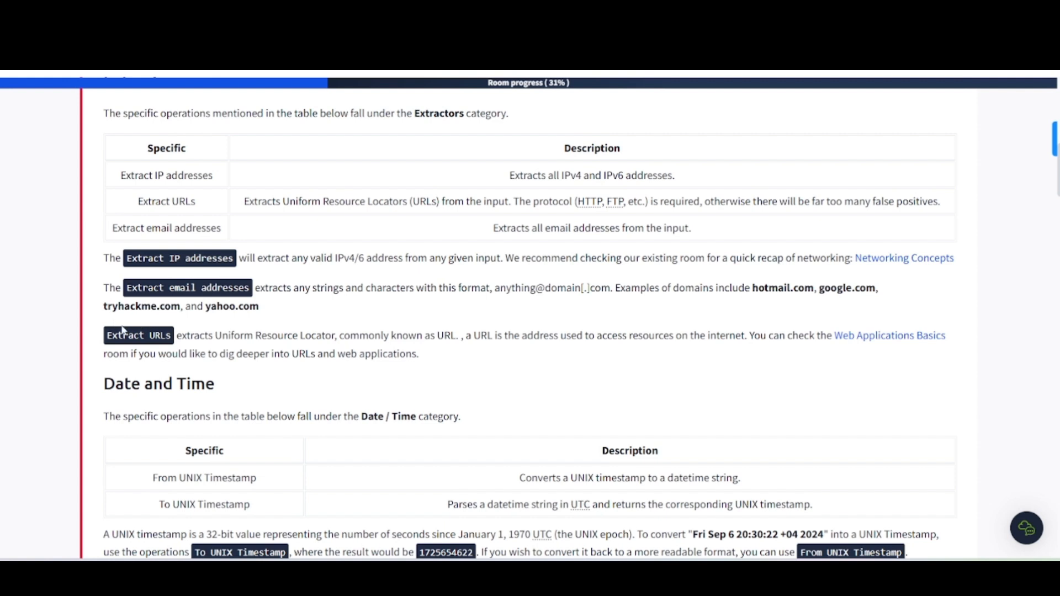
mouse_move(297, 340)
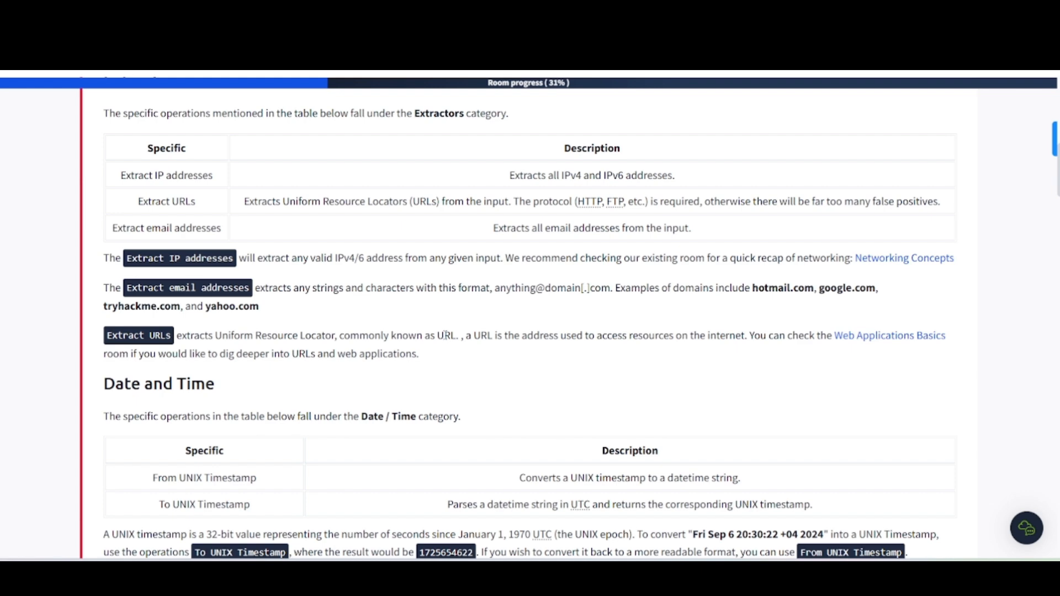
Scroll through Task 5 past the Date and Time table into the Data Format base-encodings table.
scroll(down, 3)
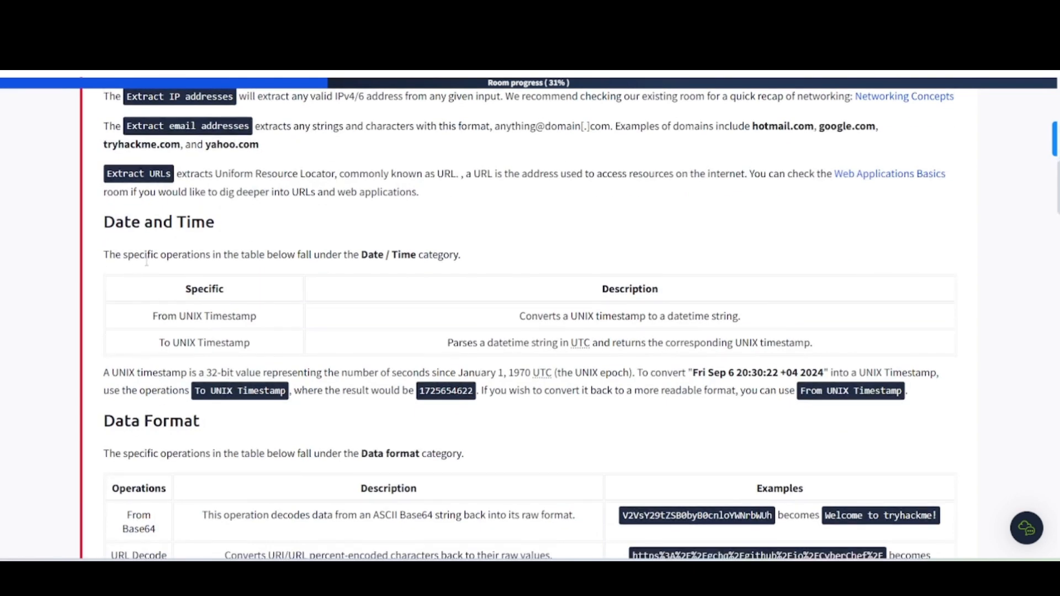
mouse_move(482, 263)
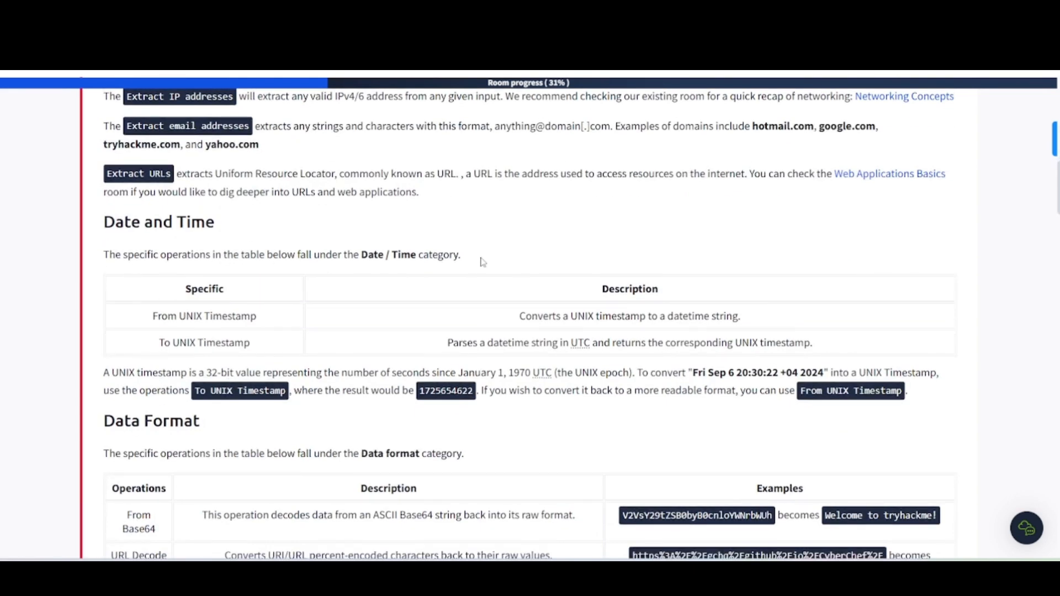
mouse_move(306, 336)
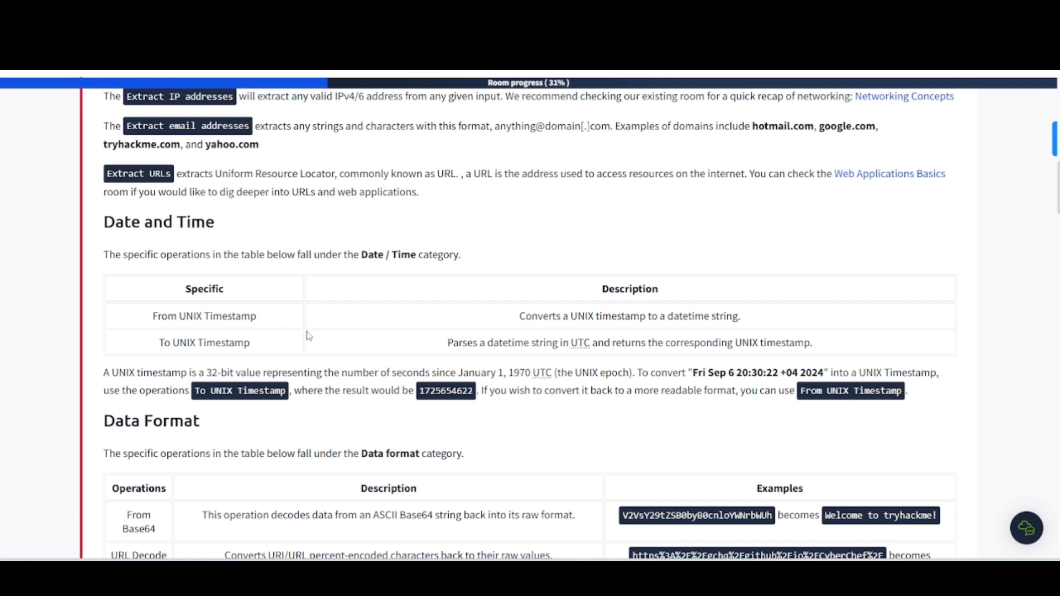
scroll(down, 3)
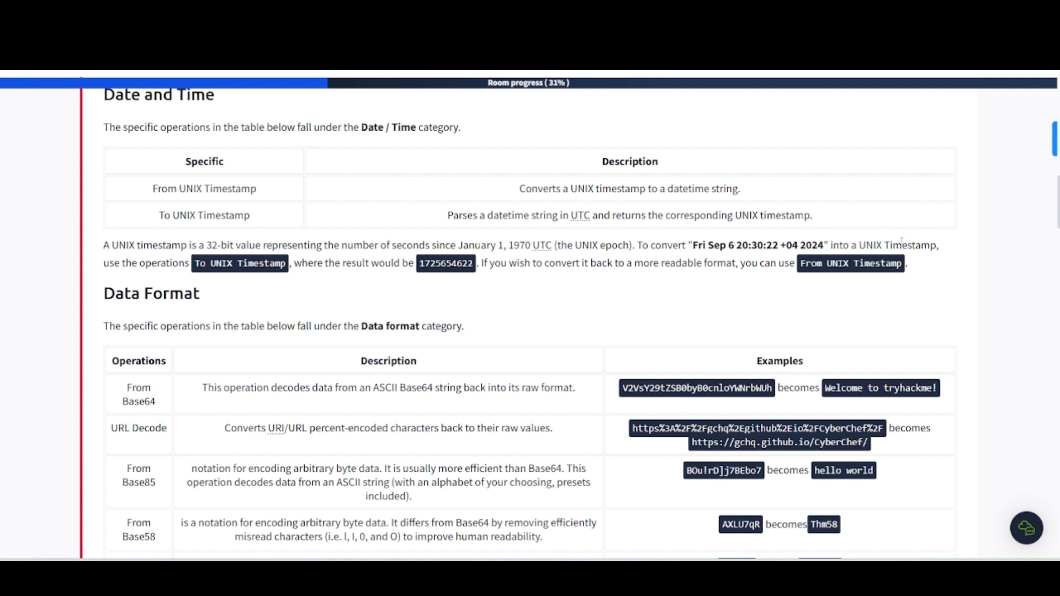
mouse_move(233, 264)
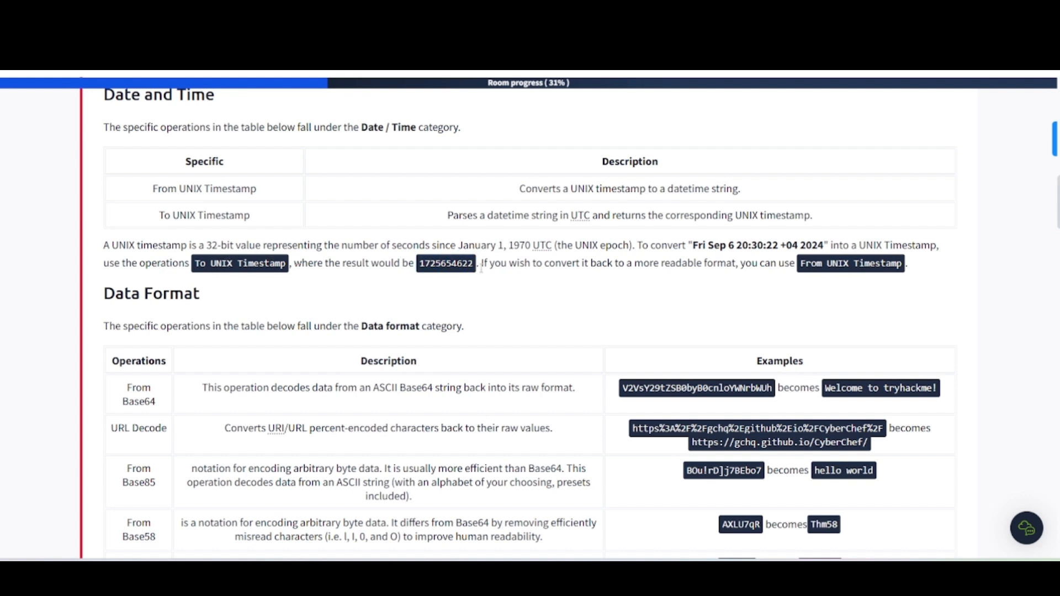
scroll(down, 3)
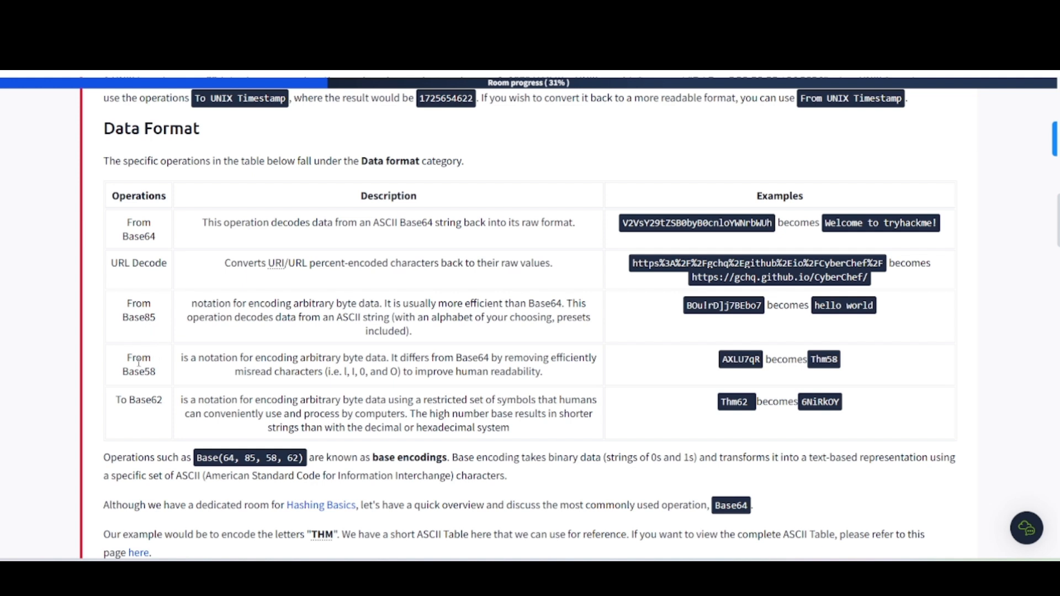
mouse_move(156, 414)
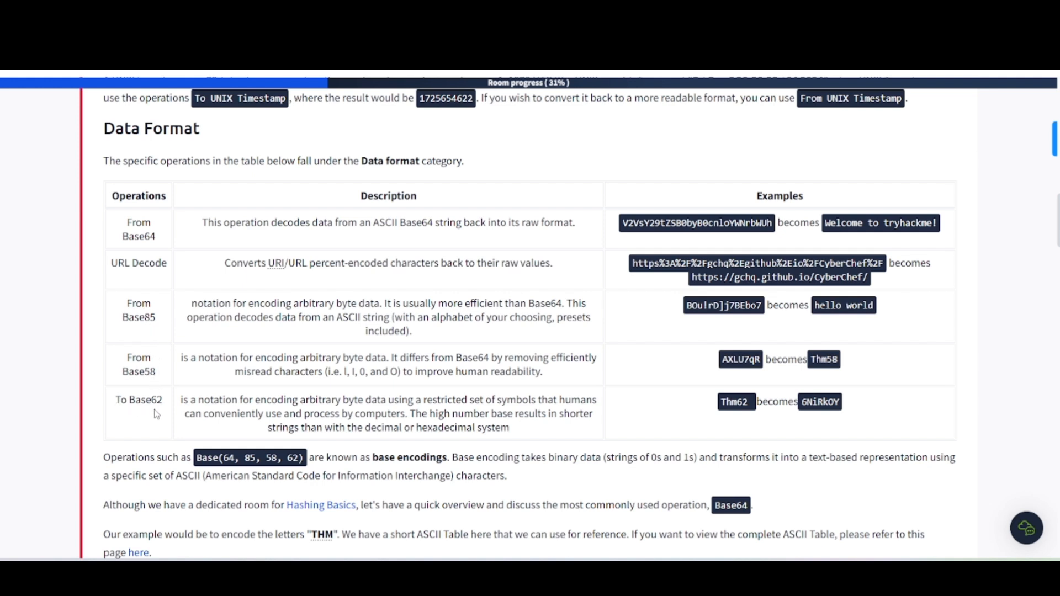
mouse_move(174, 235)
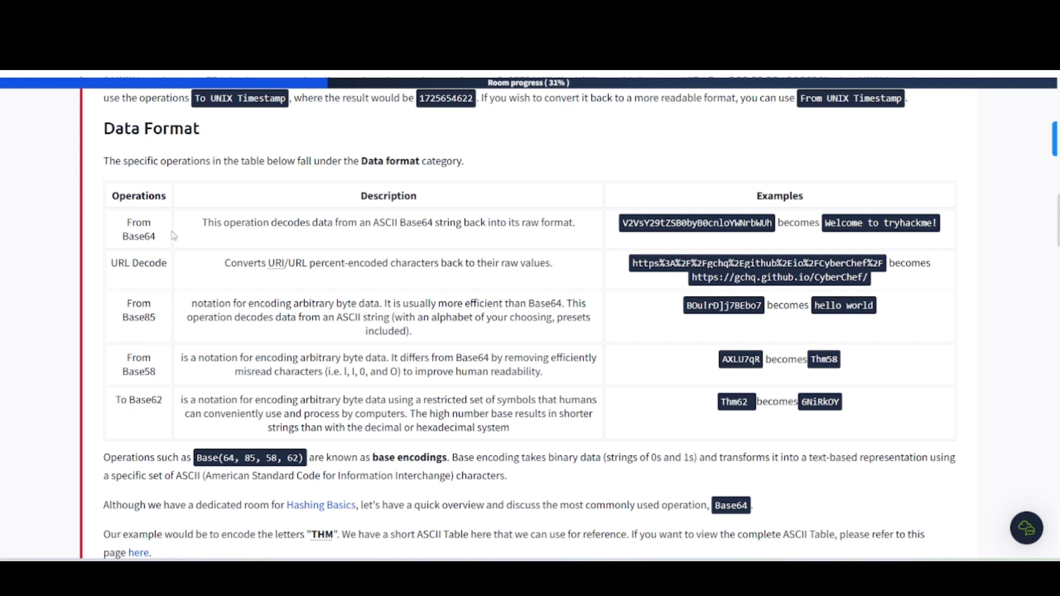
scroll(up, 3)
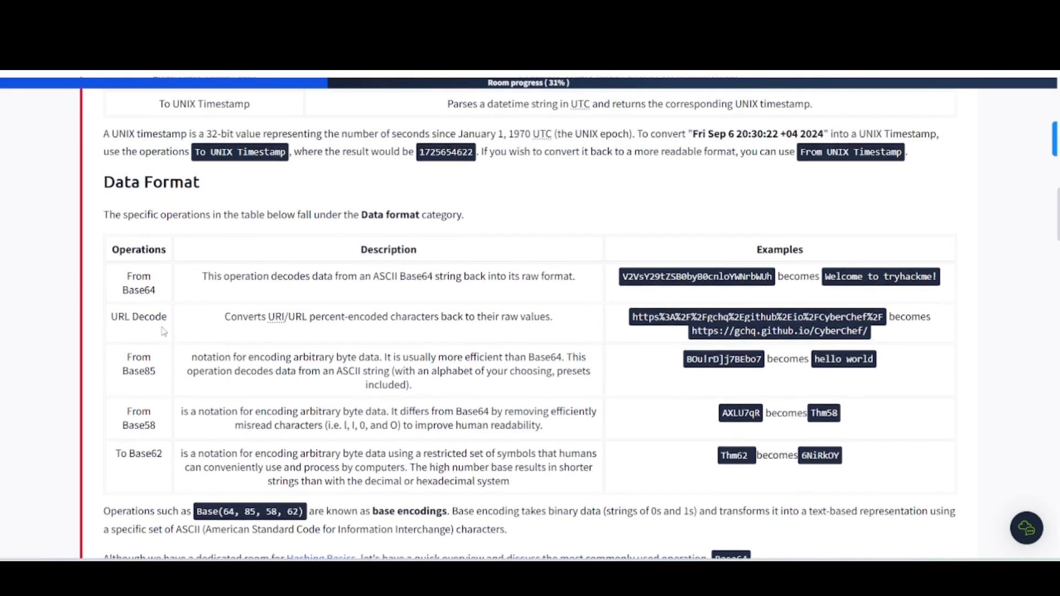
scroll(down, 3)
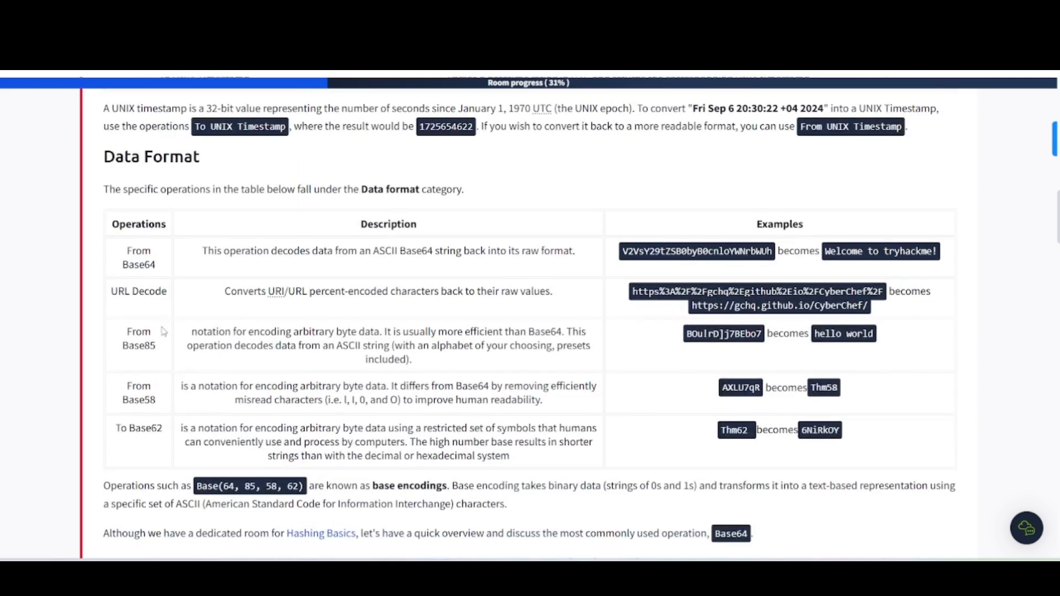
scroll(down, 3)
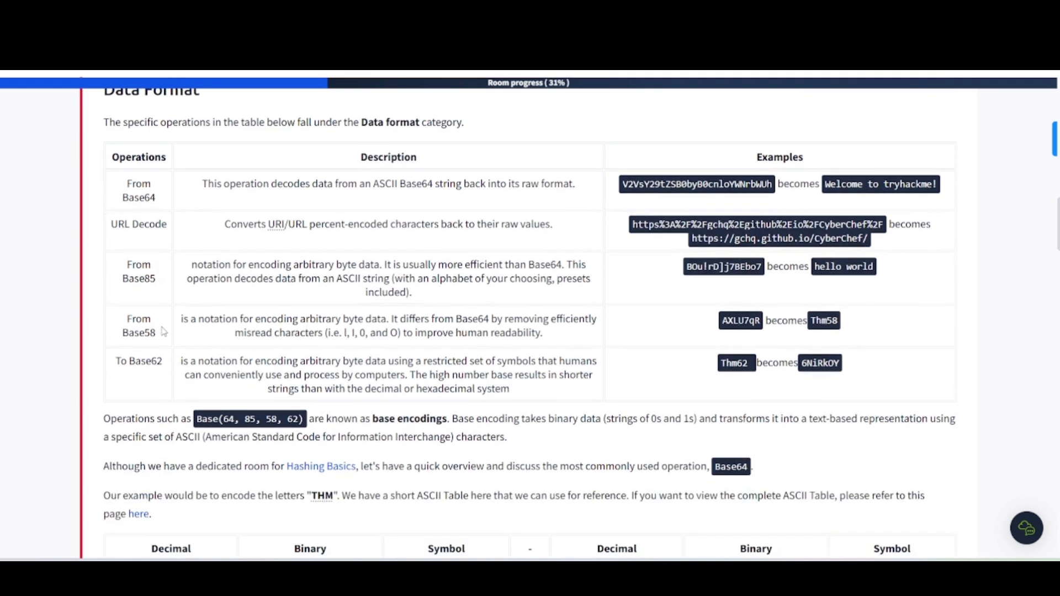
scroll(down, 3)
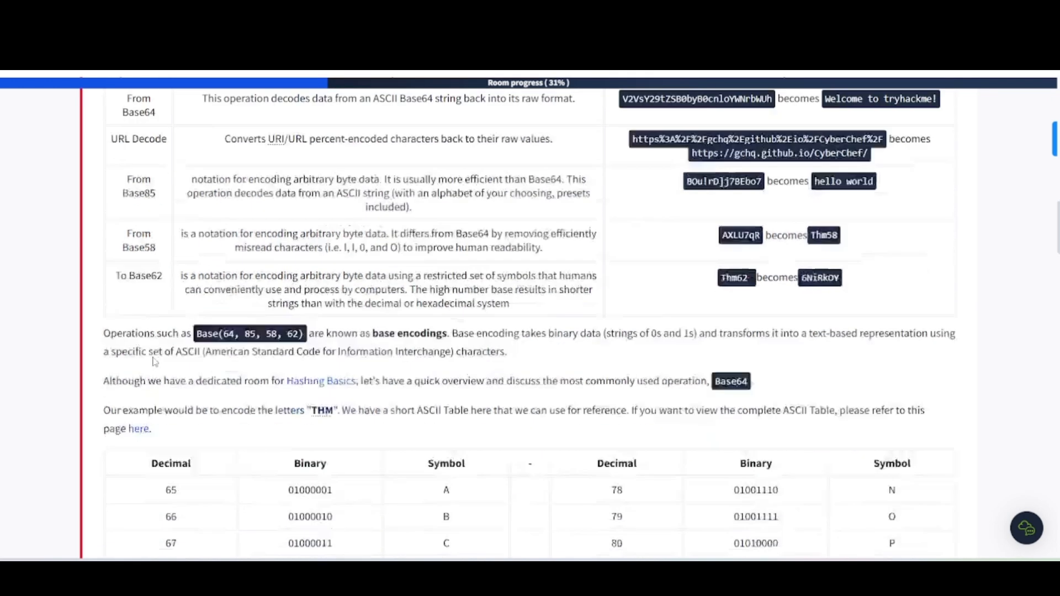
scroll(down, 3)
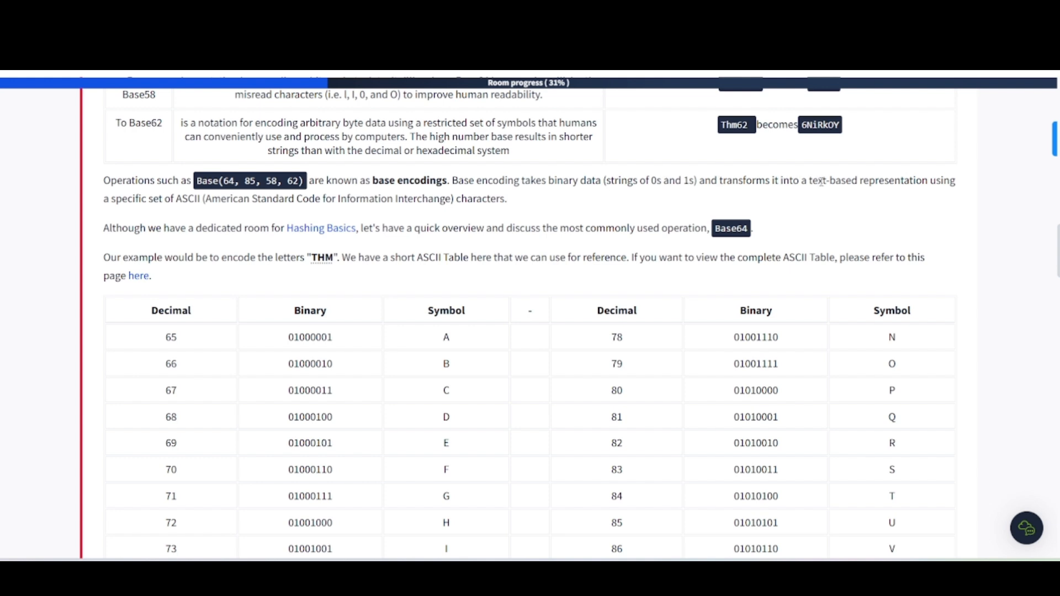
mouse_move(957, 192)
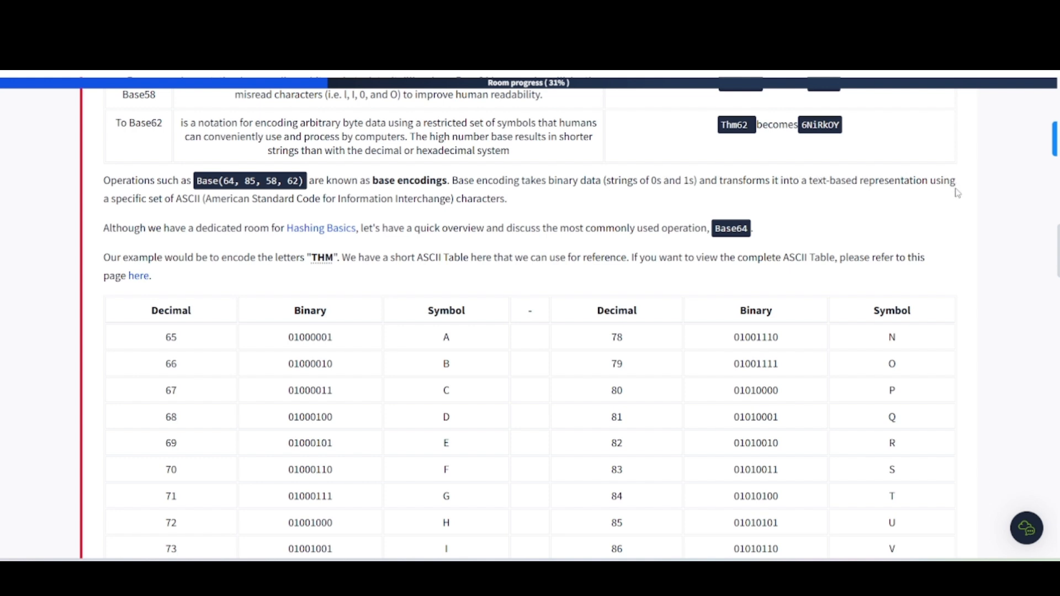
mouse_move(225, 214)
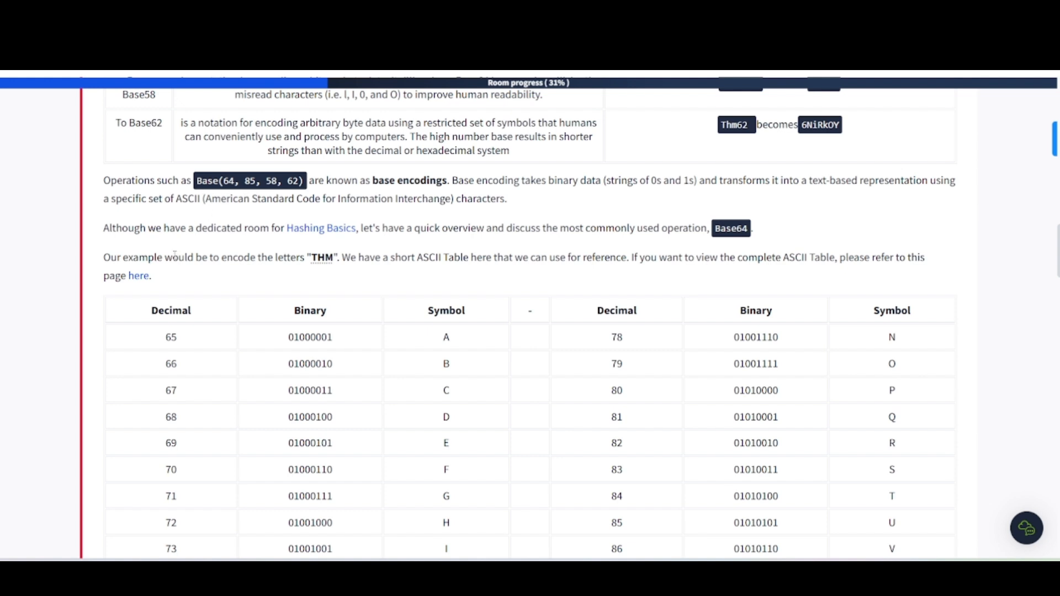
scroll(down, 3)
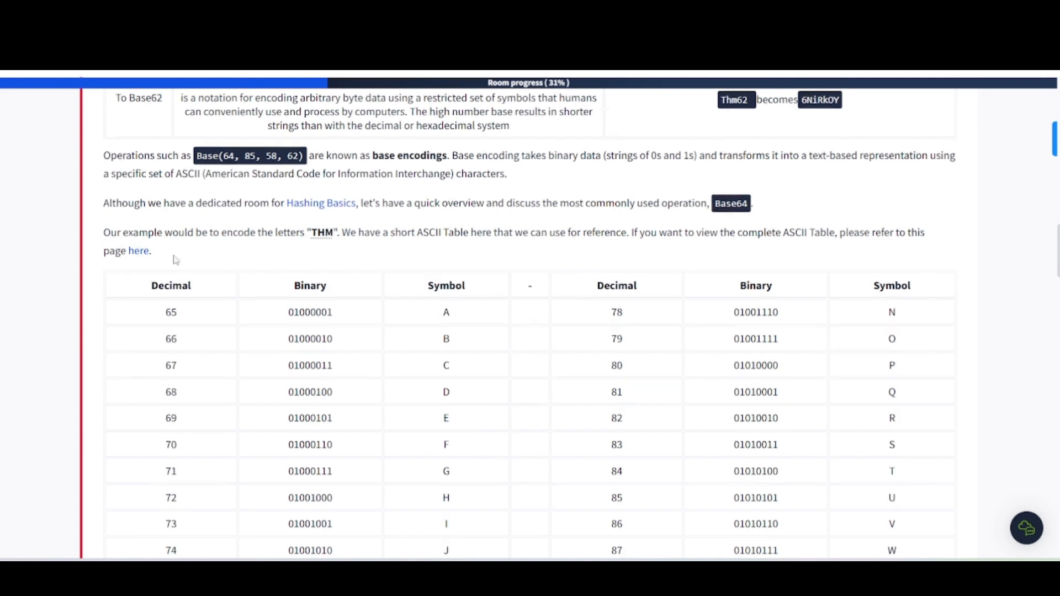
scroll(down, 3)
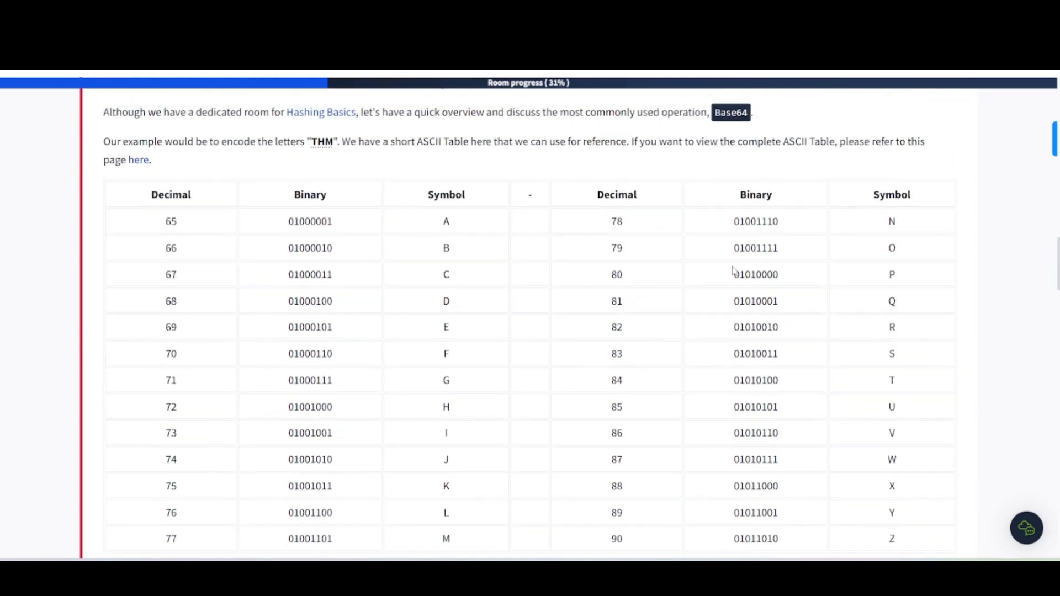
mouse_move(233, 227)
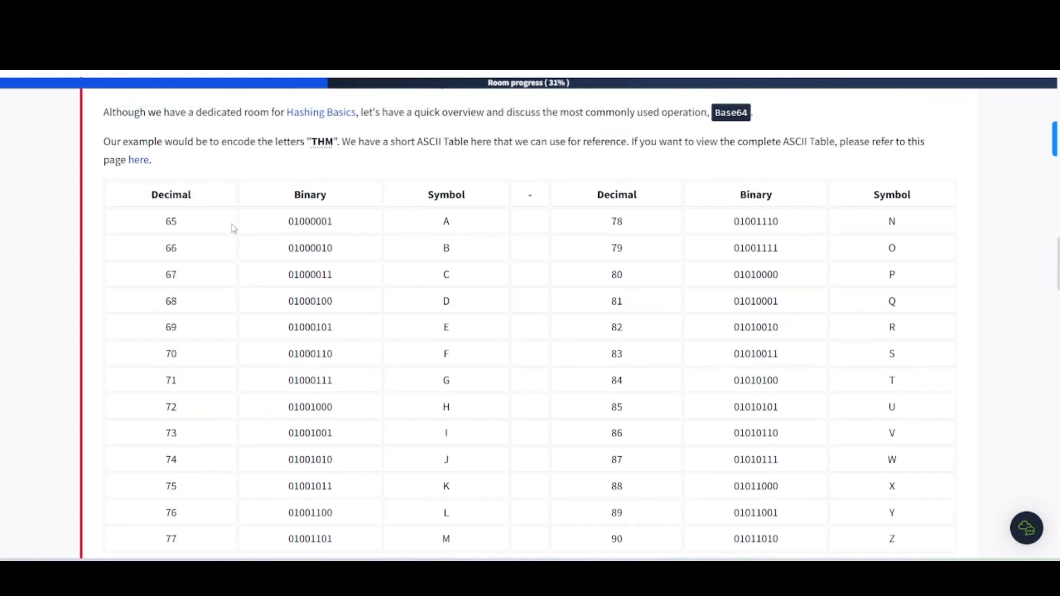
mouse_move(302, 226)
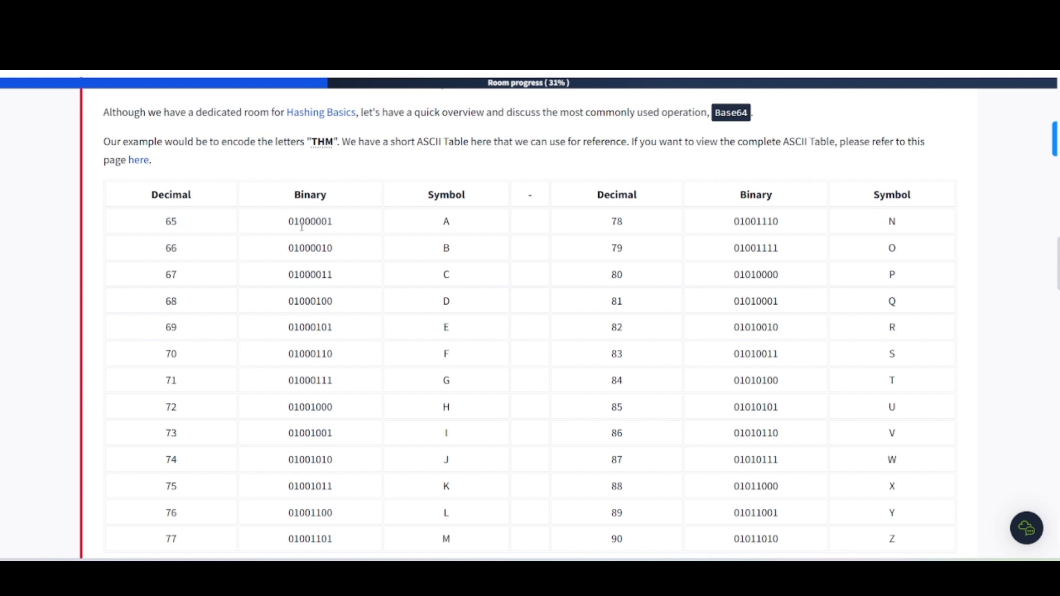
mouse_move(438, 210)
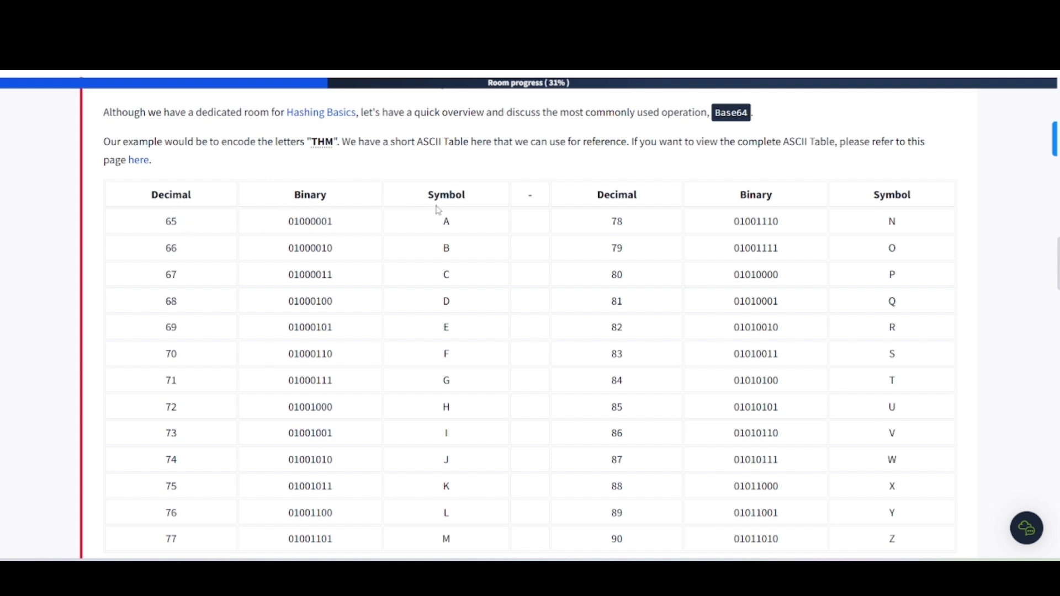
scroll(down, 3)
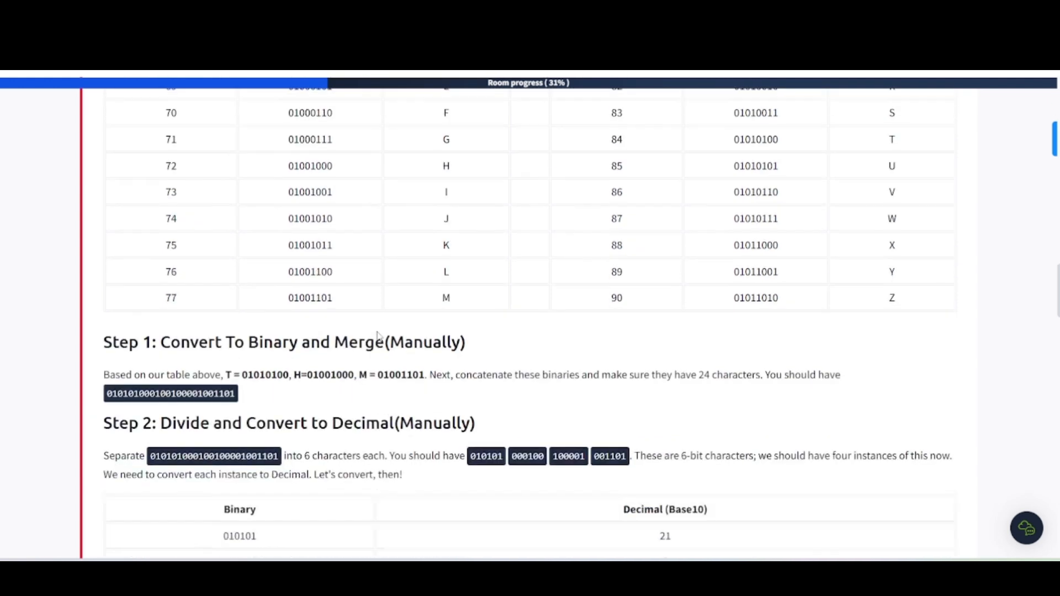
scroll(down, 3)
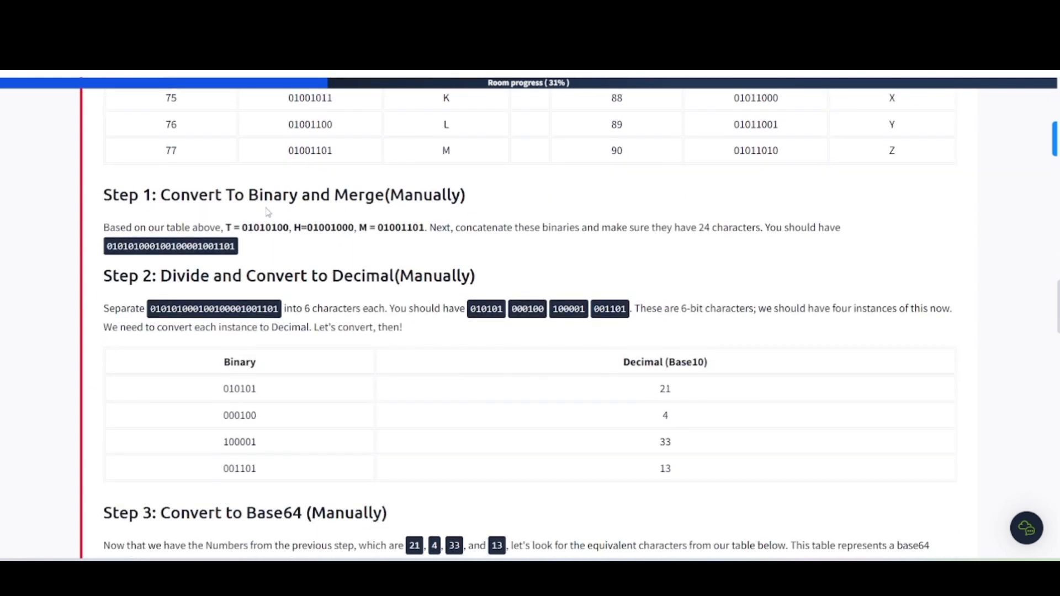
mouse_move(127, 229)
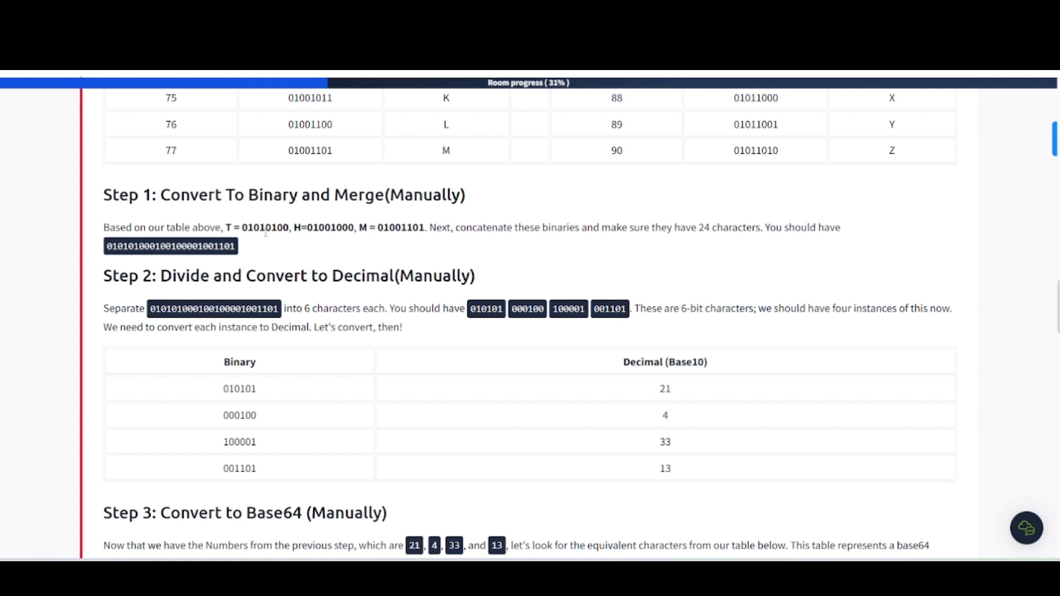
scroll(up, 3)
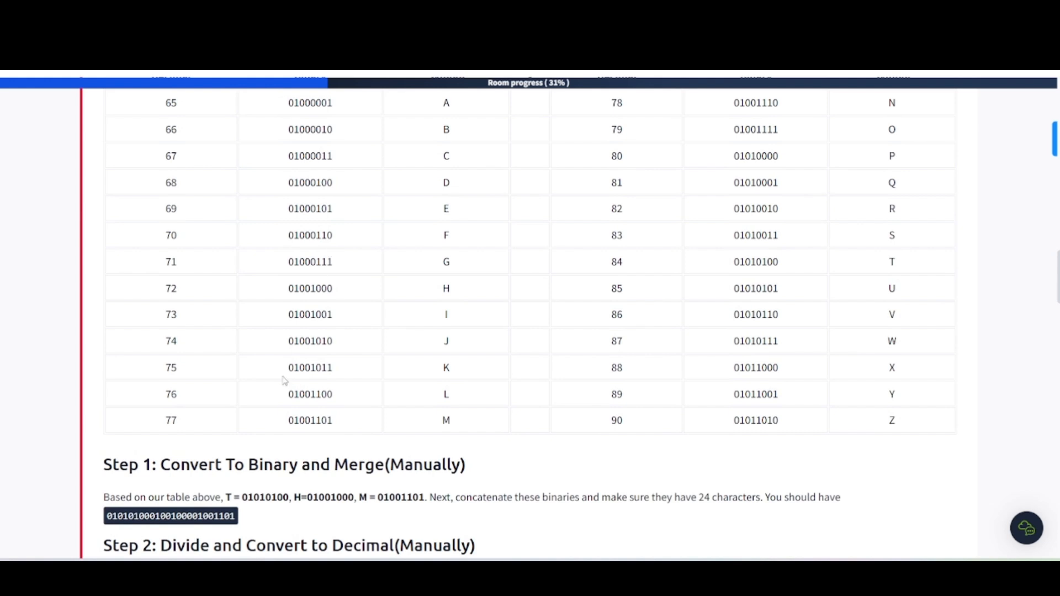
mouse_move(273, 501)
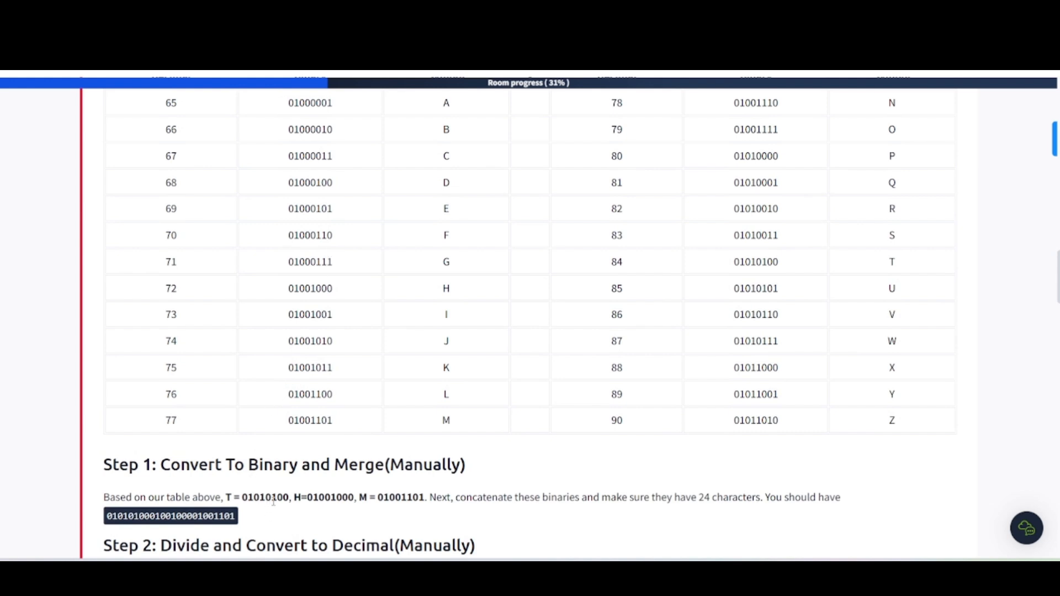
mouse_move(345, 379)
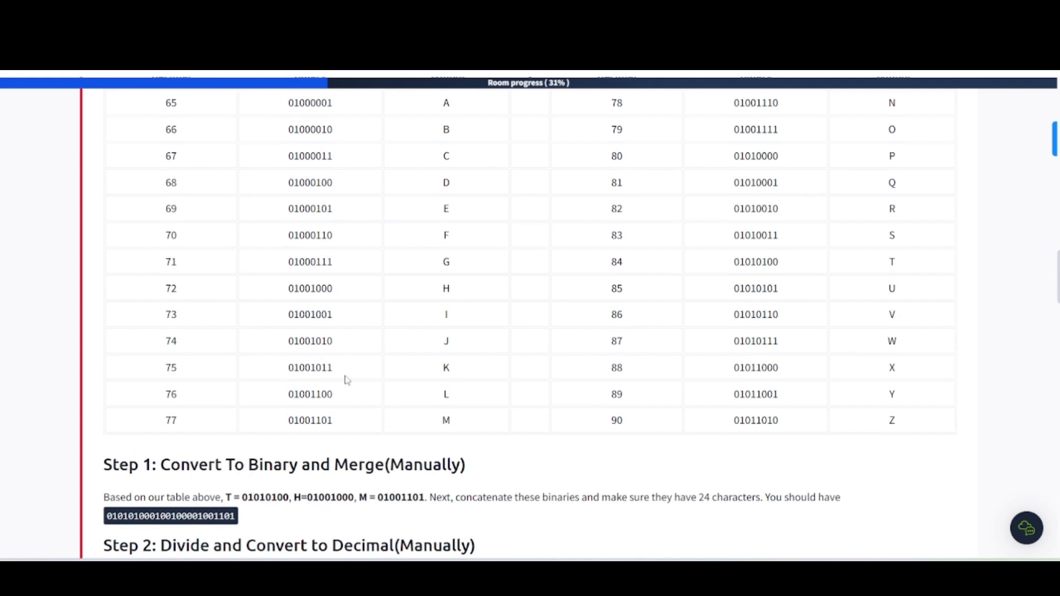
scroll(down, 3)
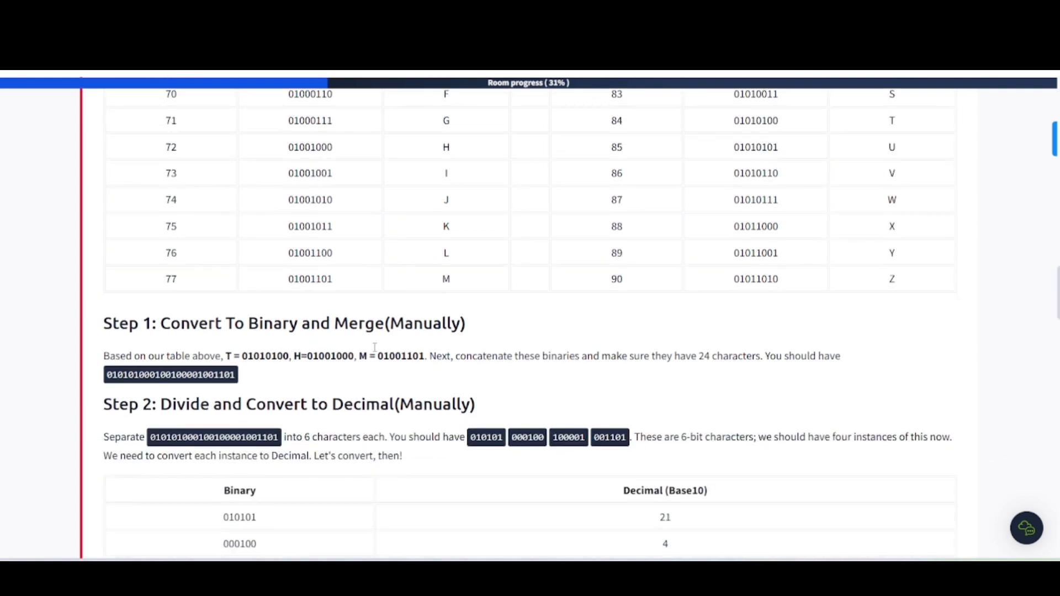
scroll(up, 3)
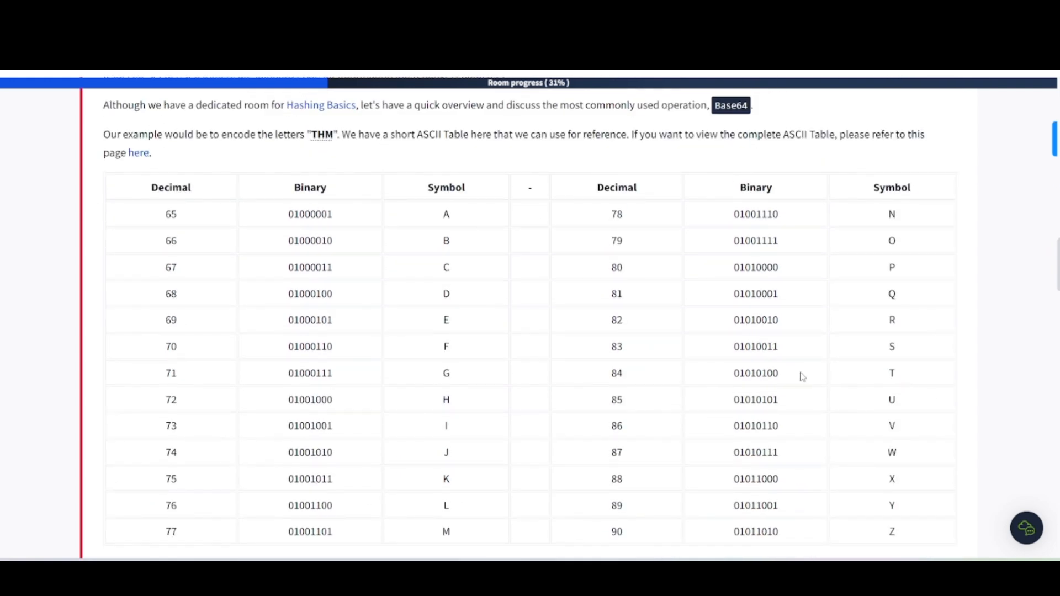
scroll(down, 3)
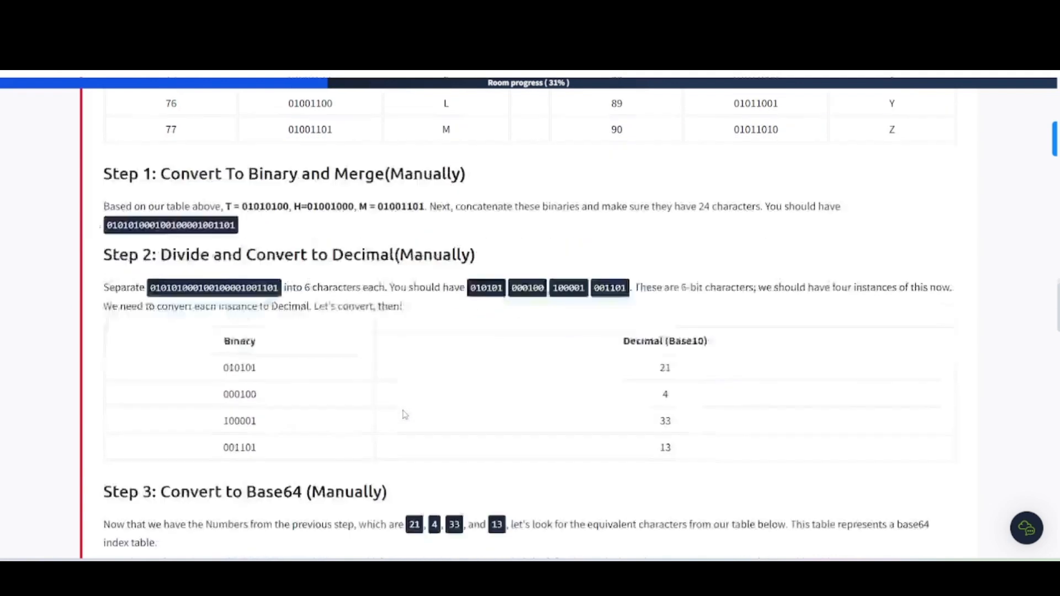
scroll(down, 3)
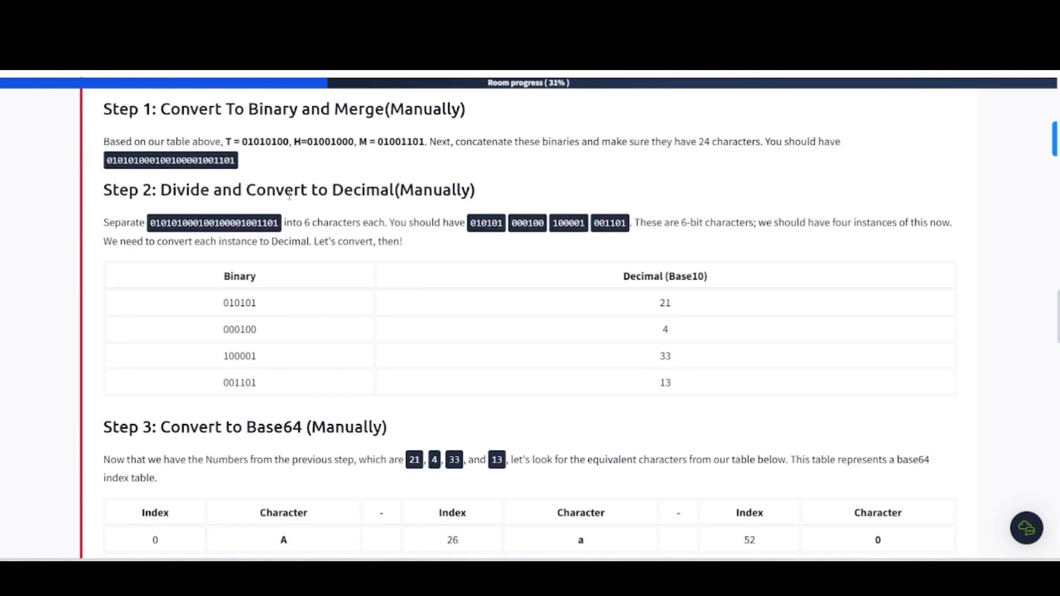
mouse_move(197, 258)
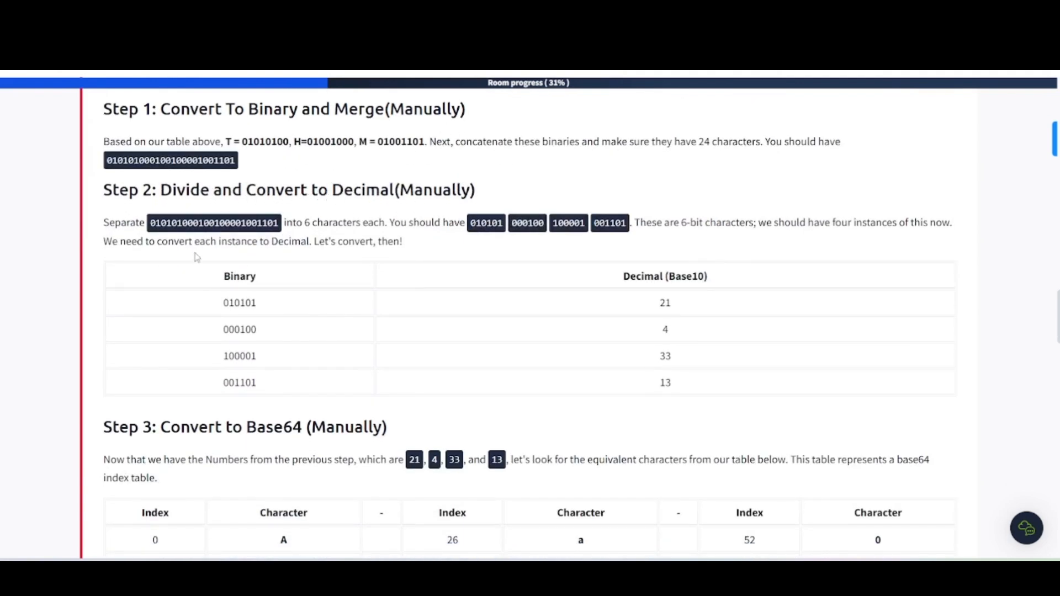
scroll(up, 3)
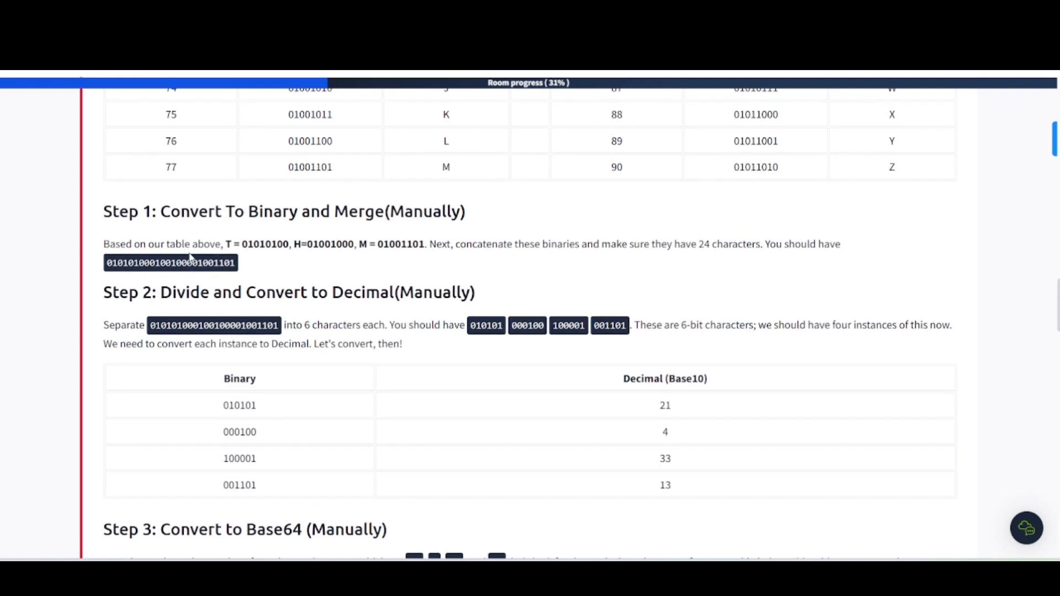
scroll(down, 3)
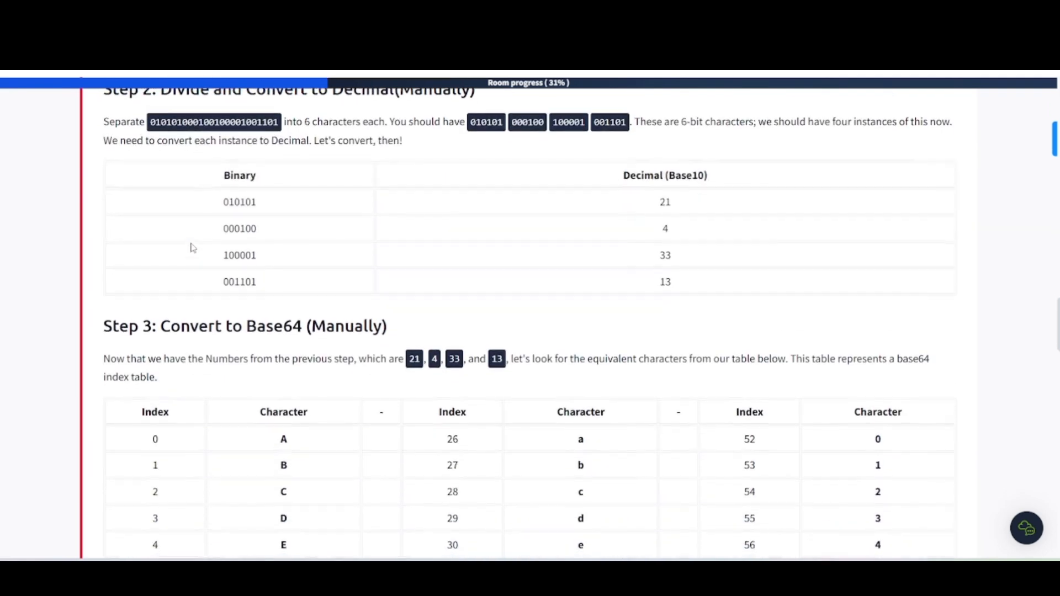
scroll(up, 3)
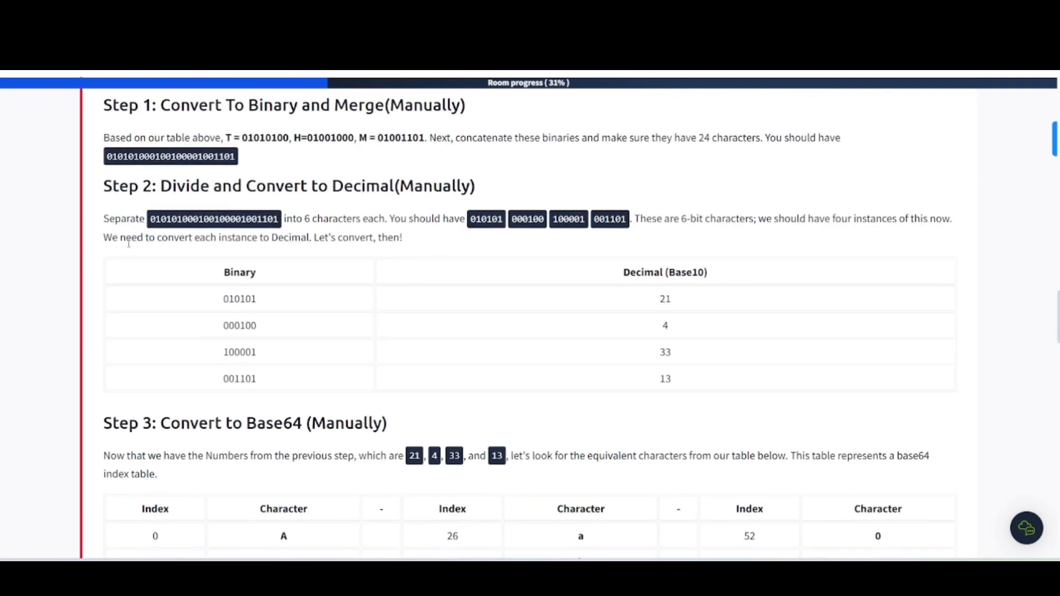
scroll(down, 3)
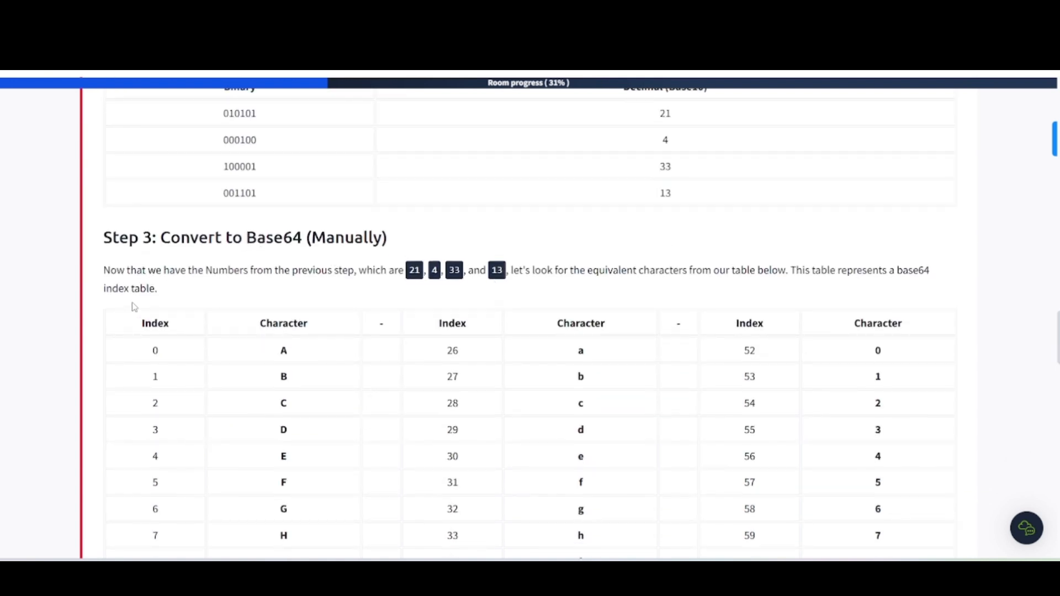
mouse_move(531, 263)
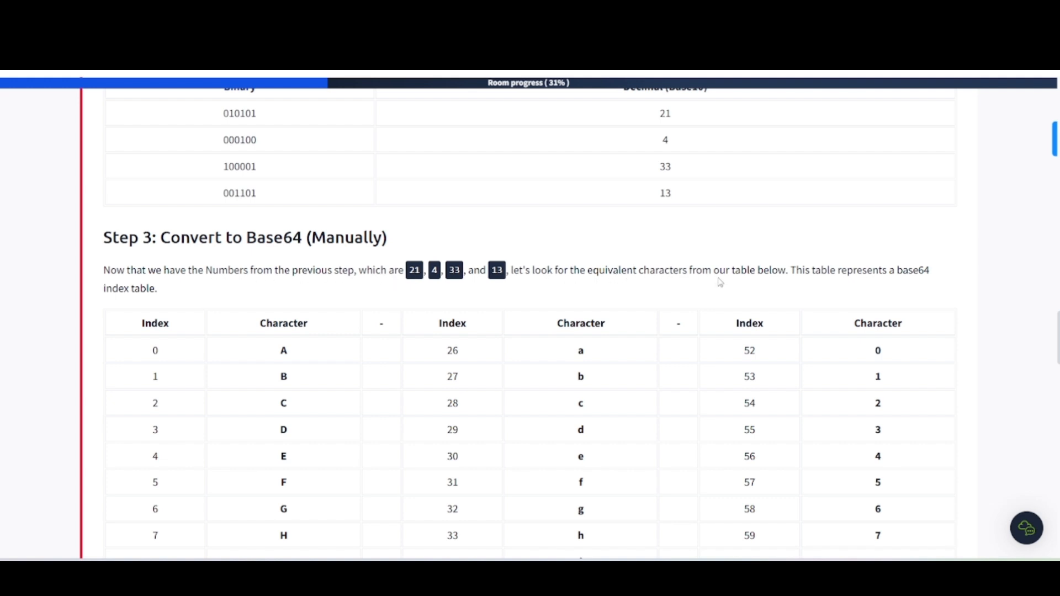
mouse_move(896, 285)
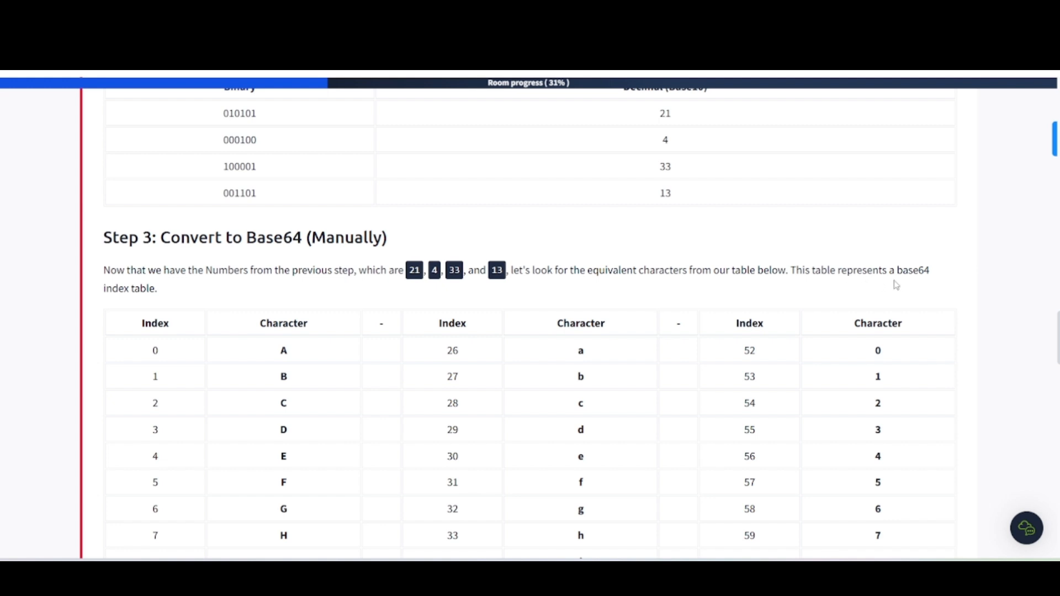
mouse_move(208, 349)
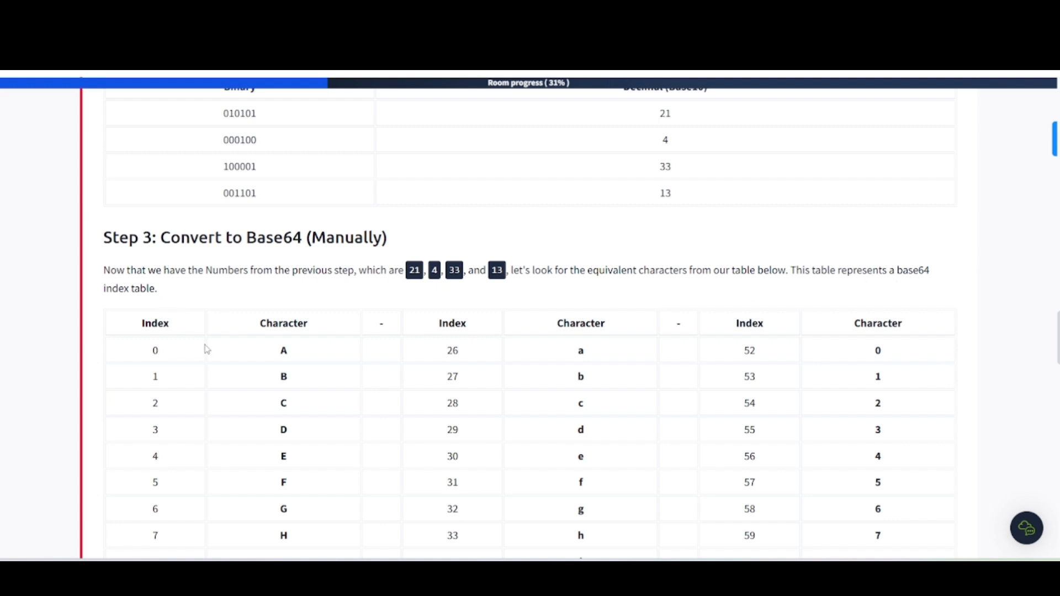
scroll(down, 3)
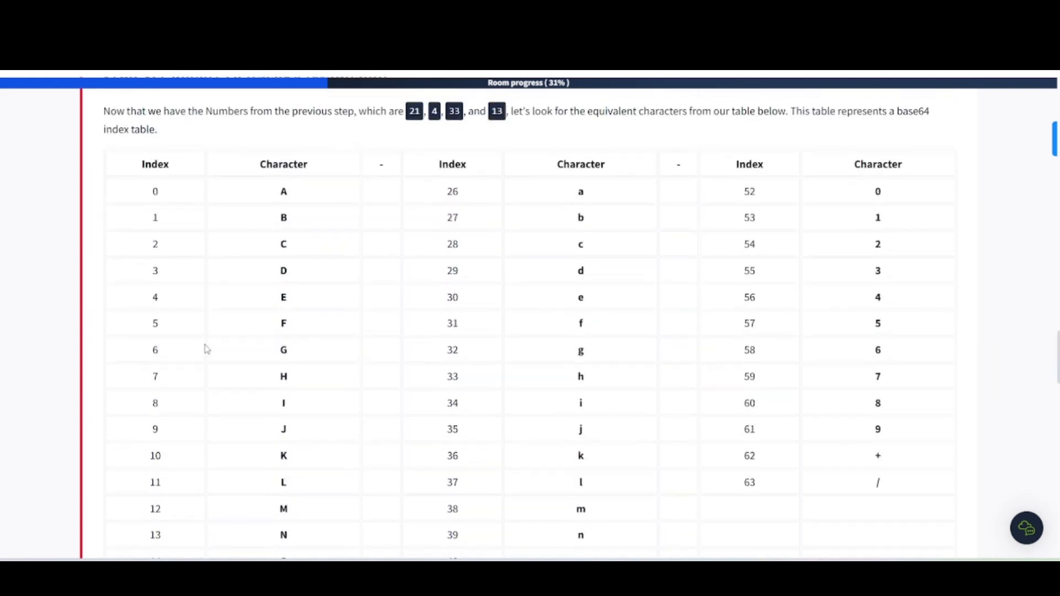
scroll(up, 3)
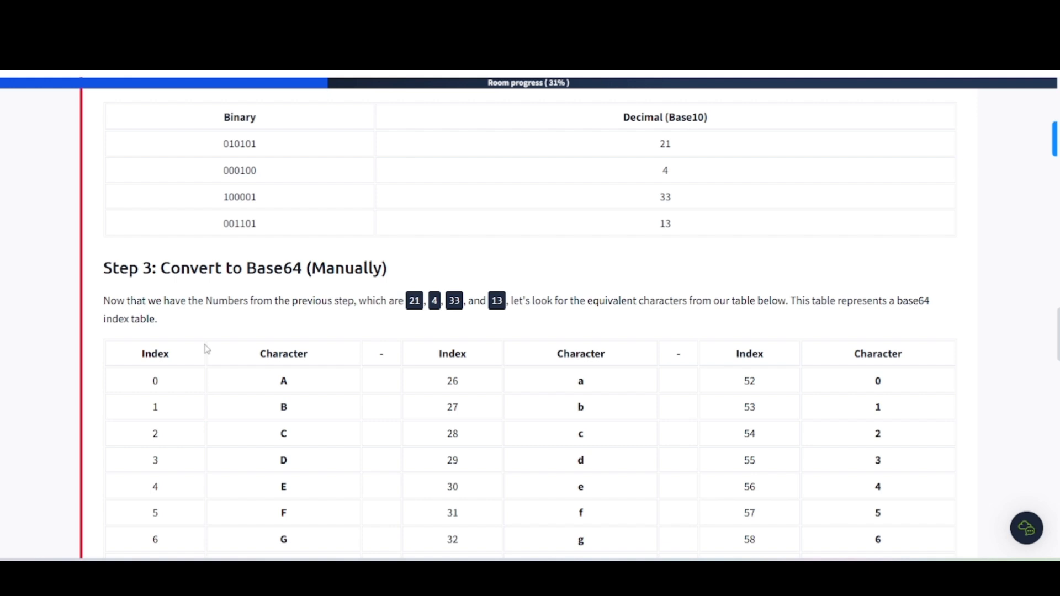
scroll(down, 3)
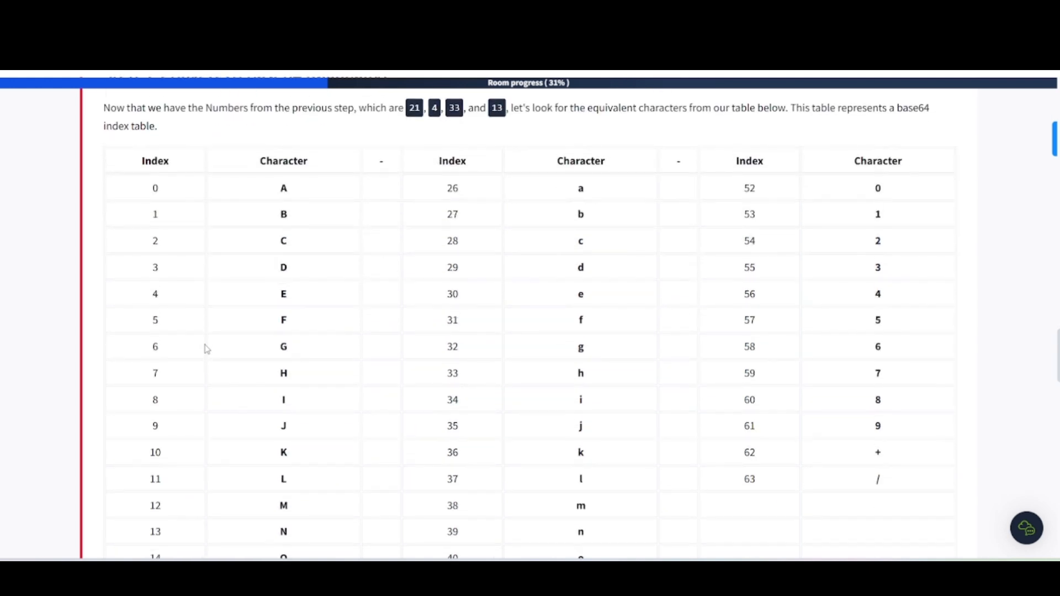
scroll(down, 3)
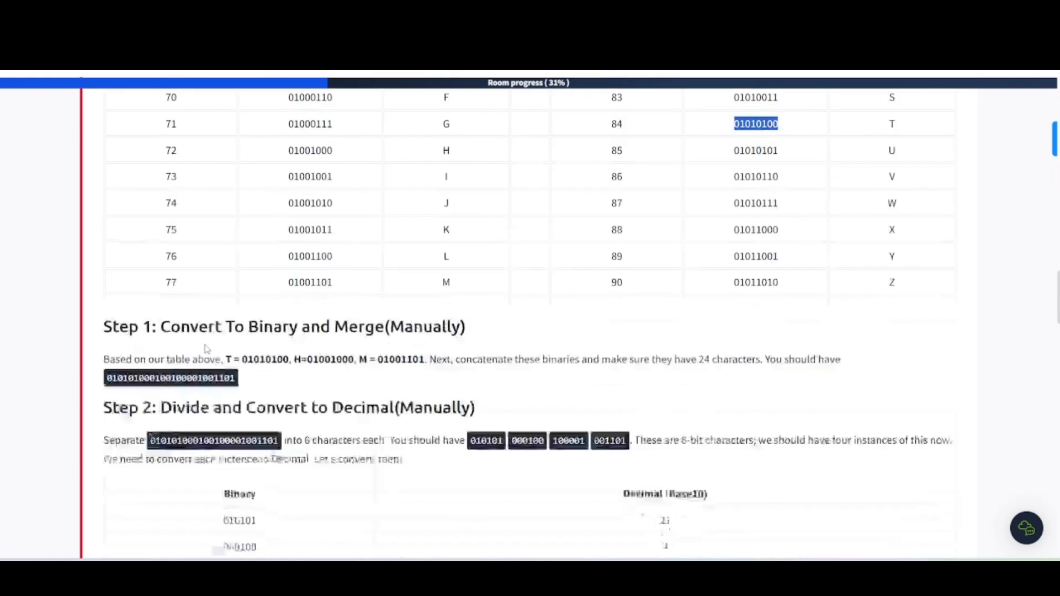
scroll(down, 3)
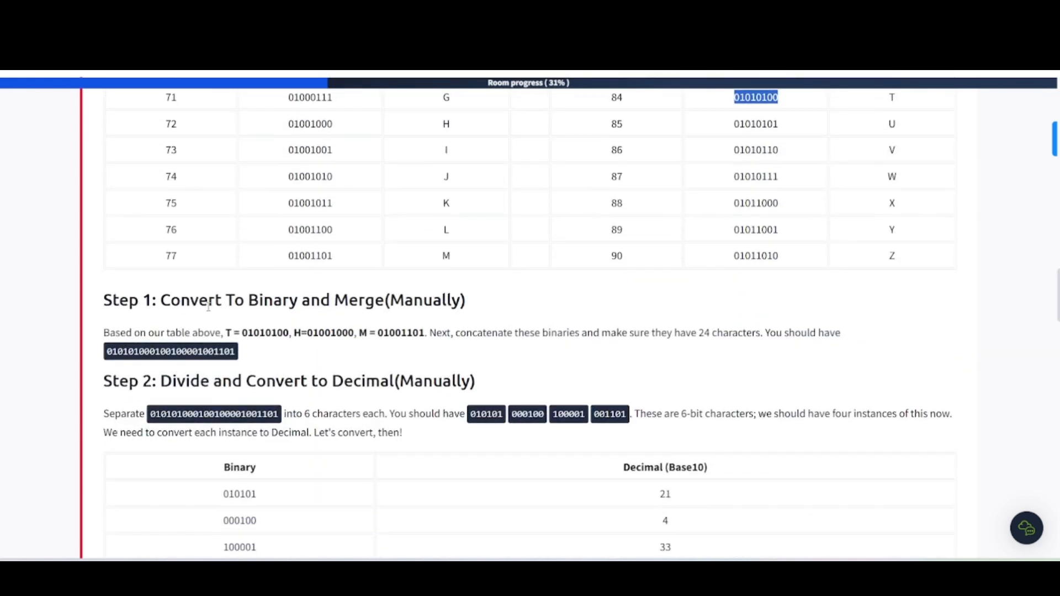
scroll(down, 3)
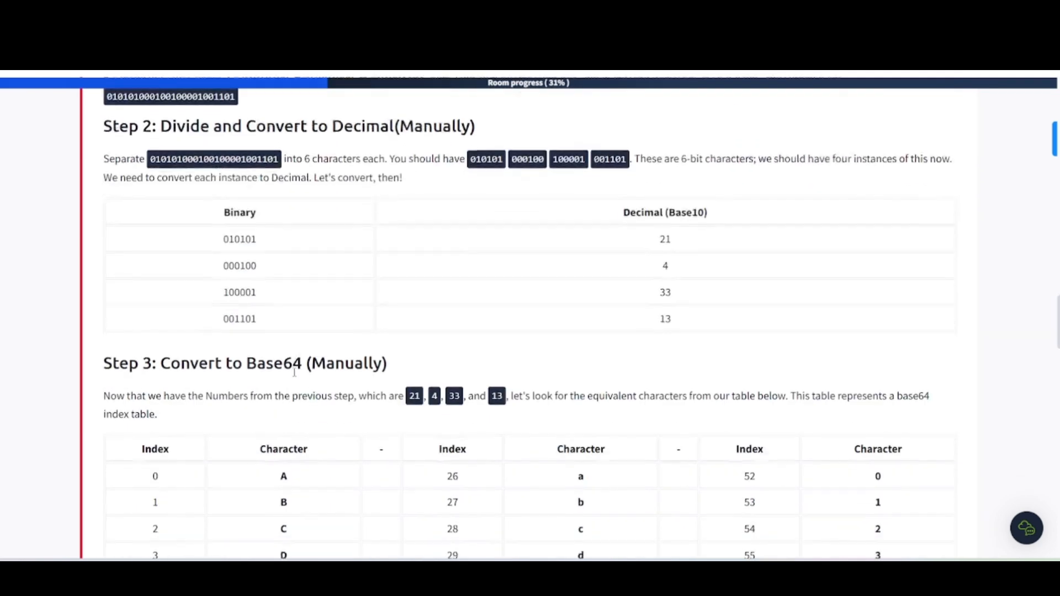
scroll(up, 3)
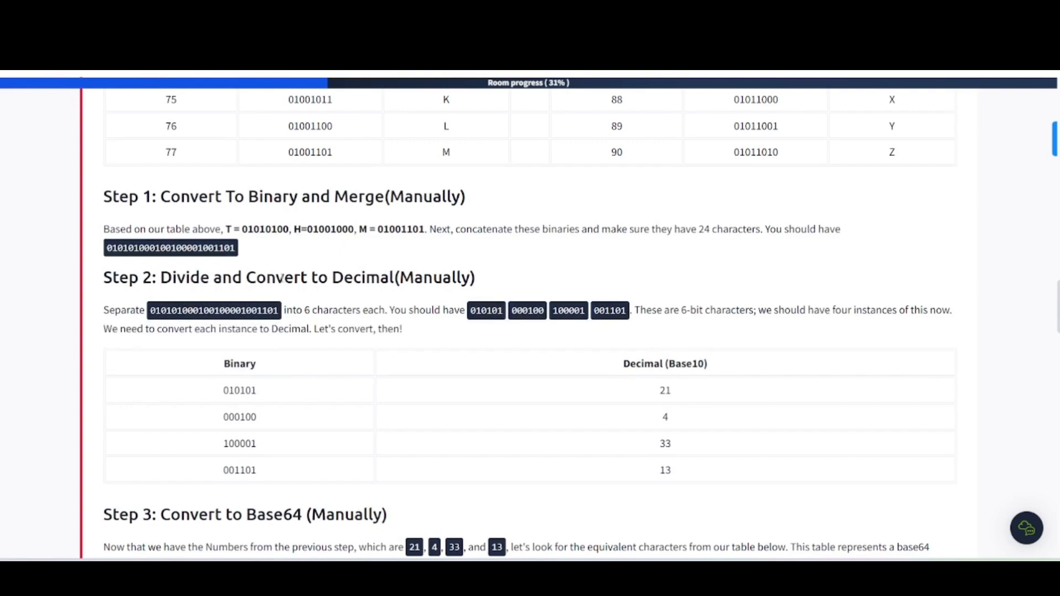
mouse_move(313, 423)
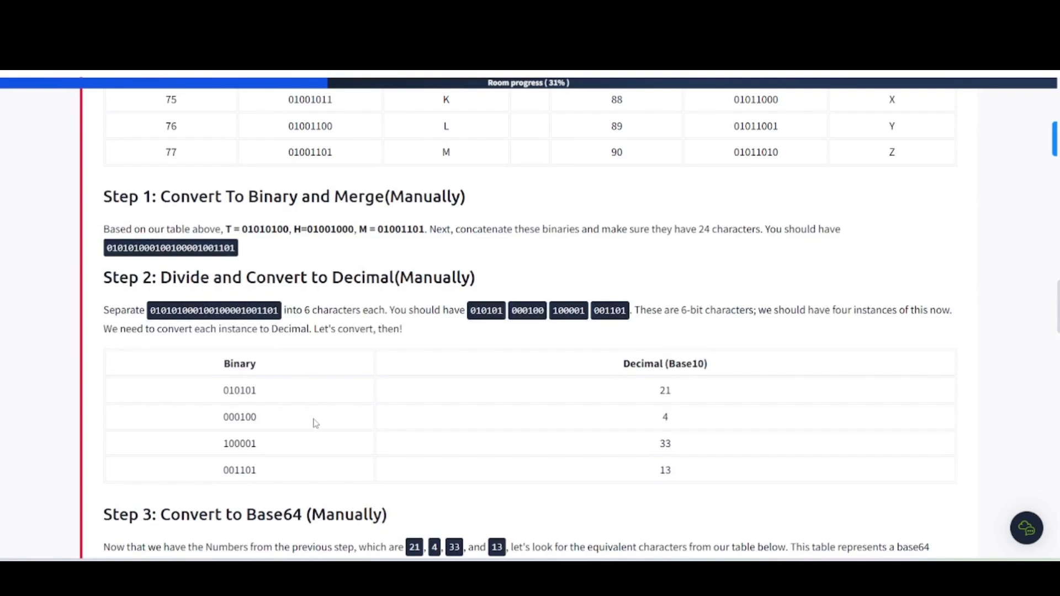
scroll(up, 3)
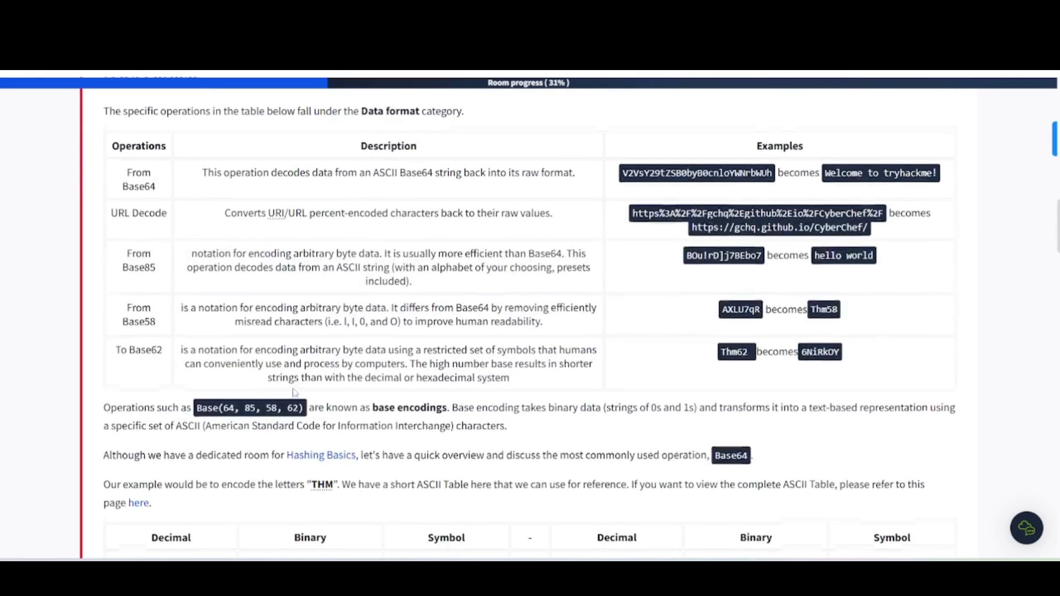
scroll(down, 3)
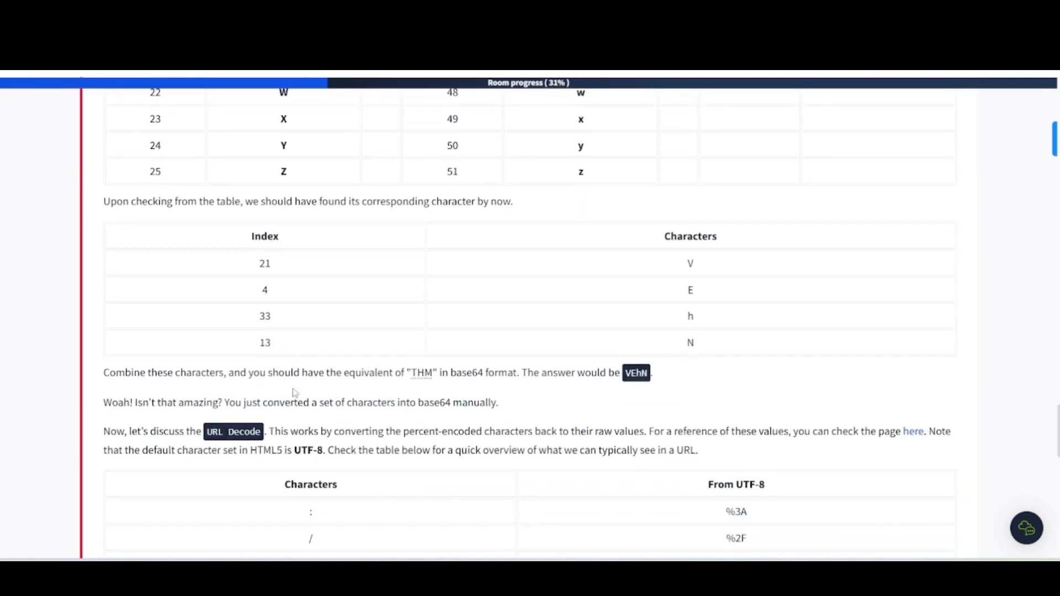
scroll(down, 3)
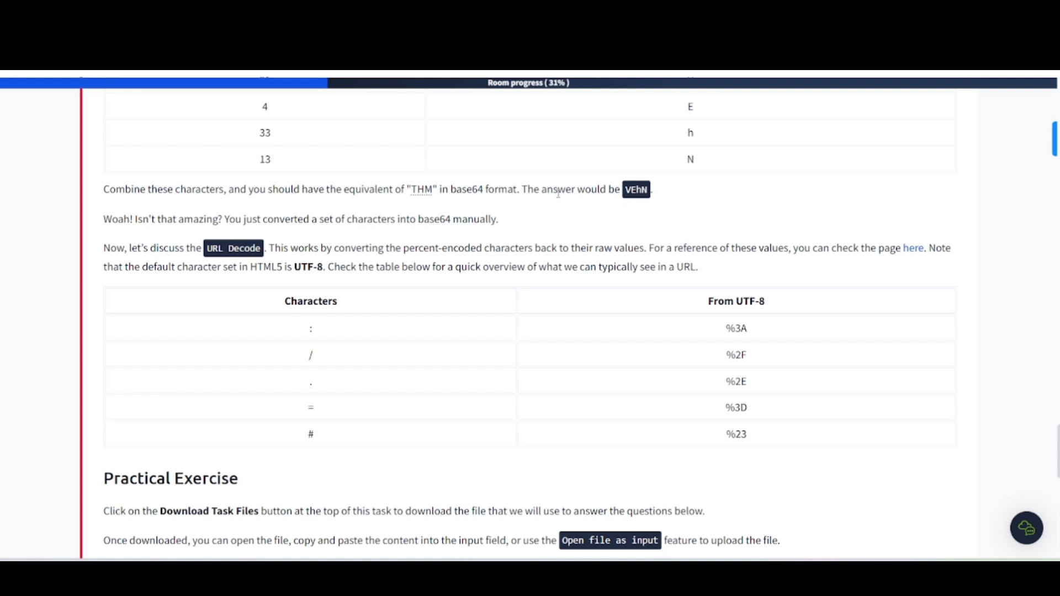
mouse_move(648, 199)
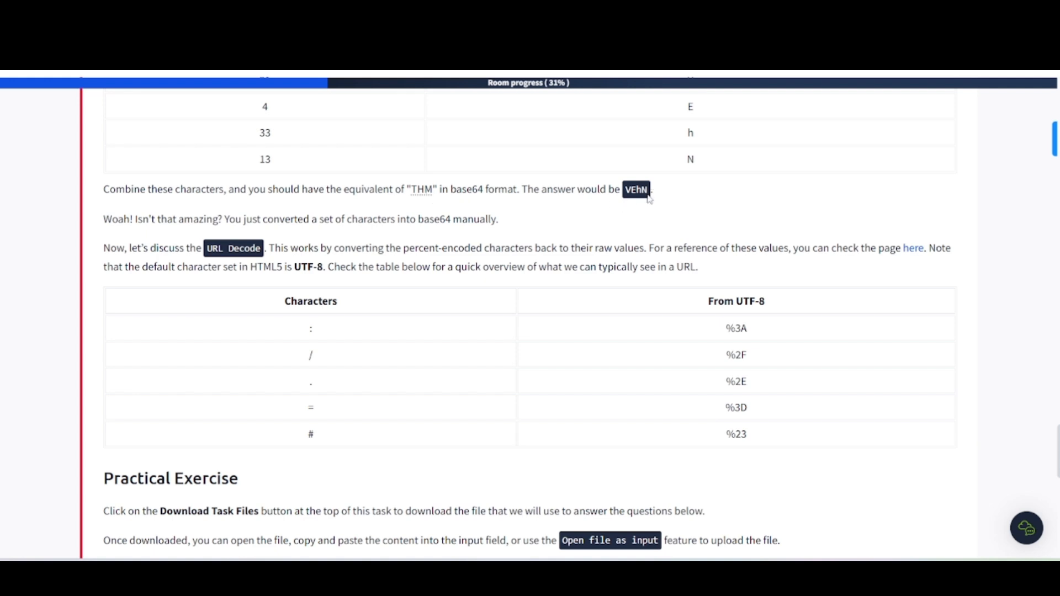
mouse_move(264, 223)
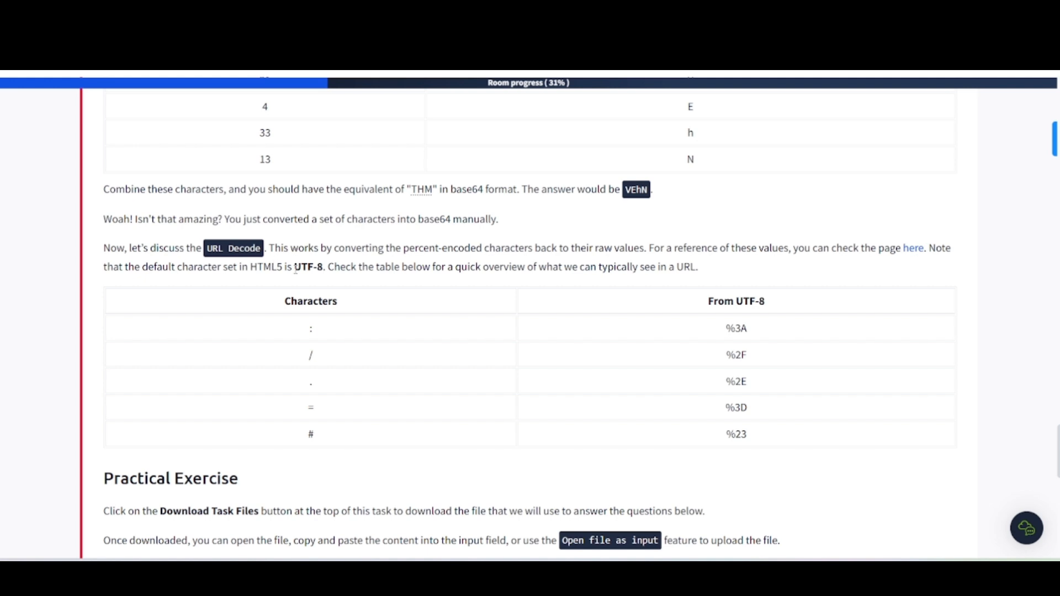
scroll(down, 3)
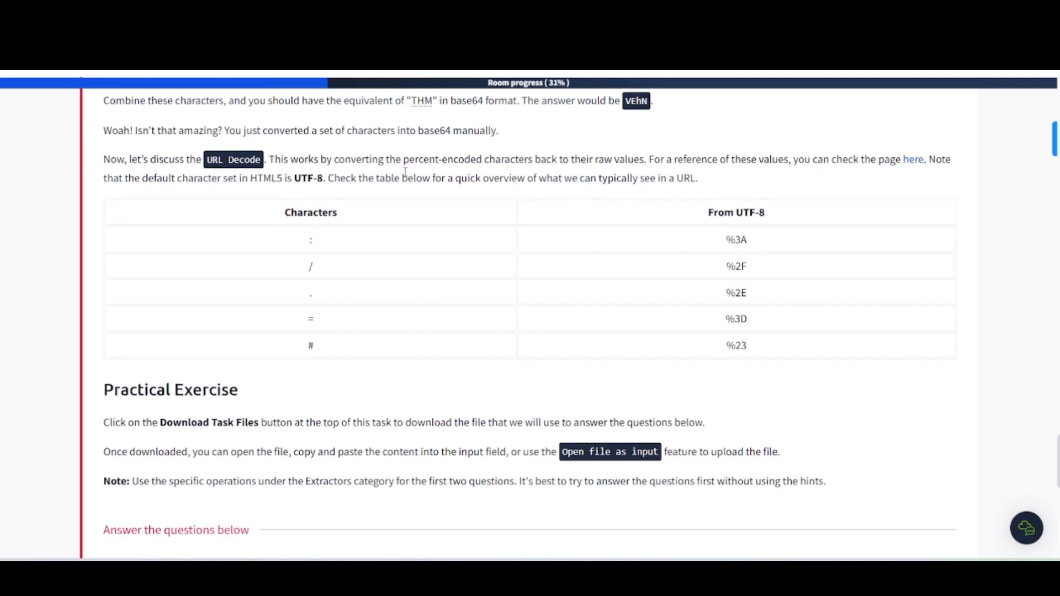
mouse_move(533, 173)
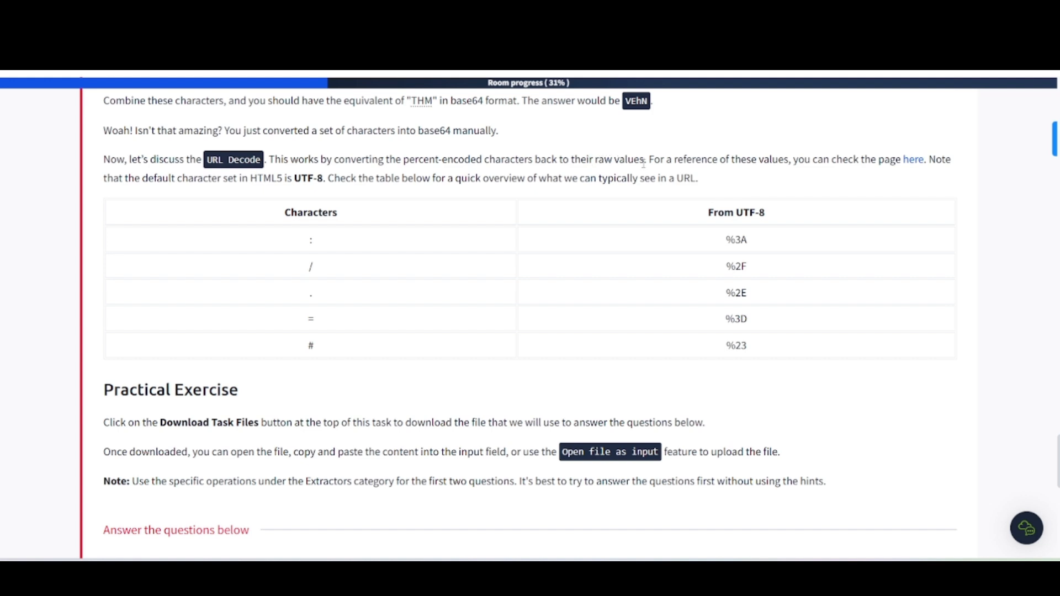
mouse_move(904, 173)
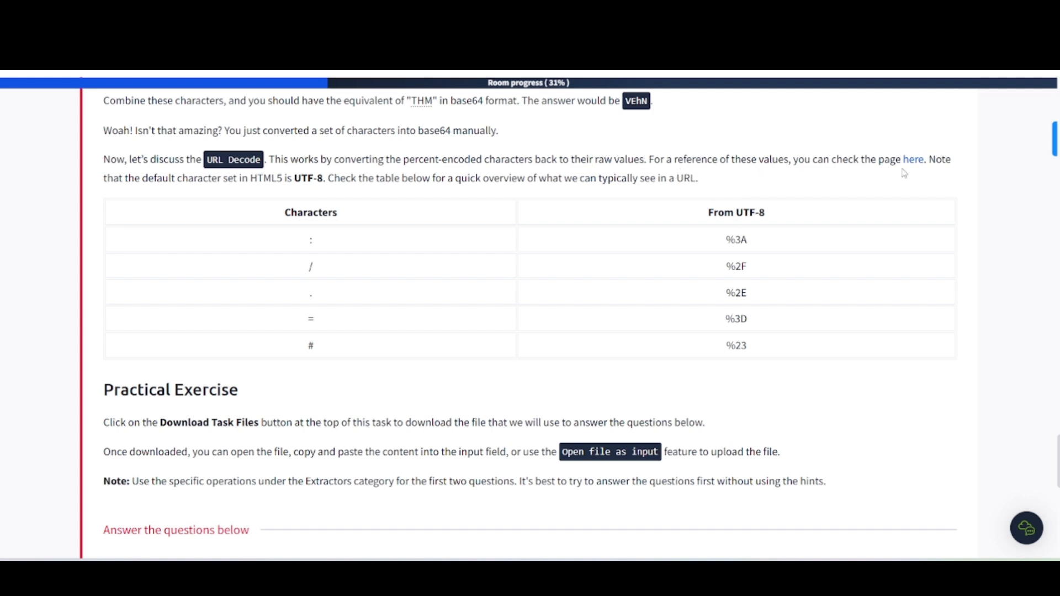
mouse_move(226, 190)
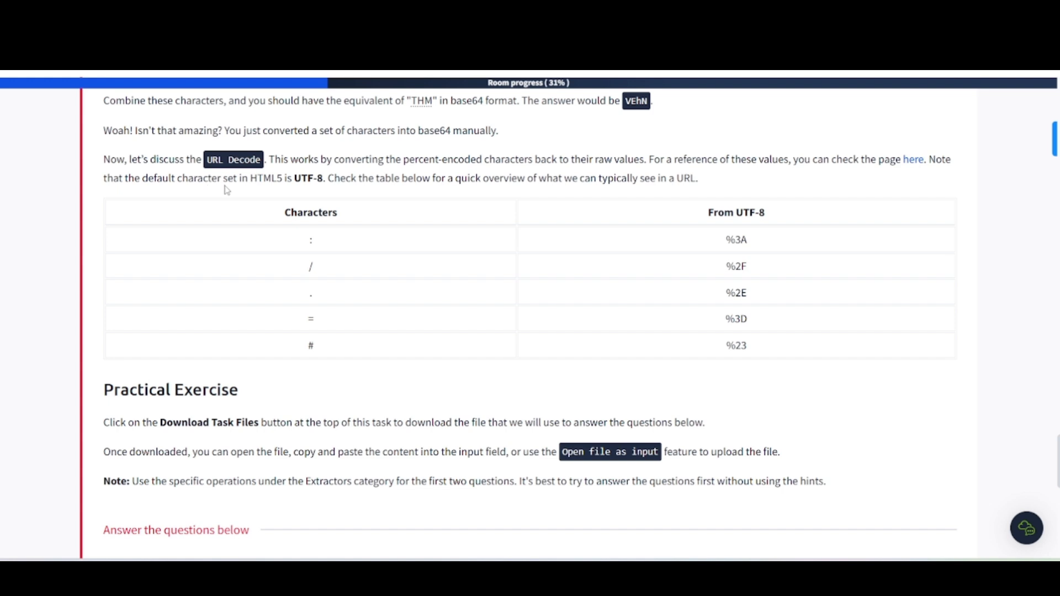
mouse_move(278, 183)
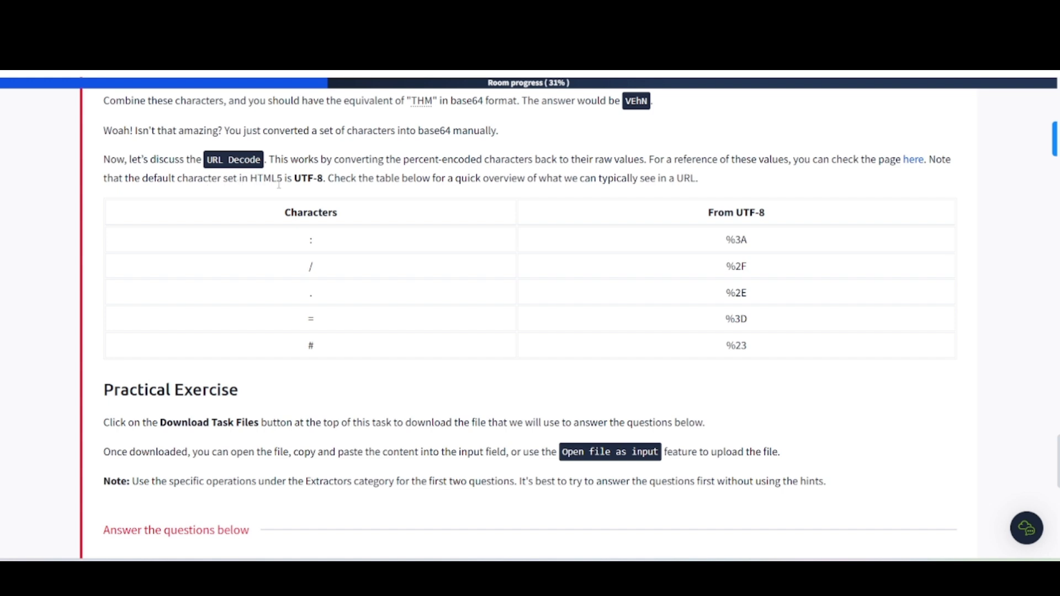
mouse_move(329, 191)
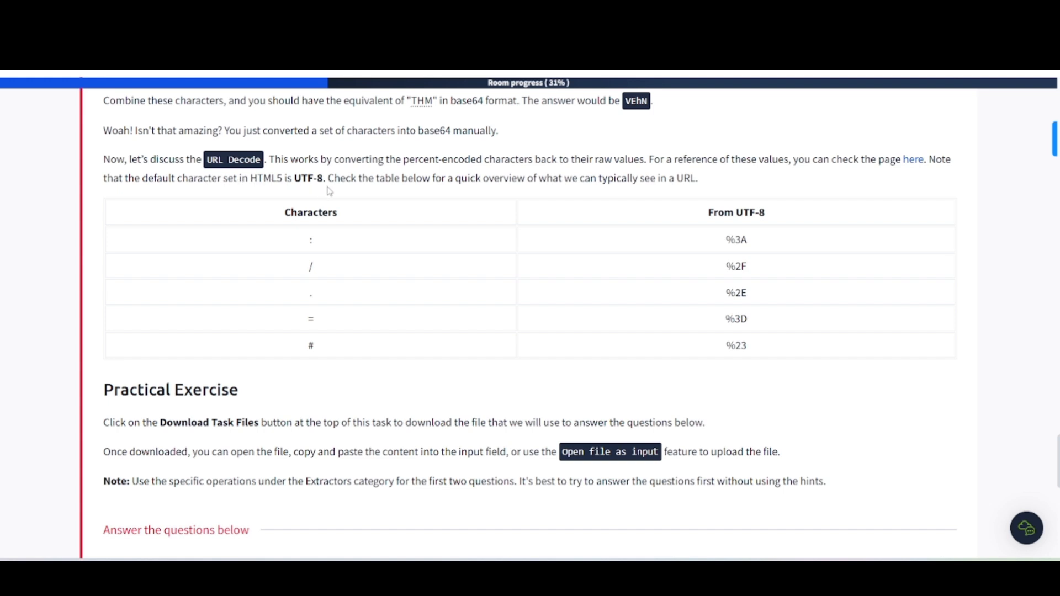
mouse_move(554, 184)
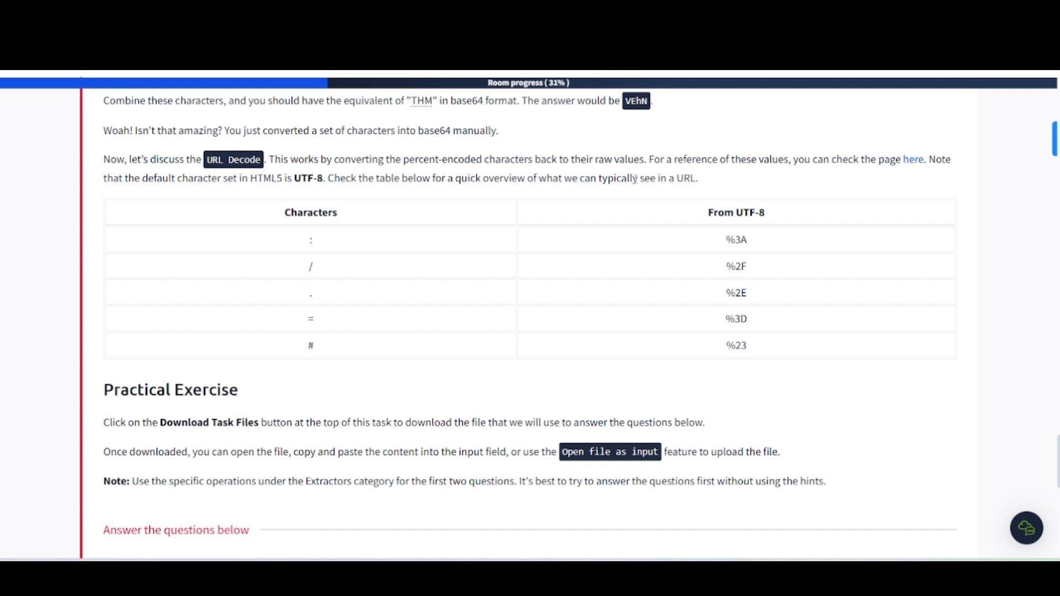
mouse_move(317, 228)
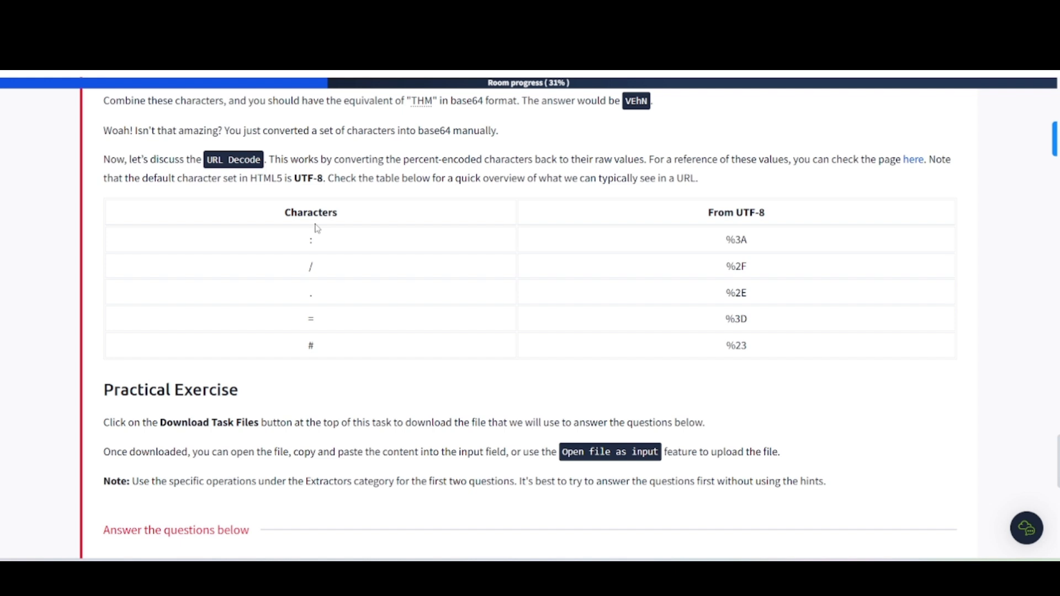
mouse_move(710, 209)
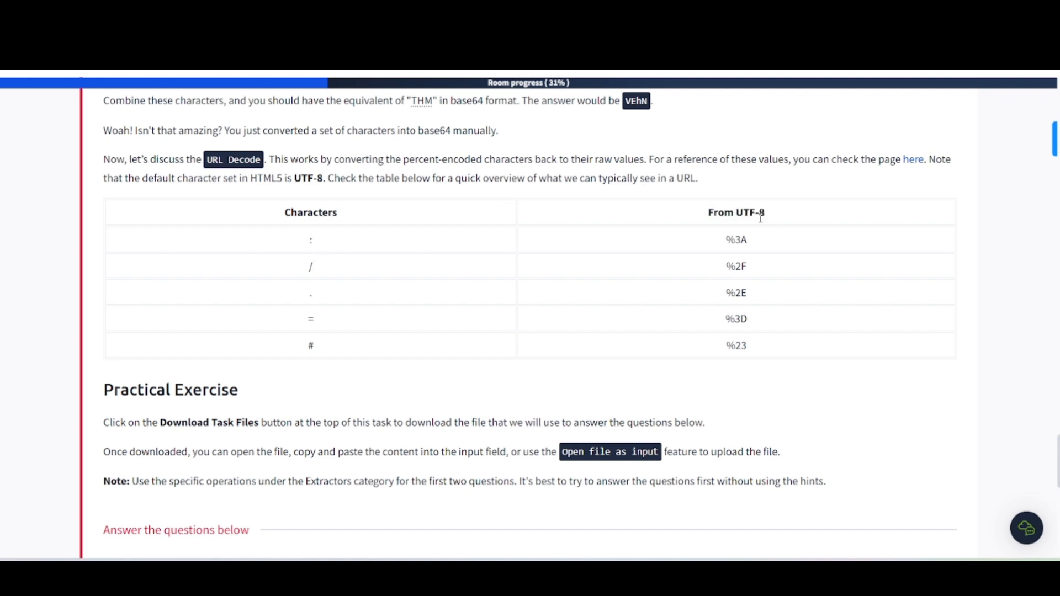
mouse_move(661, 327)
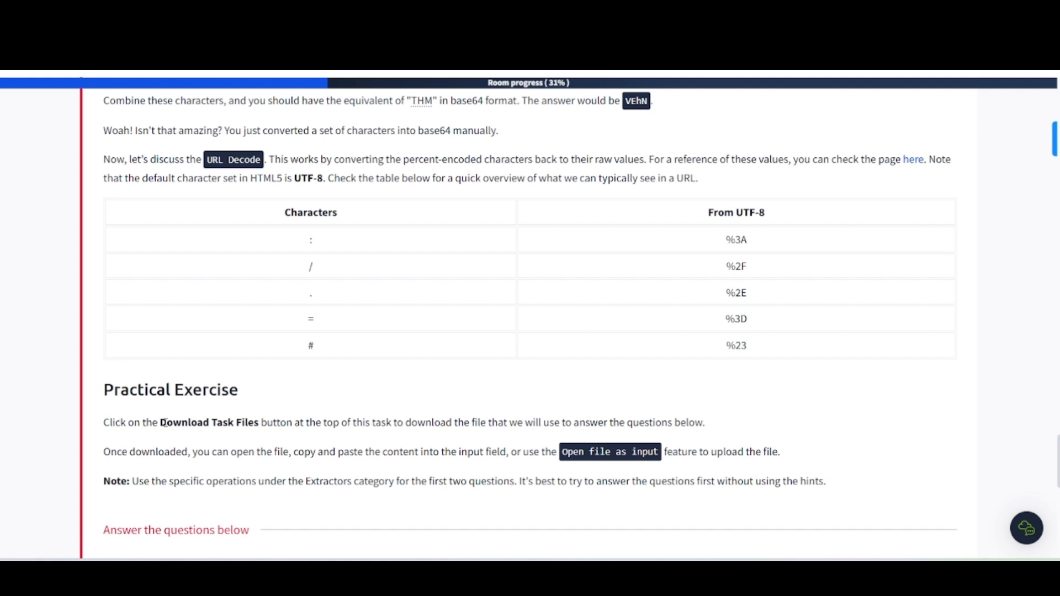
scroll(down, 3)
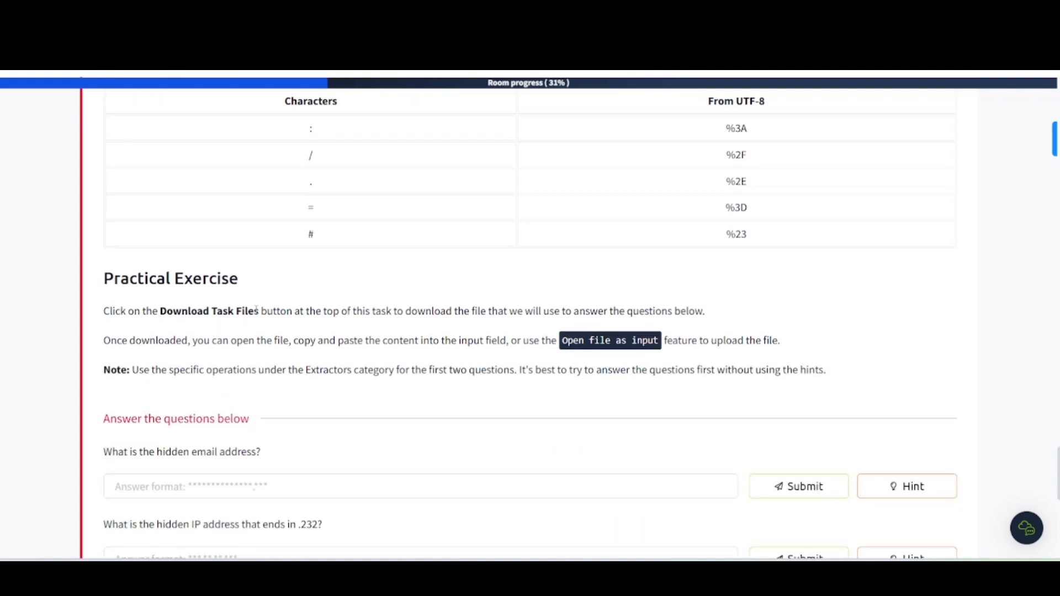
mouse_move(526, 296)
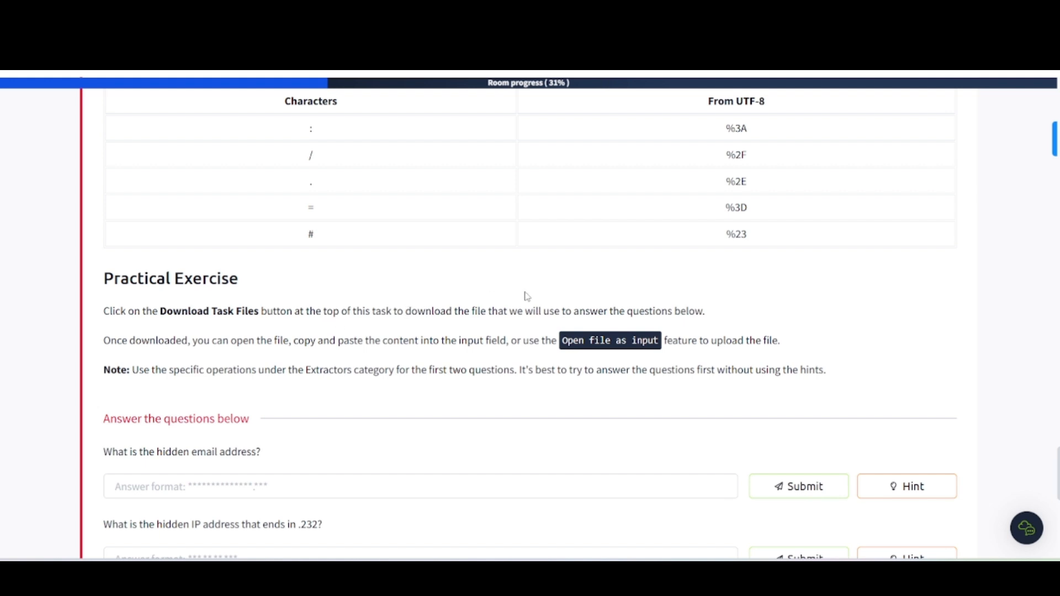
mouse_move(251, 344)
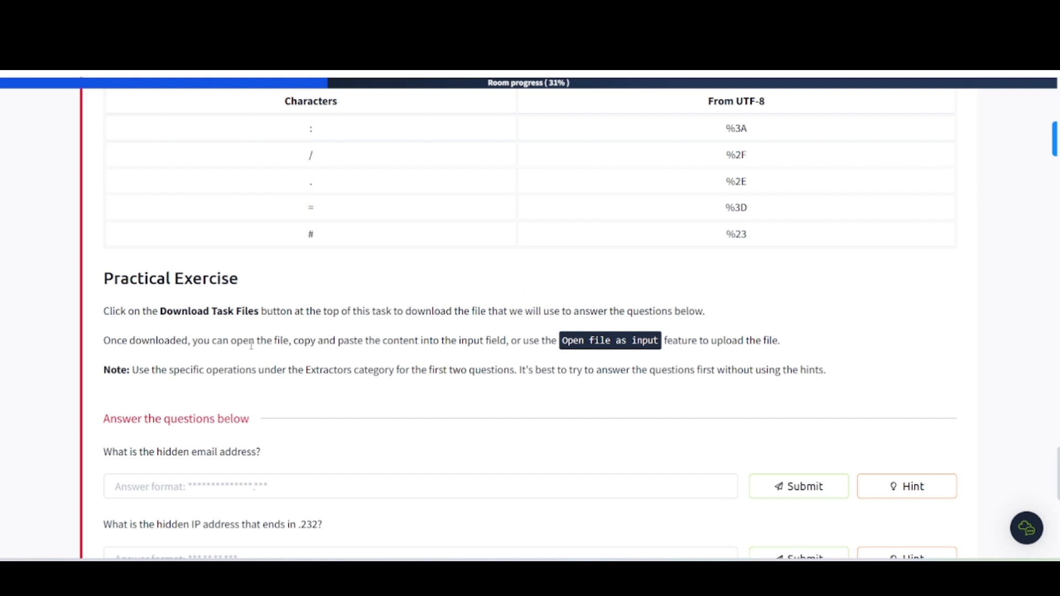
mouse_move(484, 344)
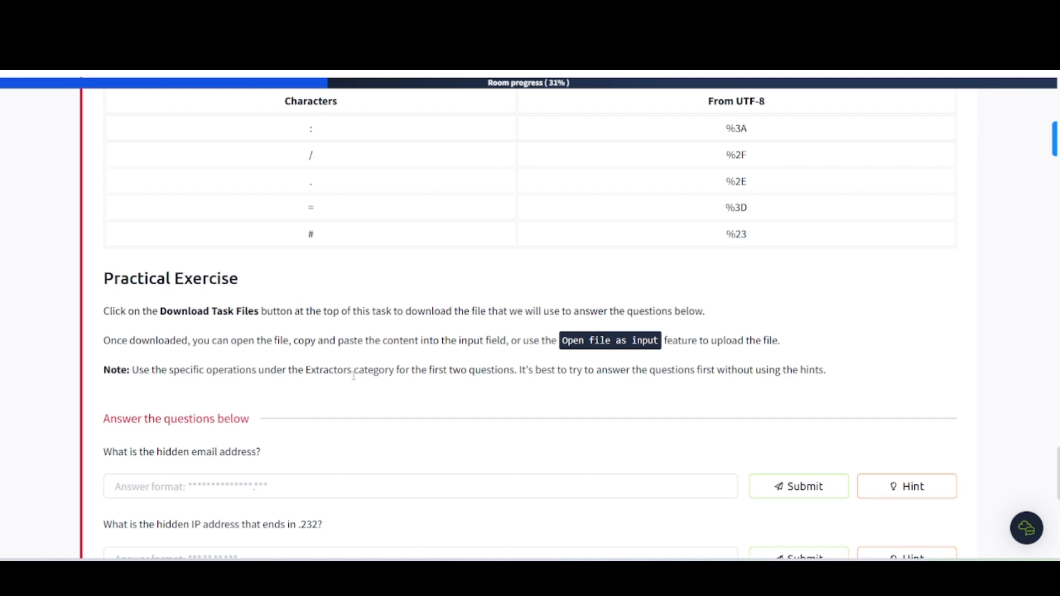
mouse_move(536, 376)
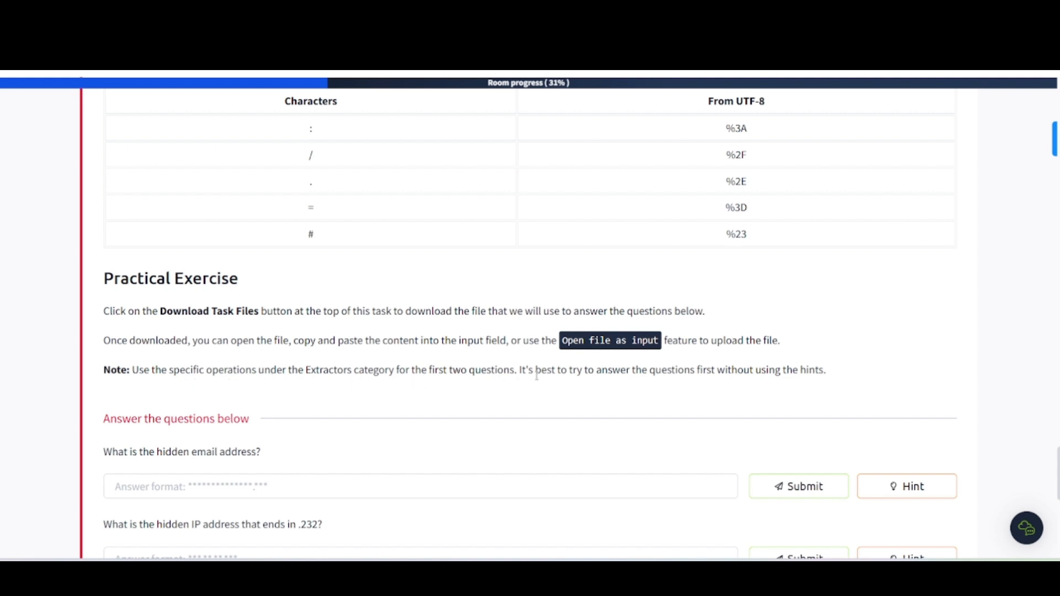
mouse_move(655, 383)
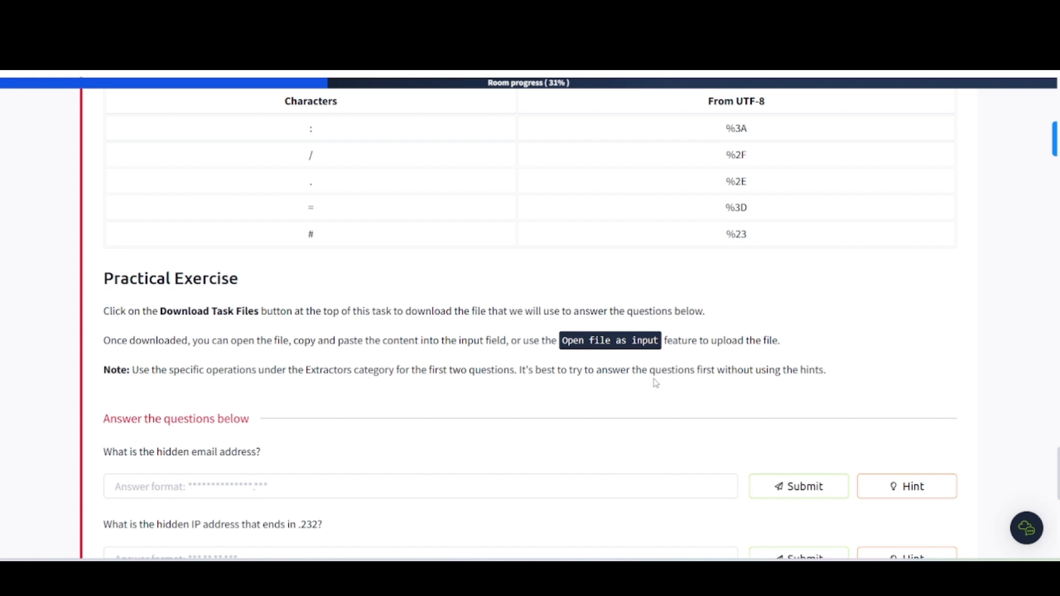
scroll(down, 3)
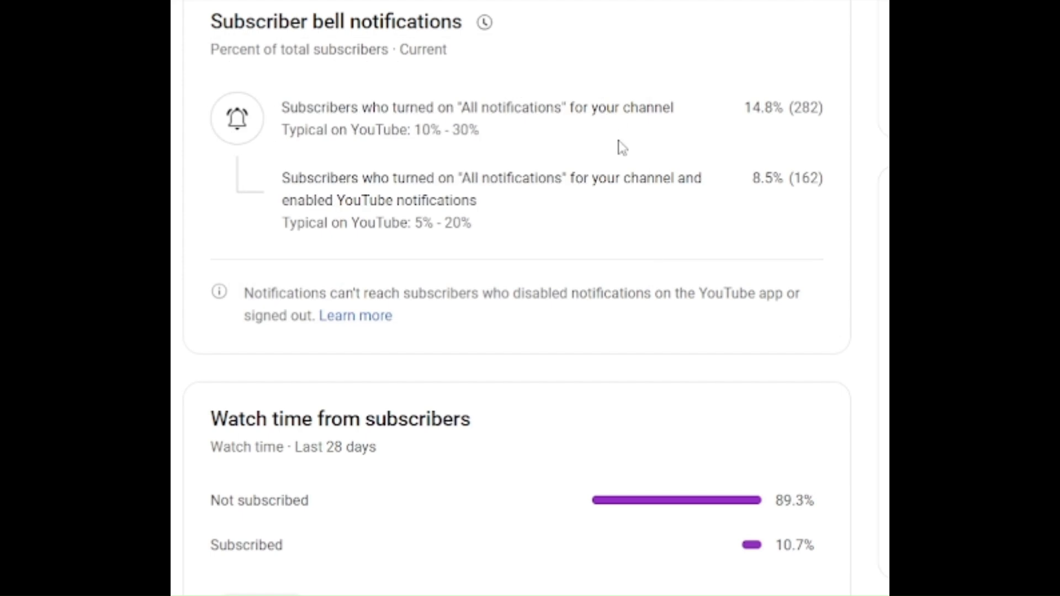
mouse_move(589, 174)
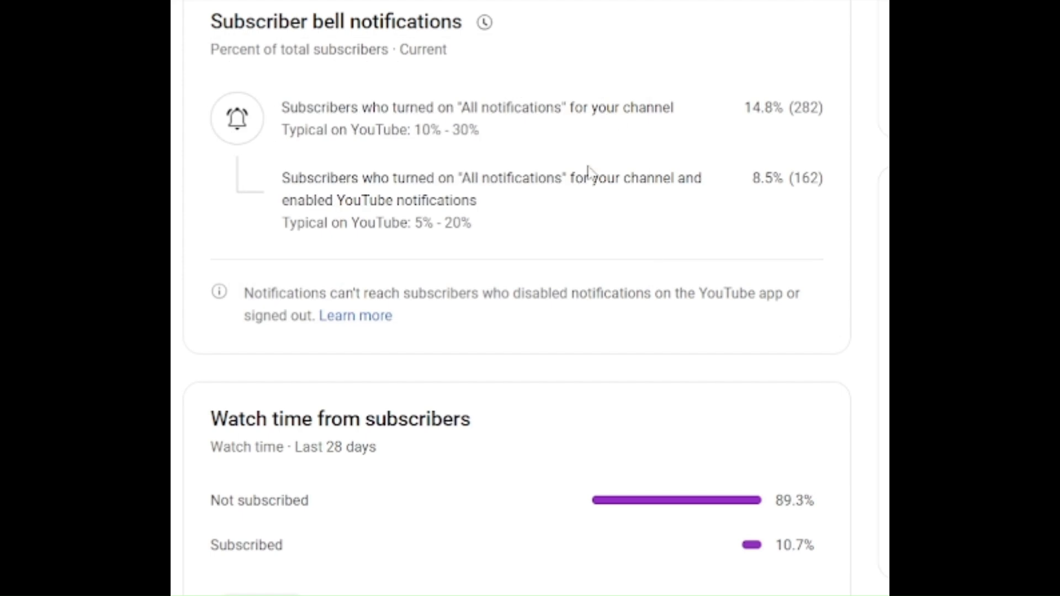
mouse_move(544, 377)
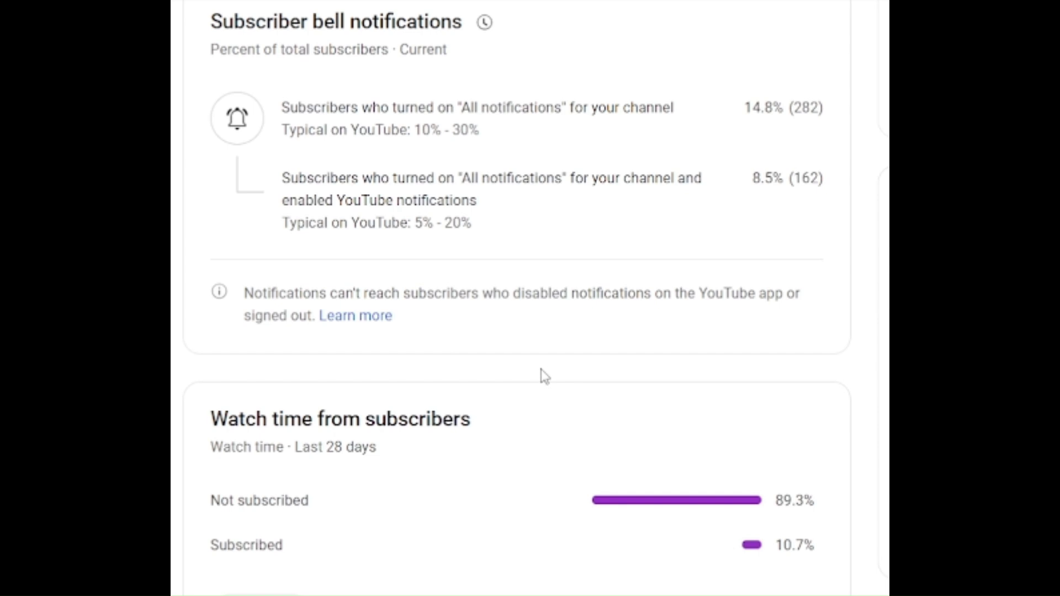
mouse_move(573, 445)
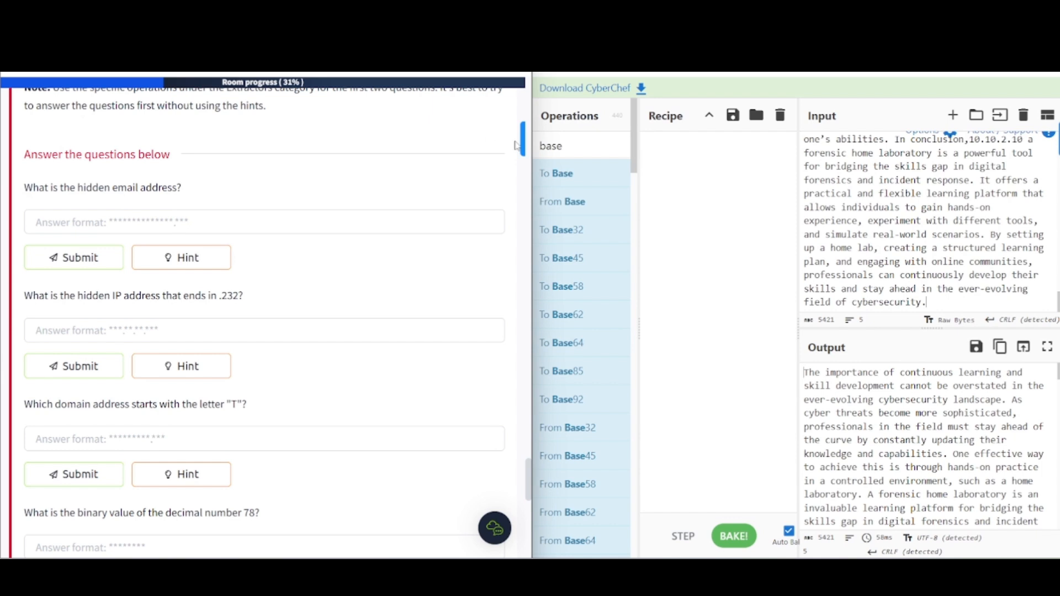
text(ex)
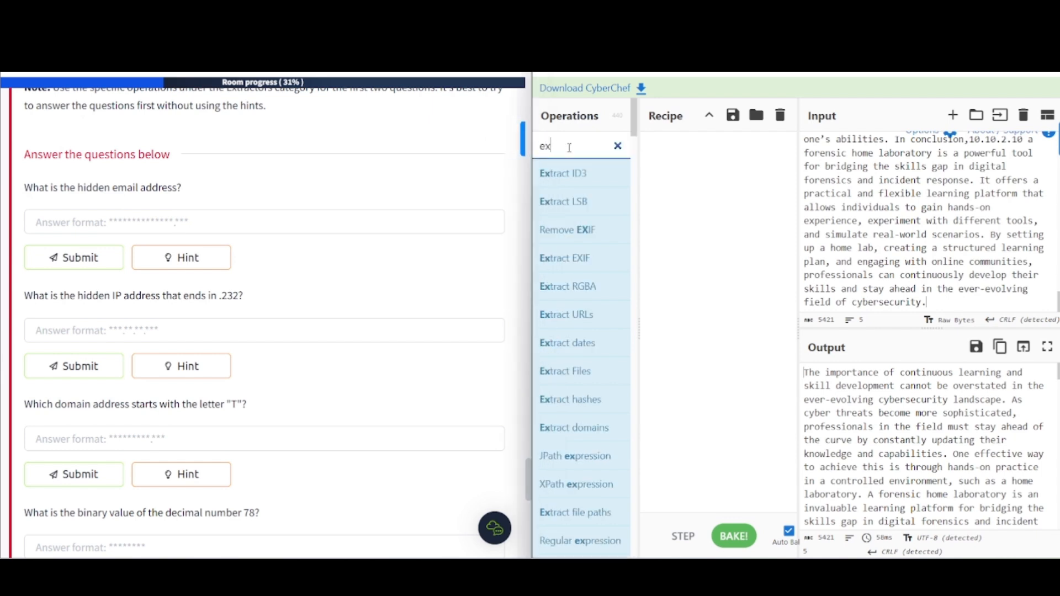
text(tract email)
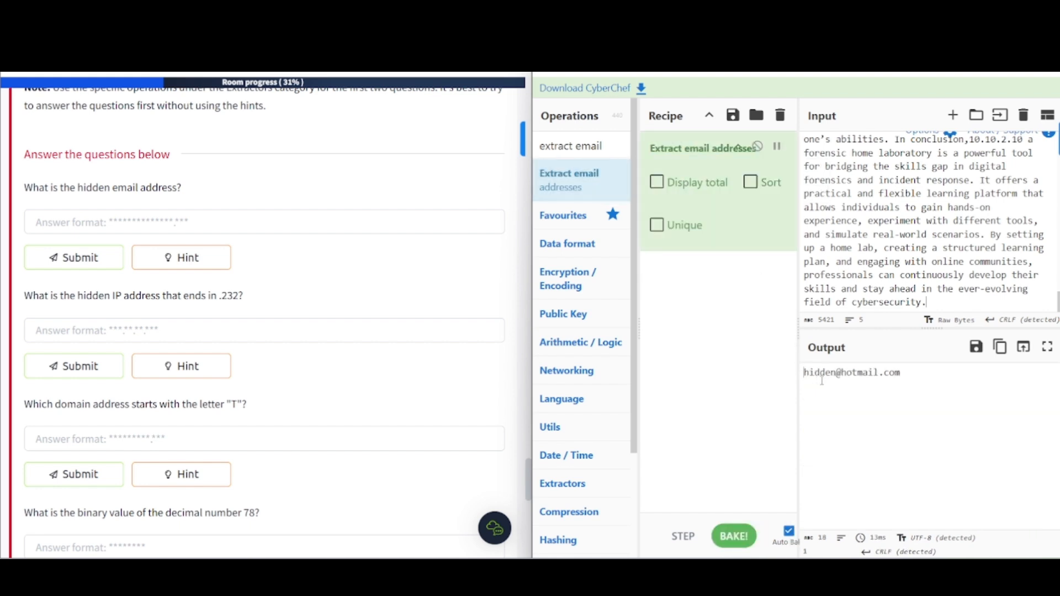
double_click(851, 372)
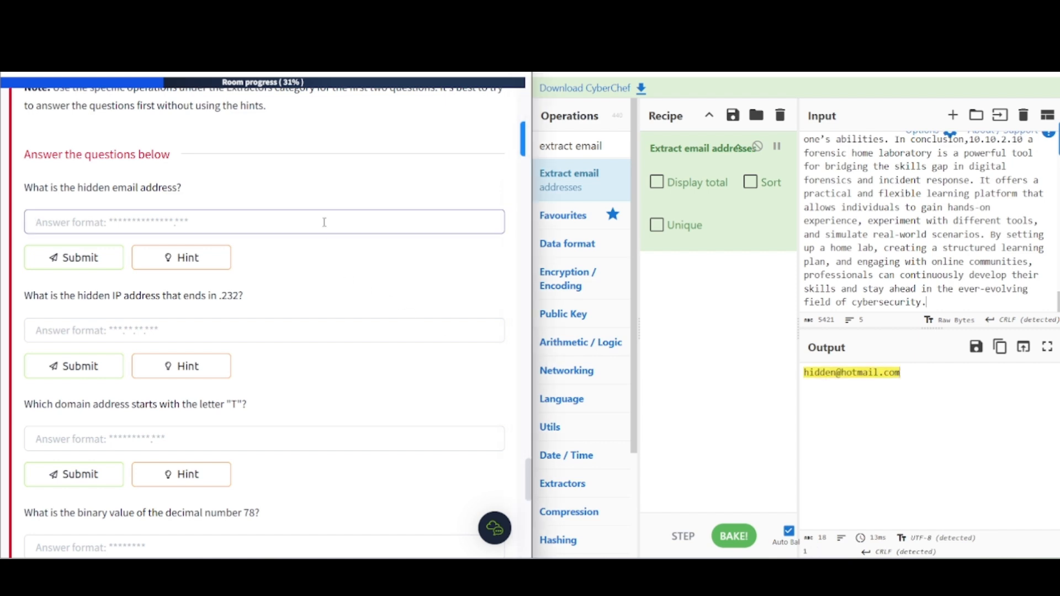
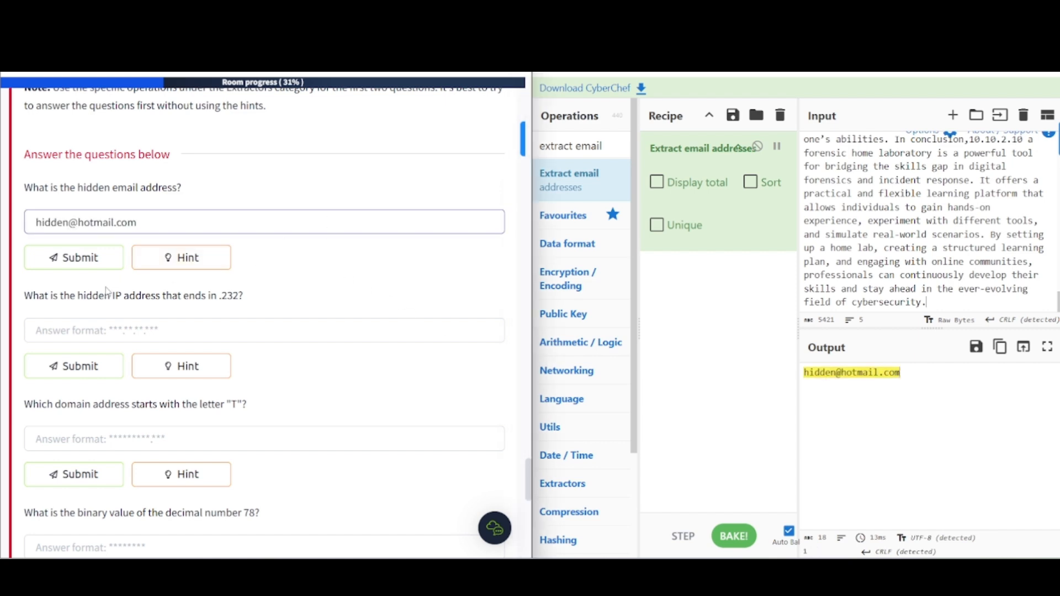
click(73, 258)
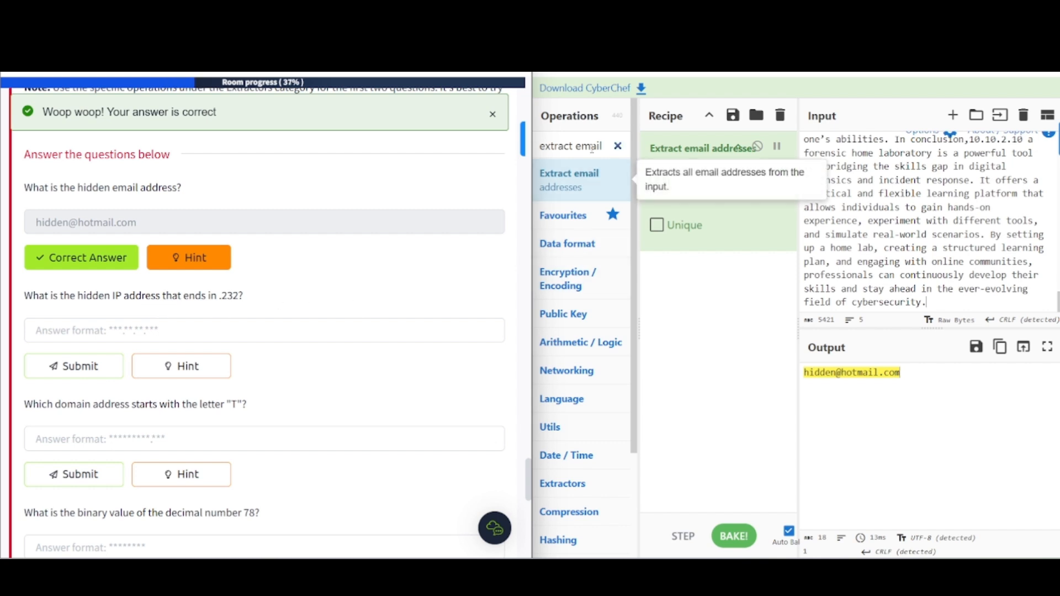
Run Extract IP addresses in CyberChef and select 102.20.11.232 for the hidden IP answer.
click(616, 146)
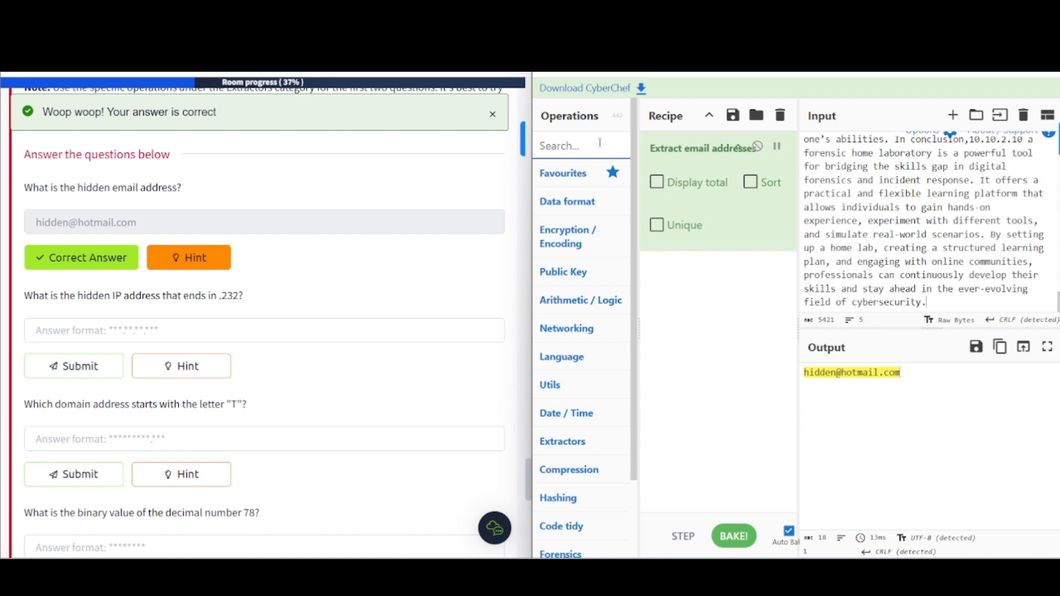
text(extract ip)
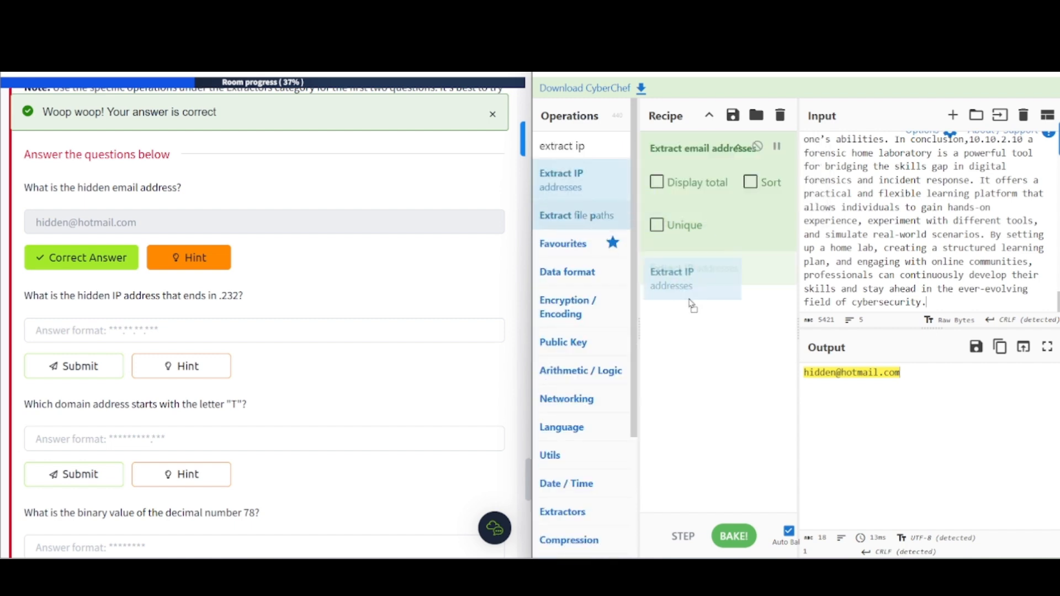
double_click(561, 179)
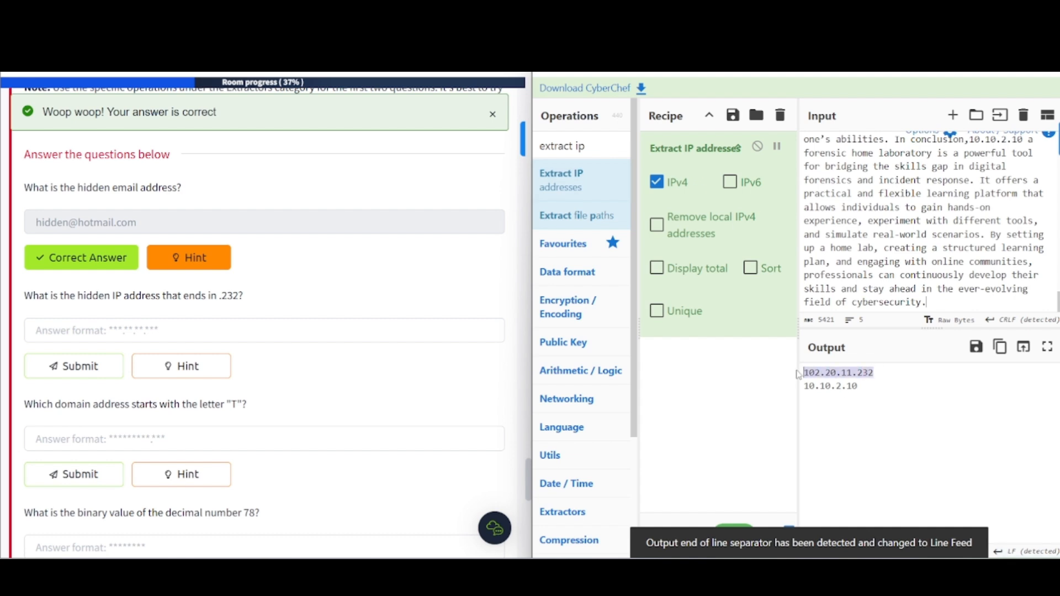
double_click(836, 372)
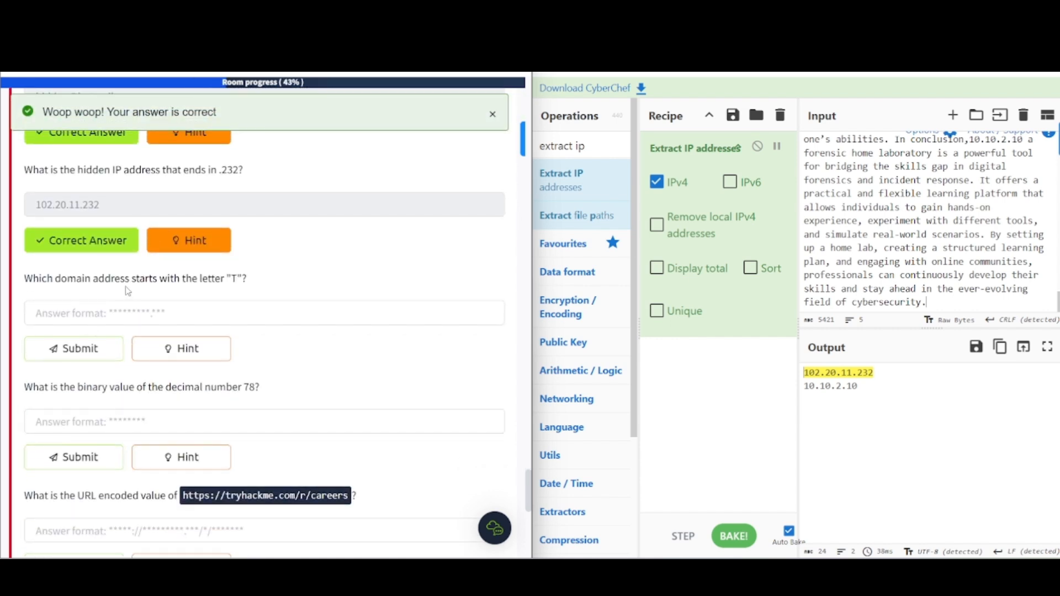
With a fresh recipe, run Extract domains and get TryHackMe.com accepted as the domain starting with T.
scroll(down, 3)
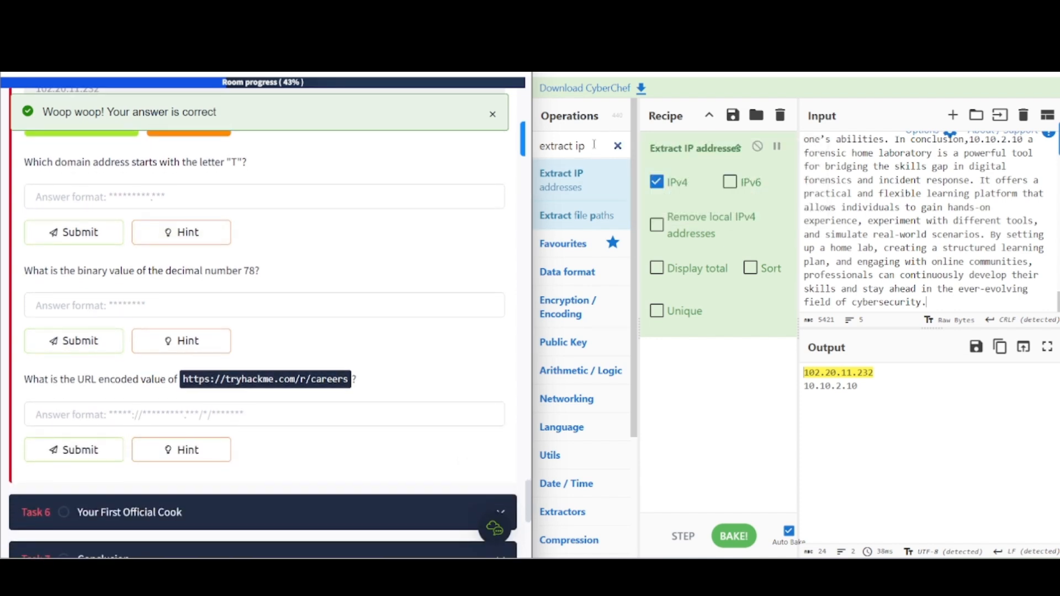
click(779, 115)
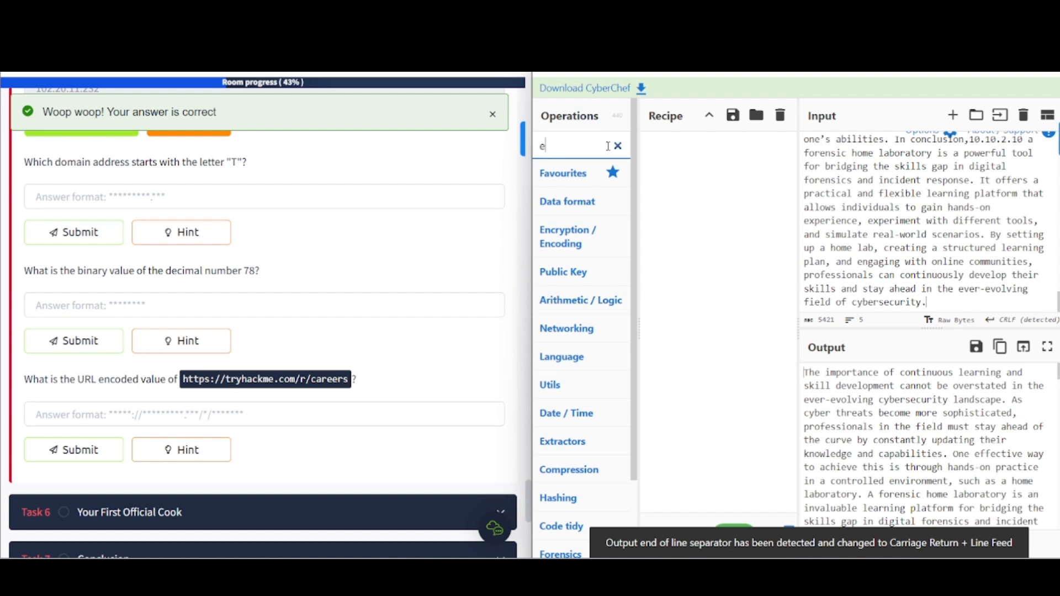
text(xtrat dom)
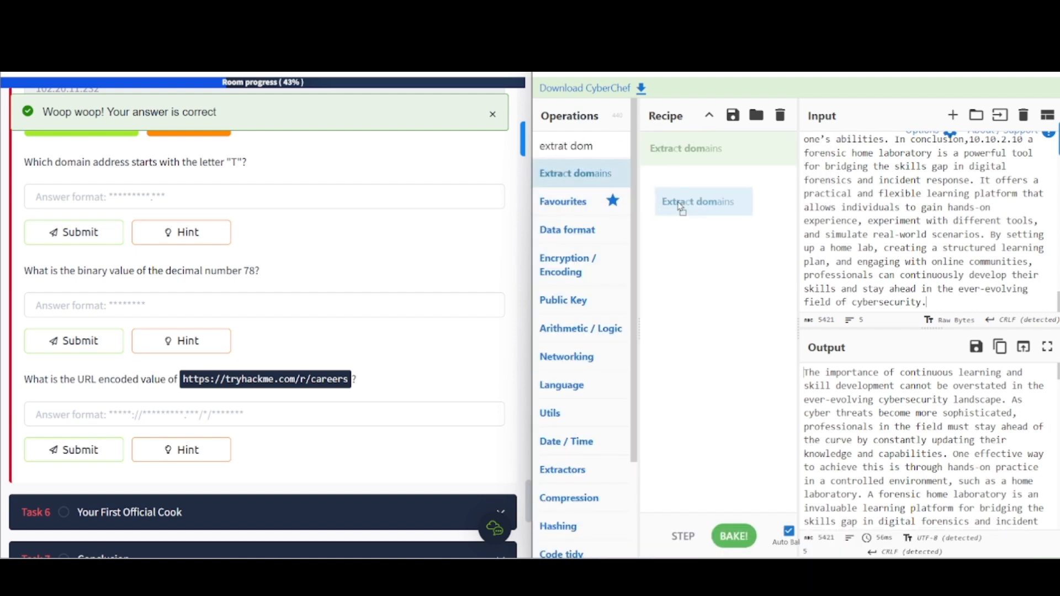
click(697, 201)
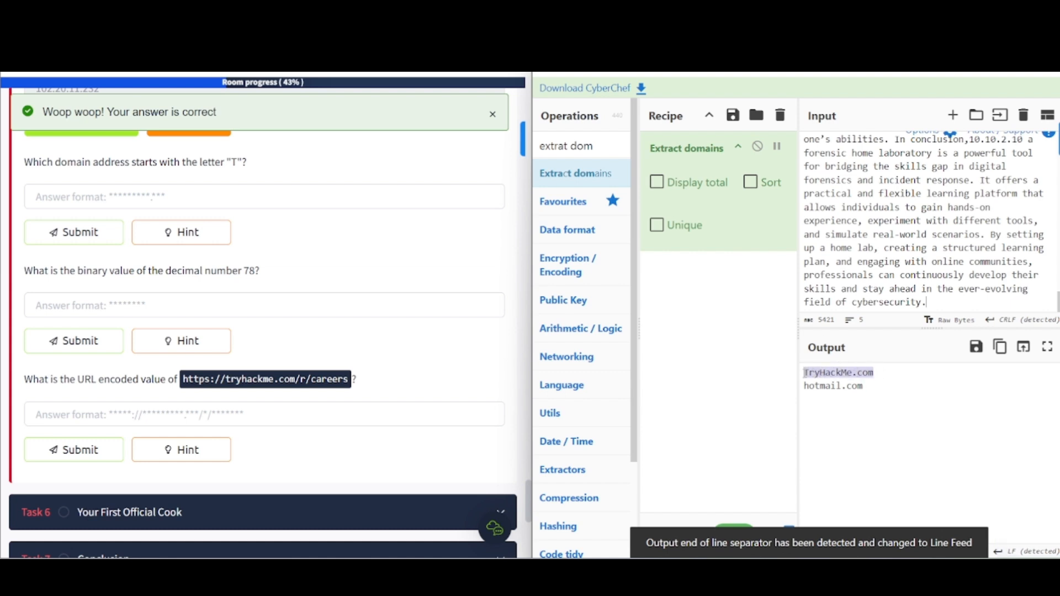
click(263, 196)
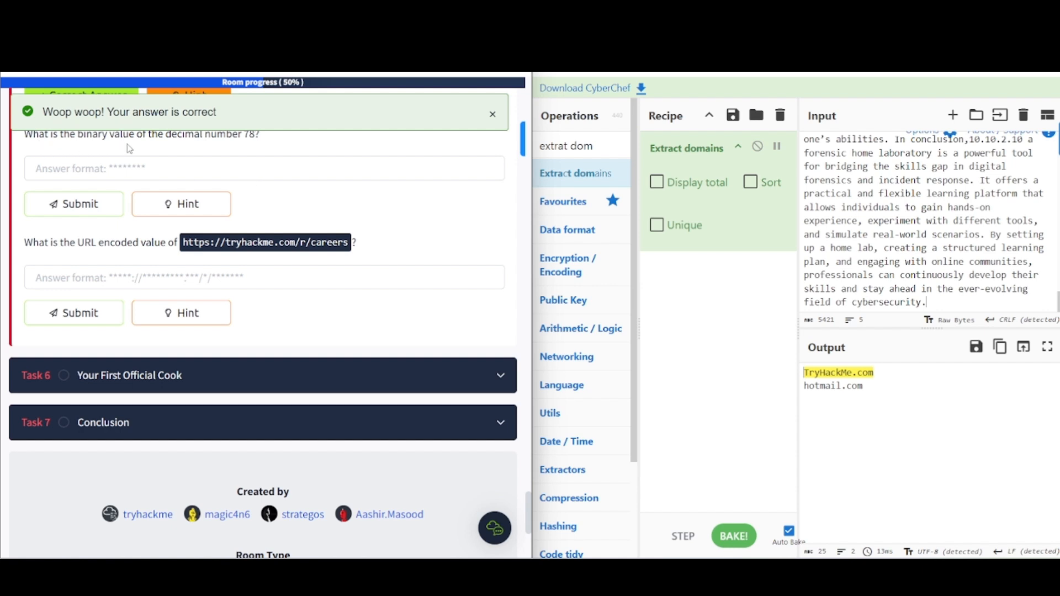
mouse_move(360, 194)
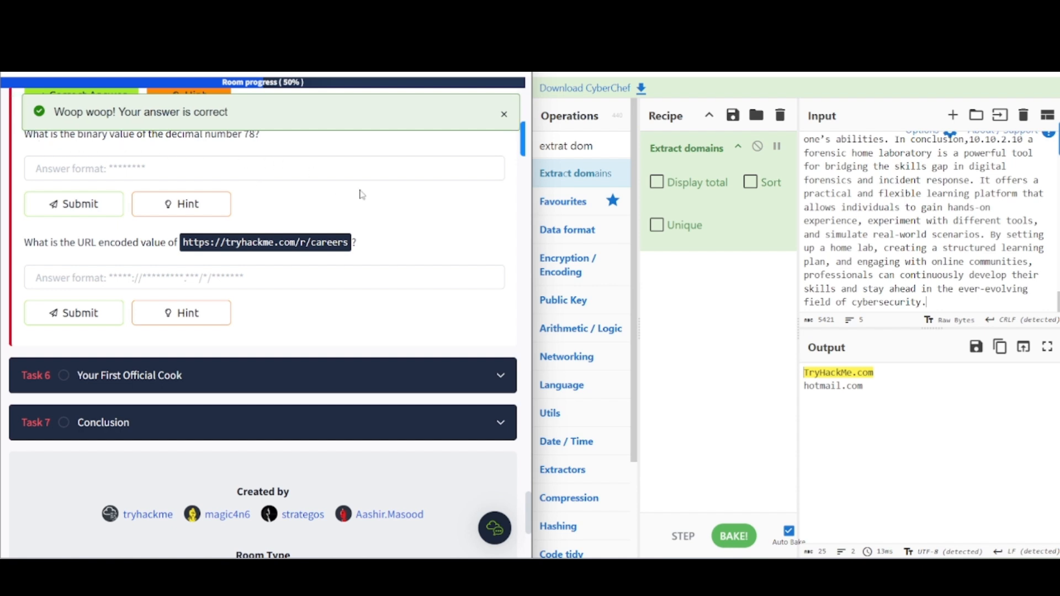
click(503, 114)
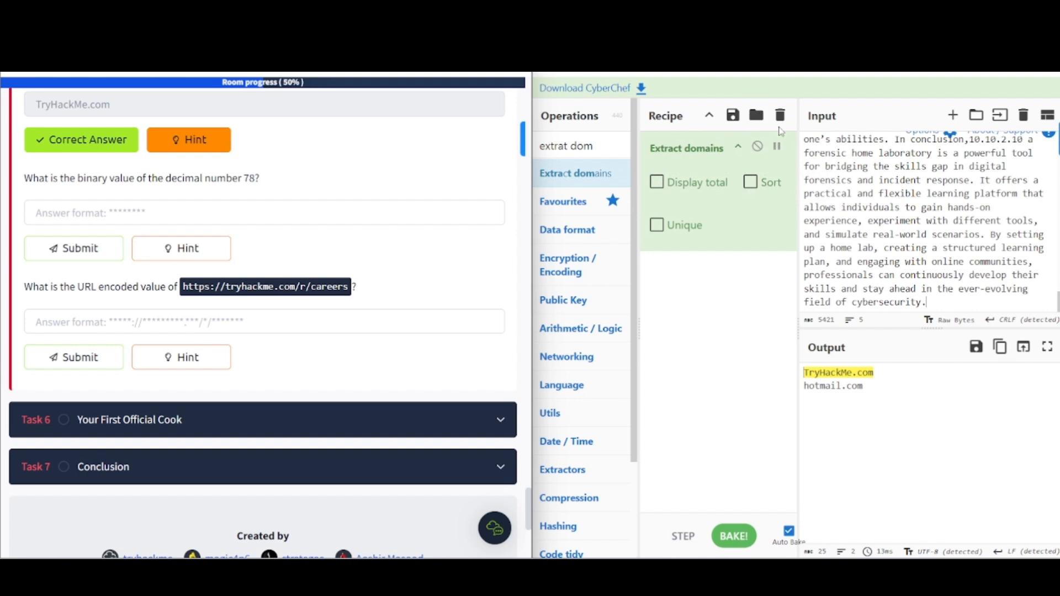
Replace the recipe with From Decimal followed by To Binary.
click(779, 115)
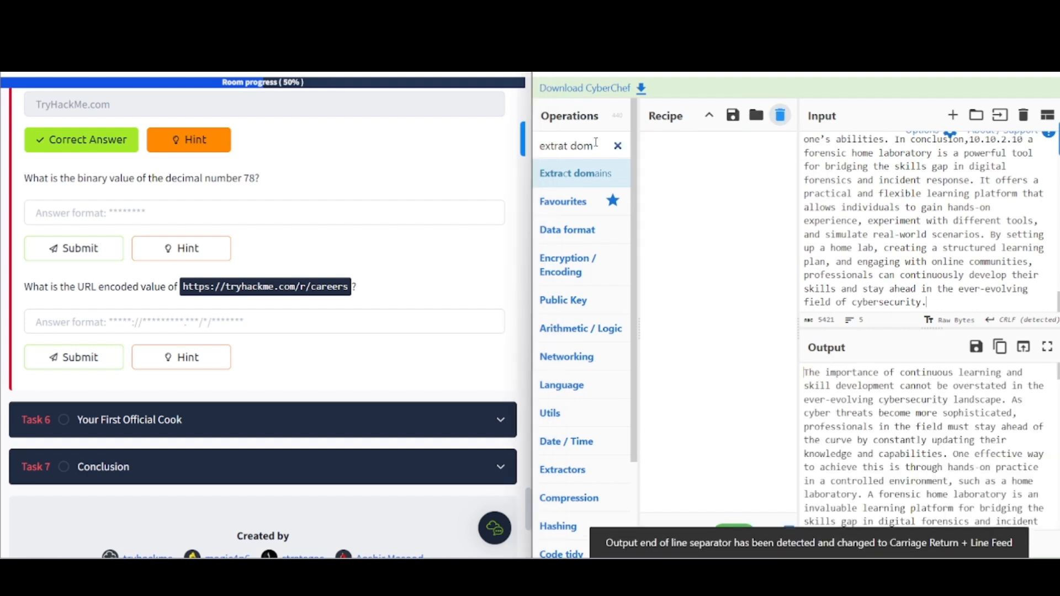
click(616, 146)
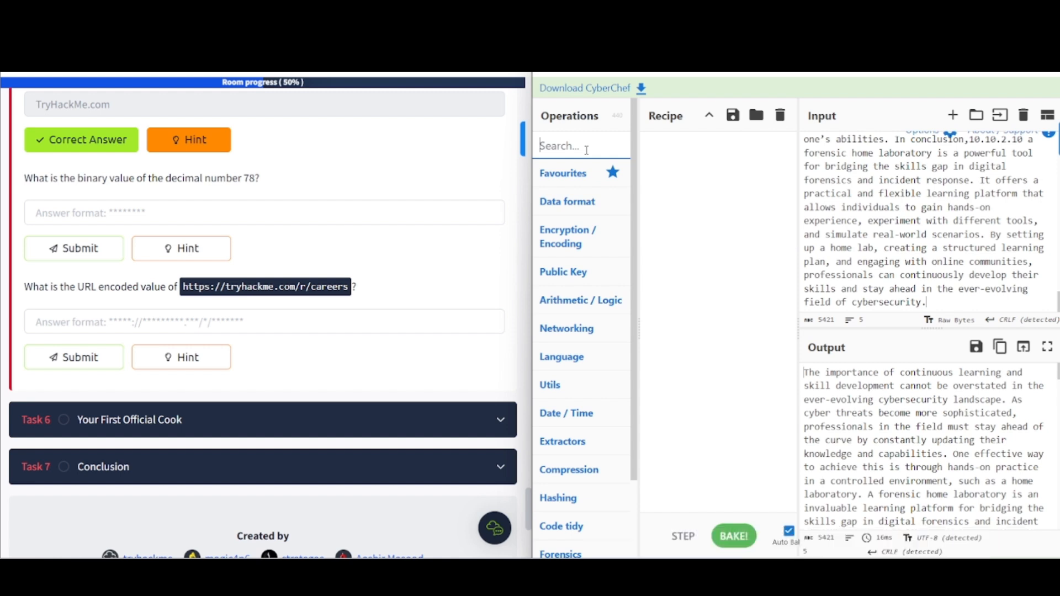
text(from)
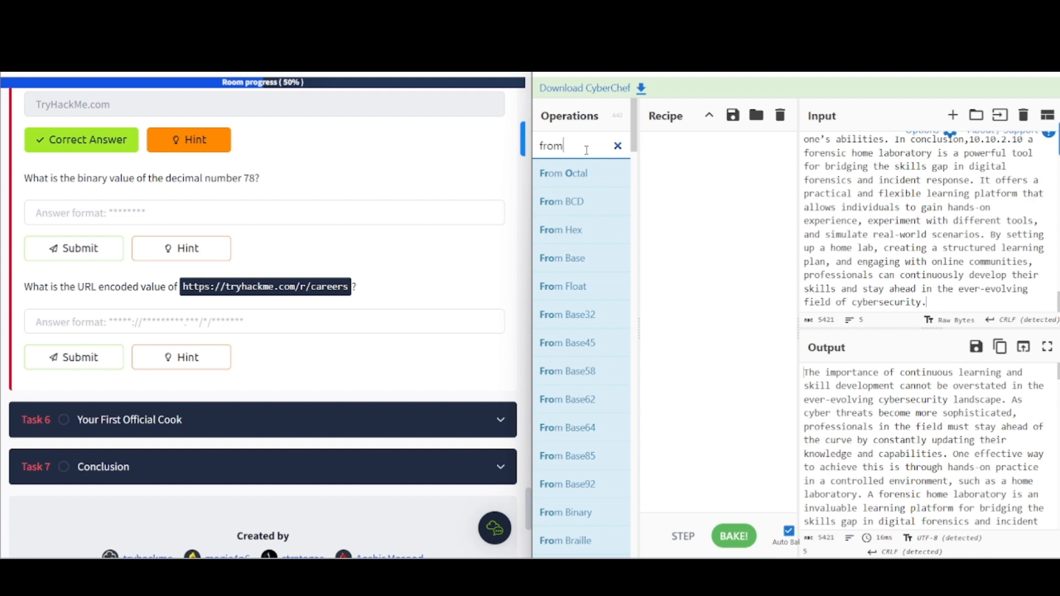
text(de)
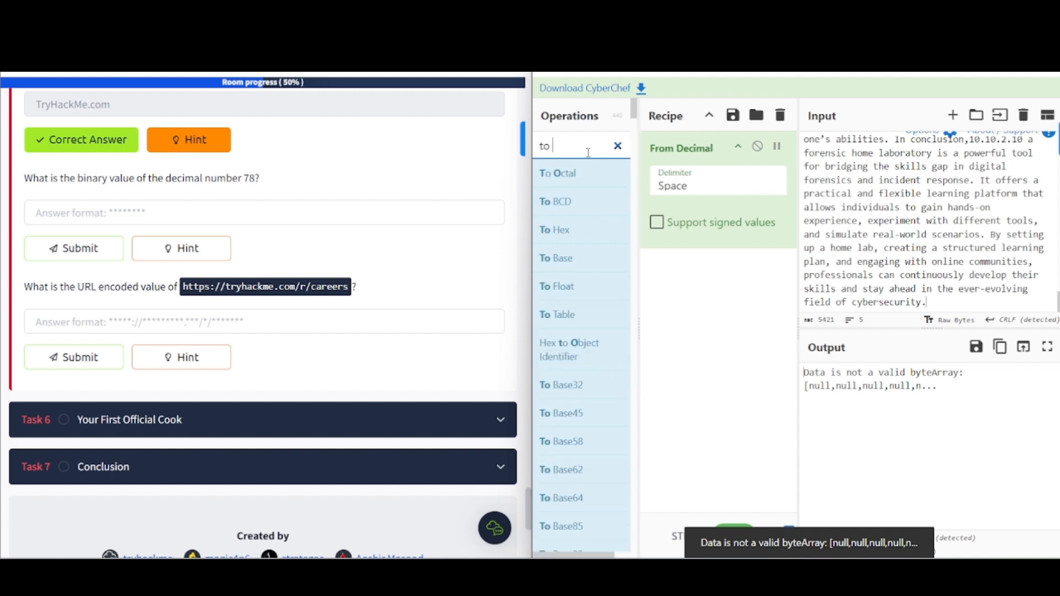
text(bin)
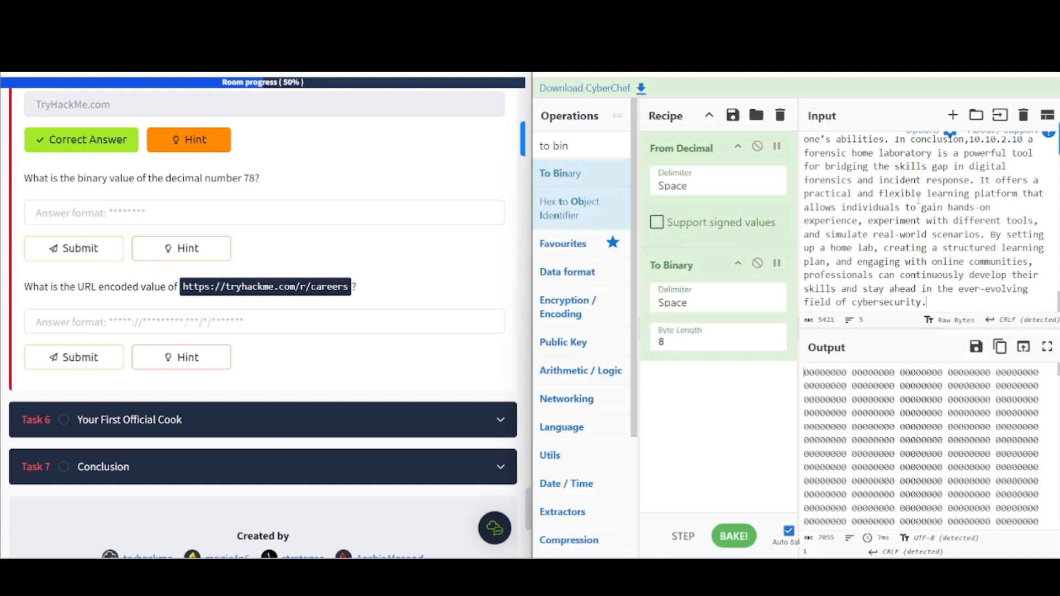
mouse_move(1022, 115)
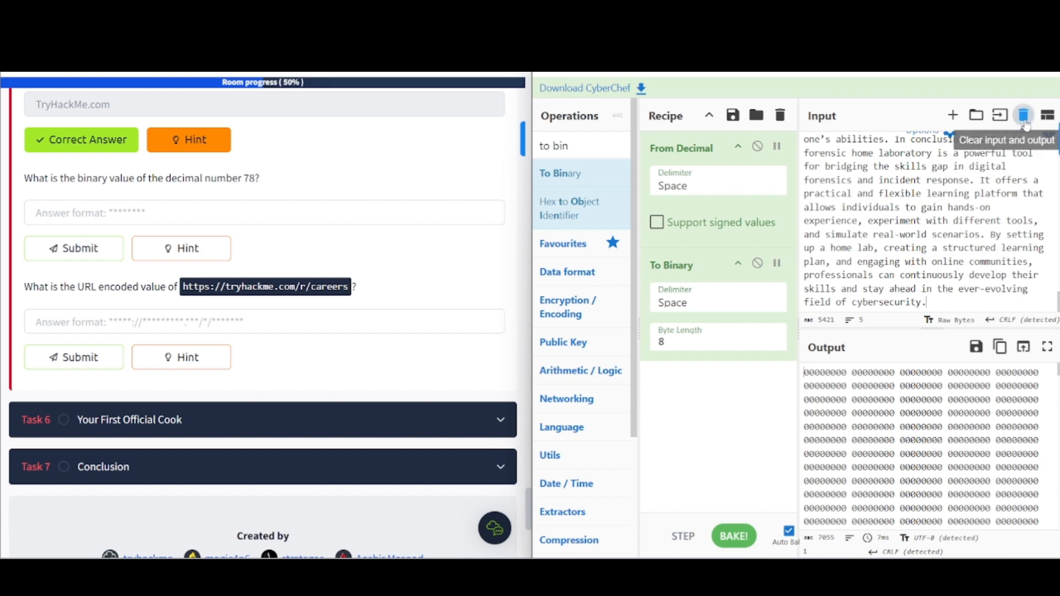
Convert 78 to 01001110 and submit it as the binary value answer.
click(1023, 115)
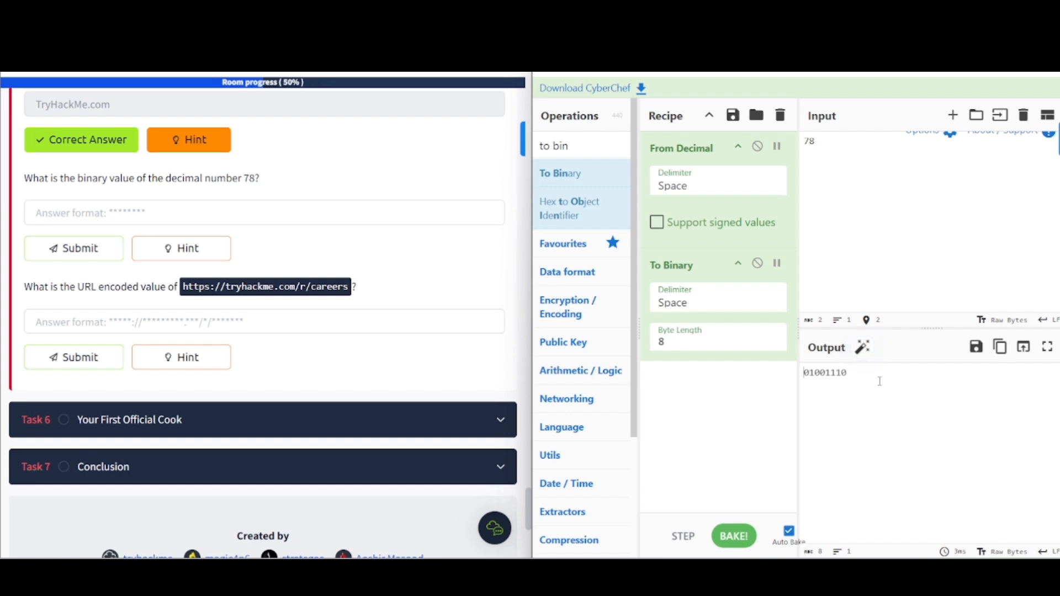
click(1000, 346)
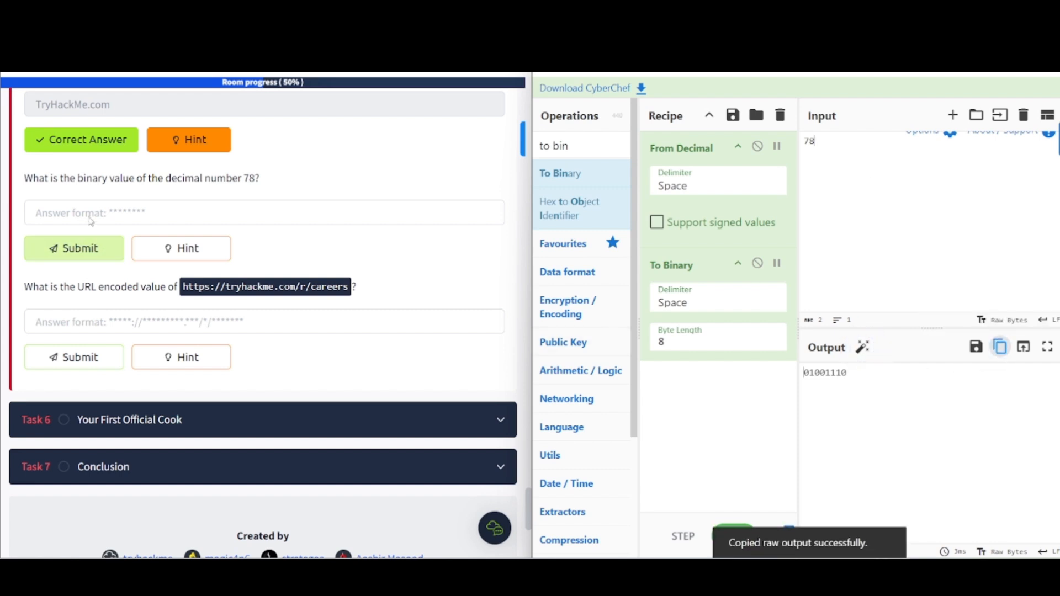
text(01001110)
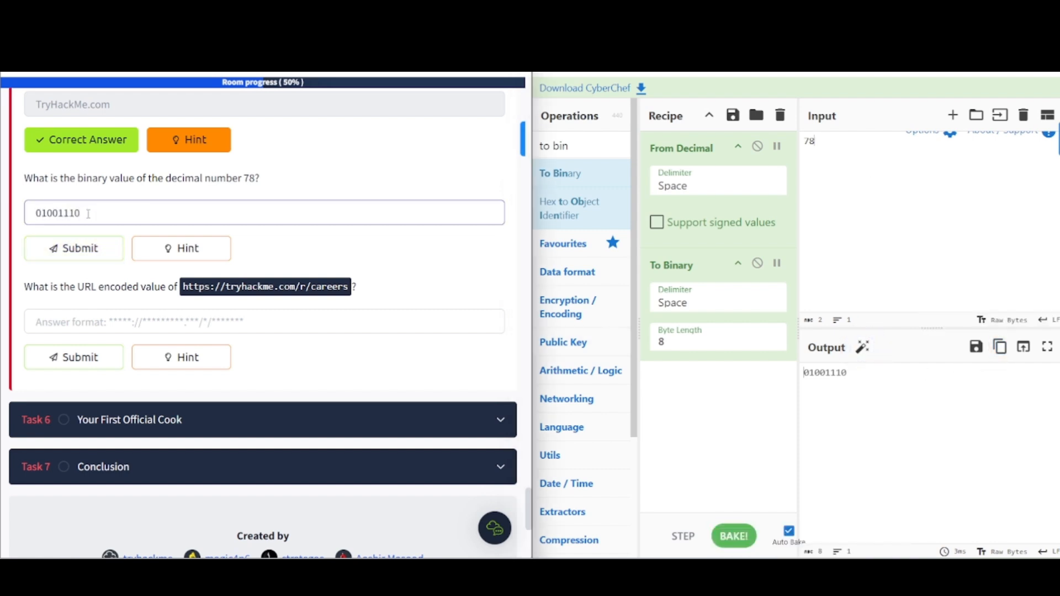
click(74, 249)
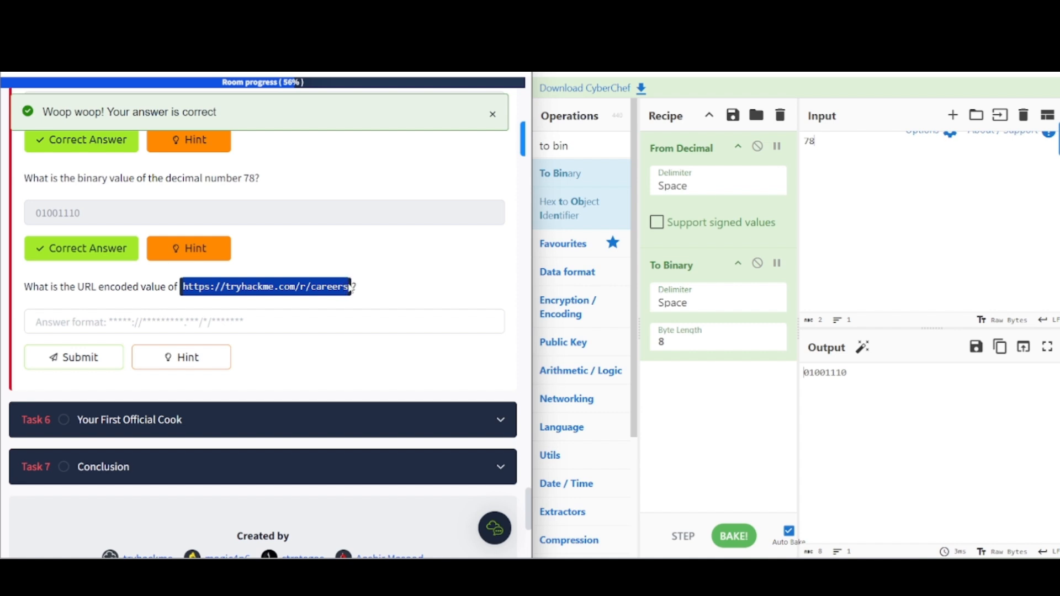
mouse_move(1001, 114)
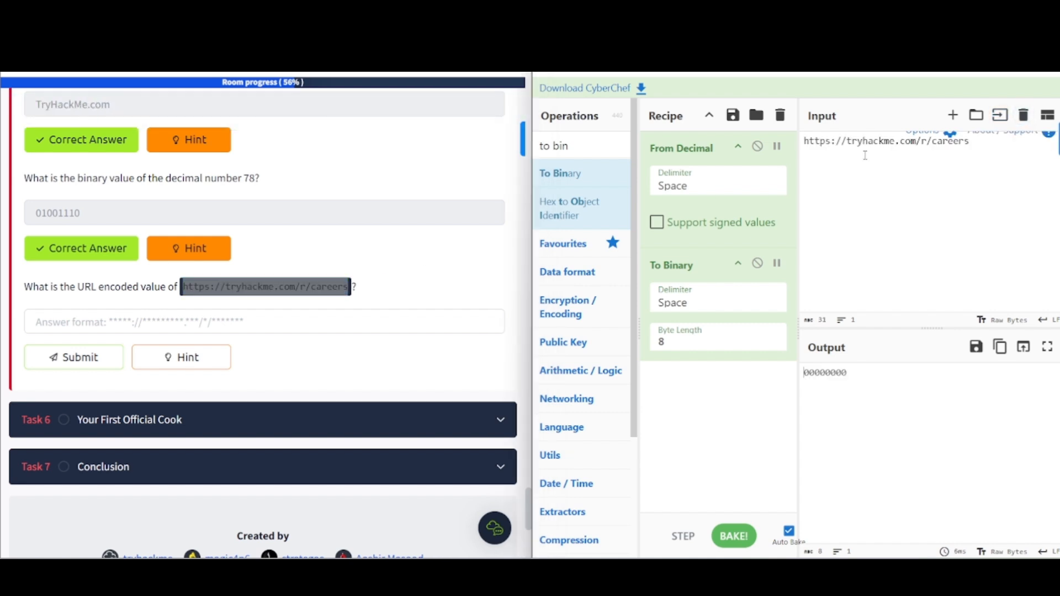
Build a URL Encode recipe with 'Encode all special chars' enabled.
click(780, 115)
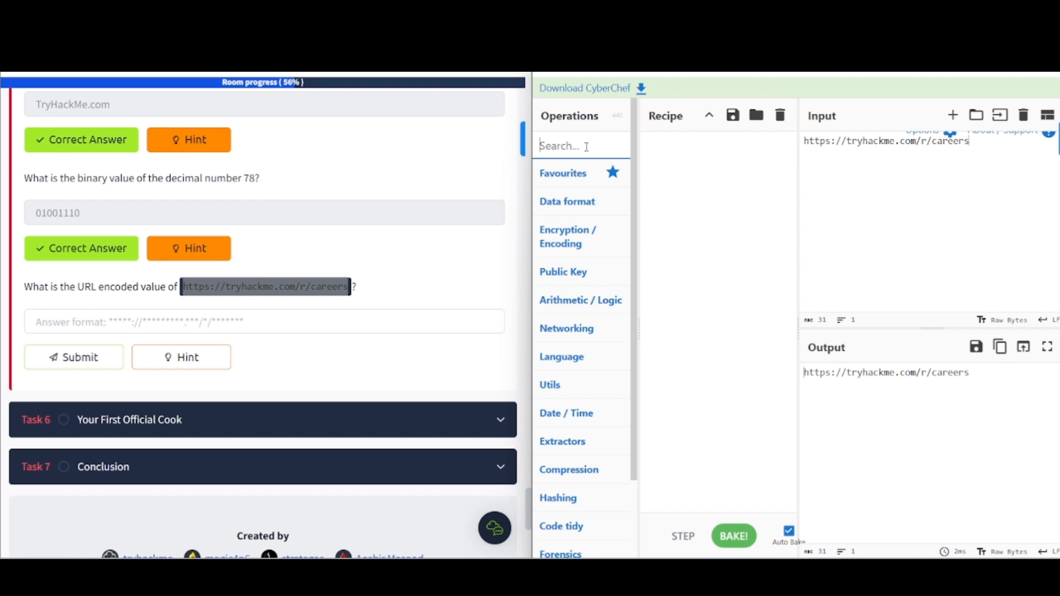
text(url en)
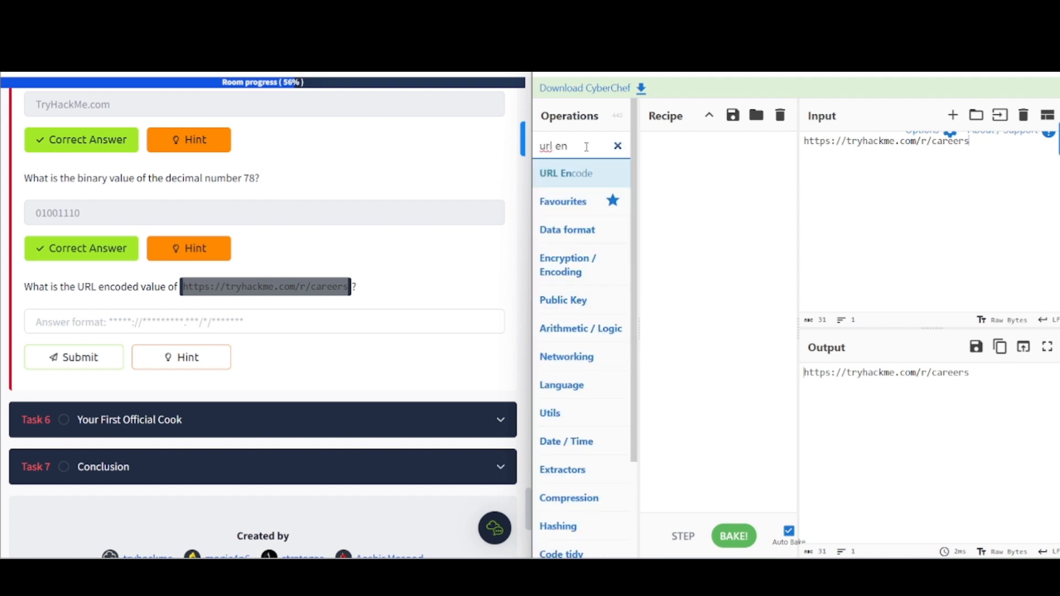
double_click(565, 174)
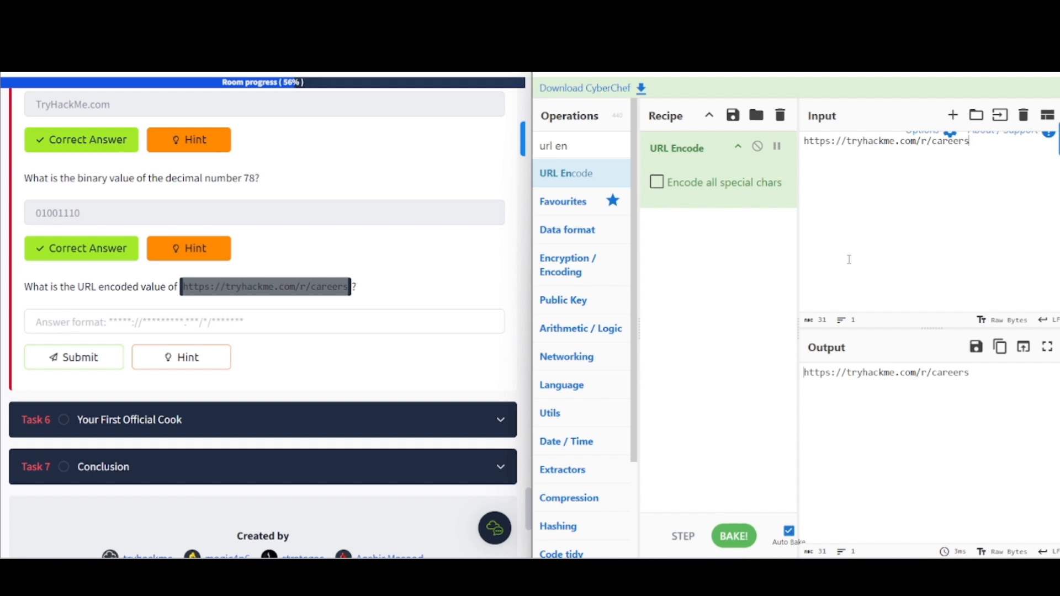
mouse_move(670, 258)
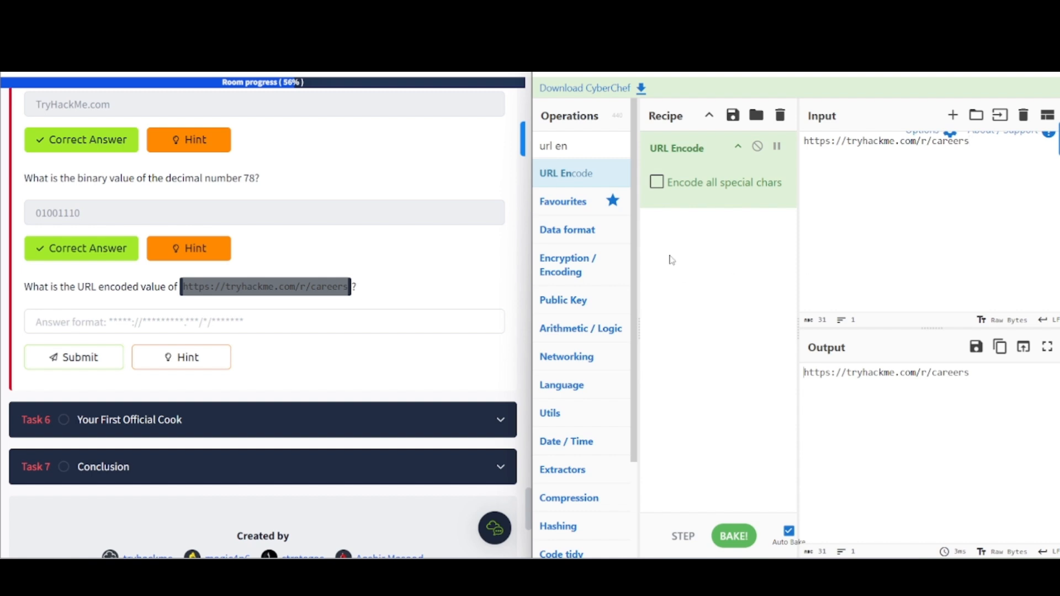
click(656, 183)
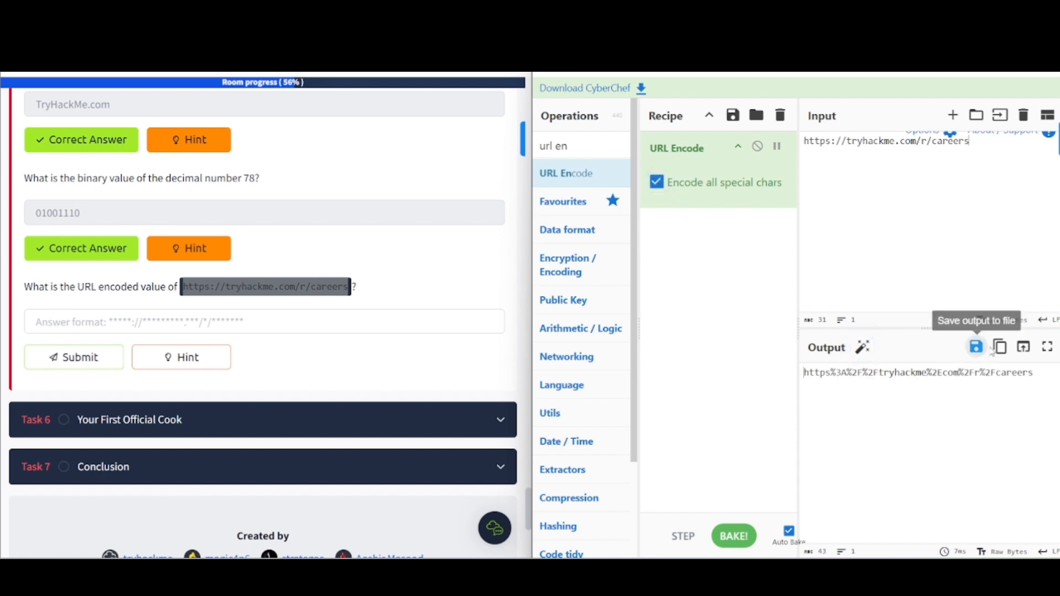
Submit https%3A%2F%2Ftryhackme%2Ecom%2Fr%2Fcareers as the encoded careers link answer.
click(999, 347)
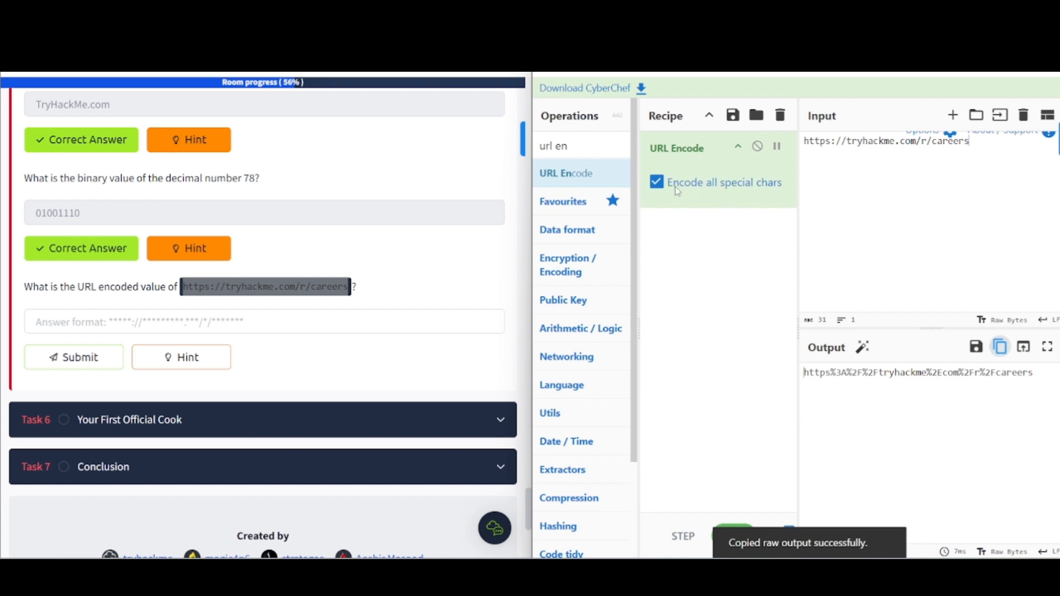
click(262, 322)
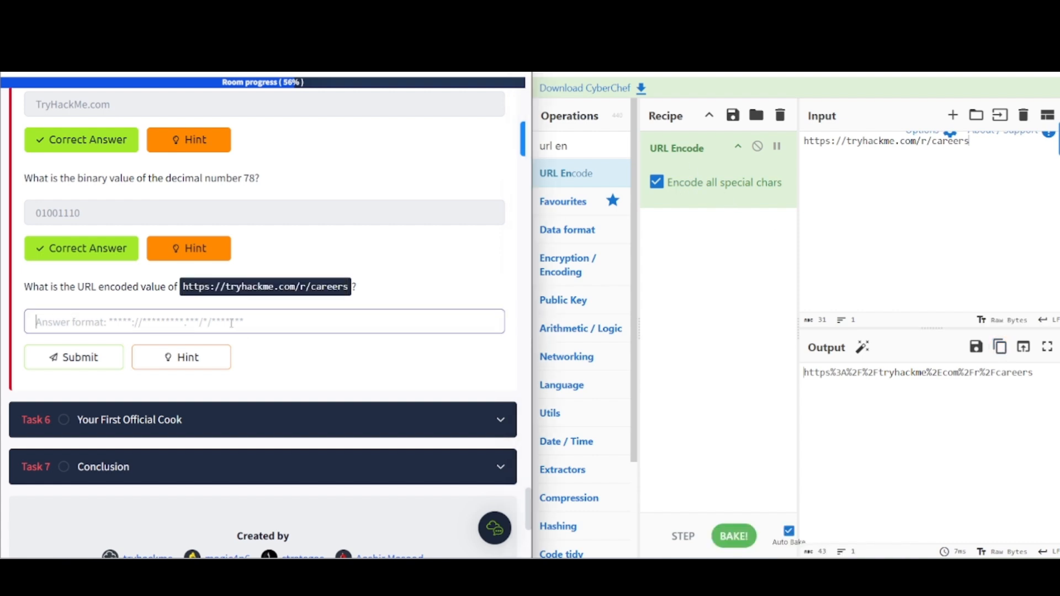
click(74, 356)
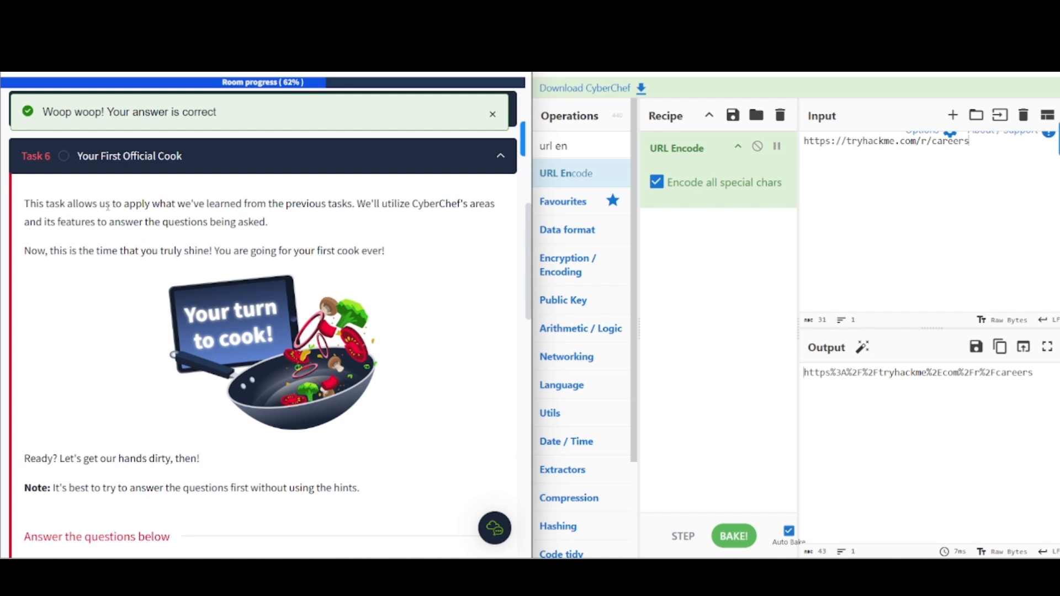
Close the notification and move to Task 6's first question.
click(493, 112)
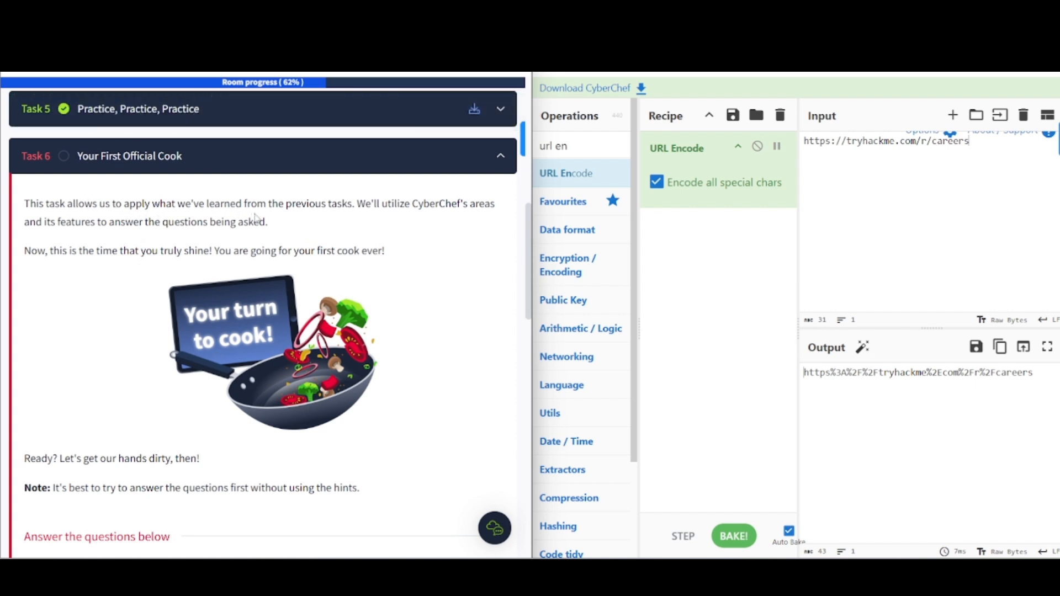
mouse_move(468, 226)
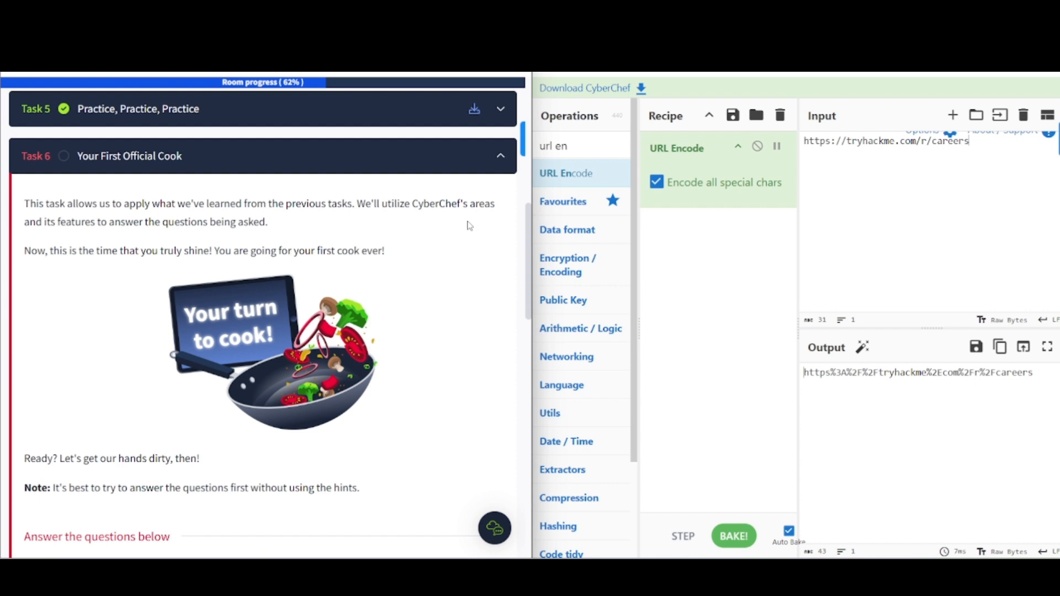
mouse_move(177, 228)
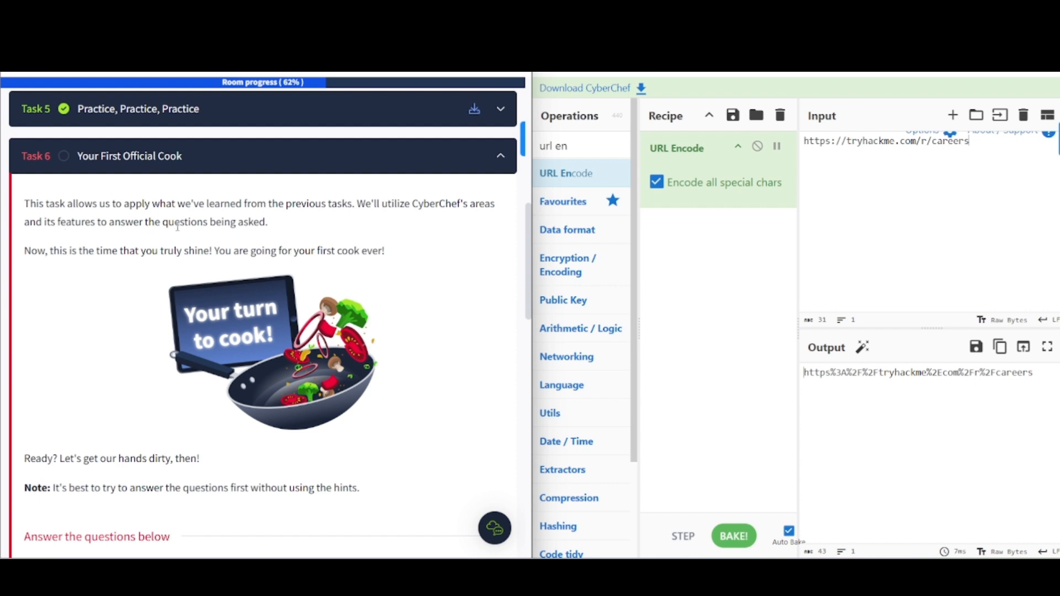
mouse_move(93, 263)
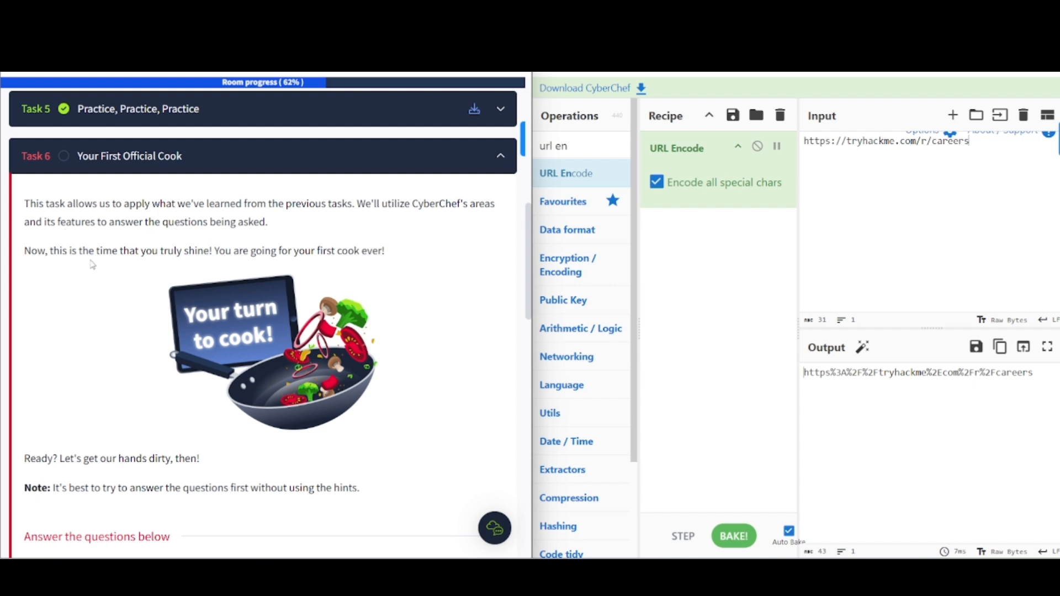
mouse_move(290, 264)
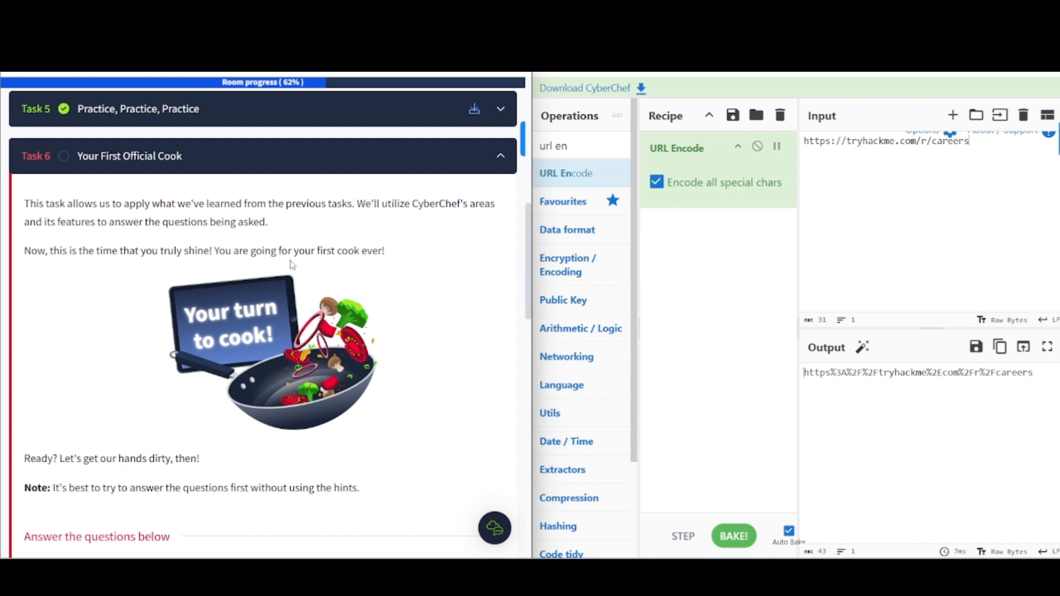
scroll(down, 3)
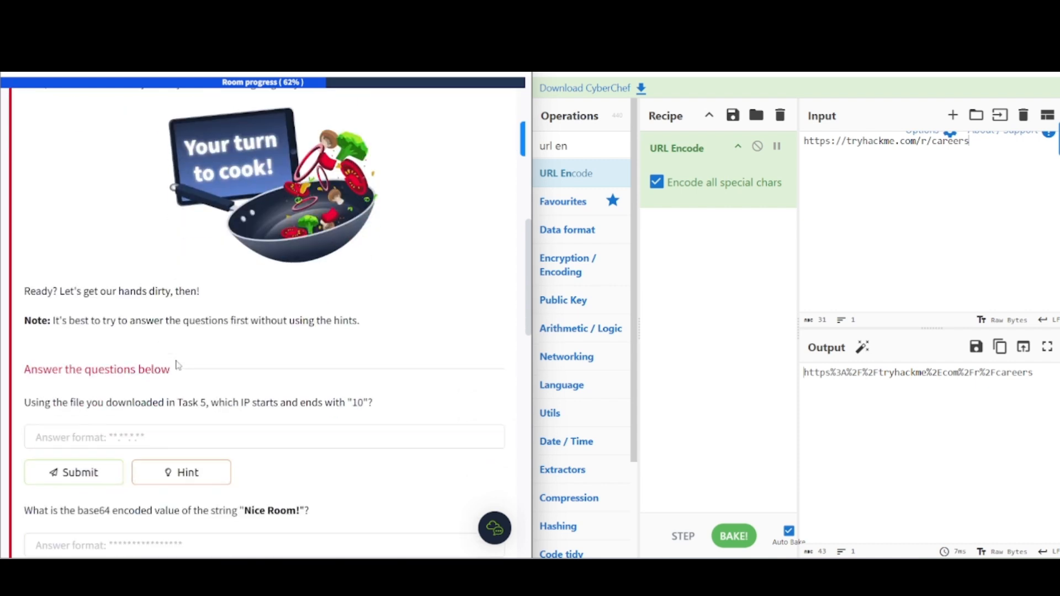
scroll(up, 3)
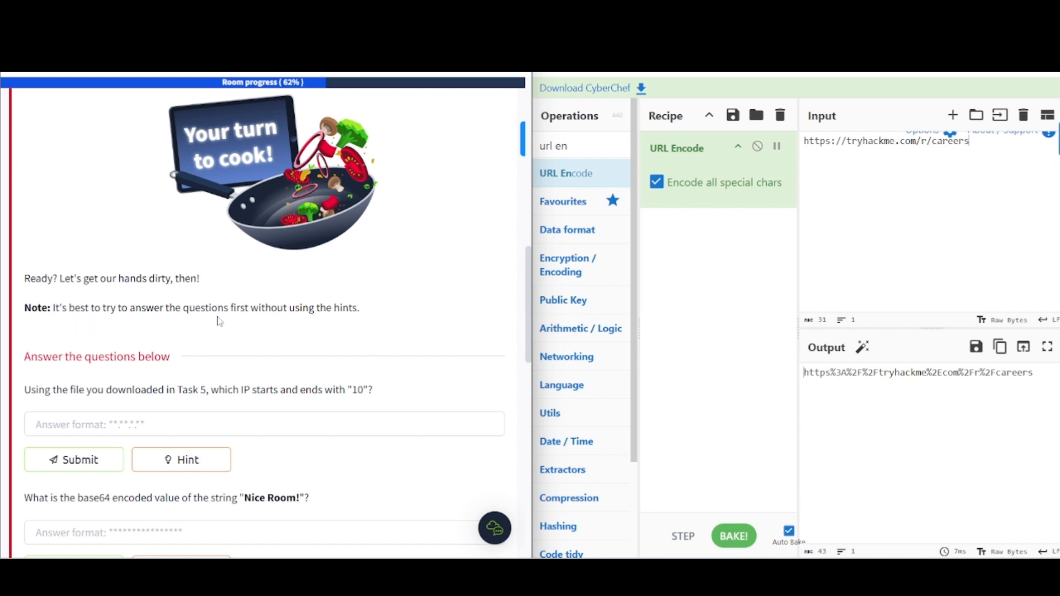
scroll(down, 3)
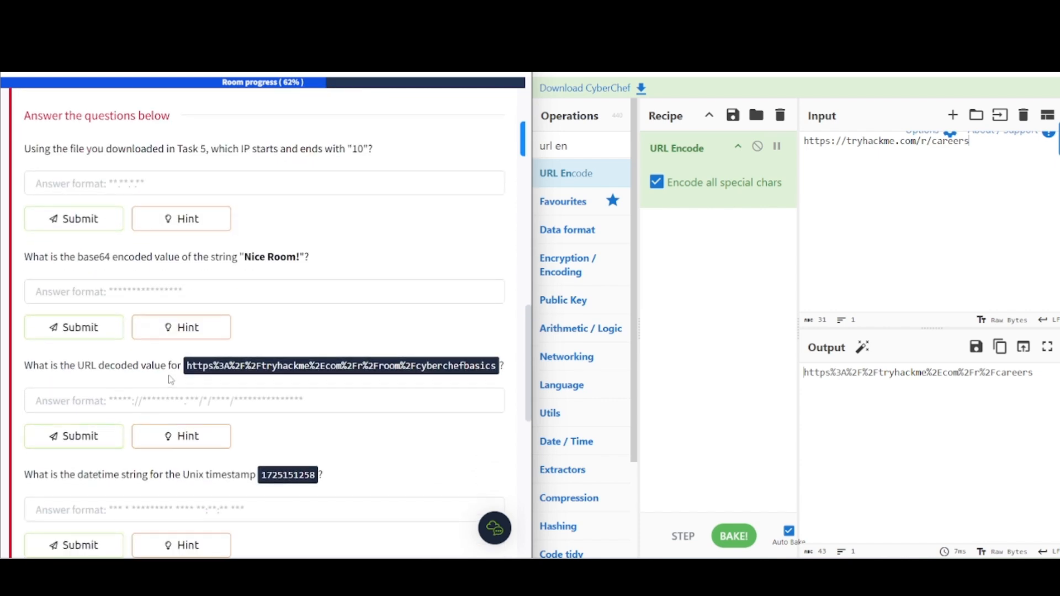
scroll(up, 3)
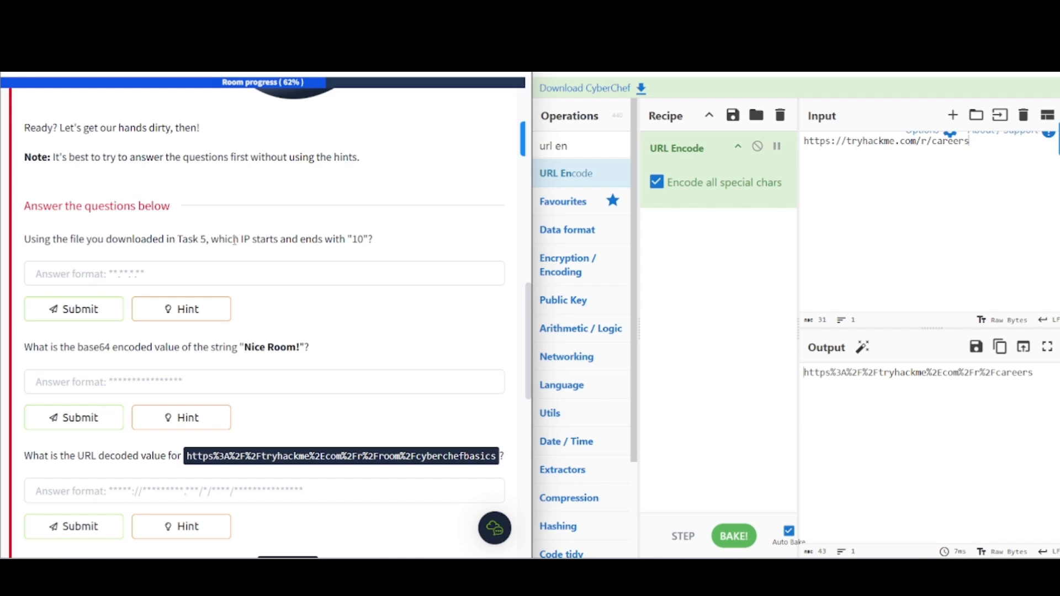
mouse_move(47, 251)
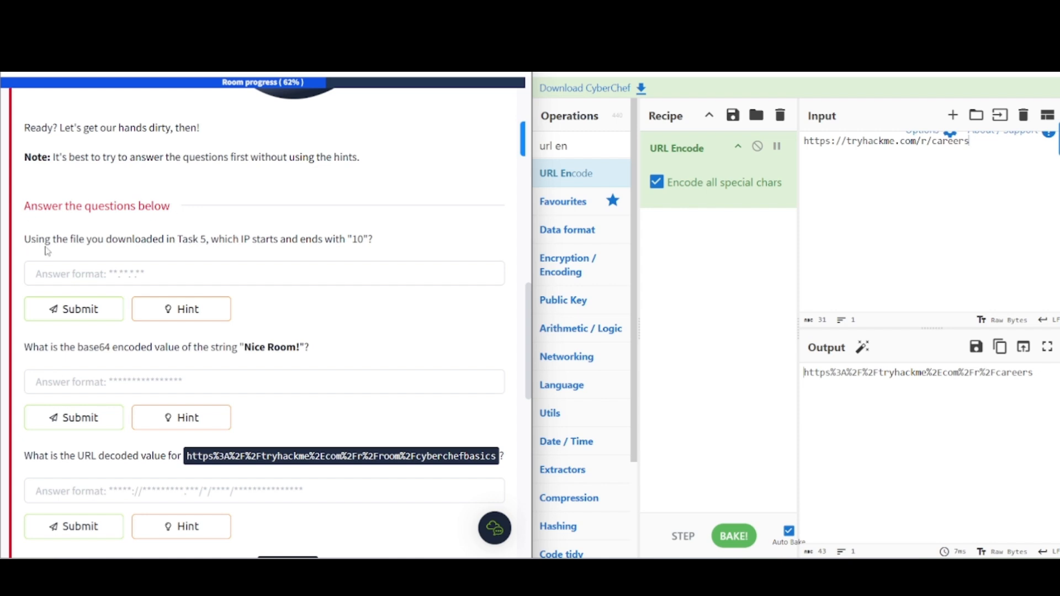
mouse_move(233, 239)
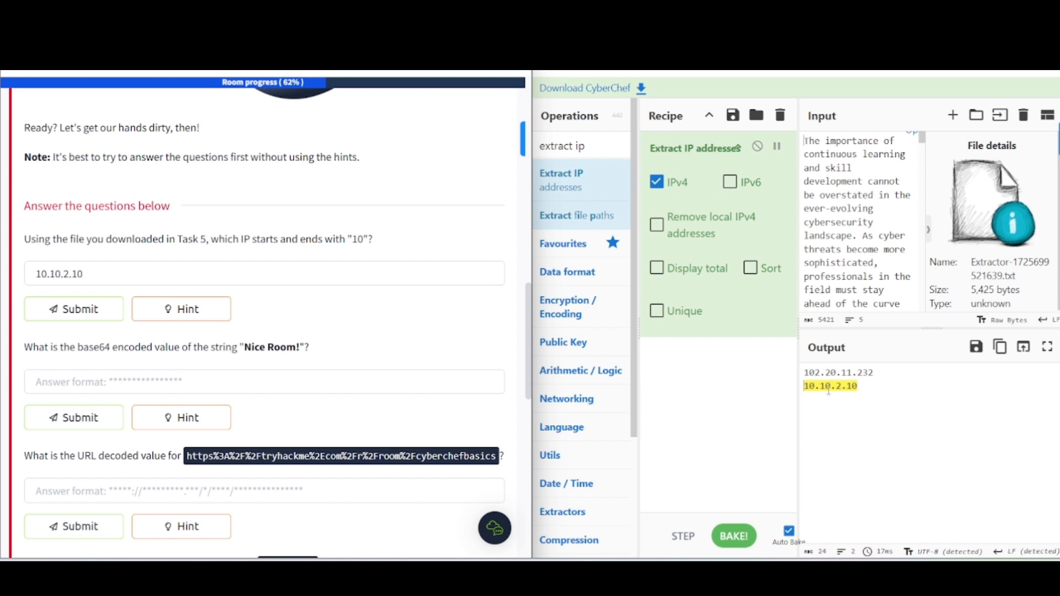
mouse_move(512, 321)
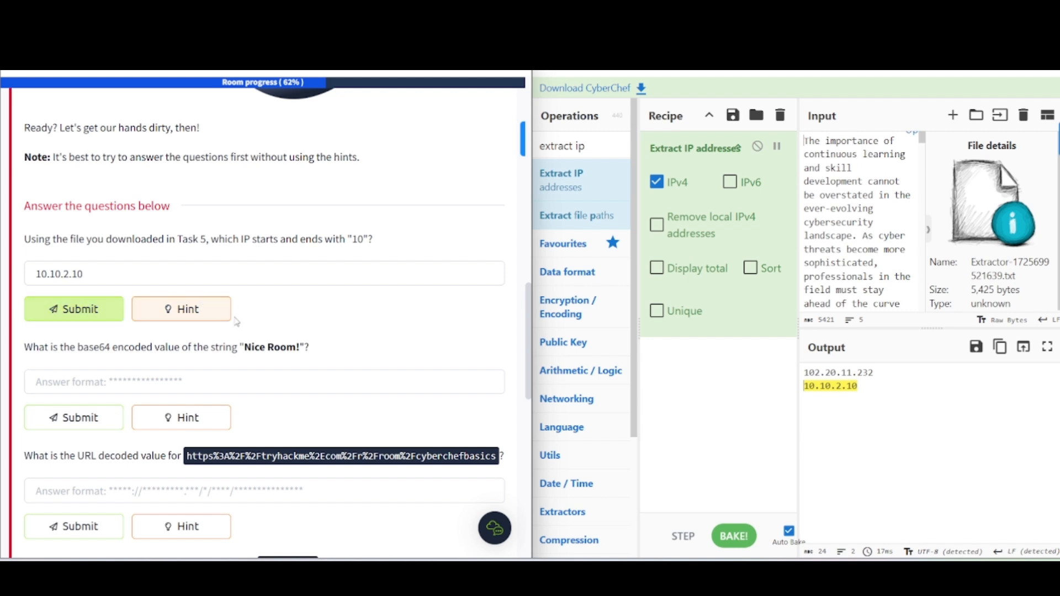
Submit 10.10.2.10 as the IP starting and ending with 10, then select 'Nice Room!' for the next question.
click(74, 309)
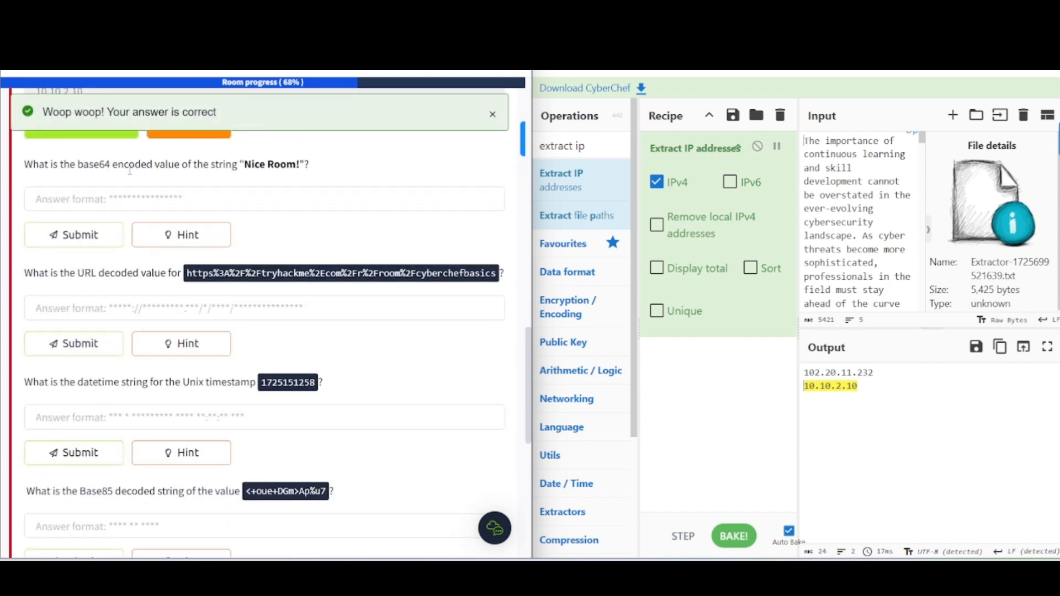
double_click(272, 165)
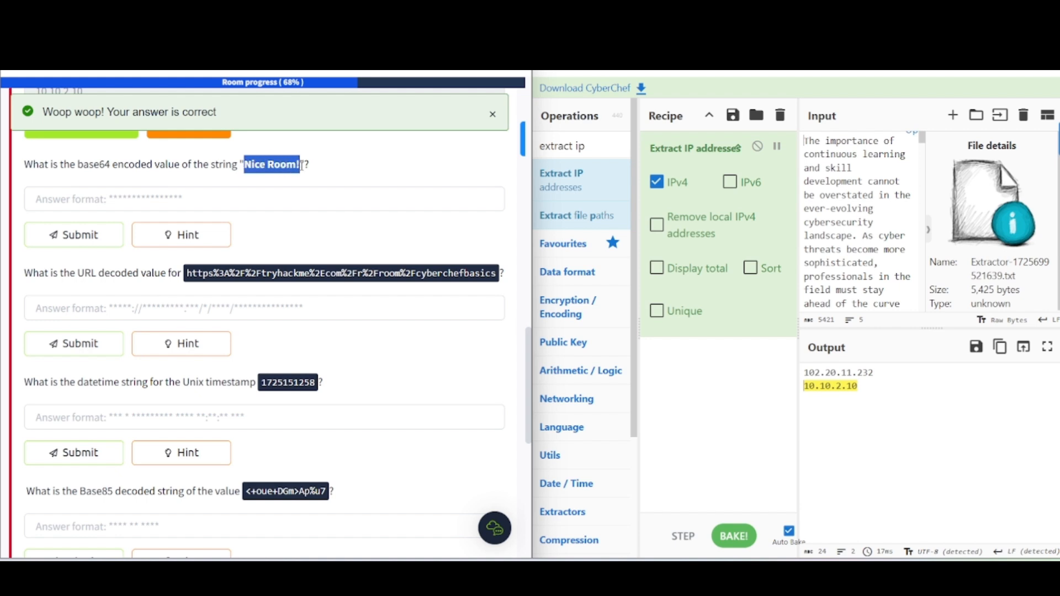
click(582, 145)
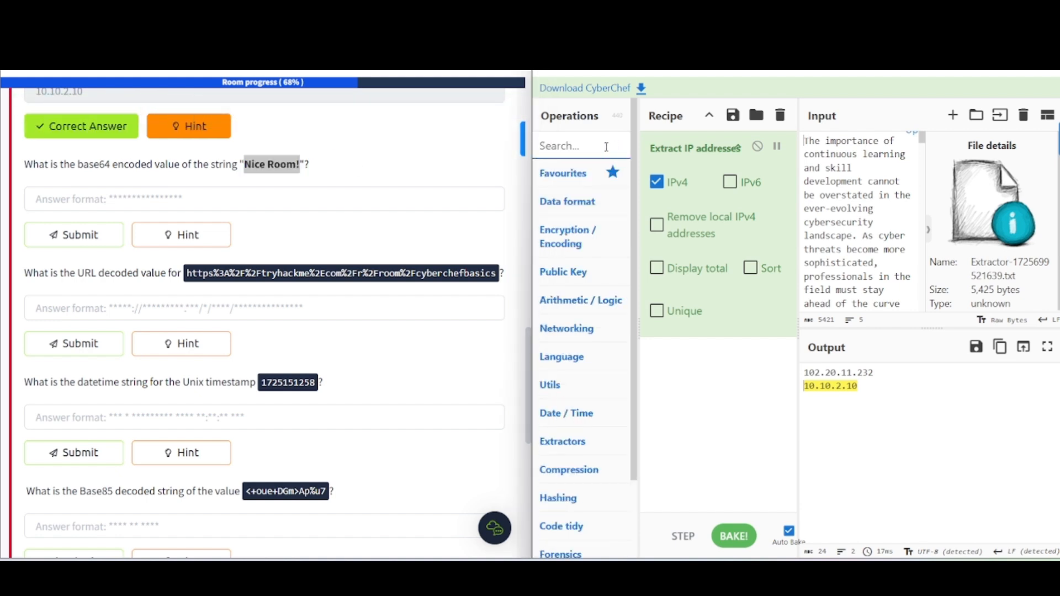
Encode 'Nice Room!' with To Base64 and submit TmljZSBSb29tIQ== as the answer.
click(780, 115)
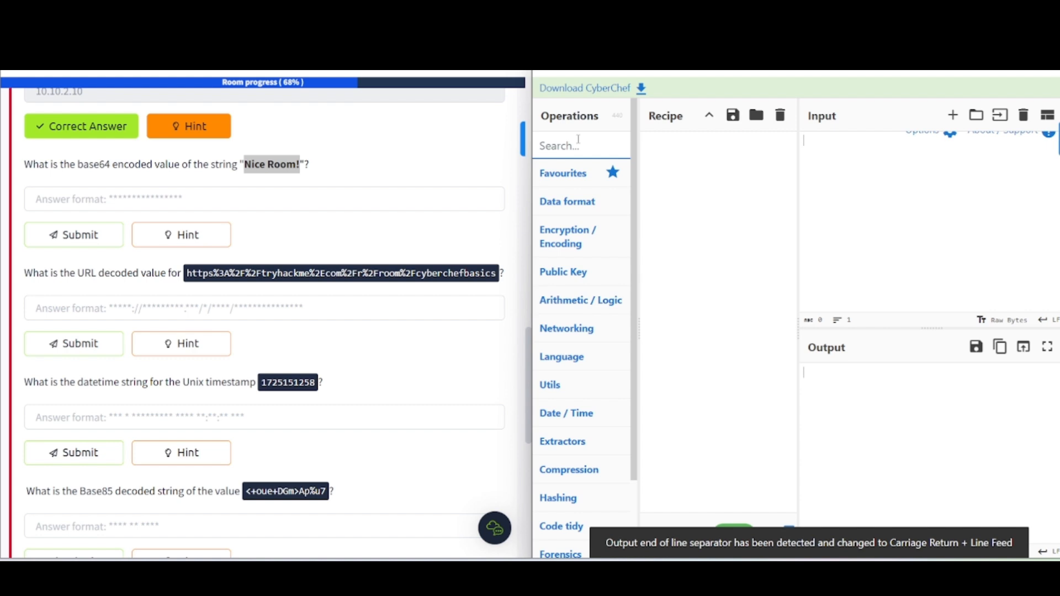
text(to bas)
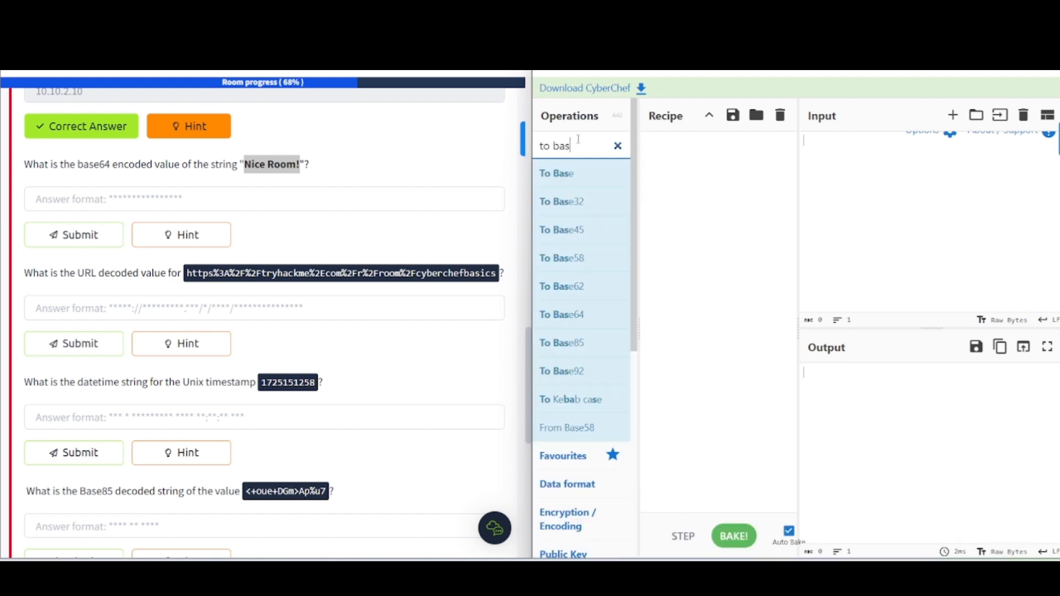
mouse_move(561, 286)
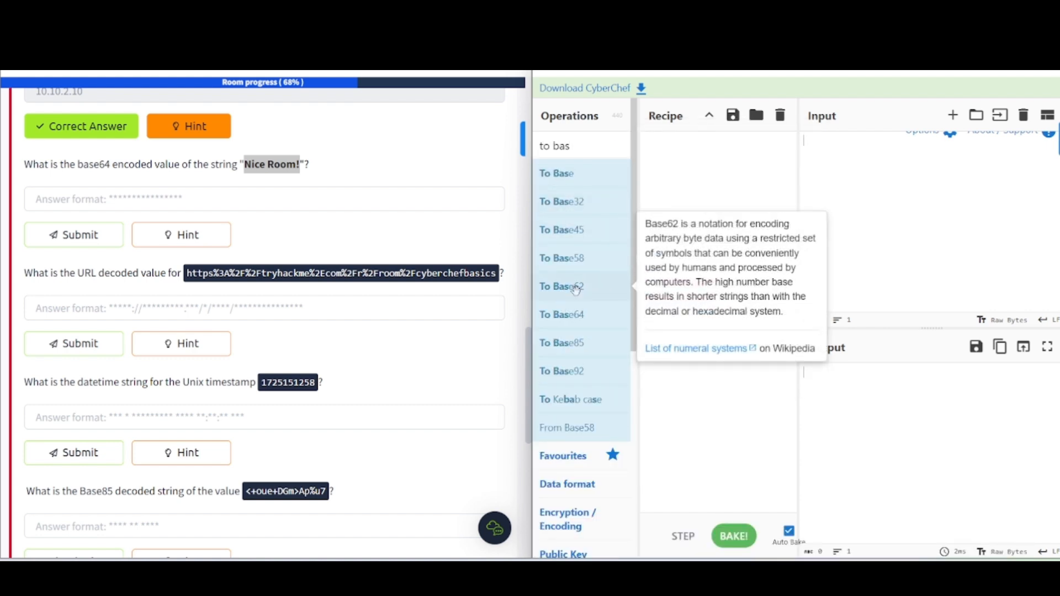
mouse_move(562, 314)
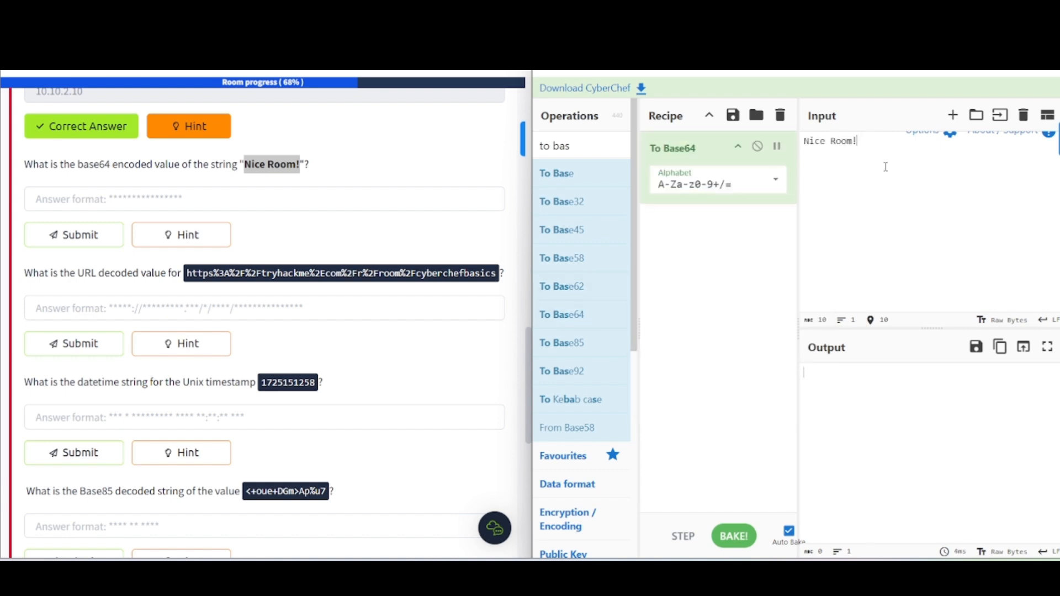
click(1000, 347)
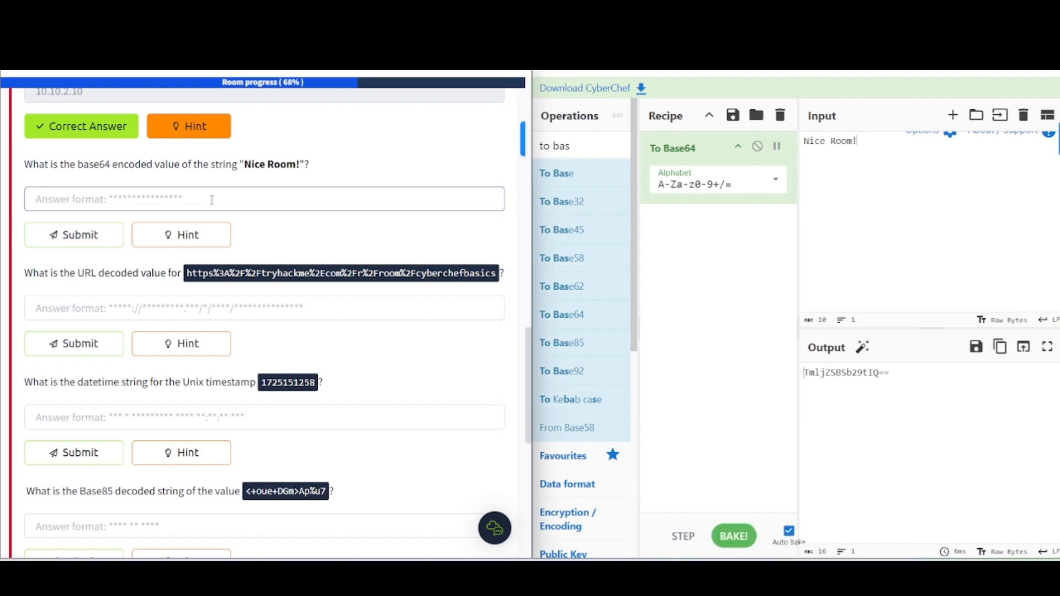
click(74, 234)
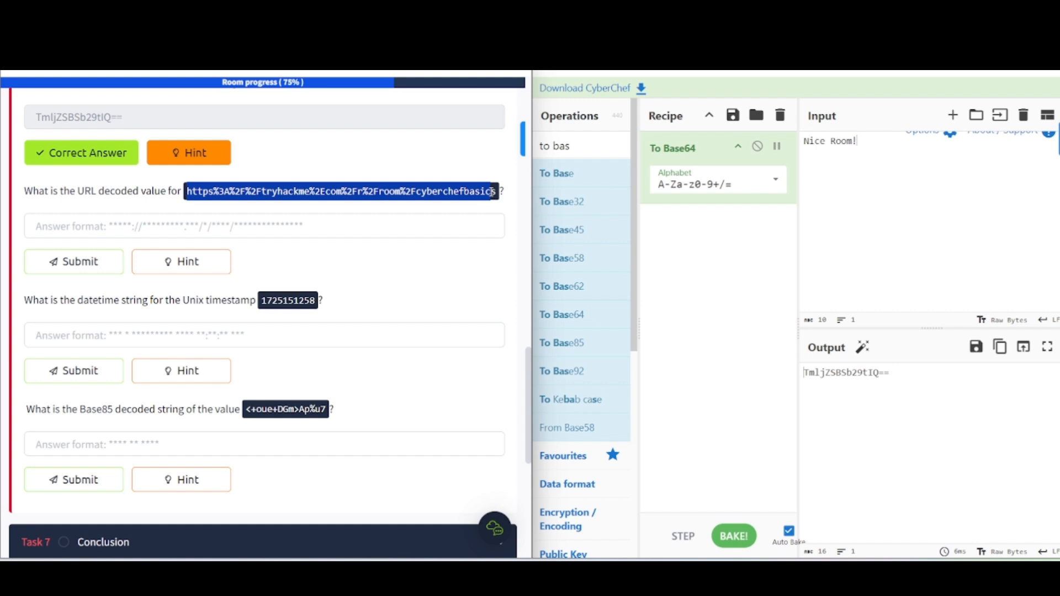
click(778, 115)
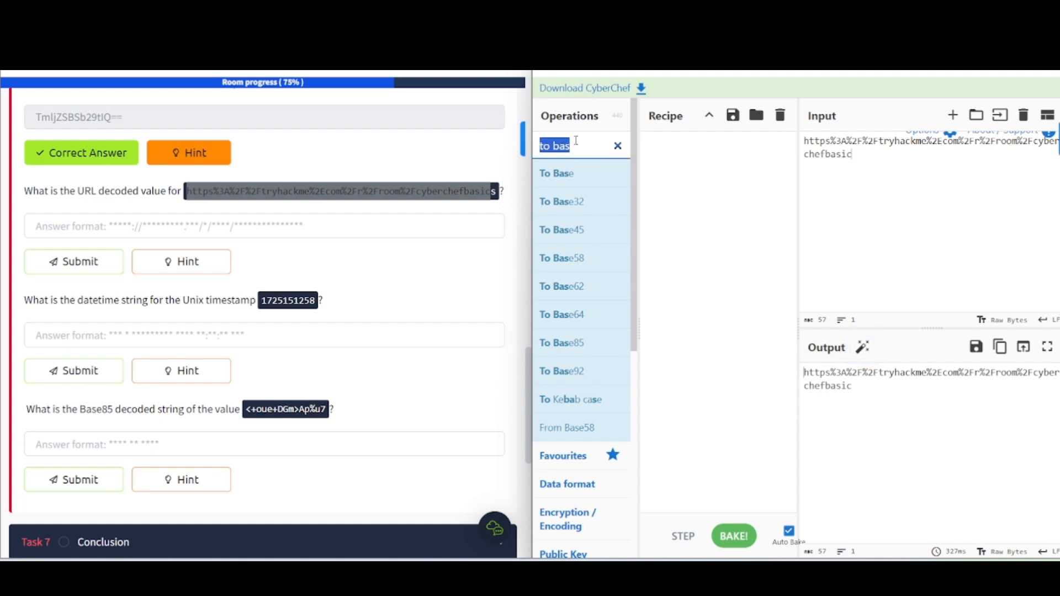
text(url)
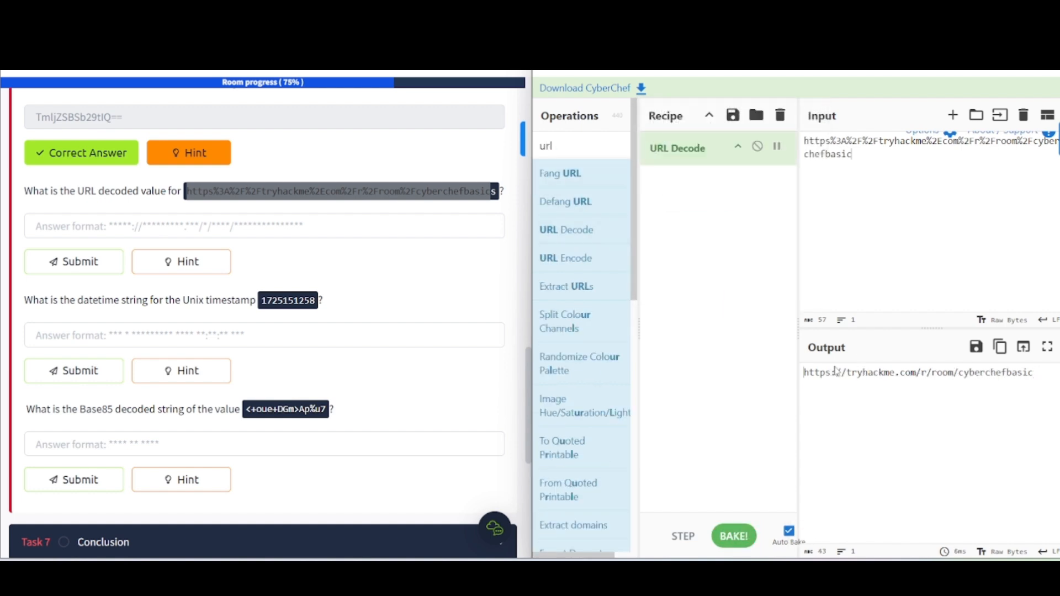
click(1000, 346)
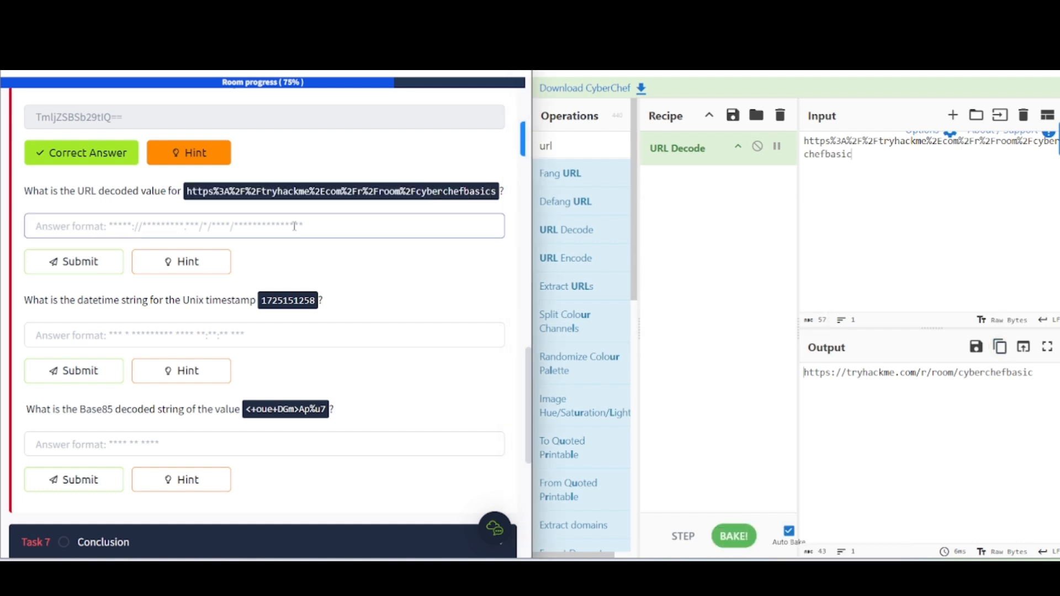
click(73, 262)
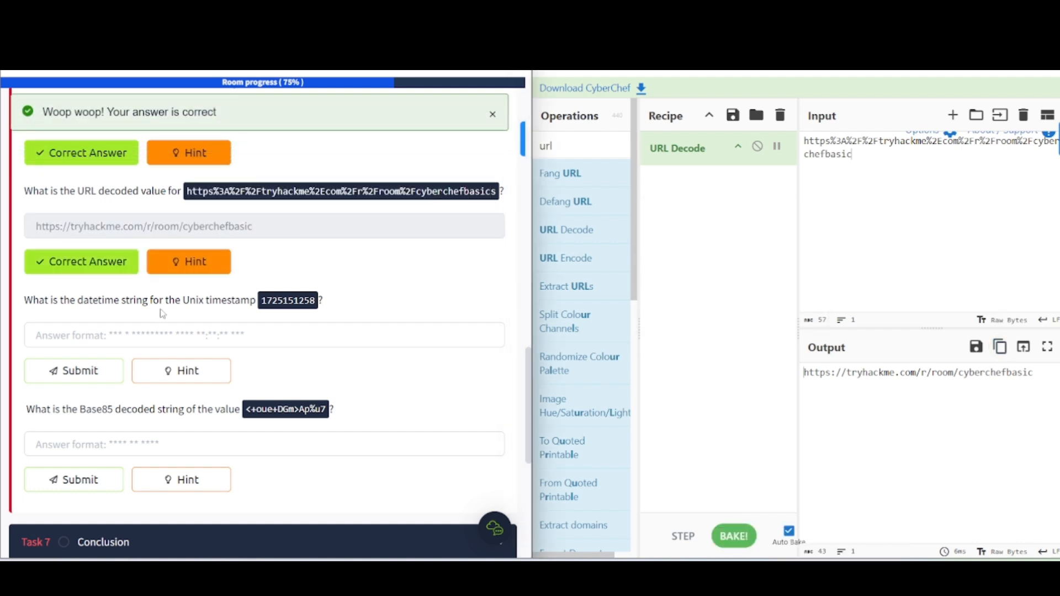
scroll(down, 3)
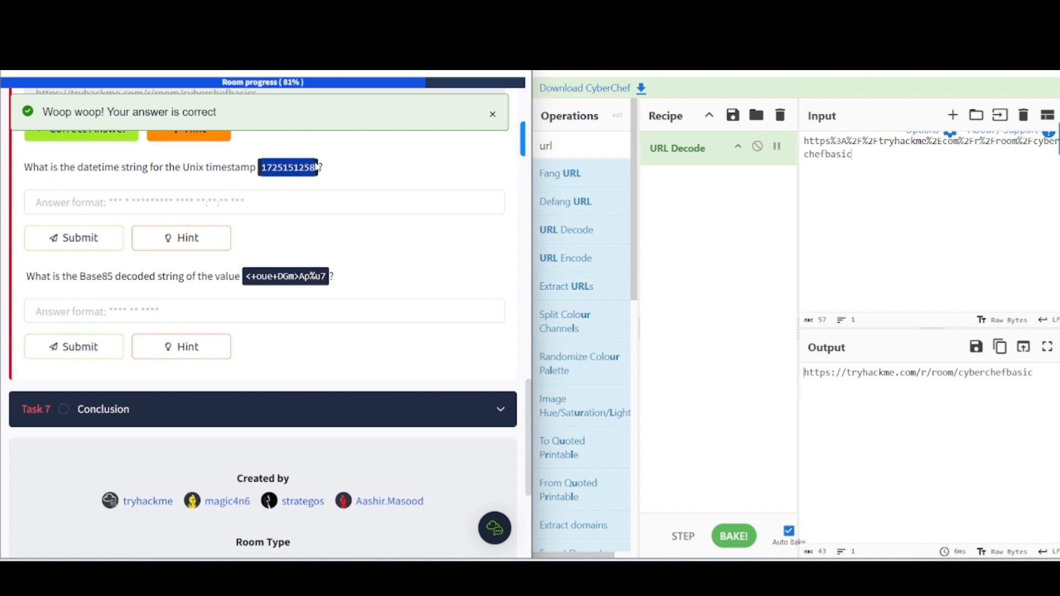
Start a fresh recipe with the From UNIX Timestamp operation.
click(577, 146)
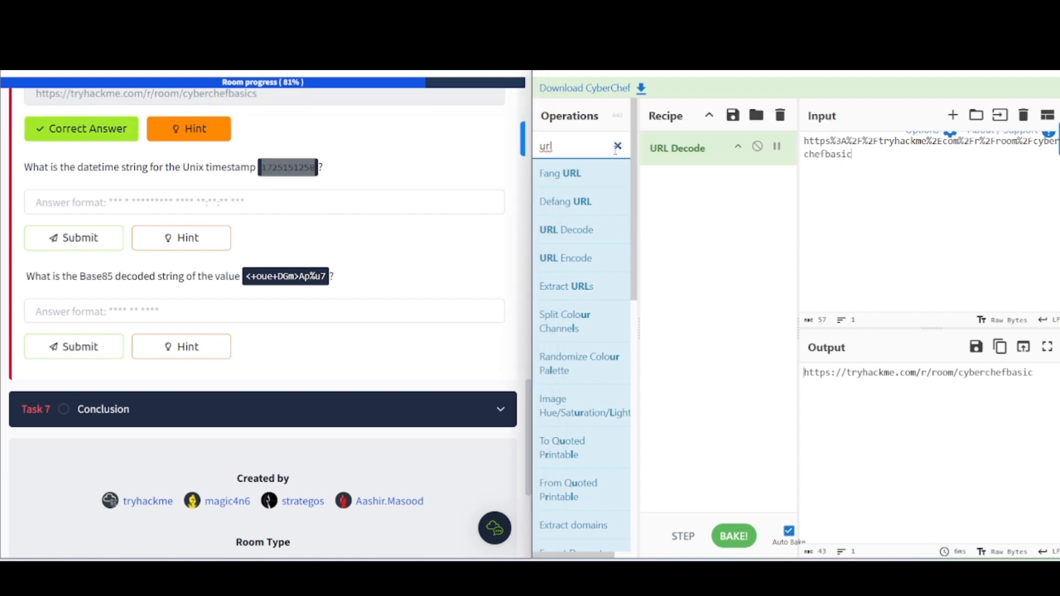
click(616, 146)
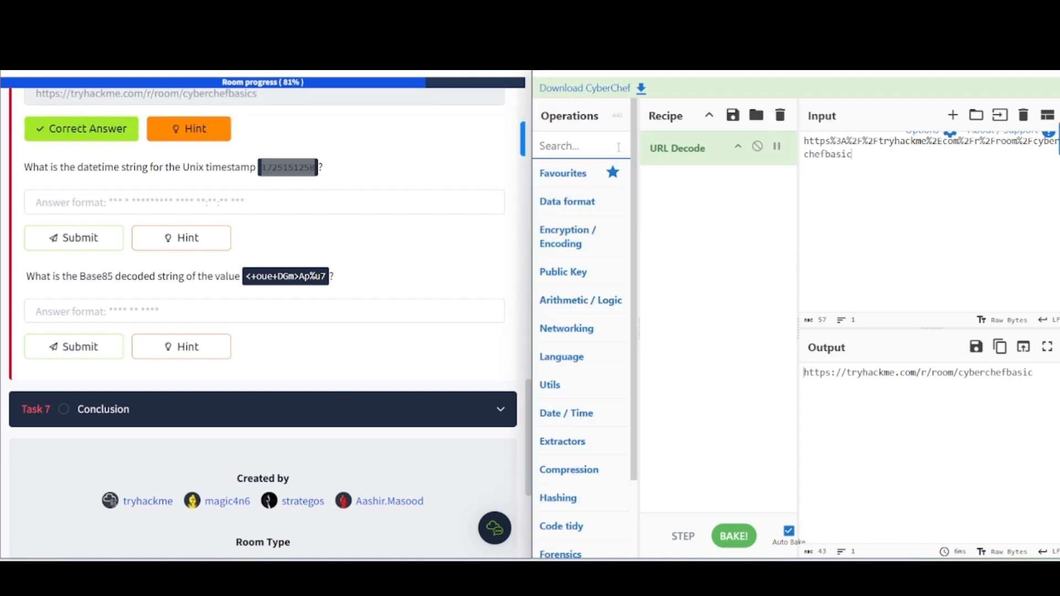
text(unix)
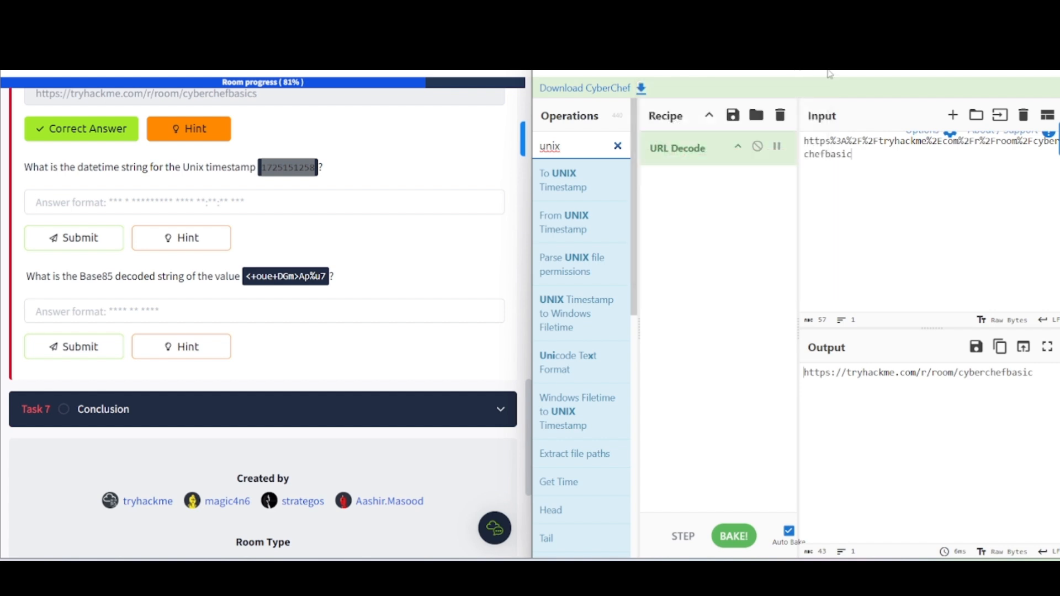
click(1022, 115)
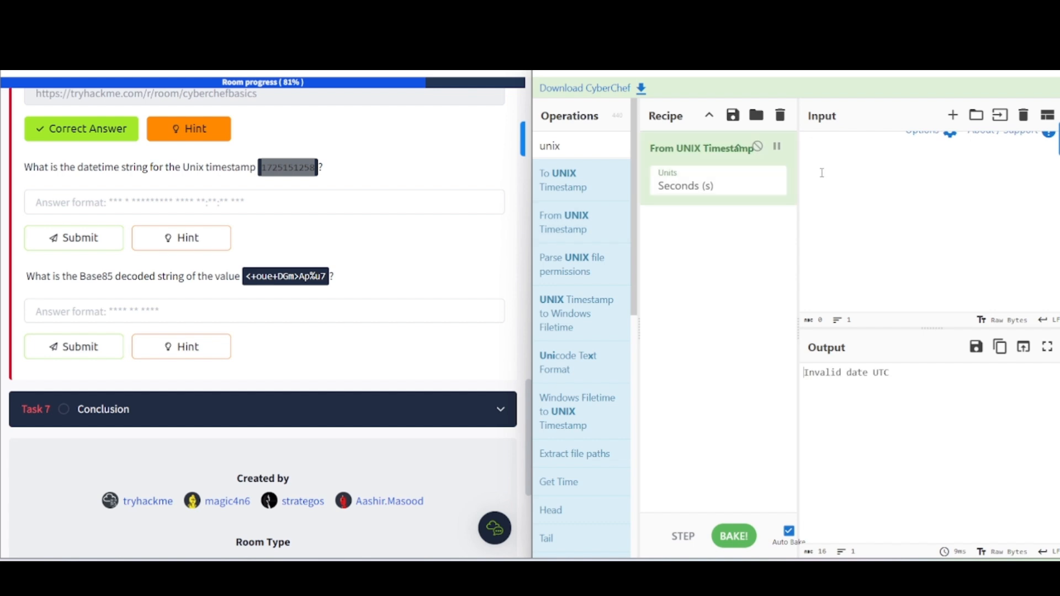
text(1725151258)
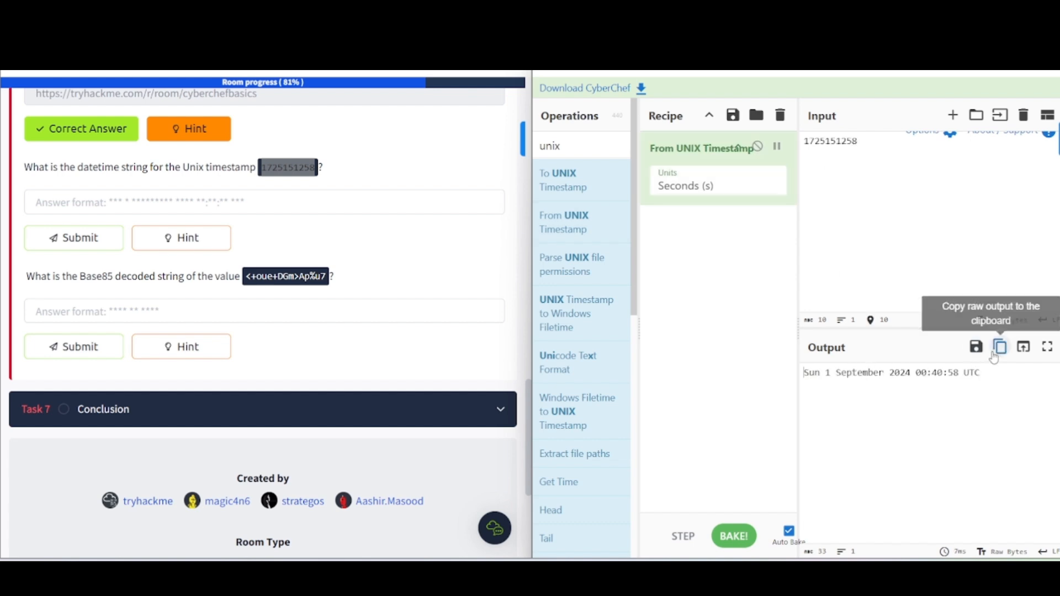
click(1000, 346)
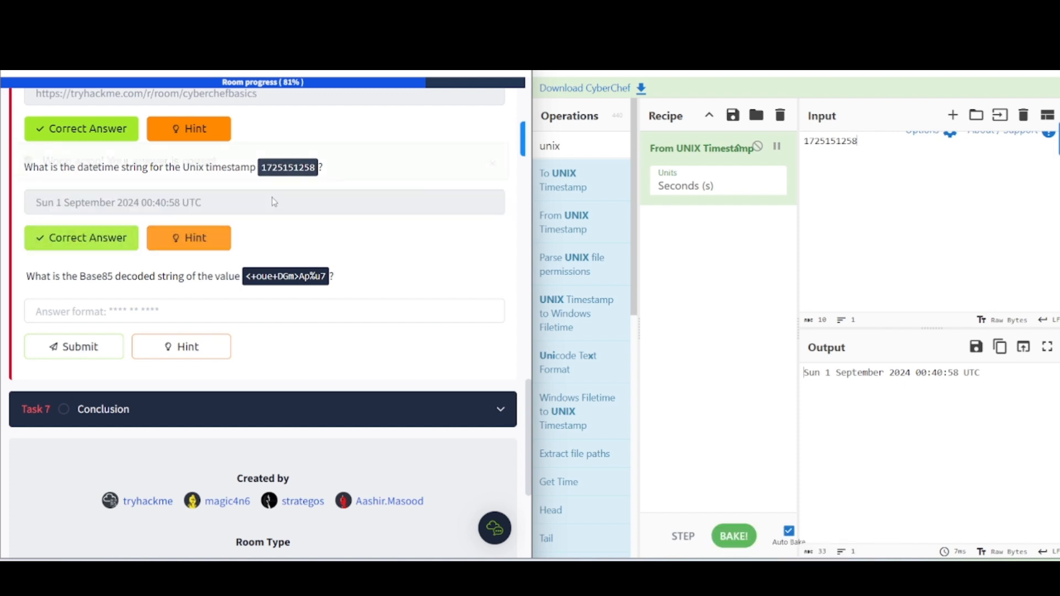
click(73, 346)
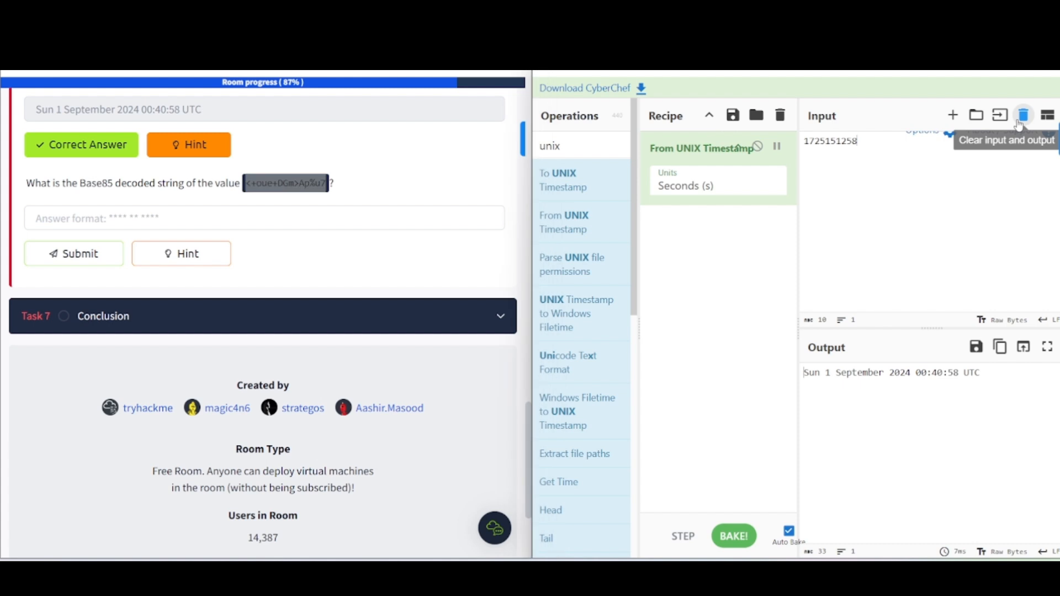
Decode the Base85 value in a cleared CyberChef with From Base85, giving 'This is fun!', and copy it.
click(1022, 115)
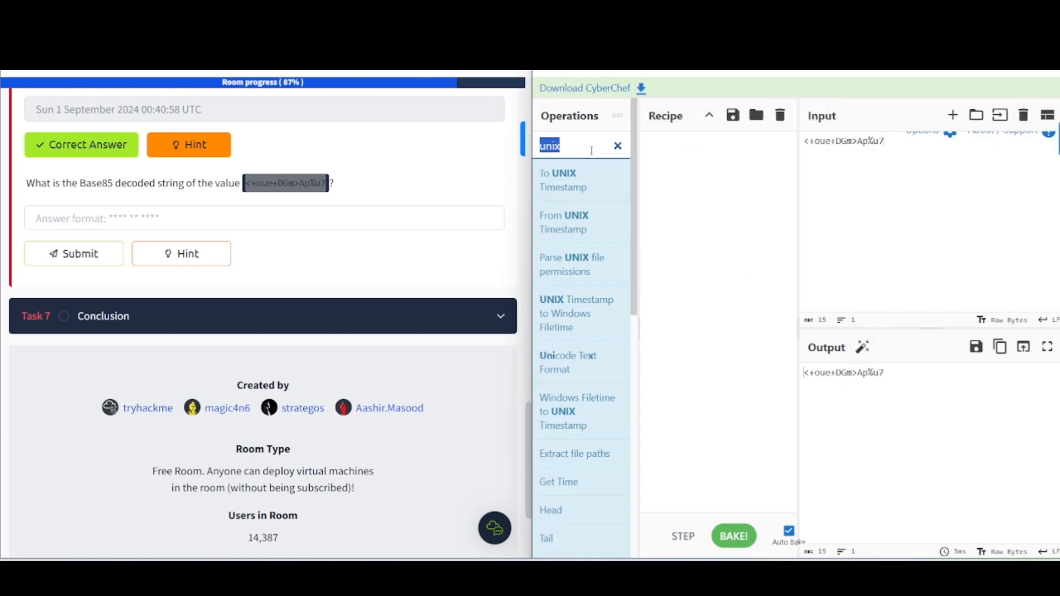
text(from bas)
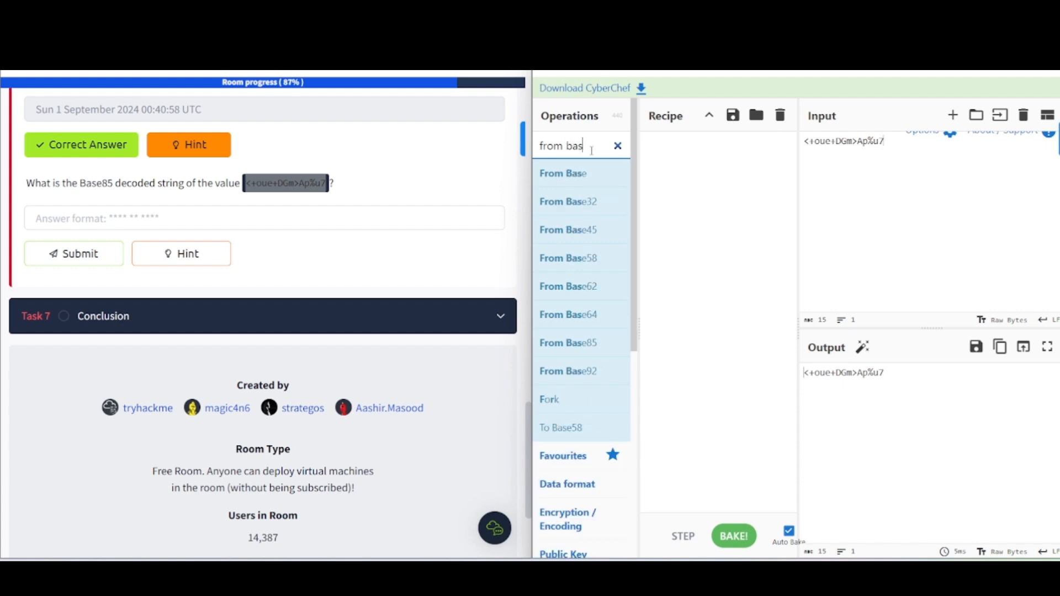
text(e)
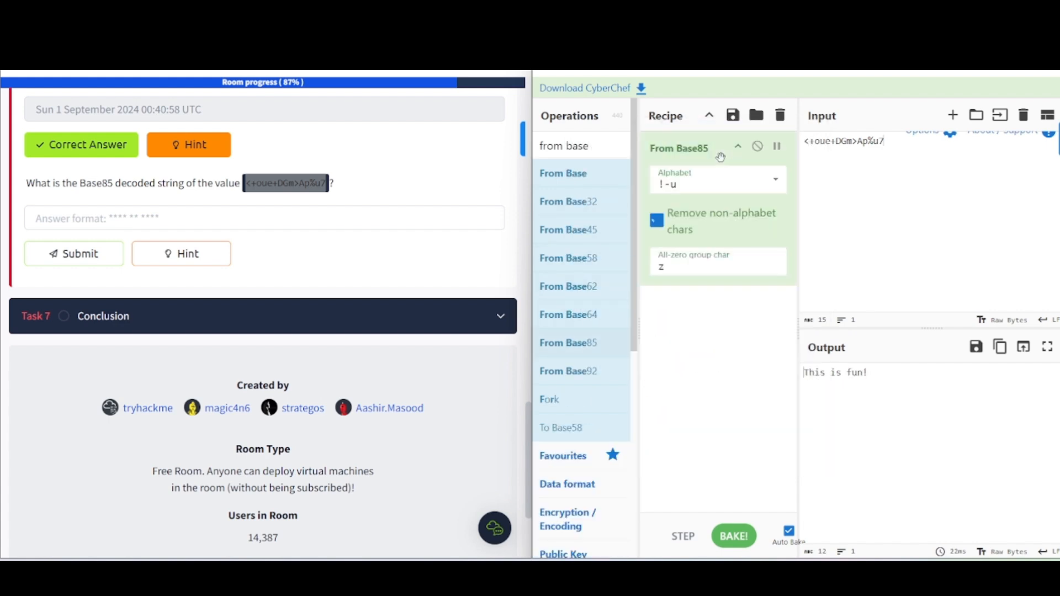
click(1000, 346)
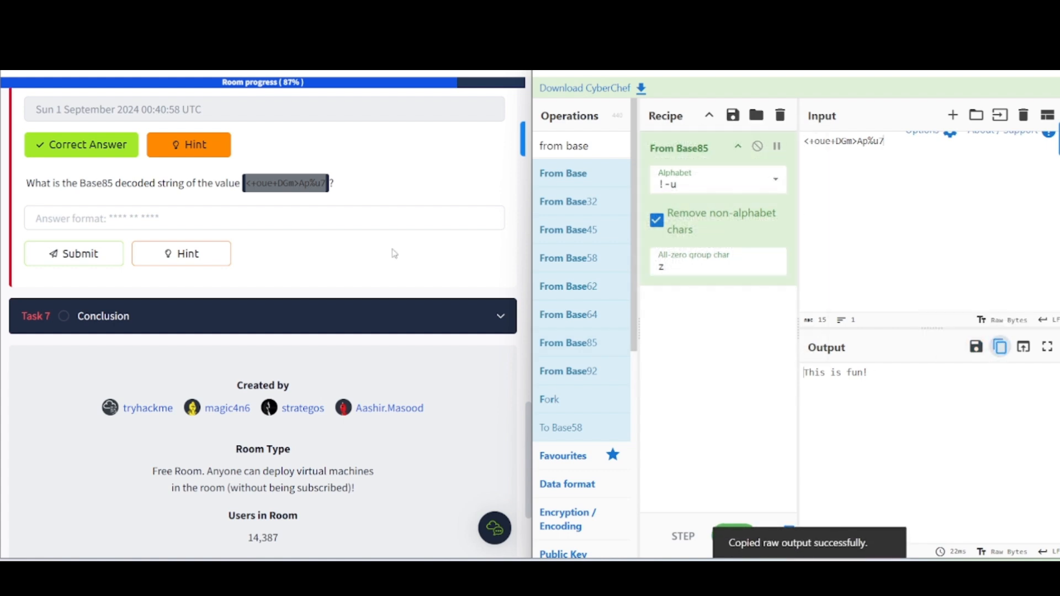
Submit 'This is fun!' as the Base85 answer in TryHackMe and get it marked correct.
text(This is fun!)
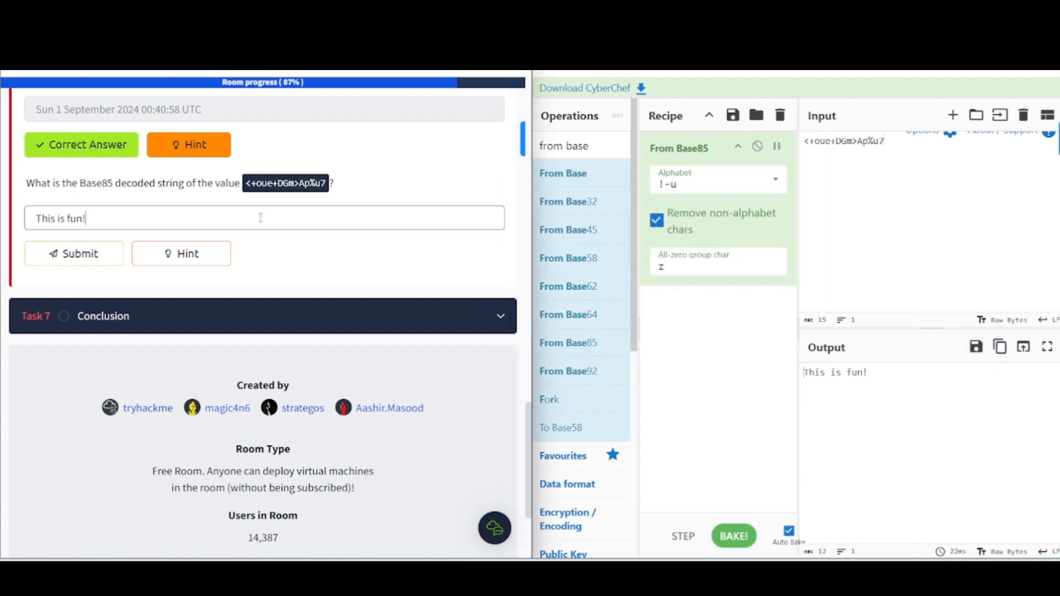
click(74, 254)
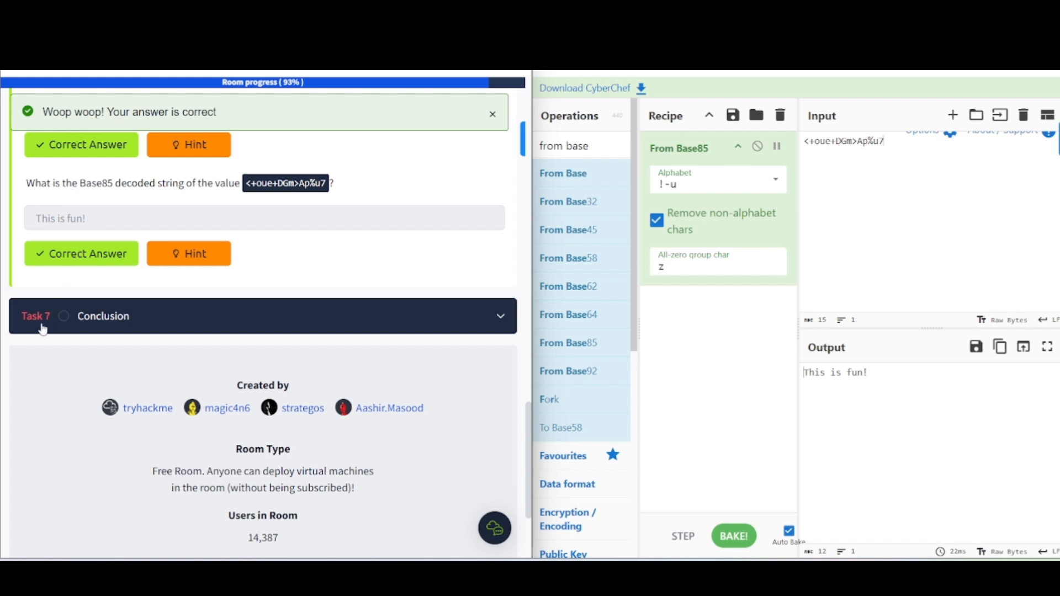
Expand Task 7 Conclusion and mark it complete to reach the room's congratulations screen.
click(262, 316)
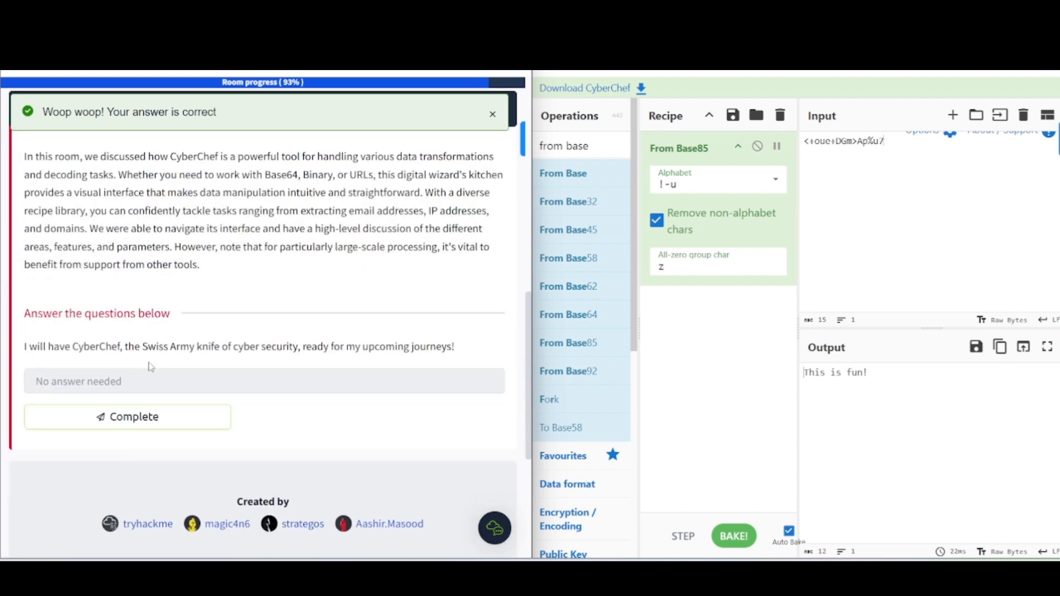
mouse_move(137, 338)
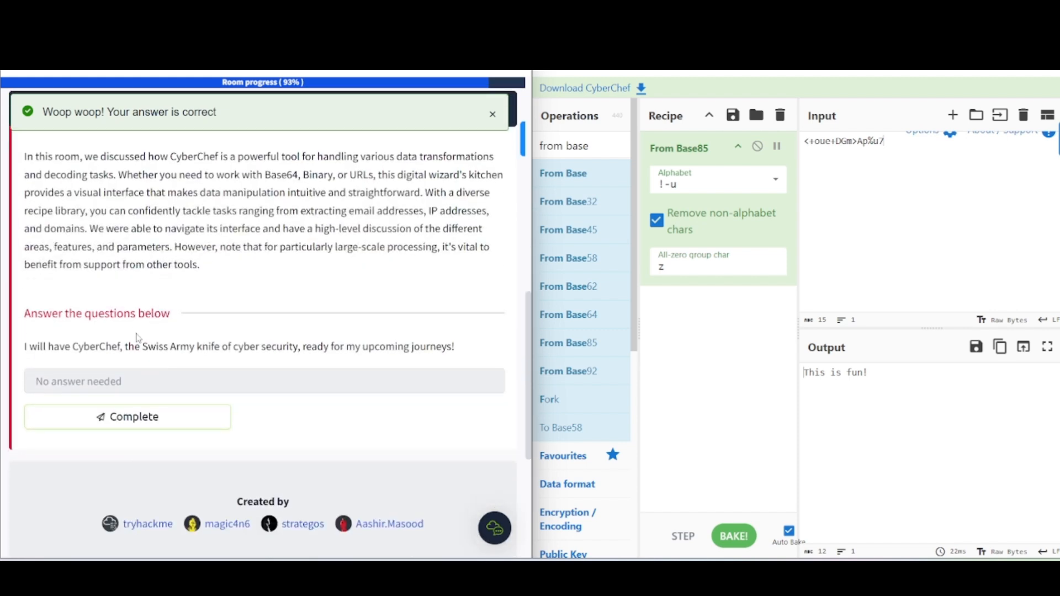
click(493, 114)
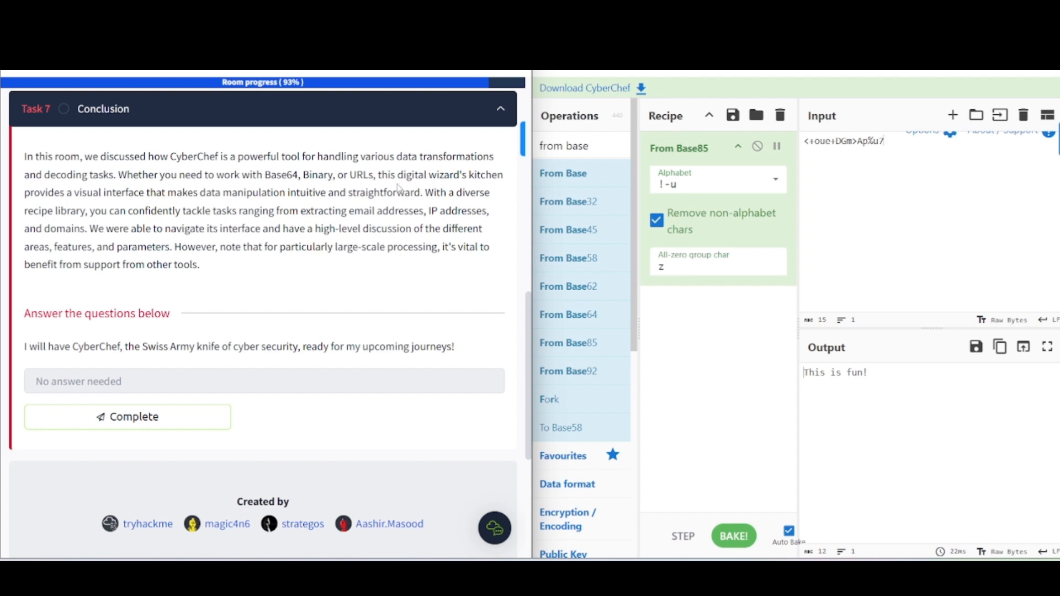
mouse_move(340, 278)
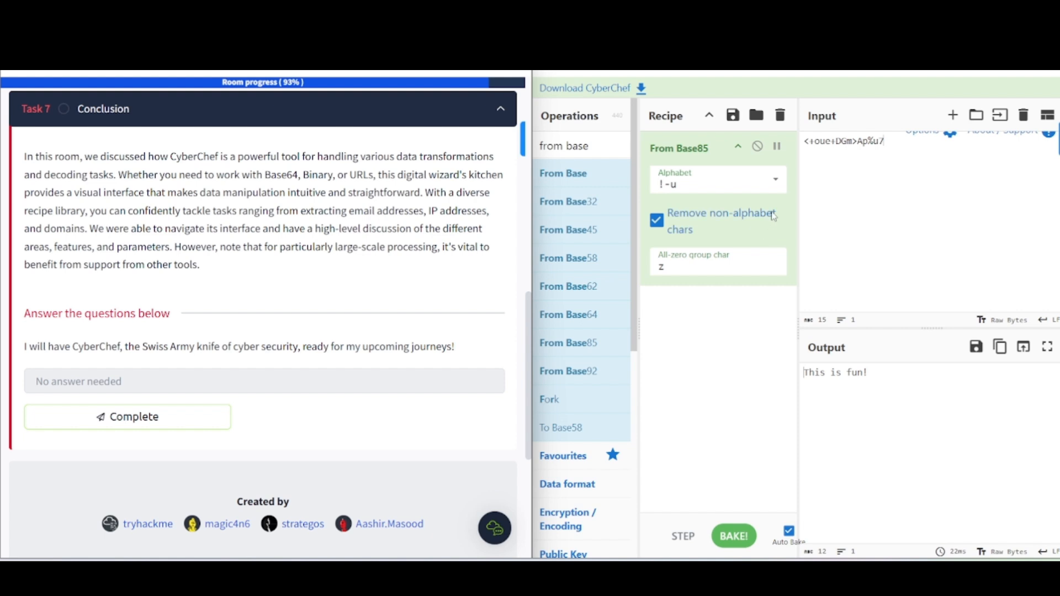
mouse_move(926, 215)
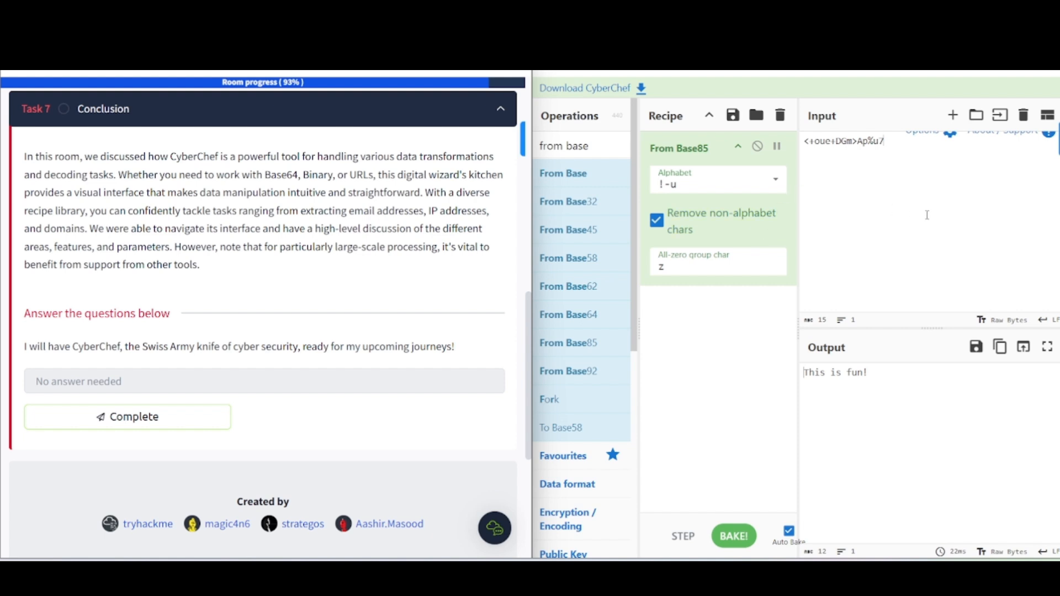
mouse_move(567, 201)
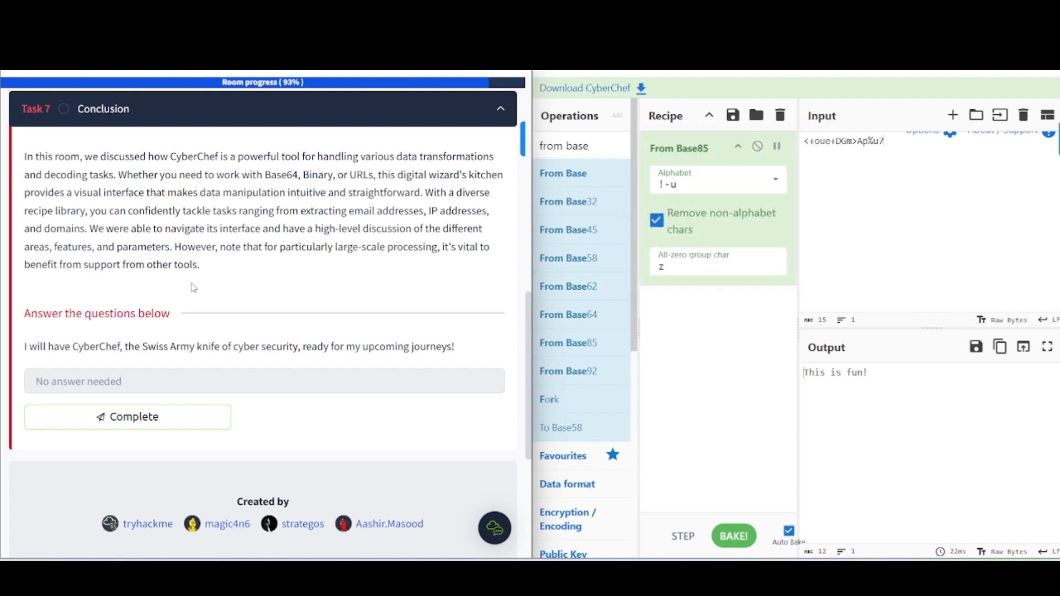
mouse_move(63, 360)
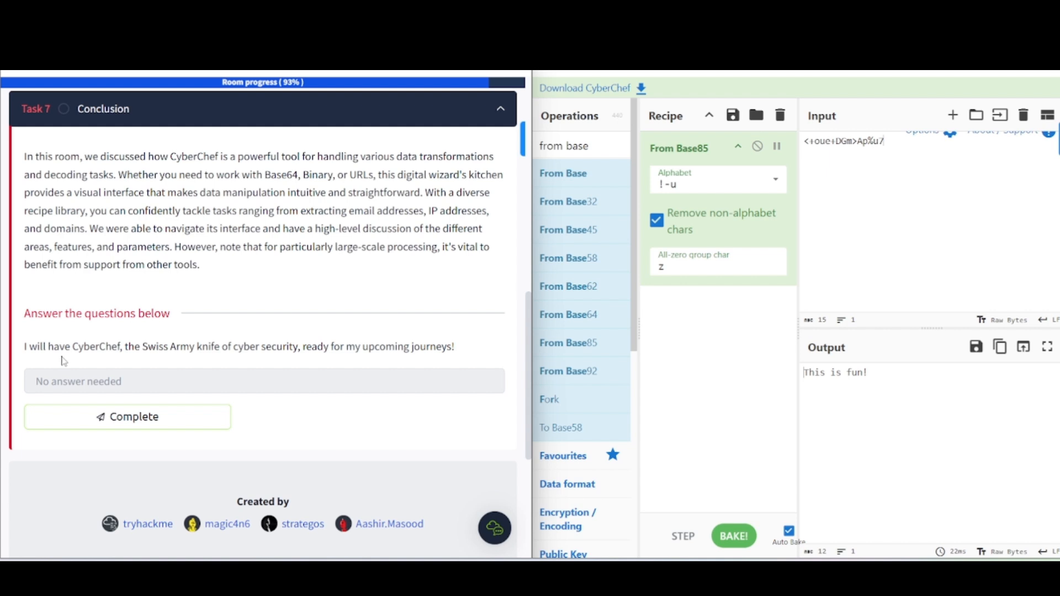
mouse_move(163, 353)
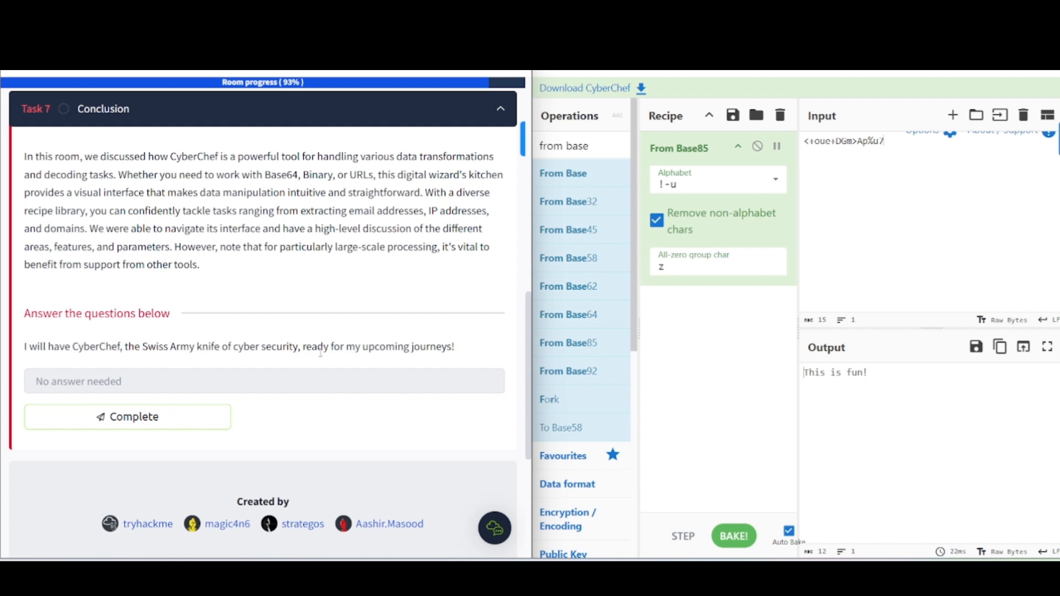
mouse_move(376, 359)
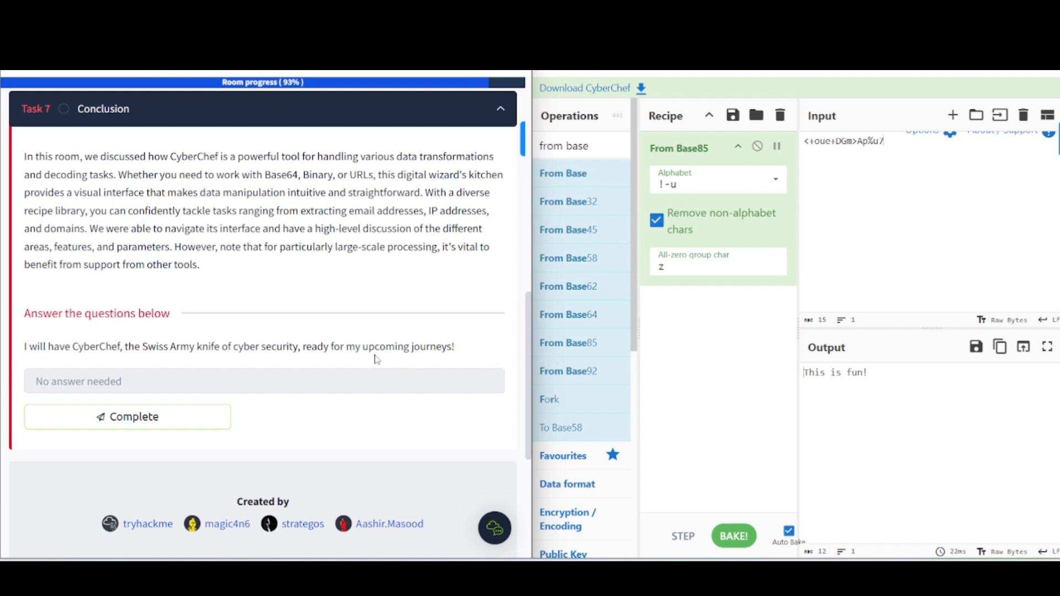
mouse_move(338, 284)
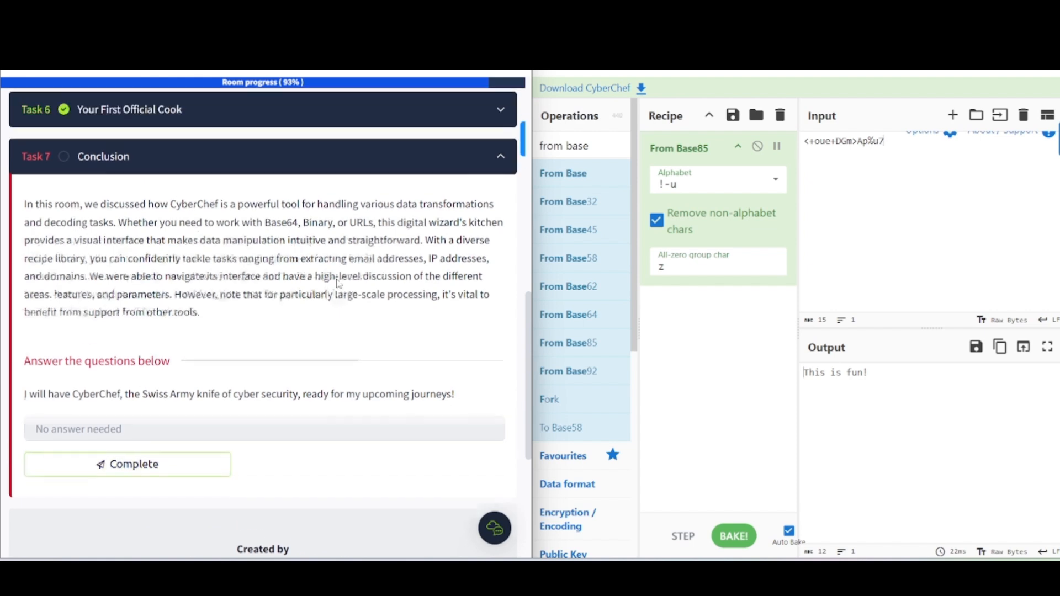
click(127, 464)
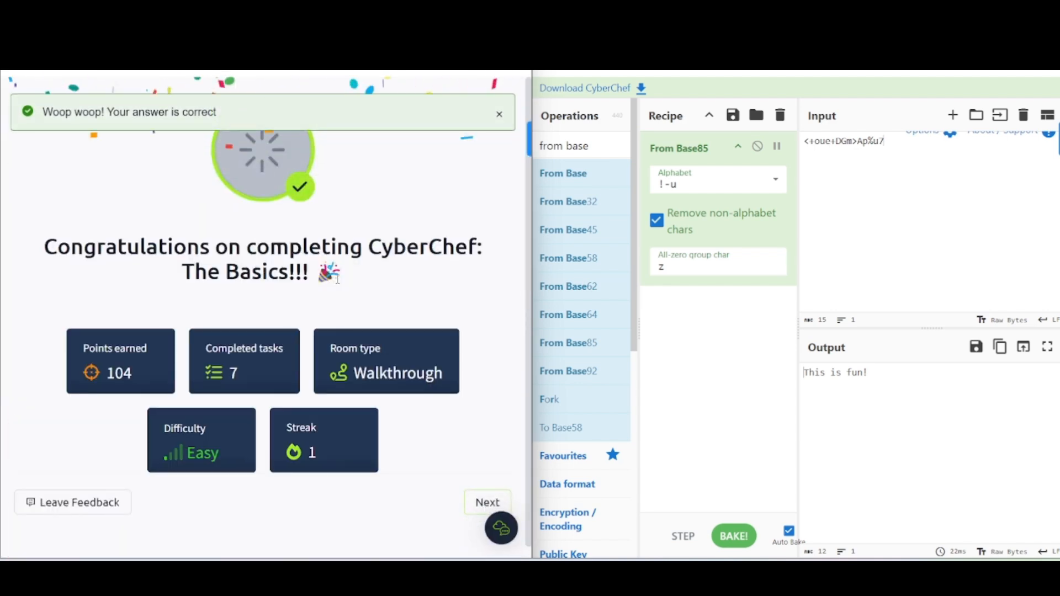